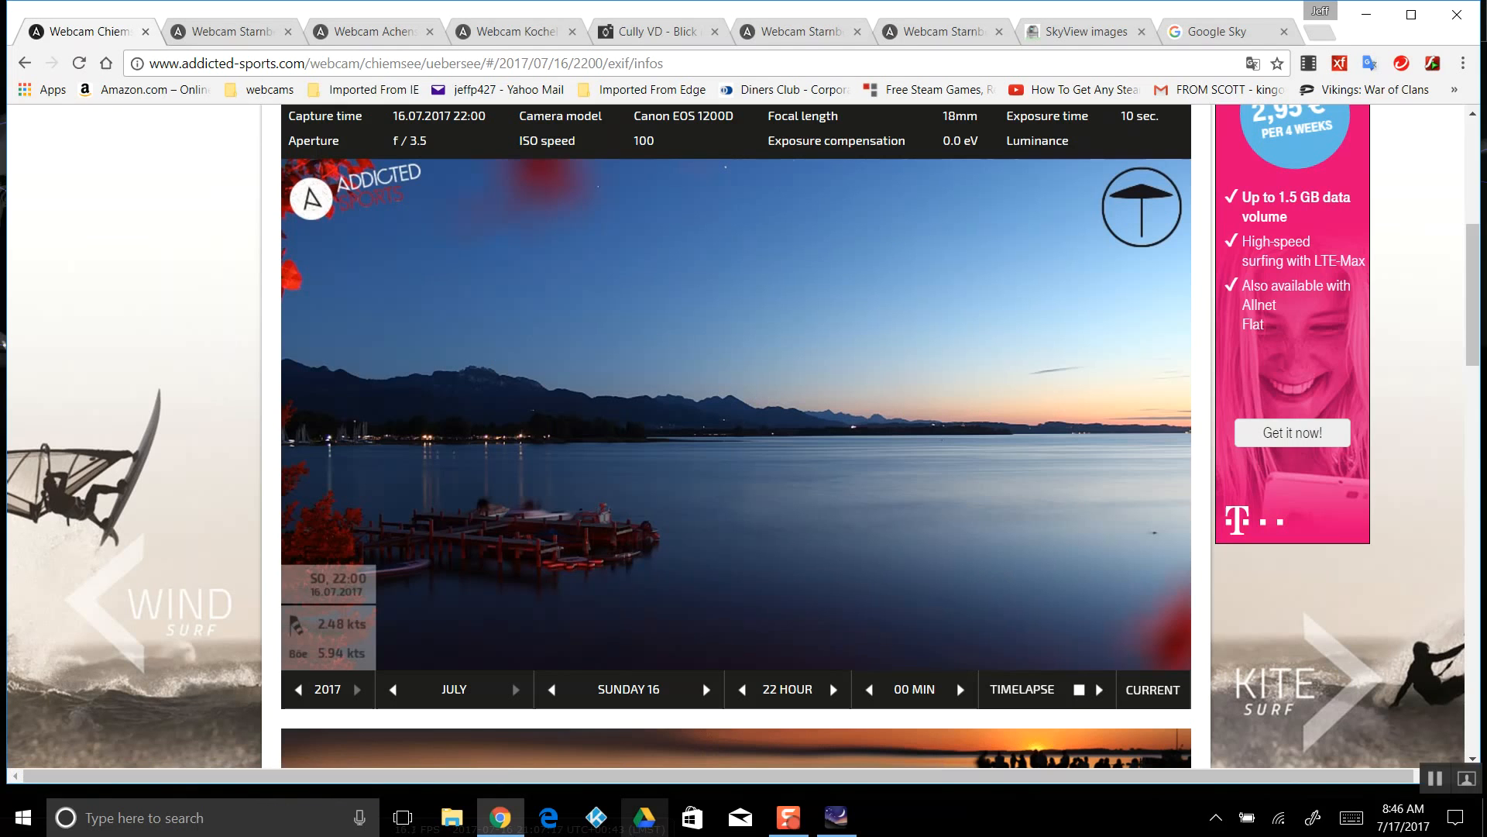
mouse_move(644, 816)
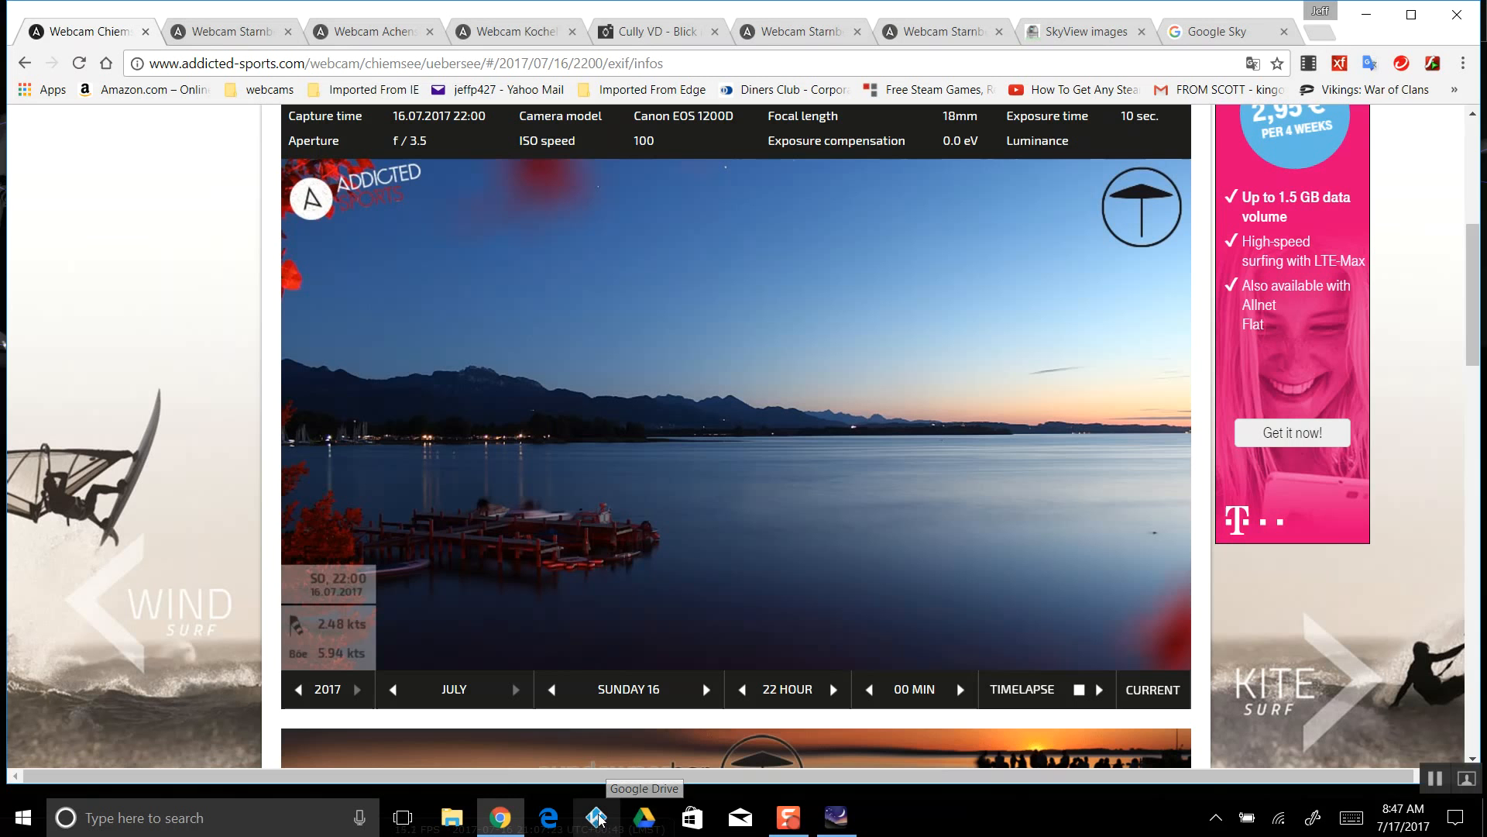
Scroll to the archive controls and step the Chiemsee webcam back to 20:00, then forward through 20:10 and 20:20
scroll(down, 3)
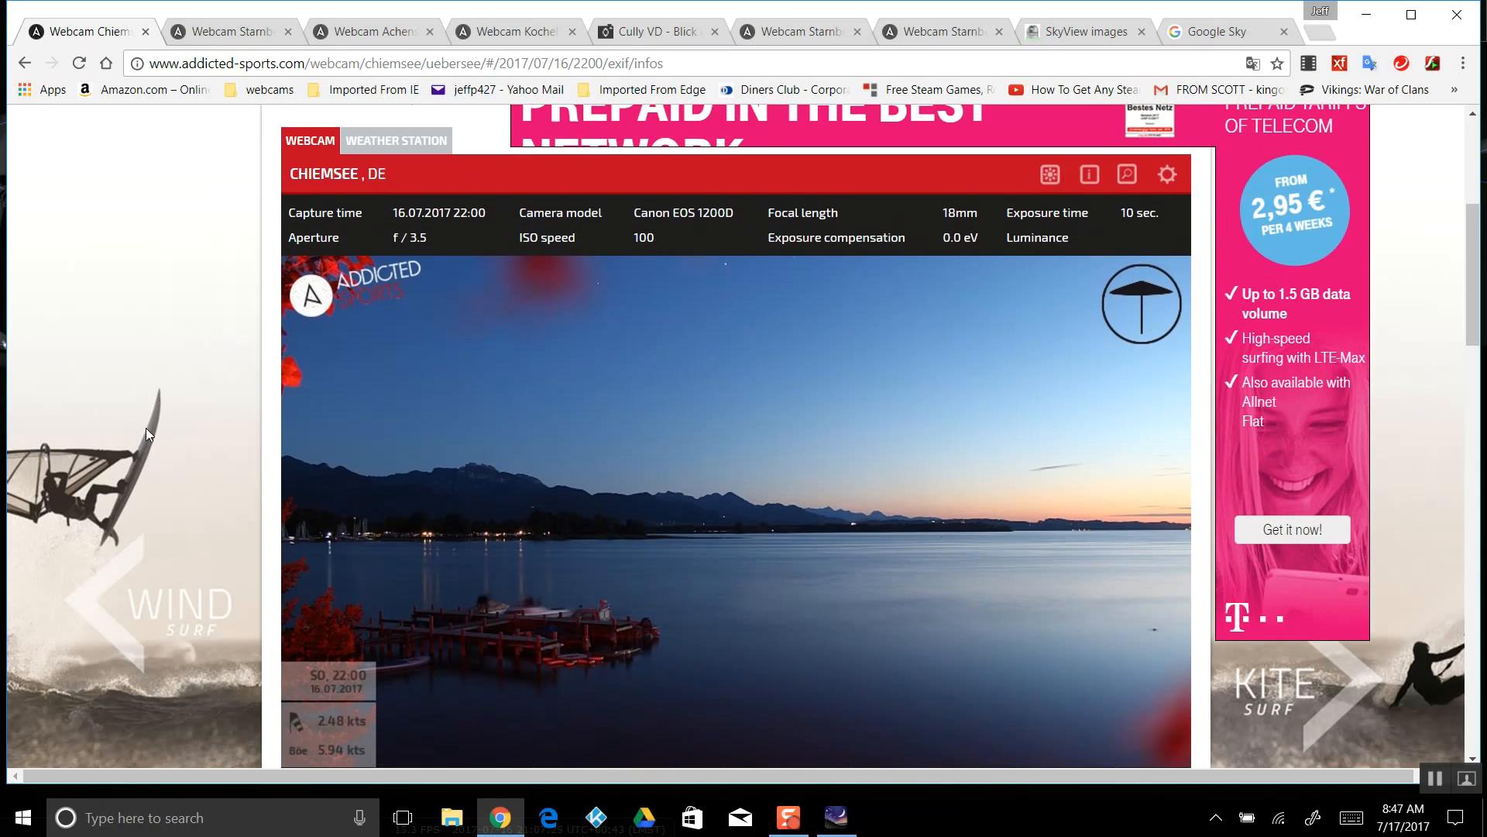
scroll(down, 3)
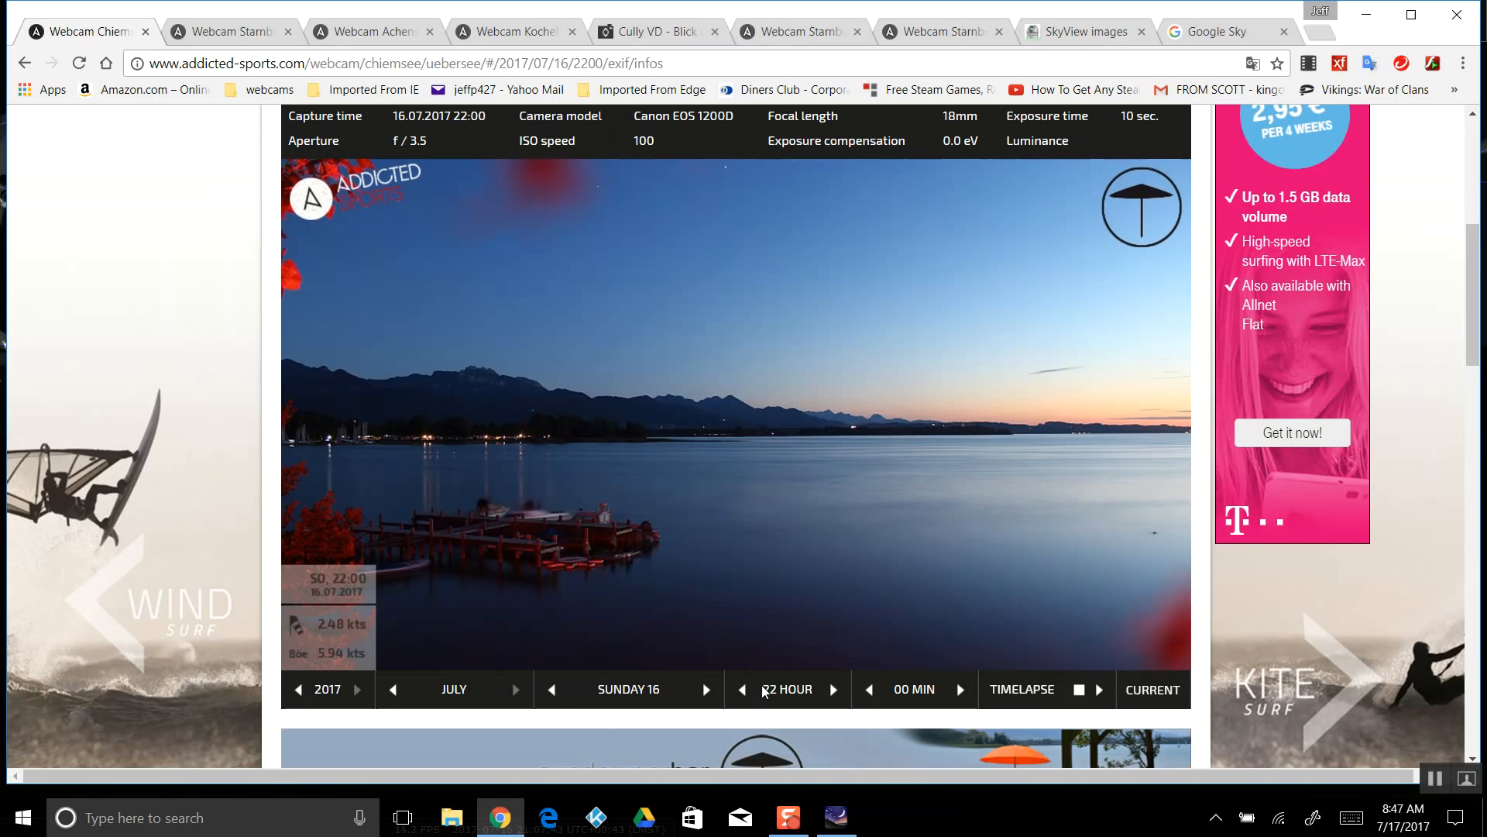
click(742, 690)
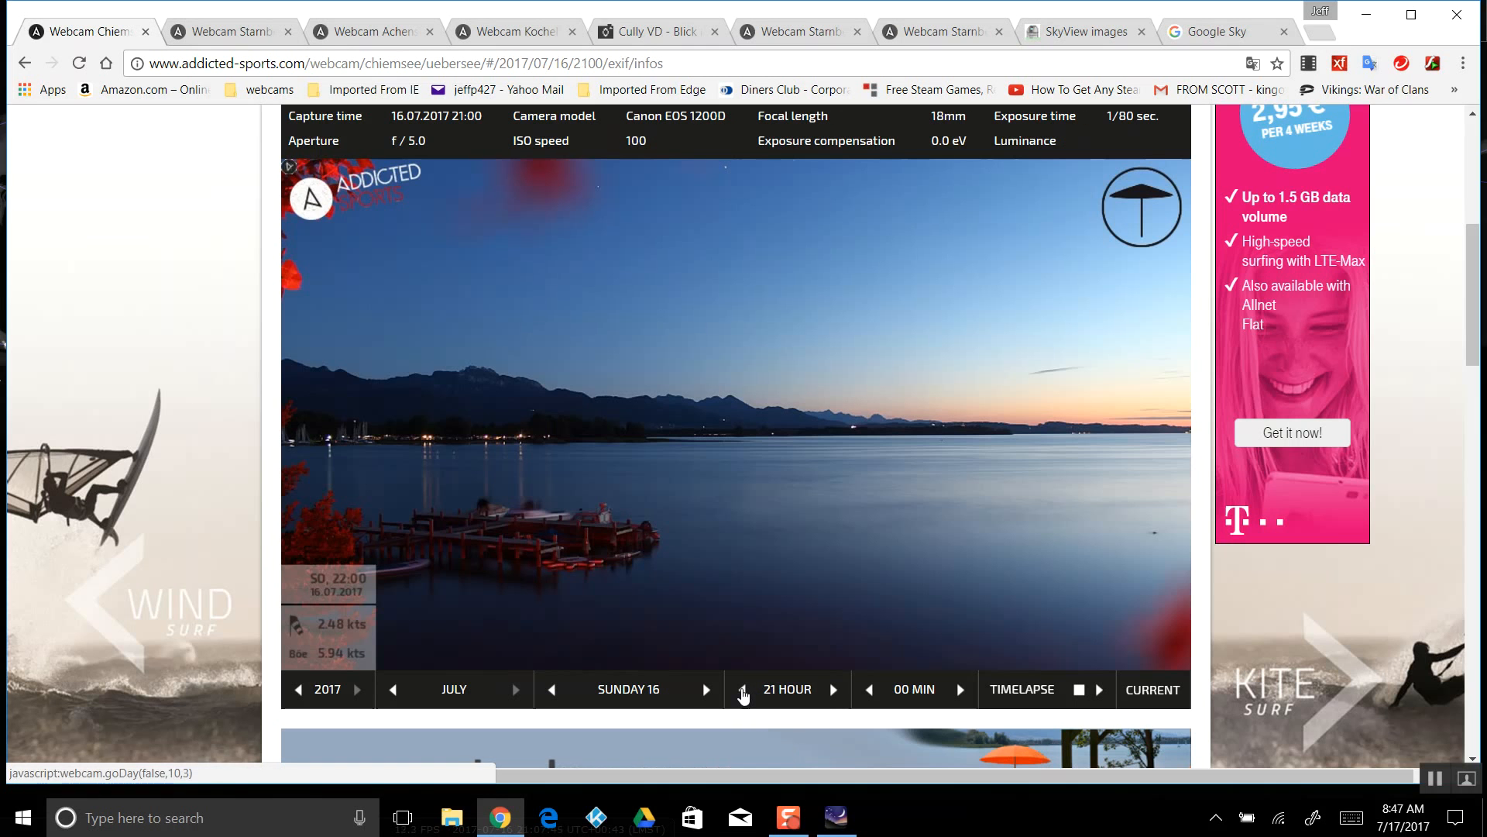
click(742, 689)
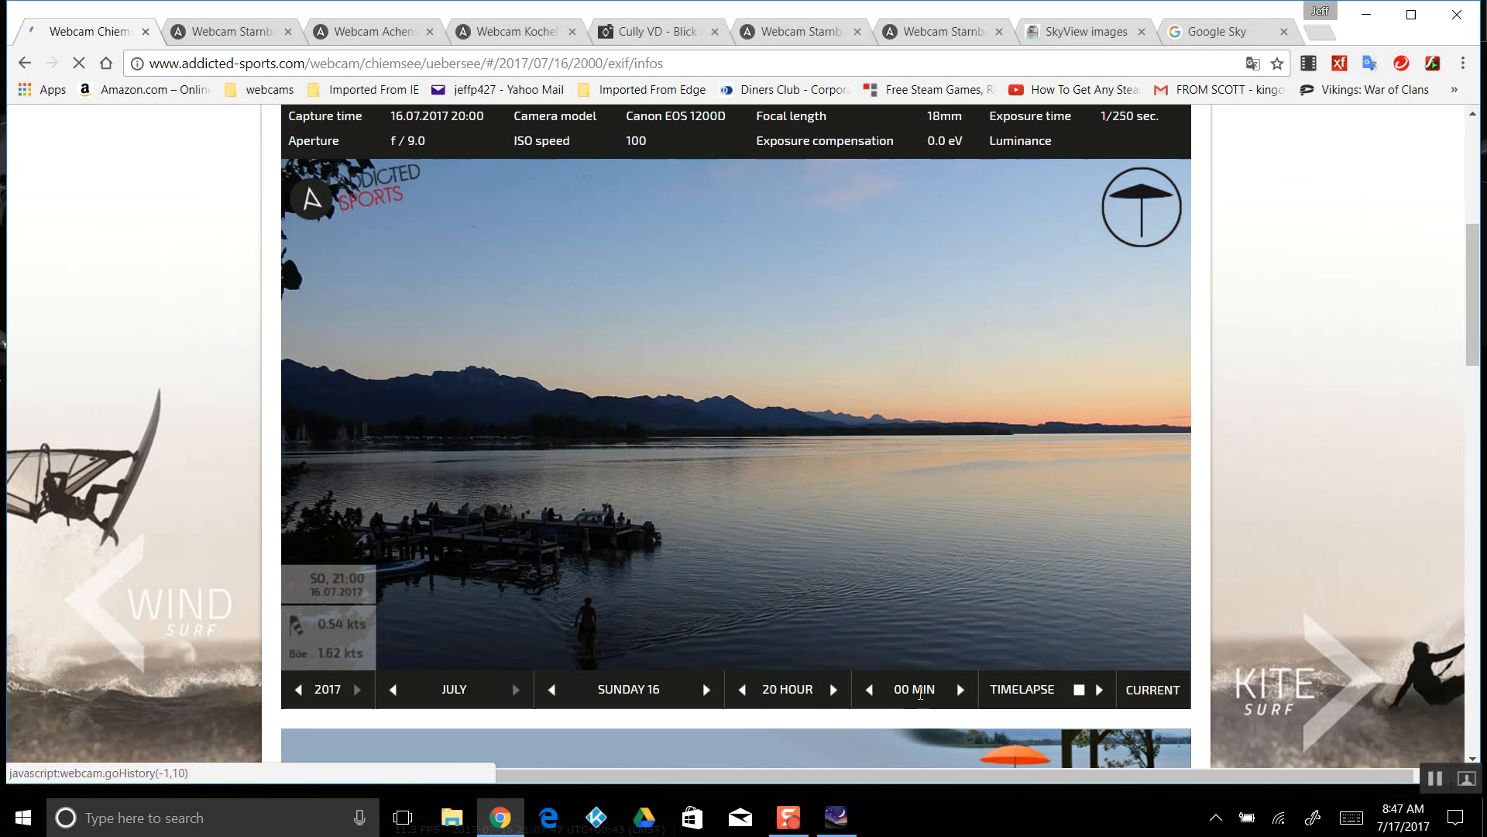
click(957, 690)
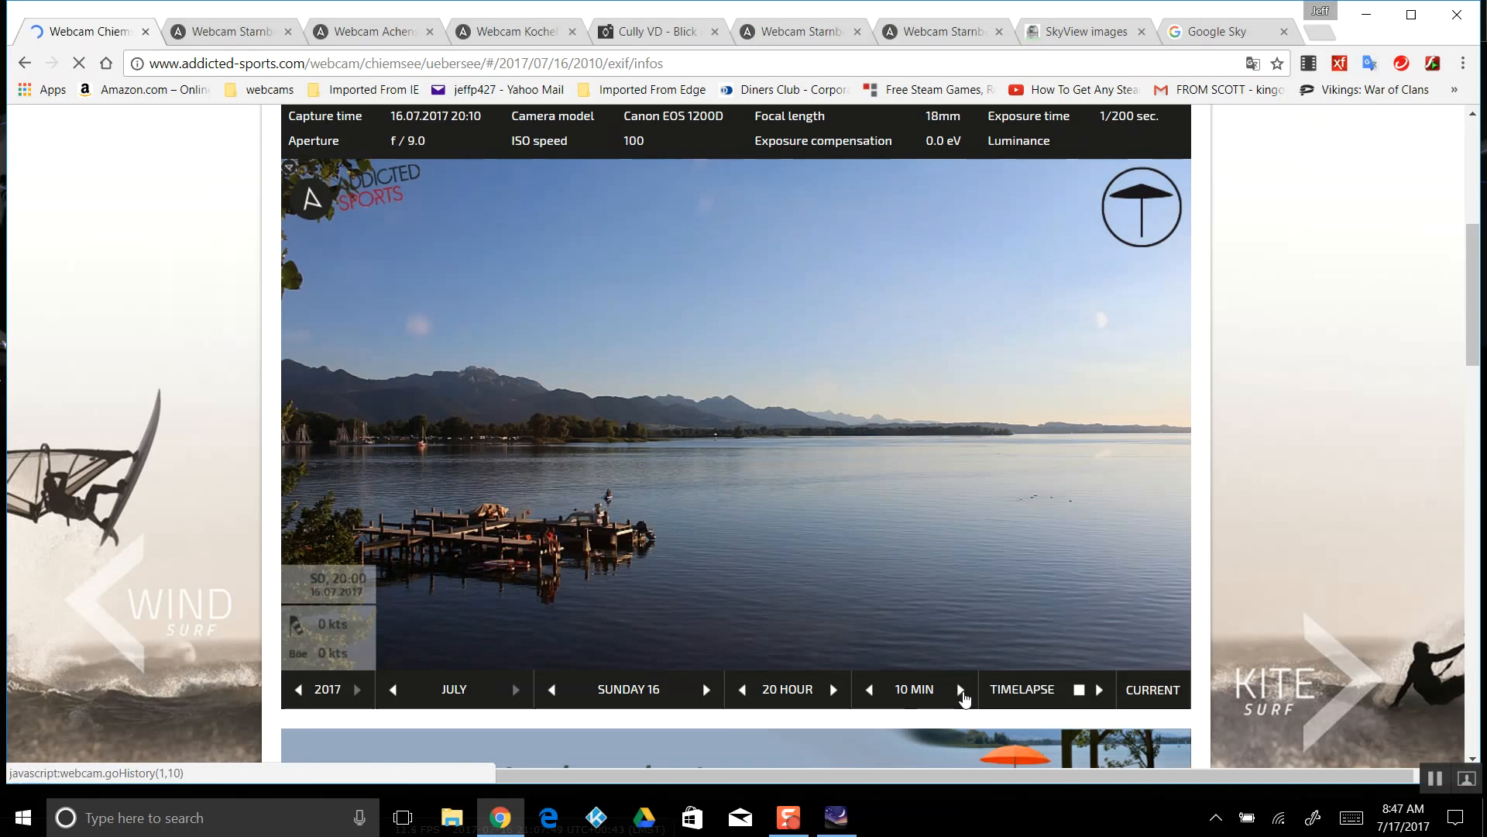
click(957, 689)
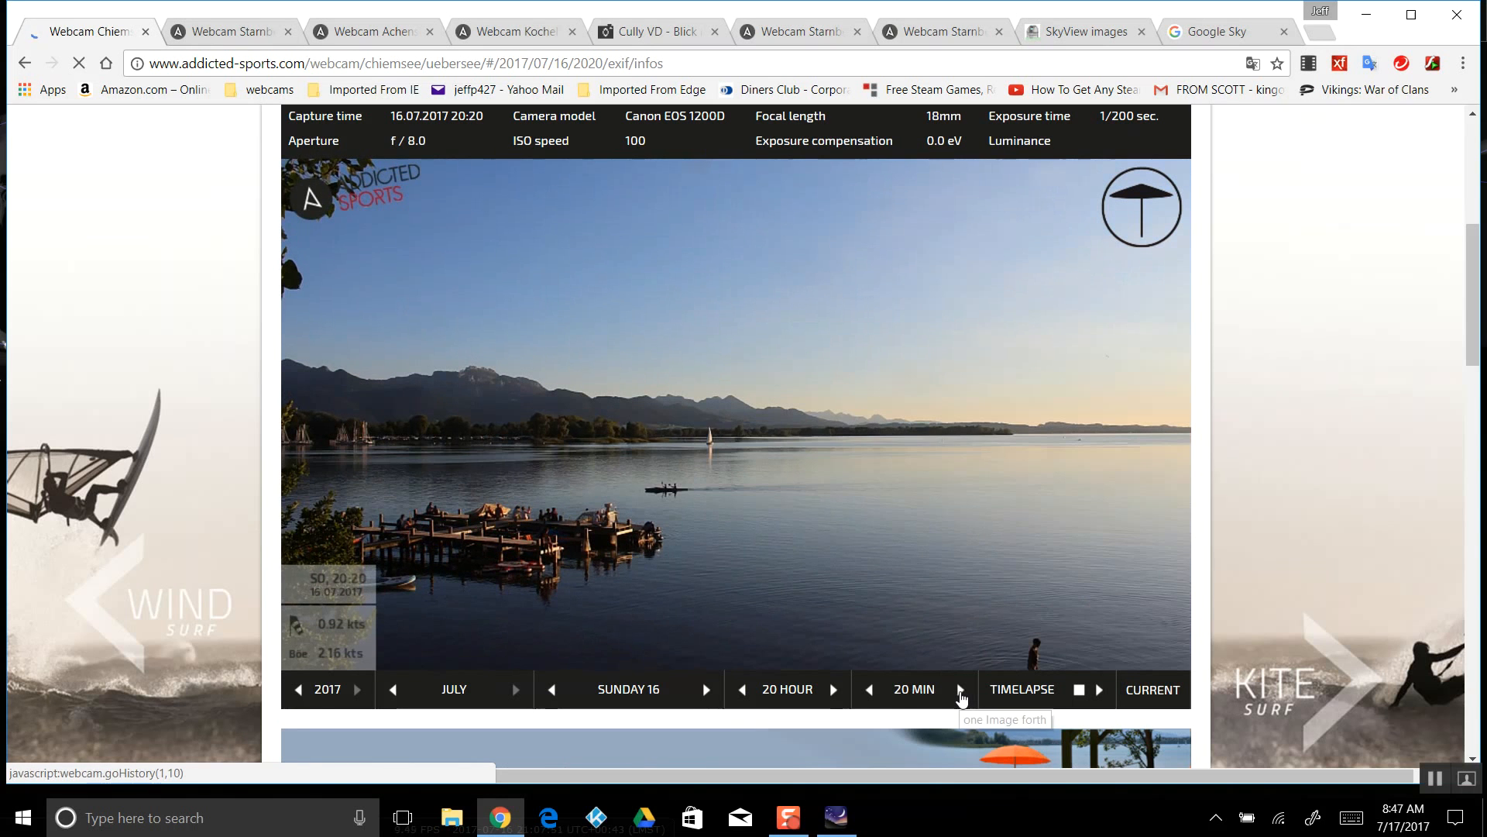
click(959, 689)
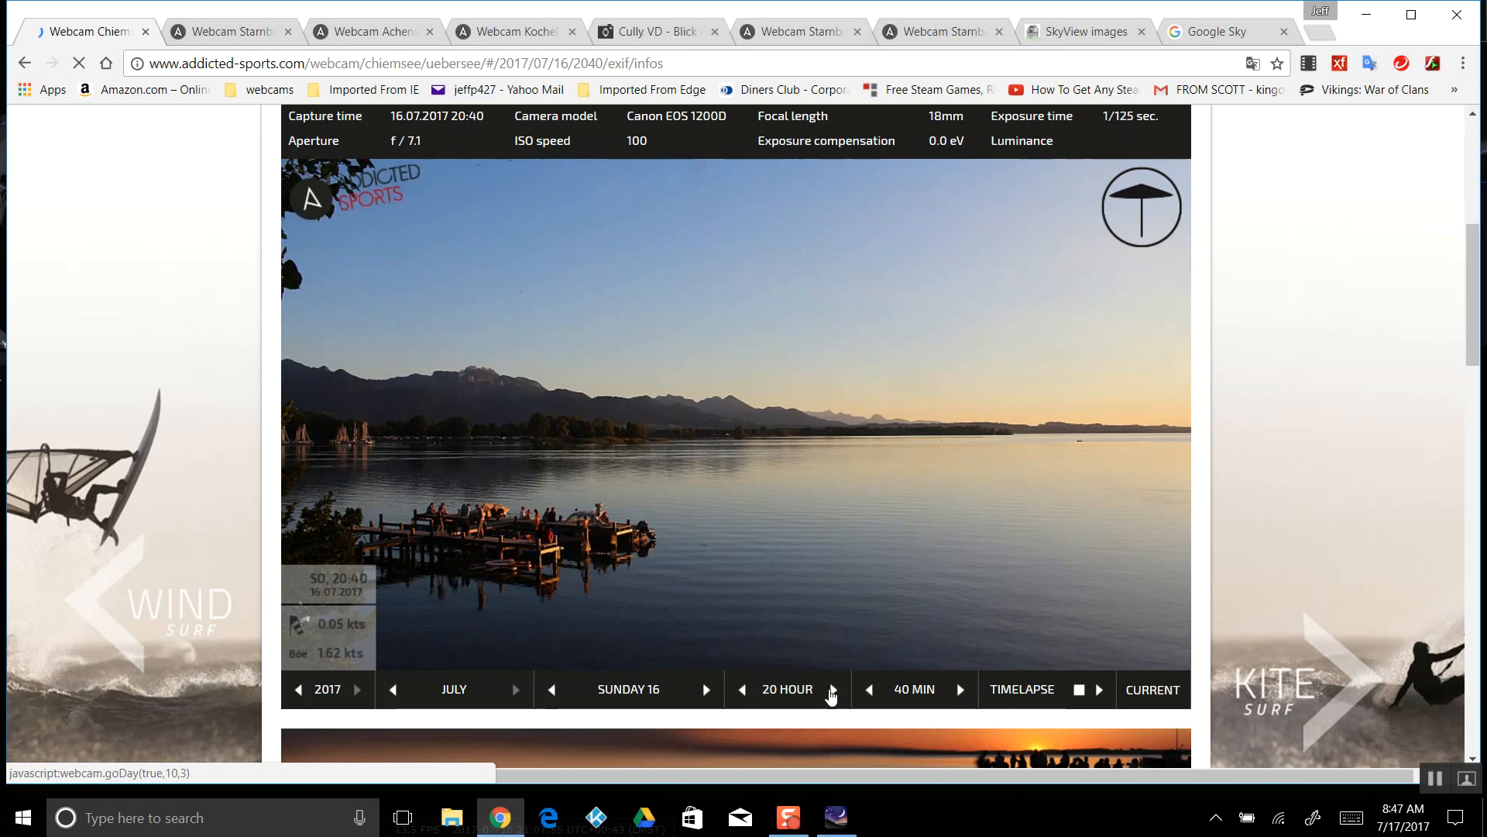
Jump ahead an hour and step through the 21:45, 21:50, 21:55 and 22:00 evening images
click(833, 689)
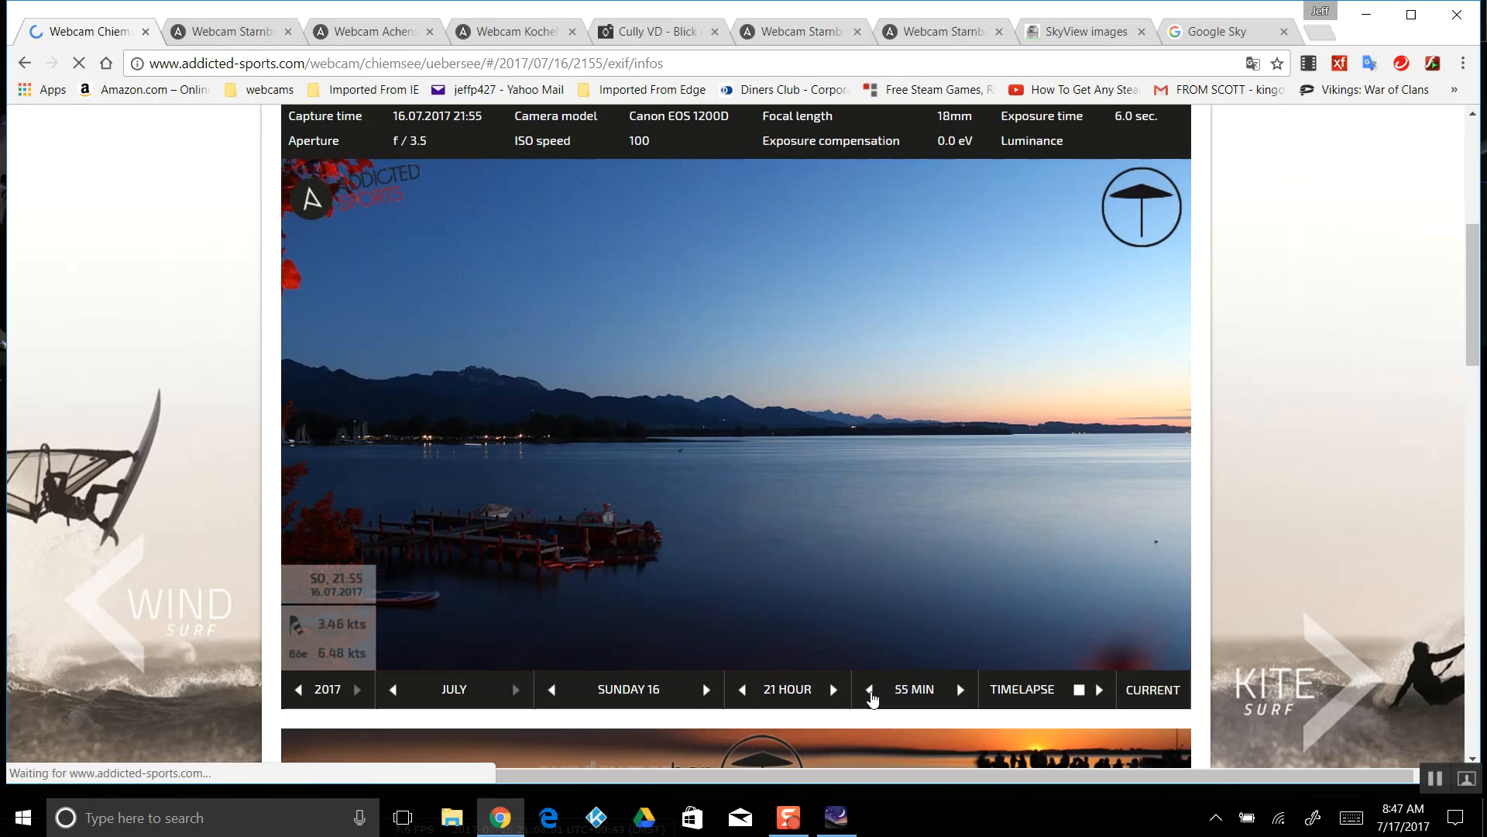
click(869, 689)
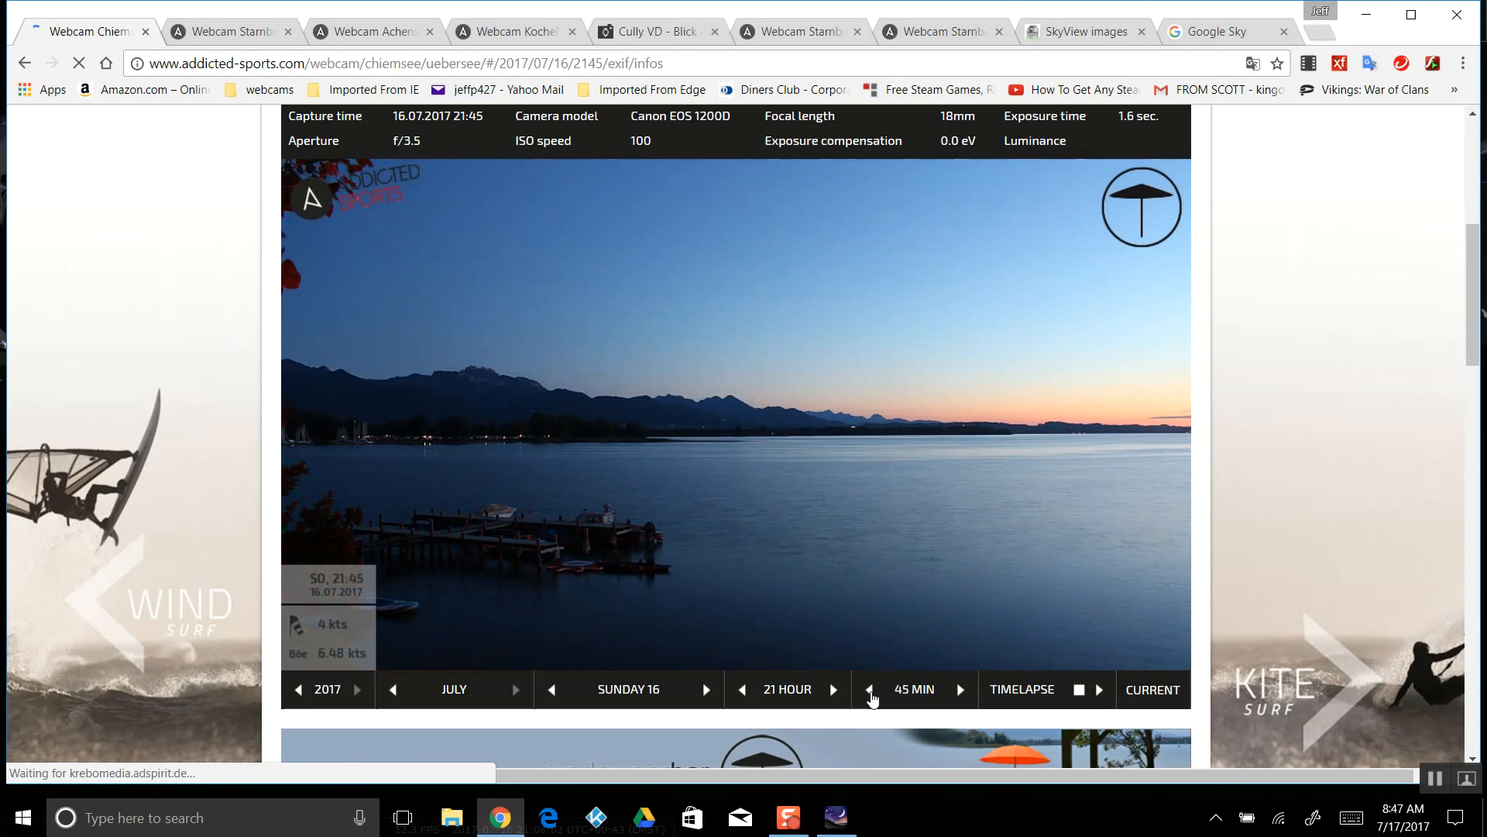
click(957, 689)
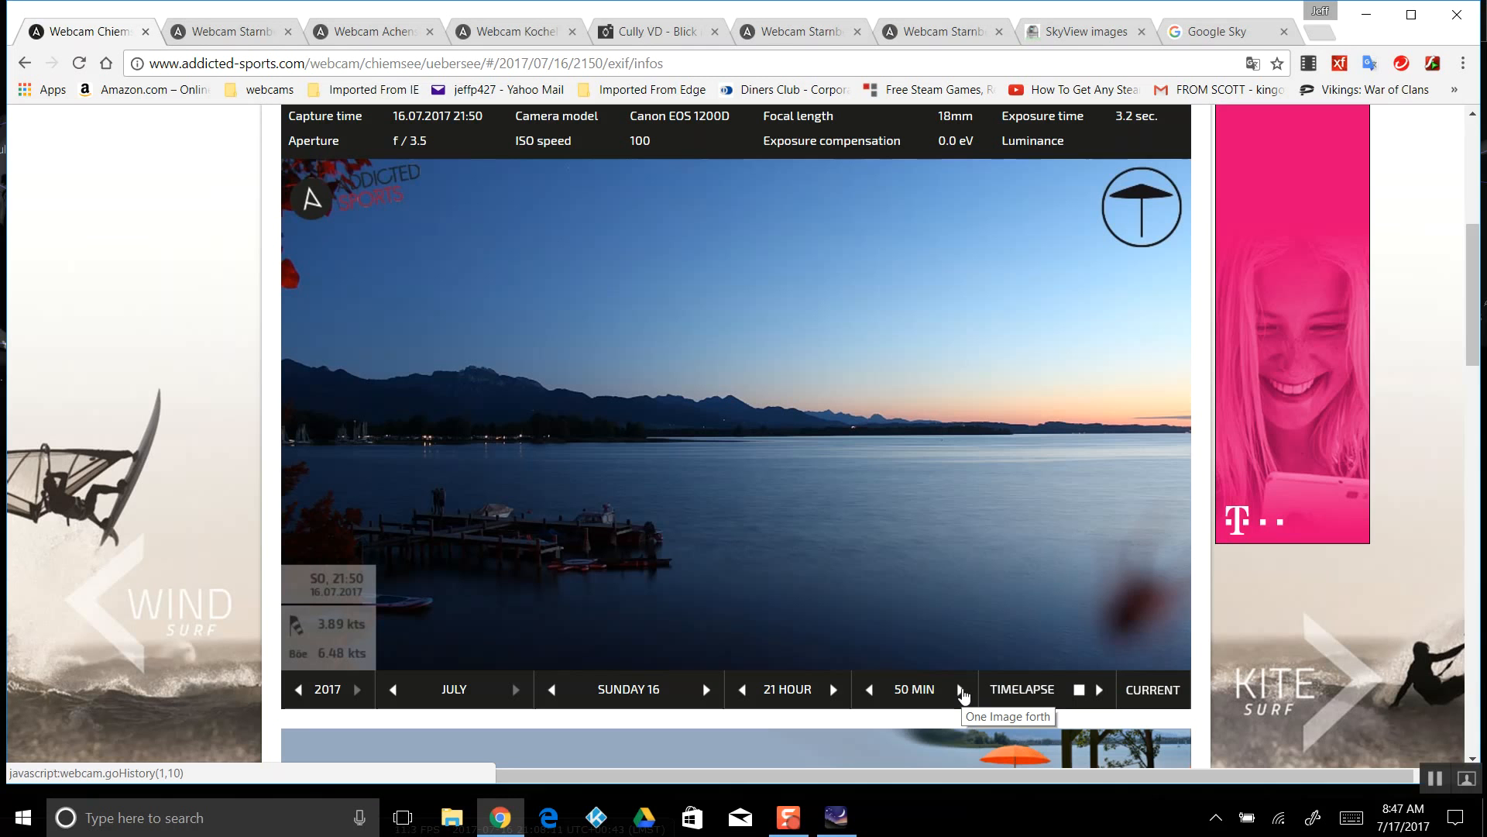
click(958, 689)
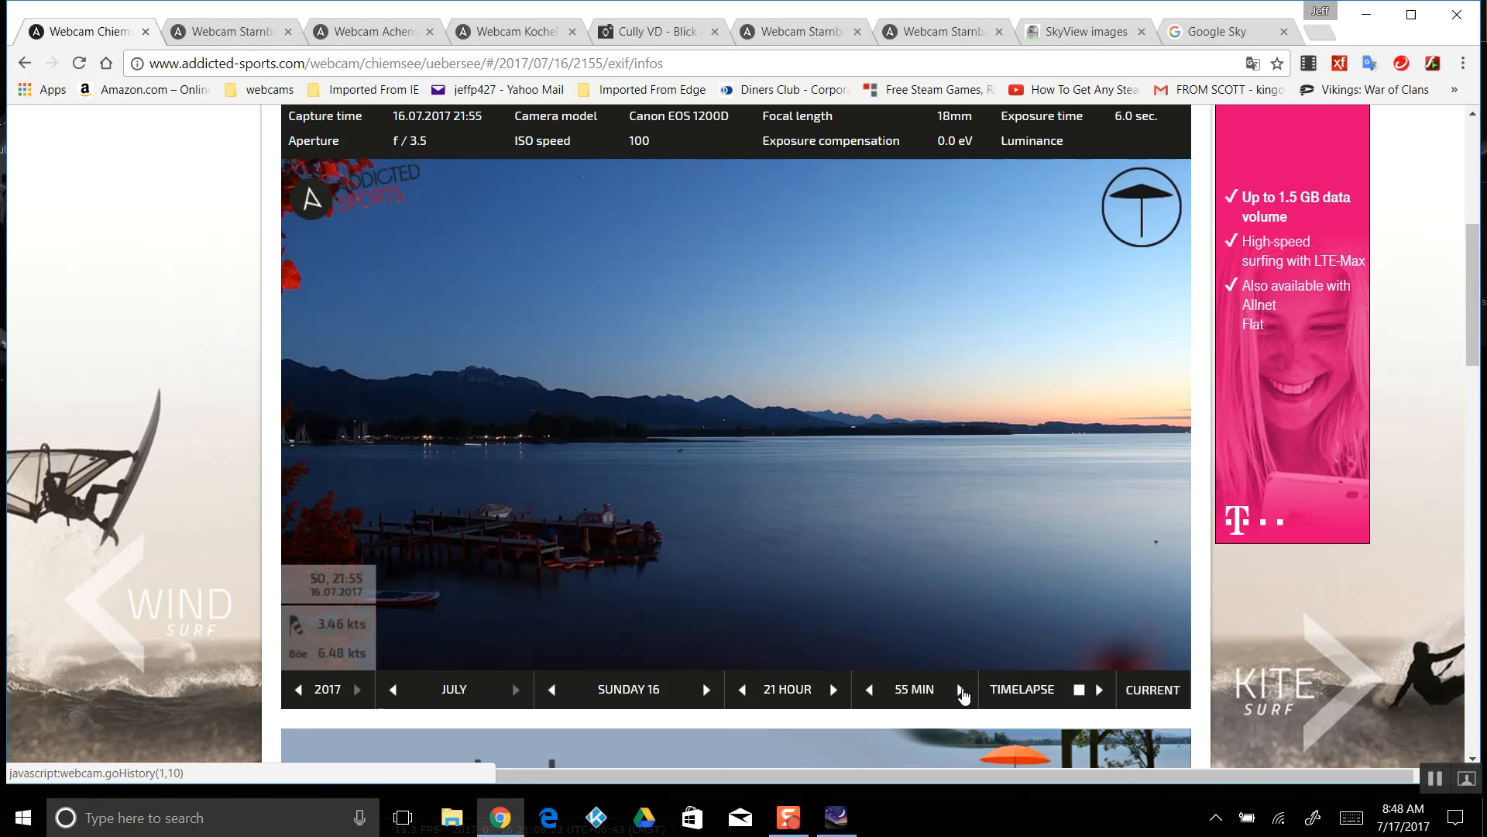
click(958, 690)
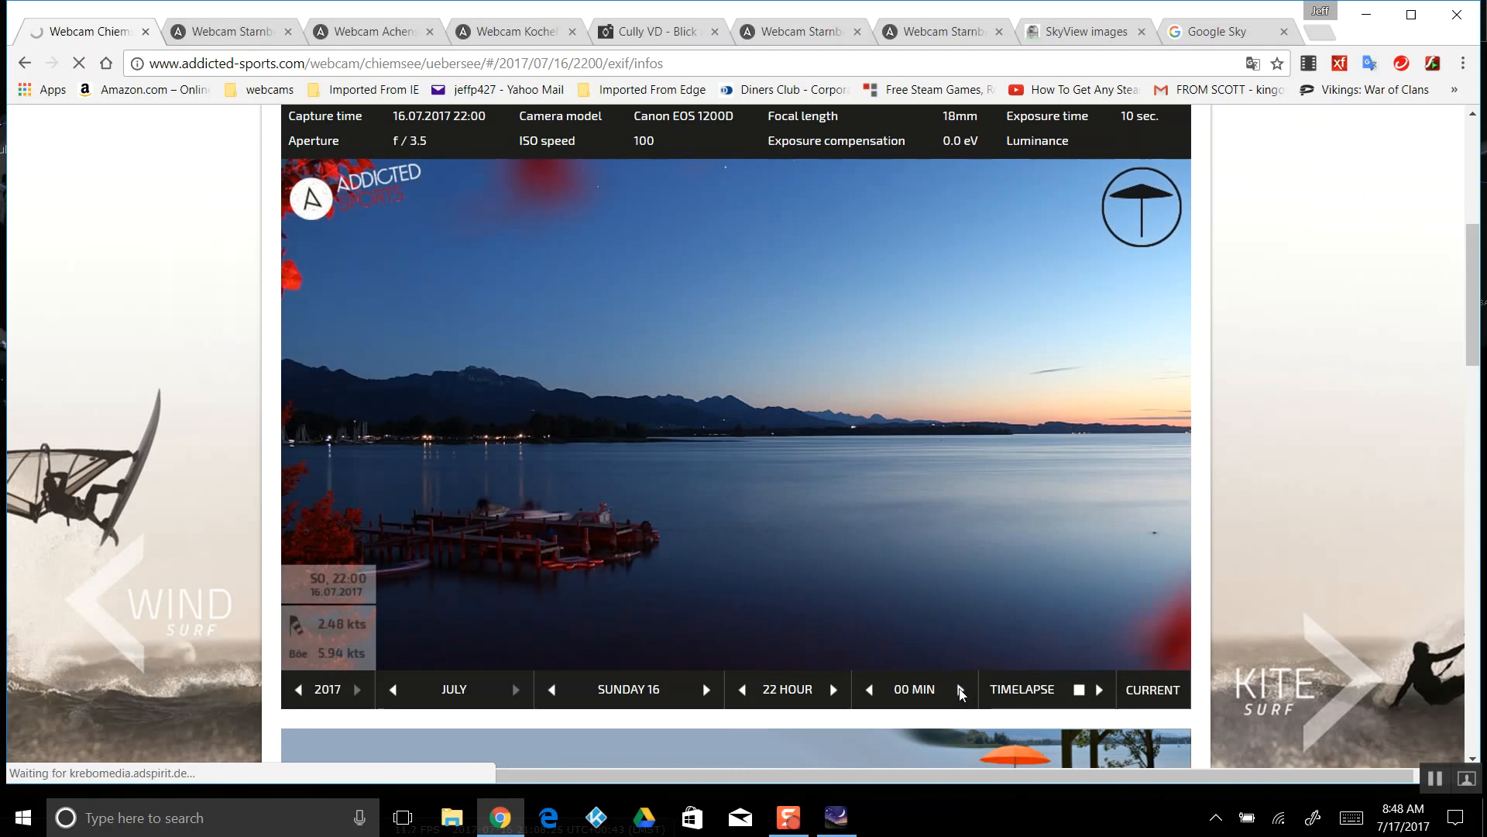
mouse_move(578, 205)
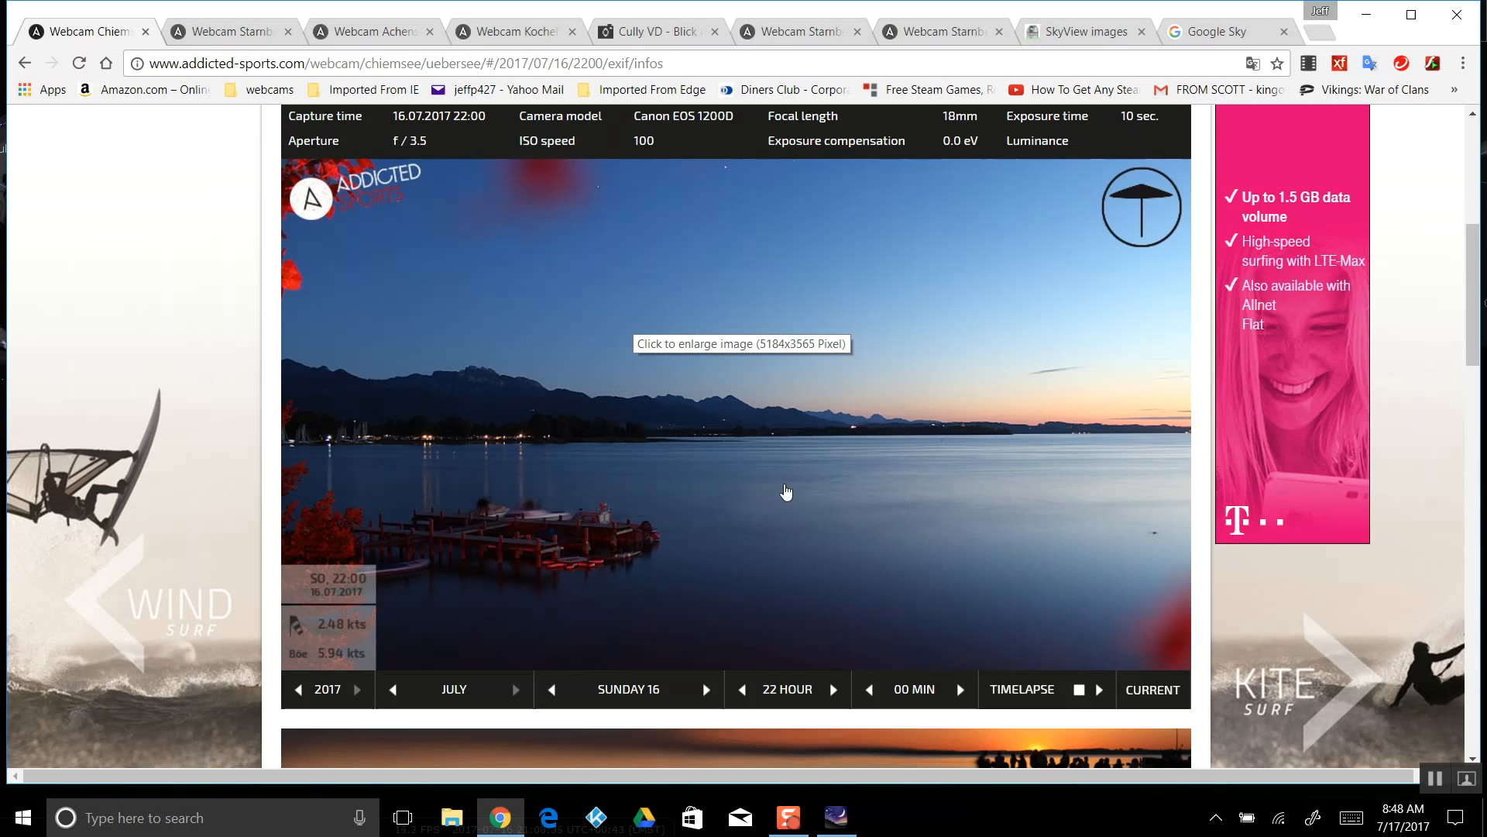
Scroll down to the Site Information section and select its Location description text
scroll(down, 3)
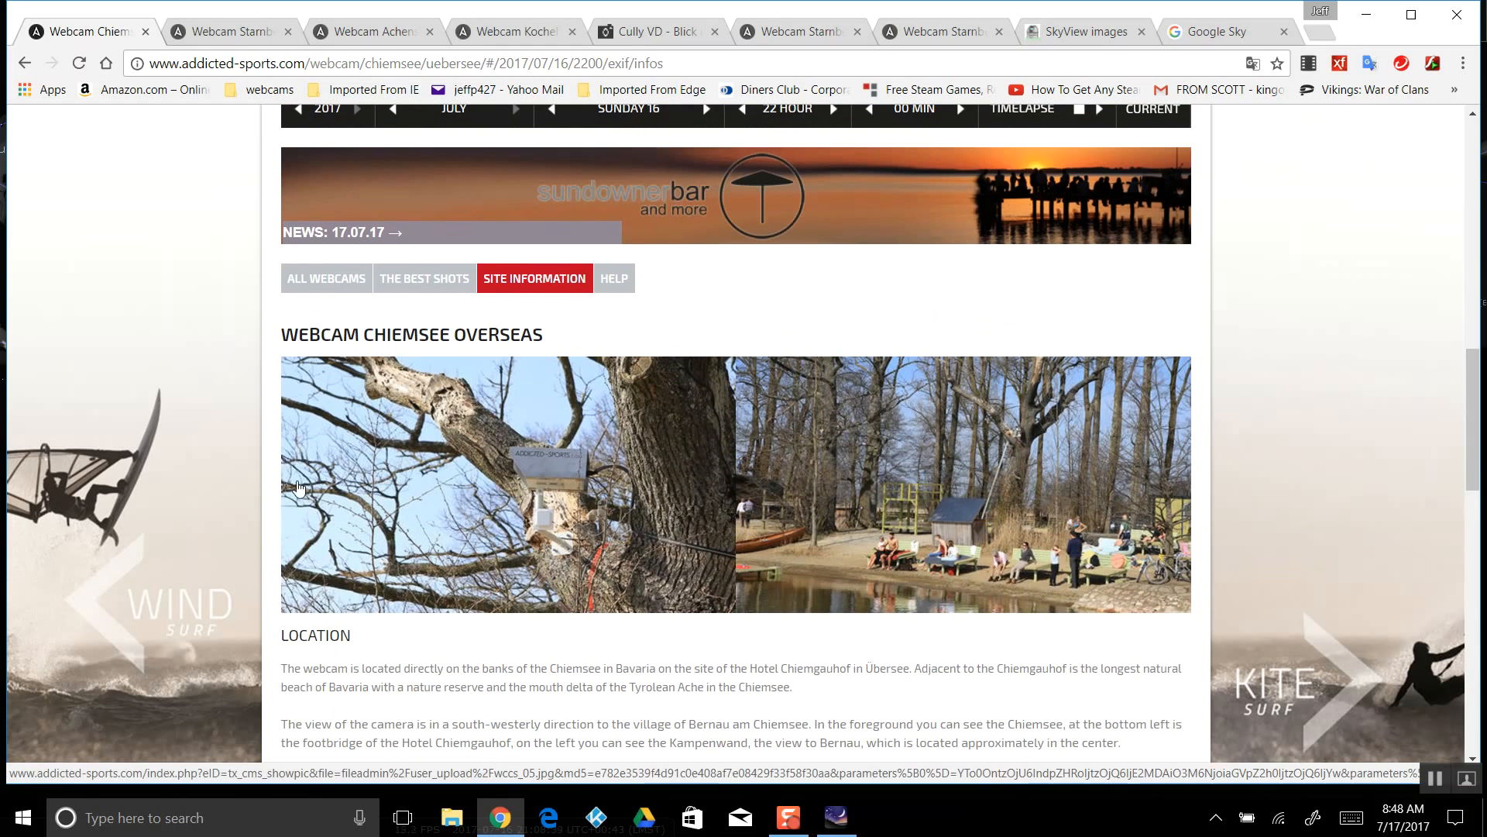
scroll(down, 3)
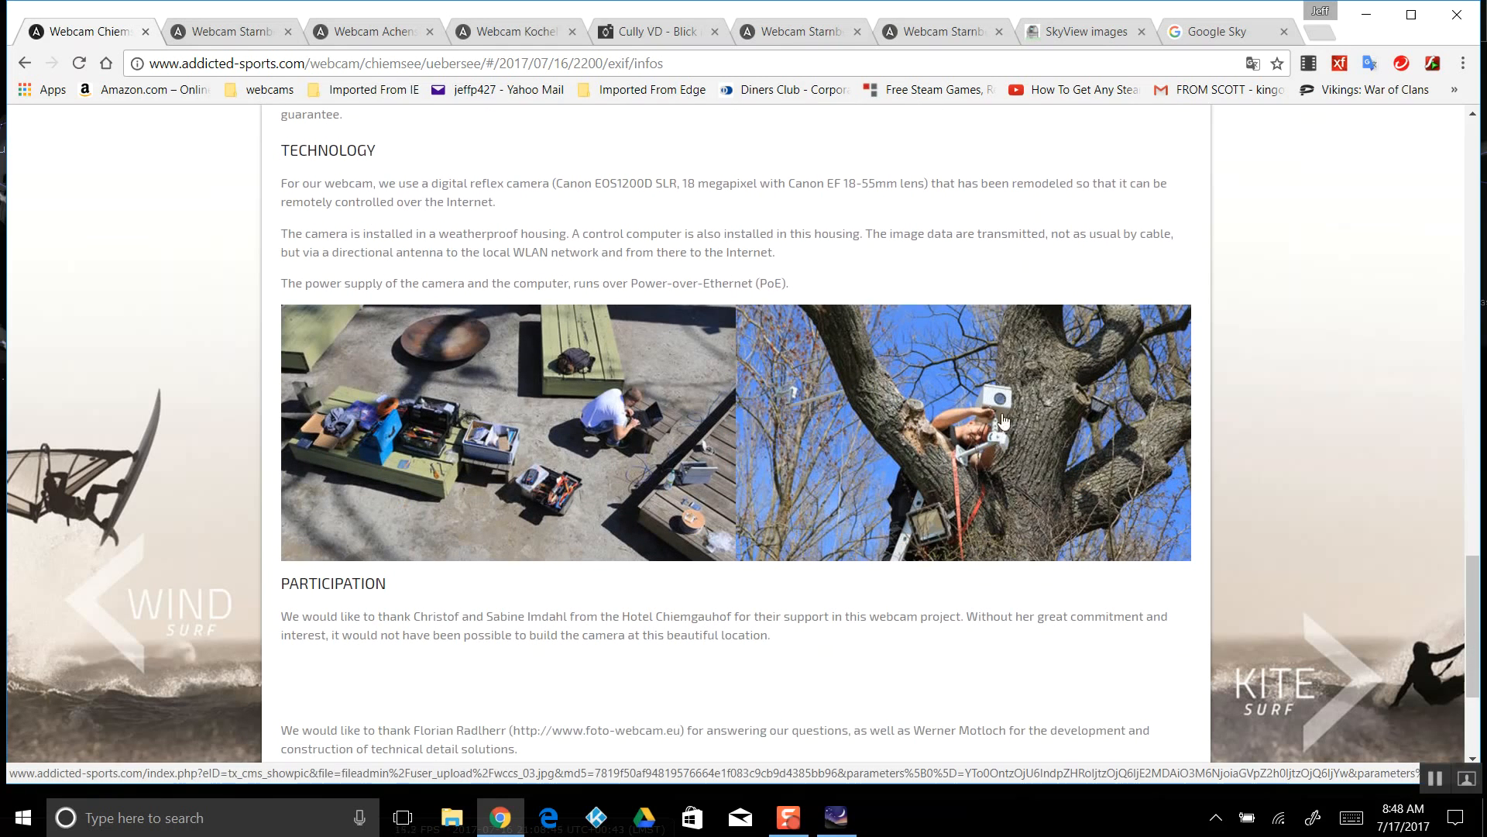
scroll(up, 3)
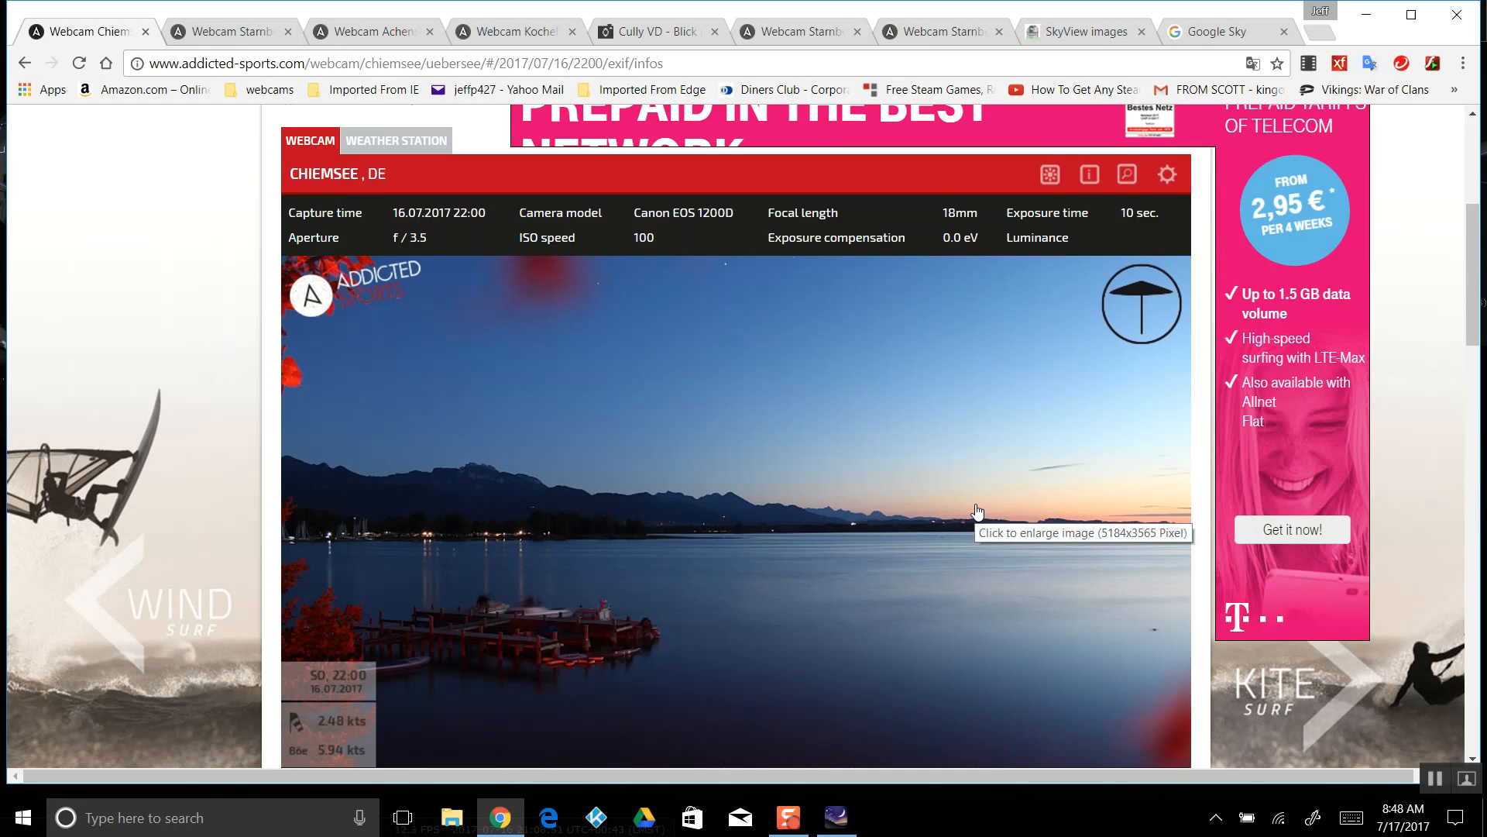
scroll(down, 3)
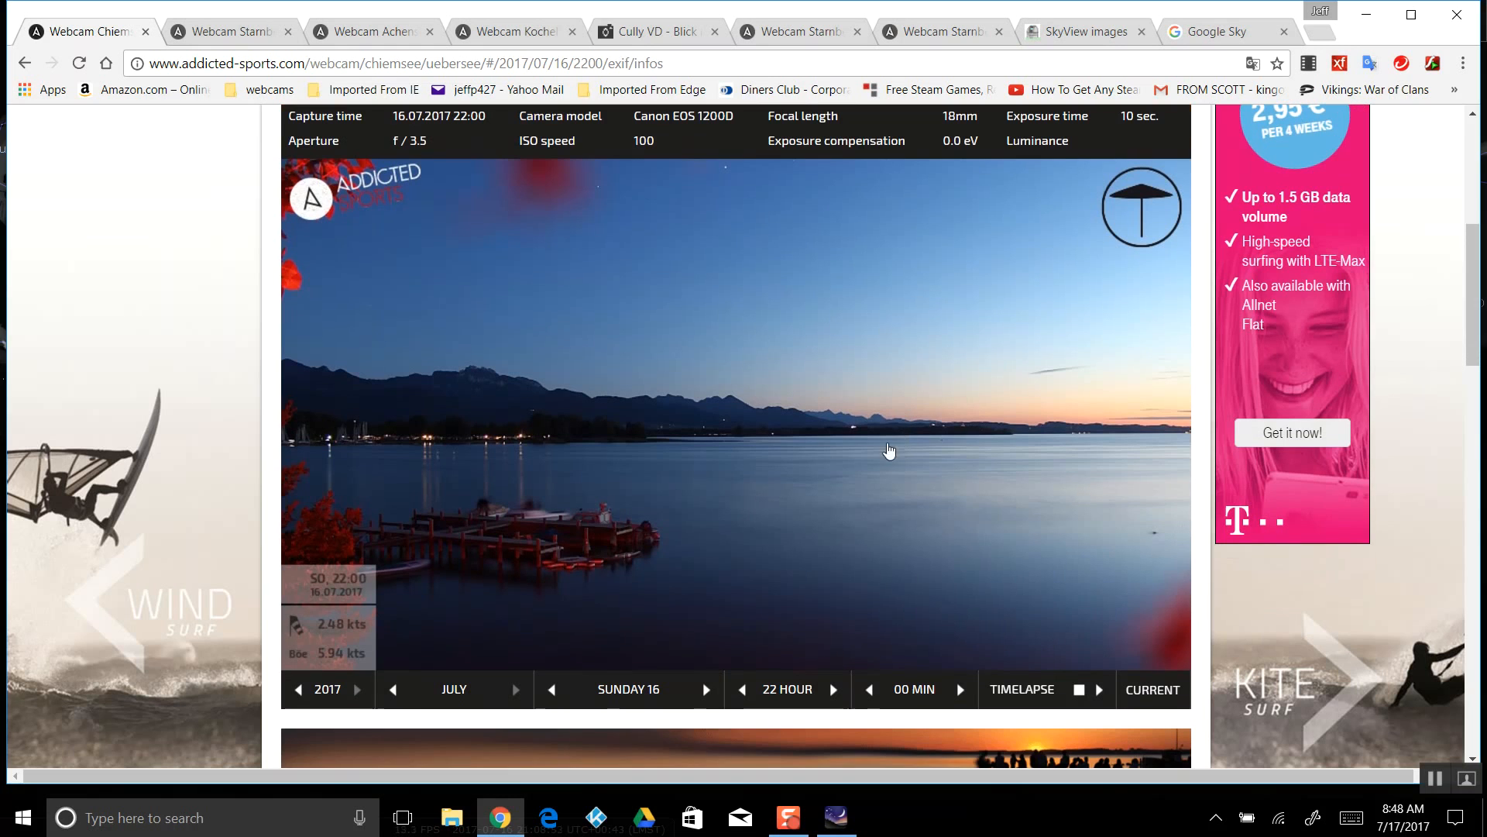
mouse_move(637, 500)
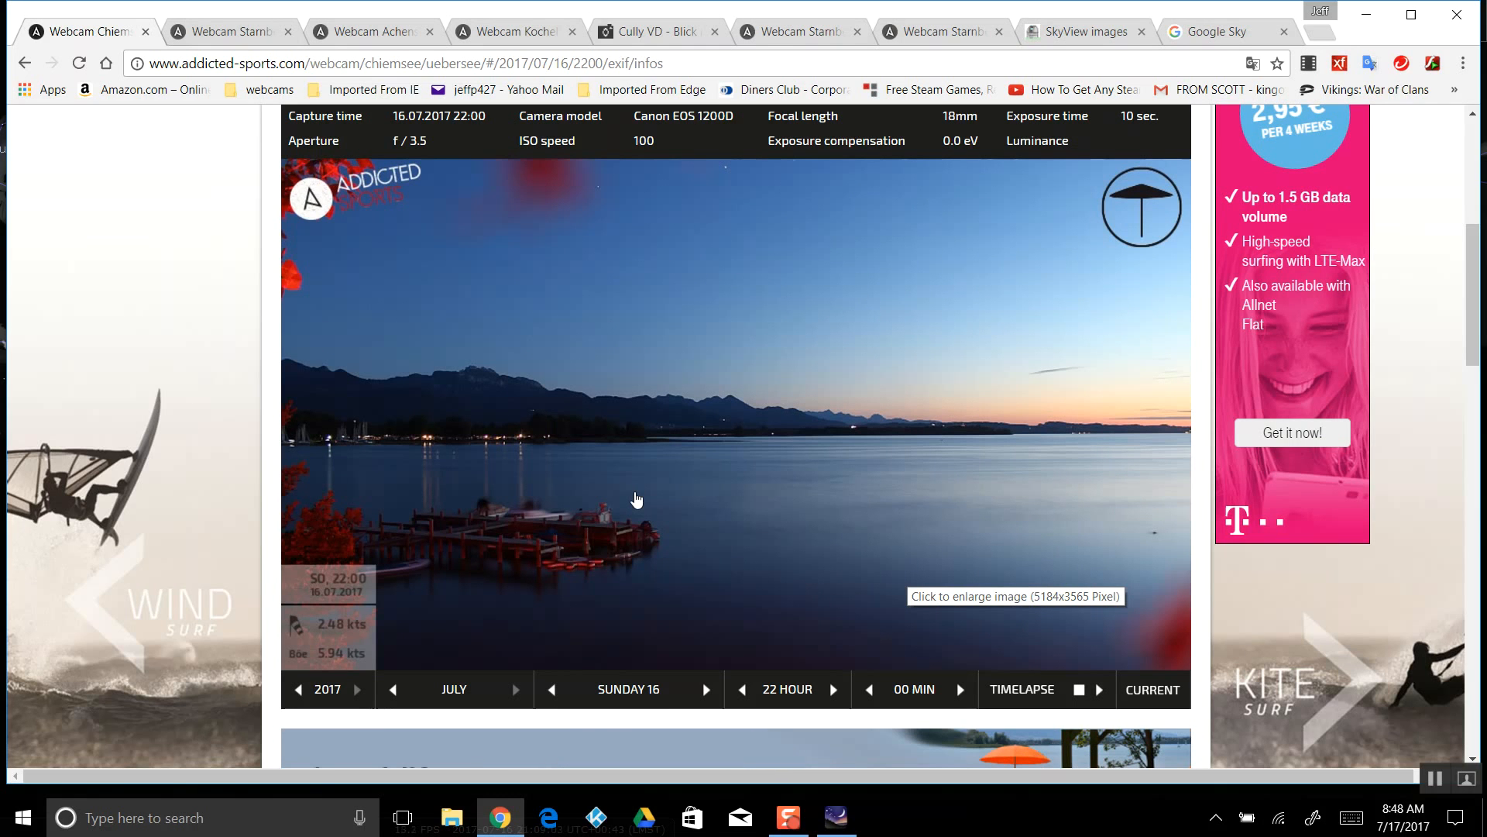
mouse_move(706, 532)
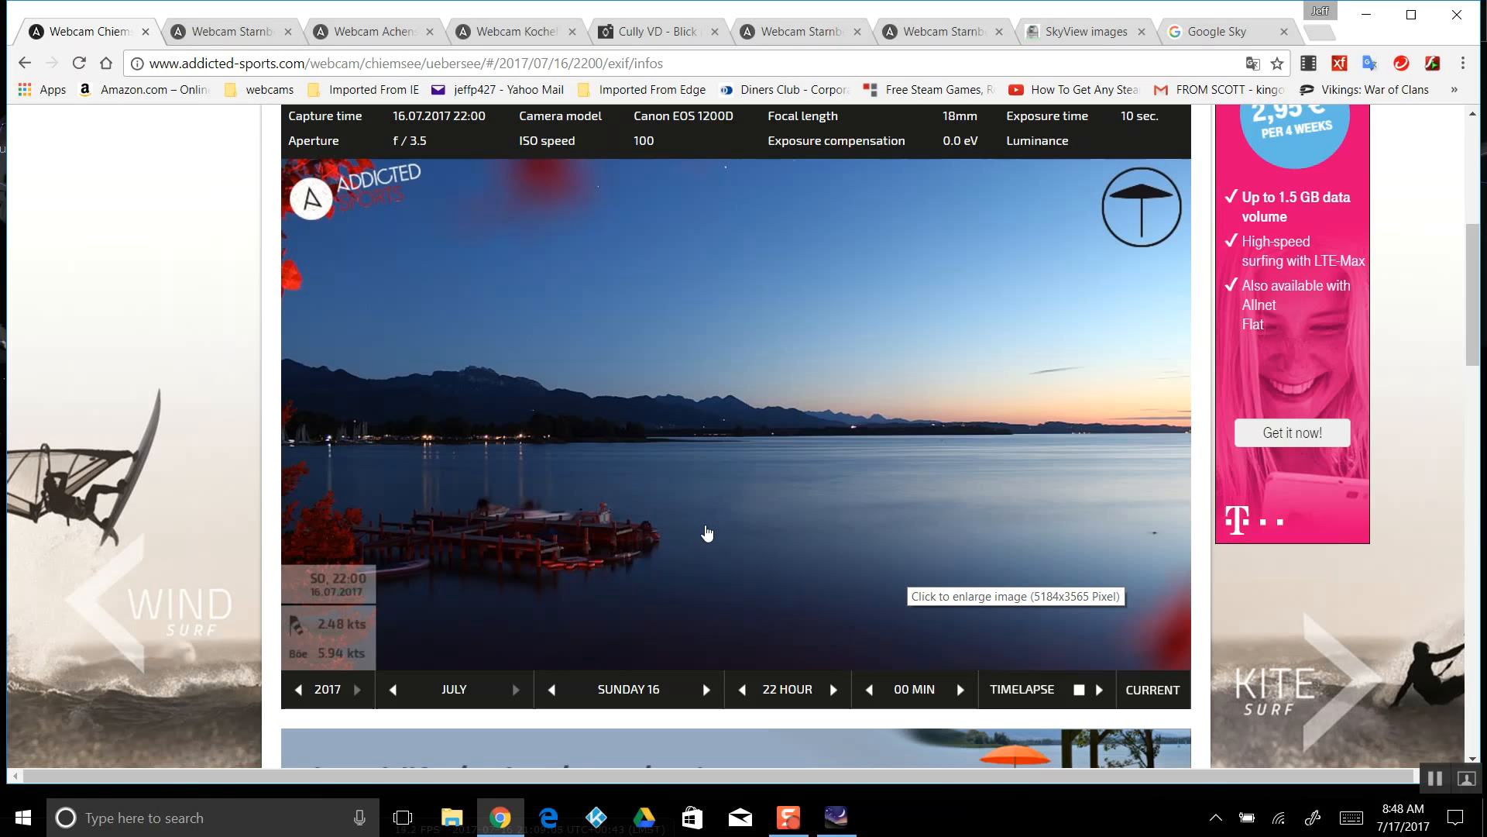
mouse_move(781, 553)
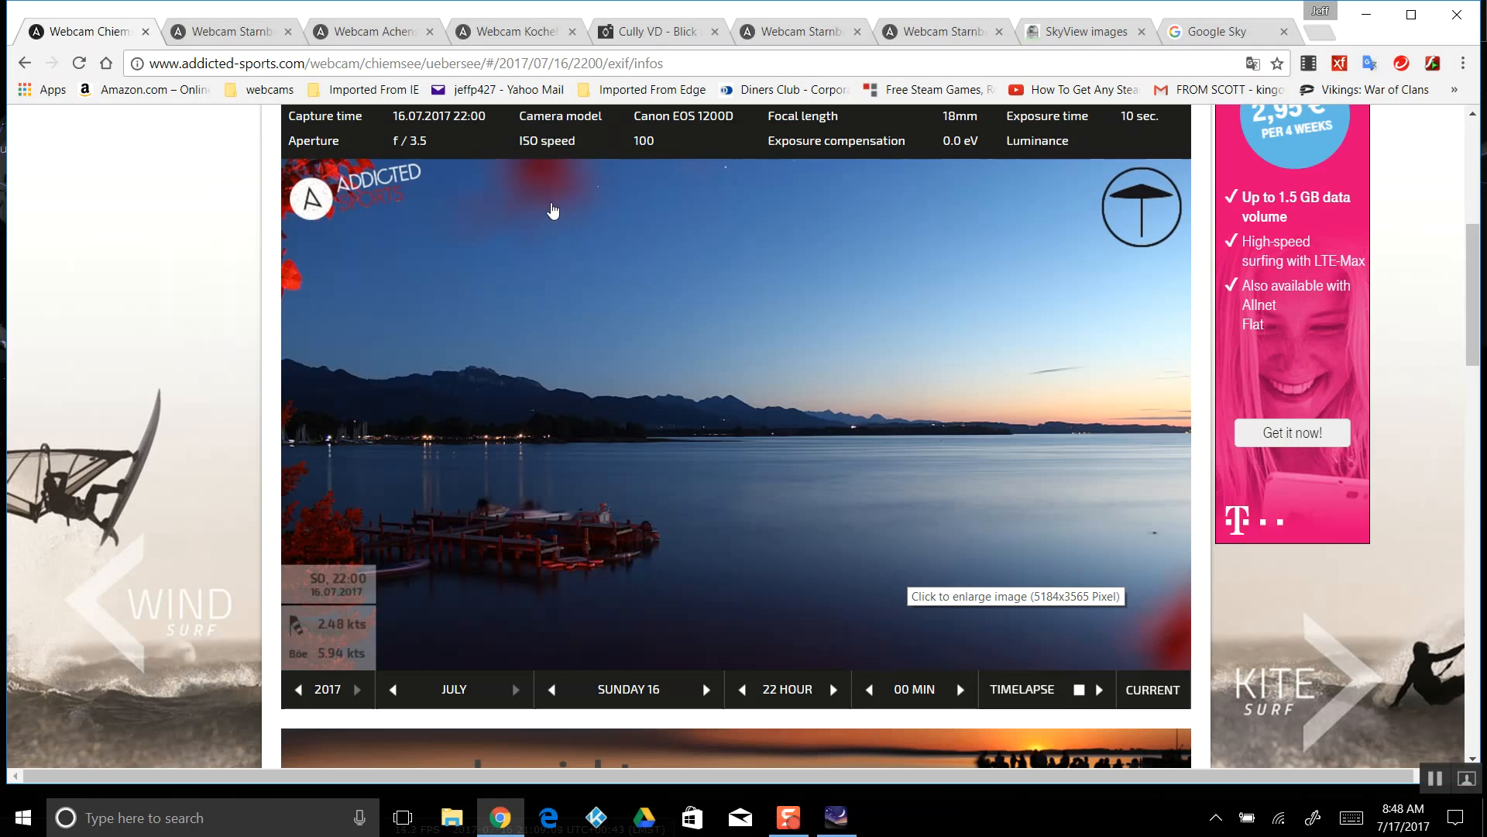
mouse_move(711, 547)
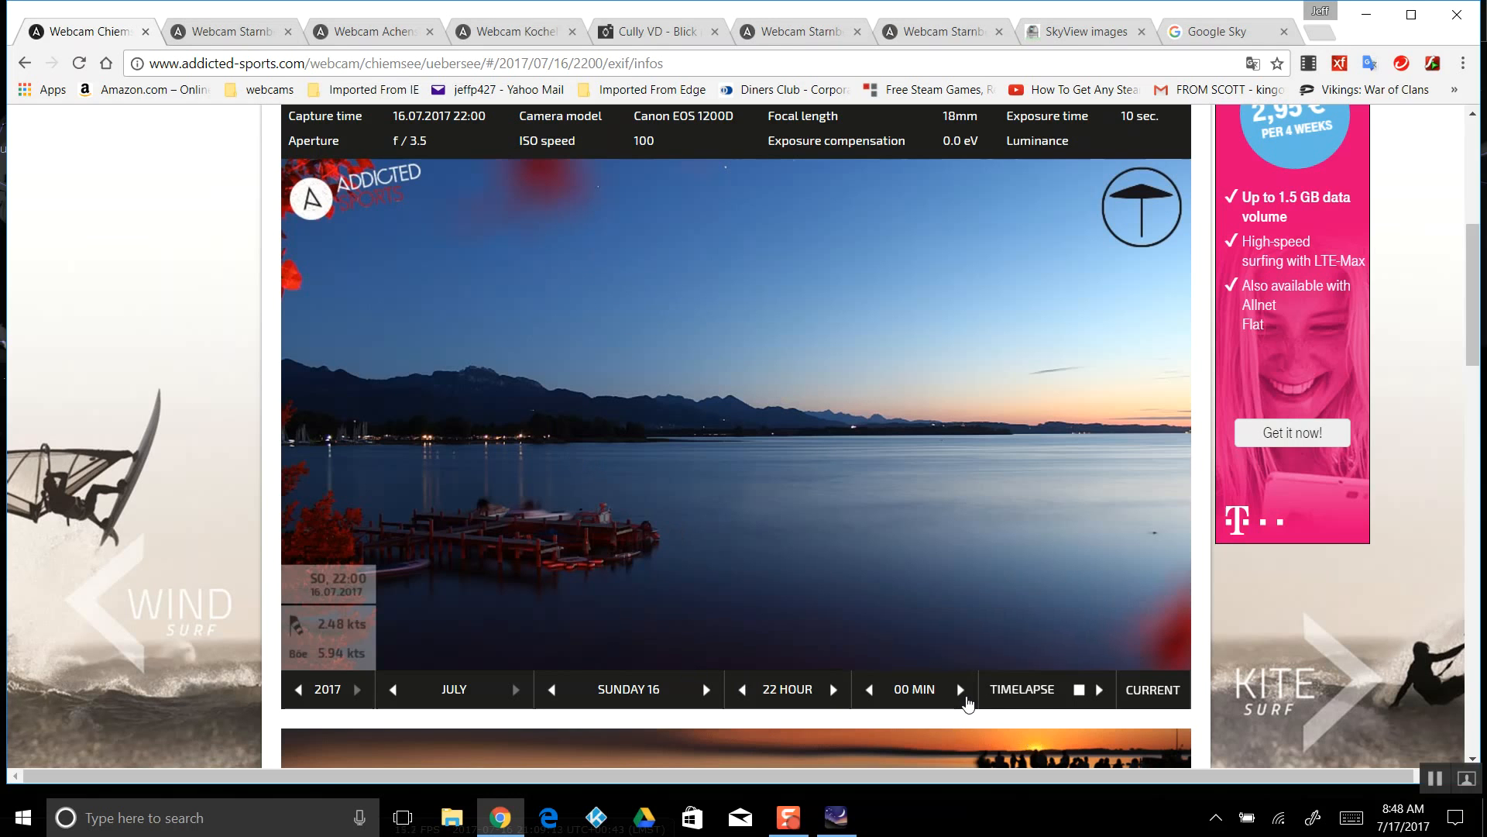
mouse_move(245, 31)
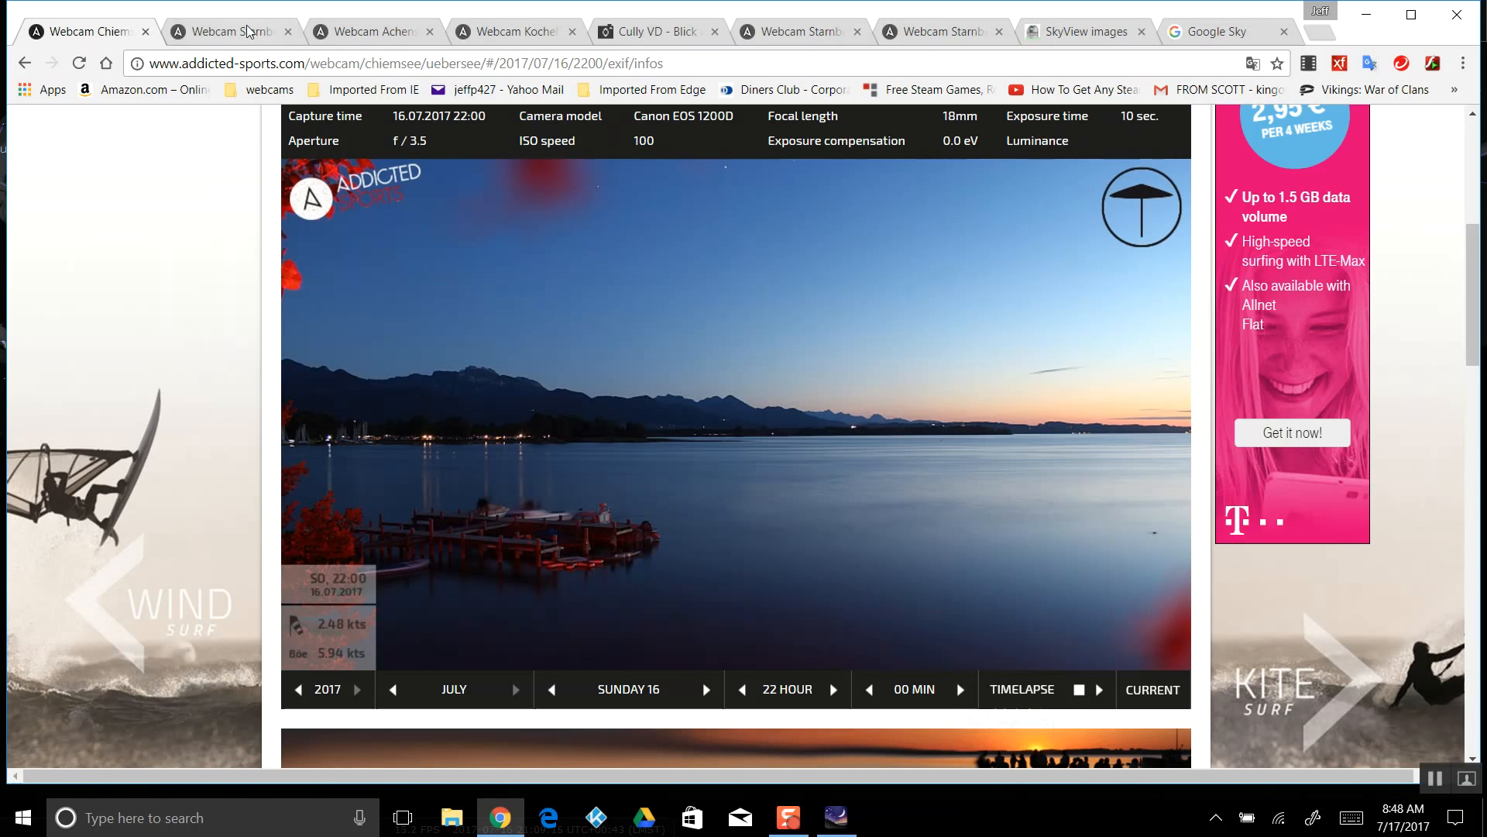
mouse_move(228, 31)
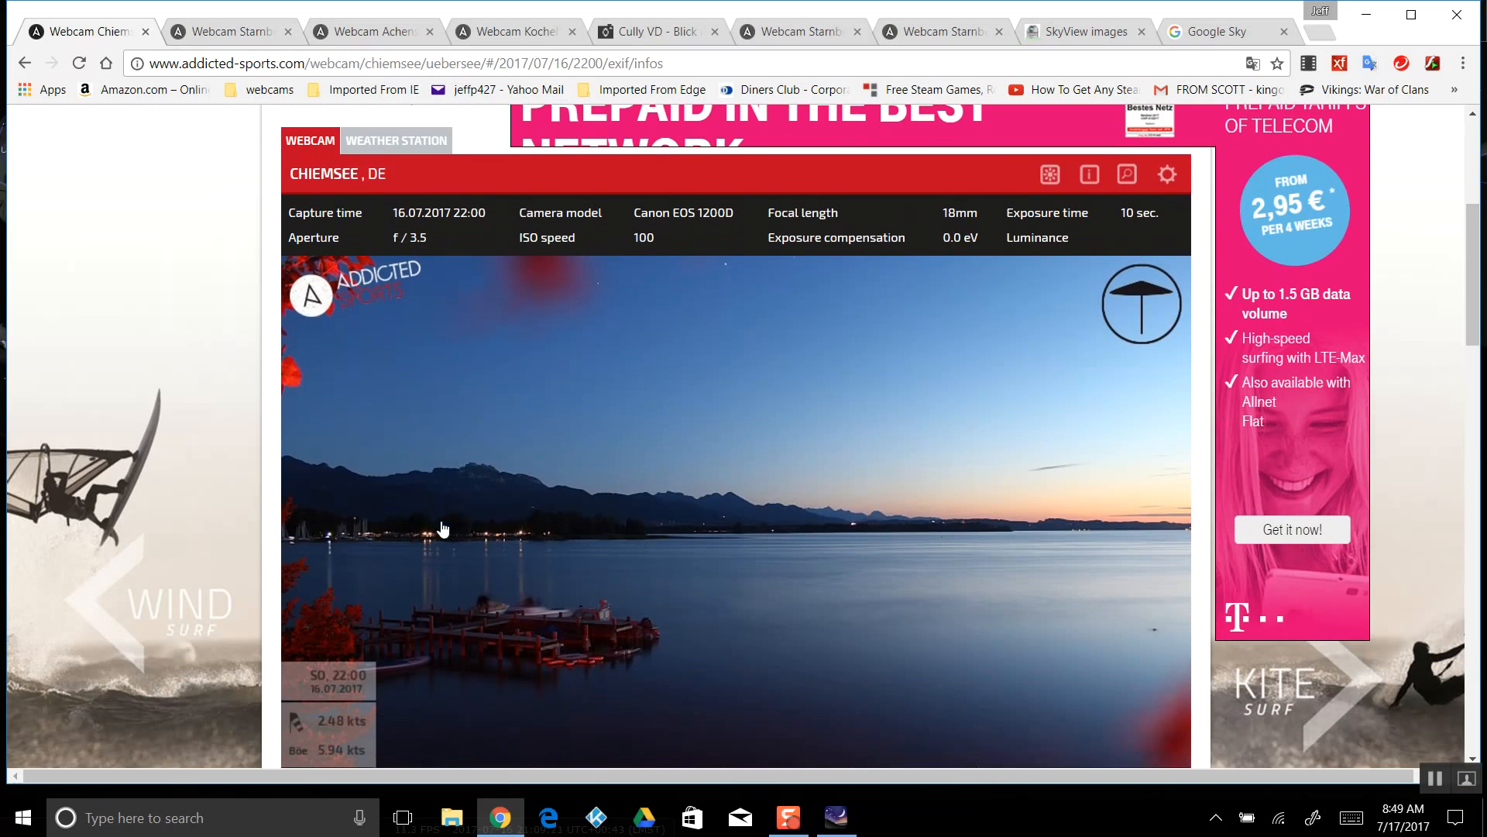
mouse_move(445, 529)
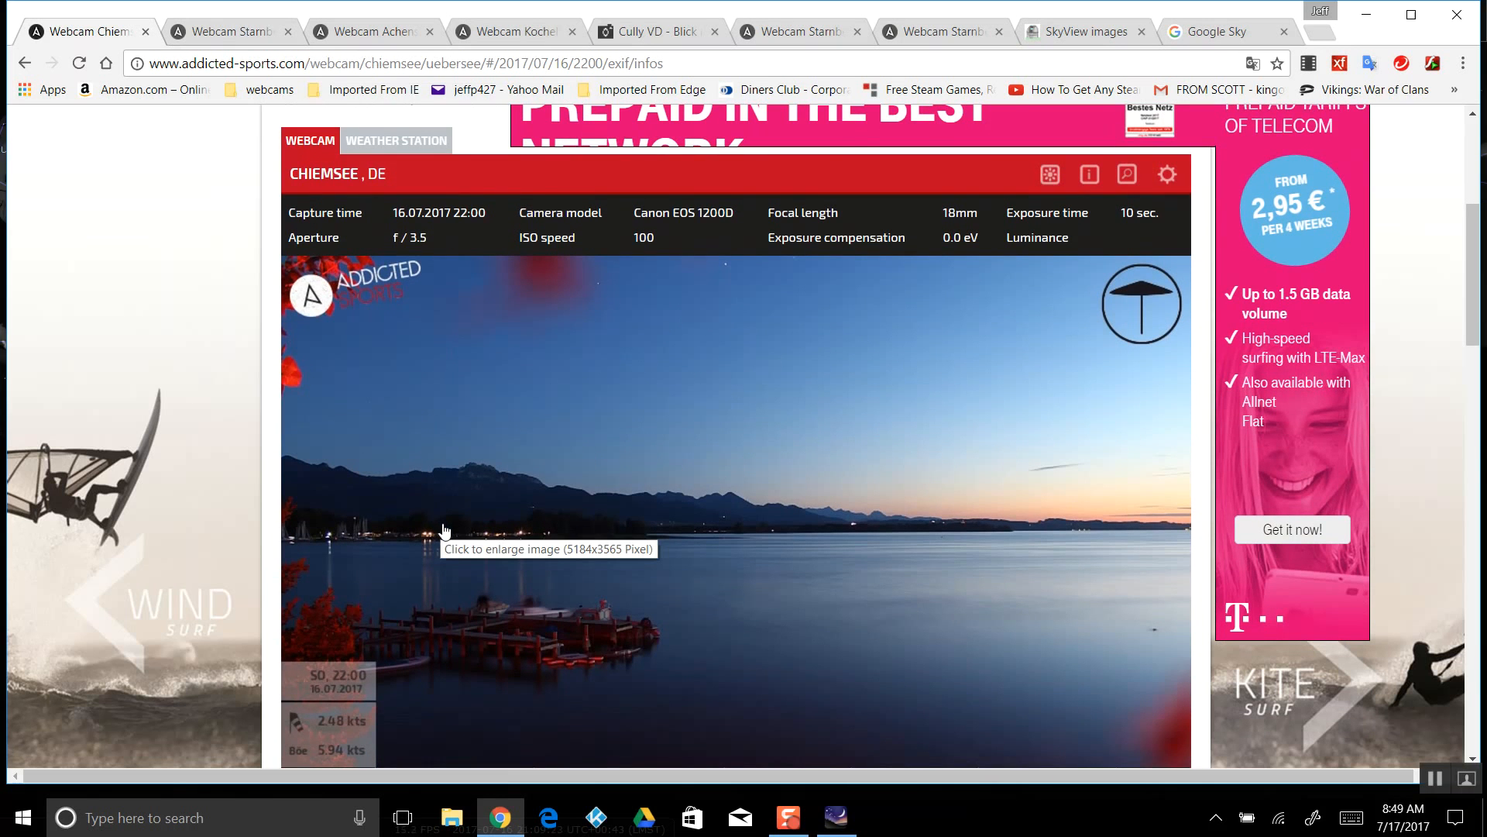
scroll(down, 3)
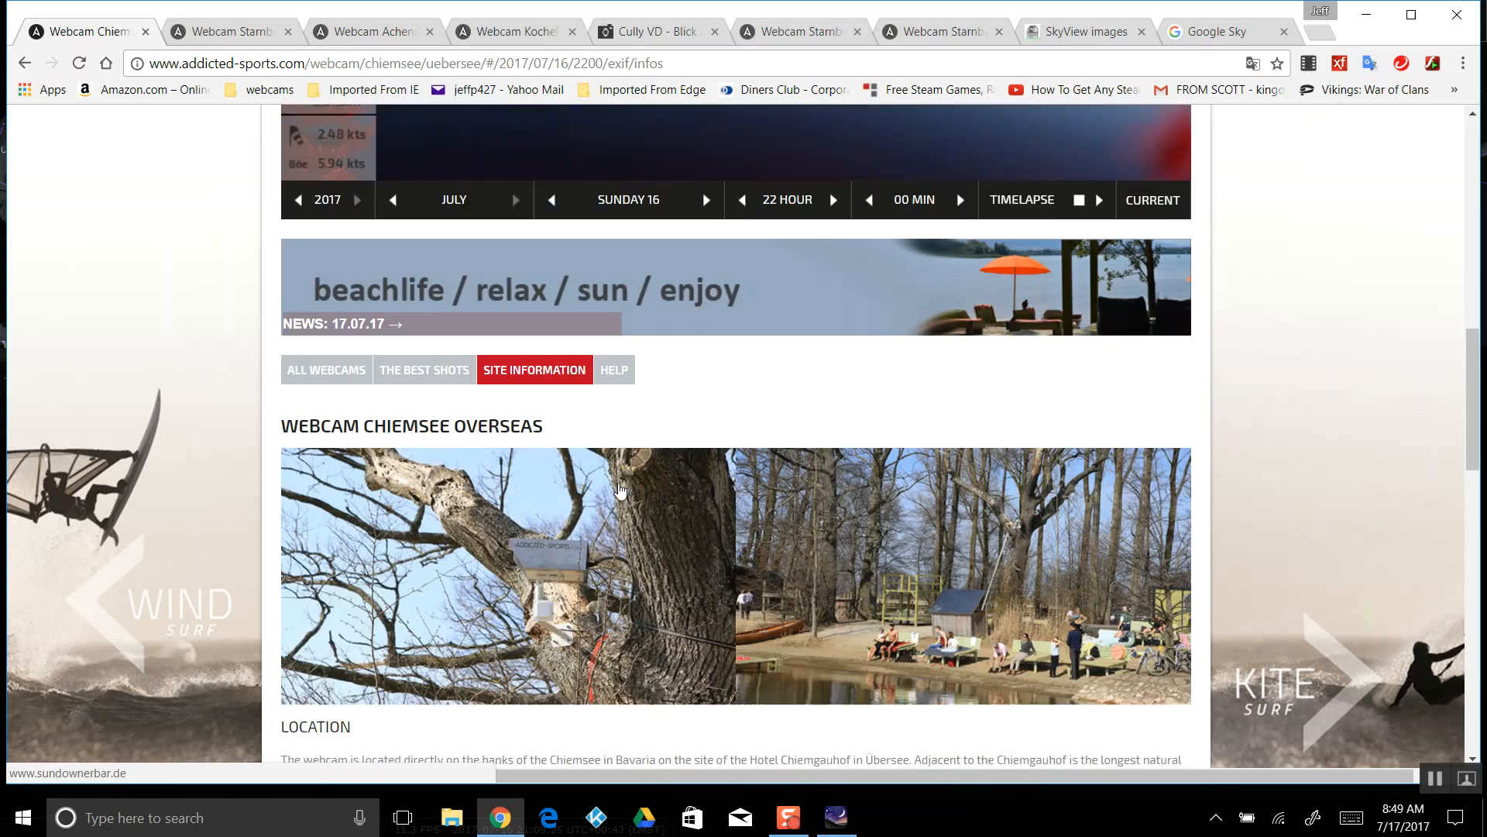
scroll(down, 3)
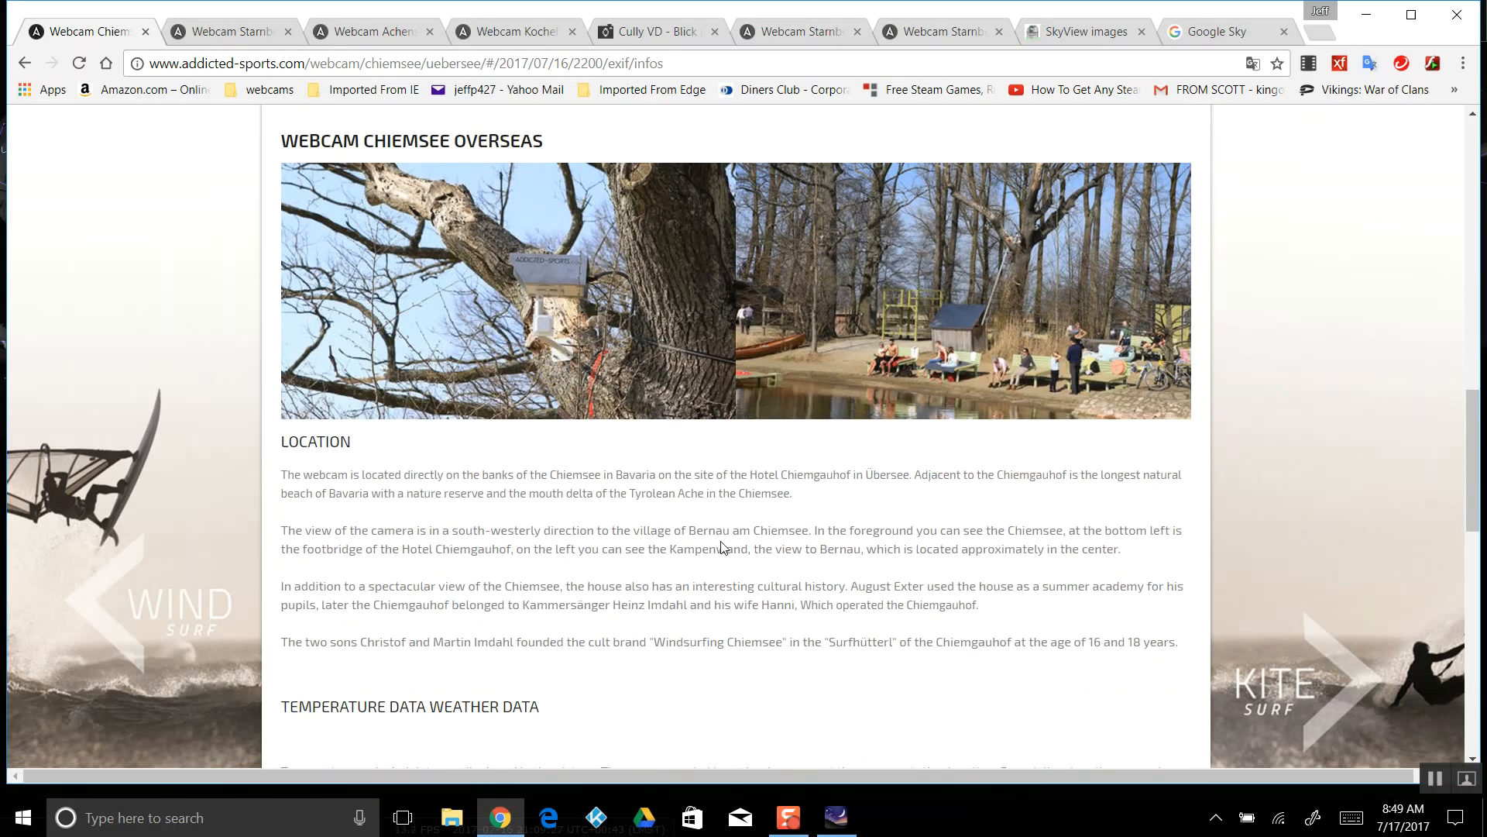
drag(281, 530, 812, 530)
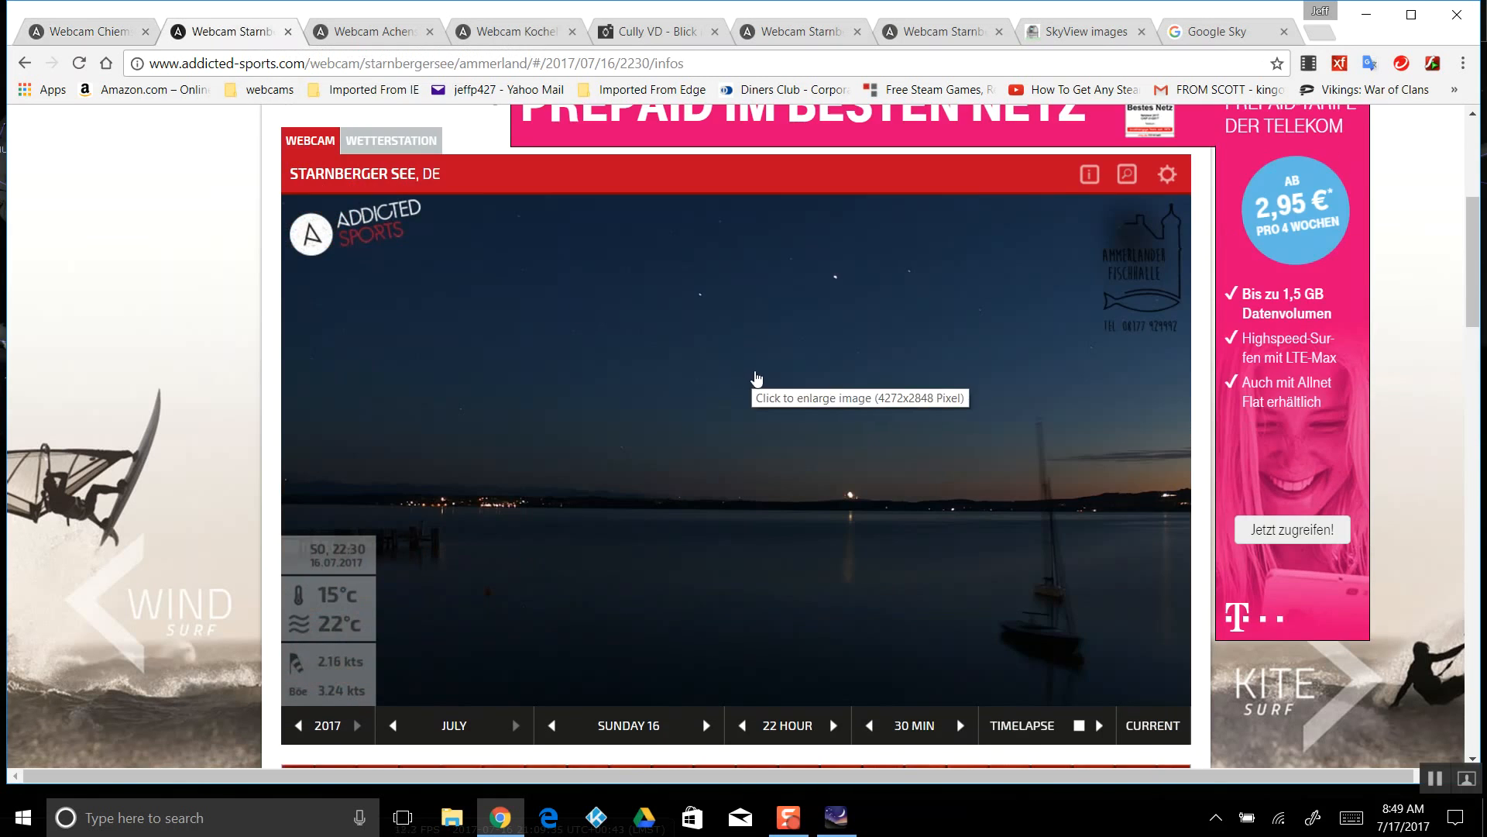
Translate the German Starnberger See page into English and scroll to its site information
scroll(down, 3)
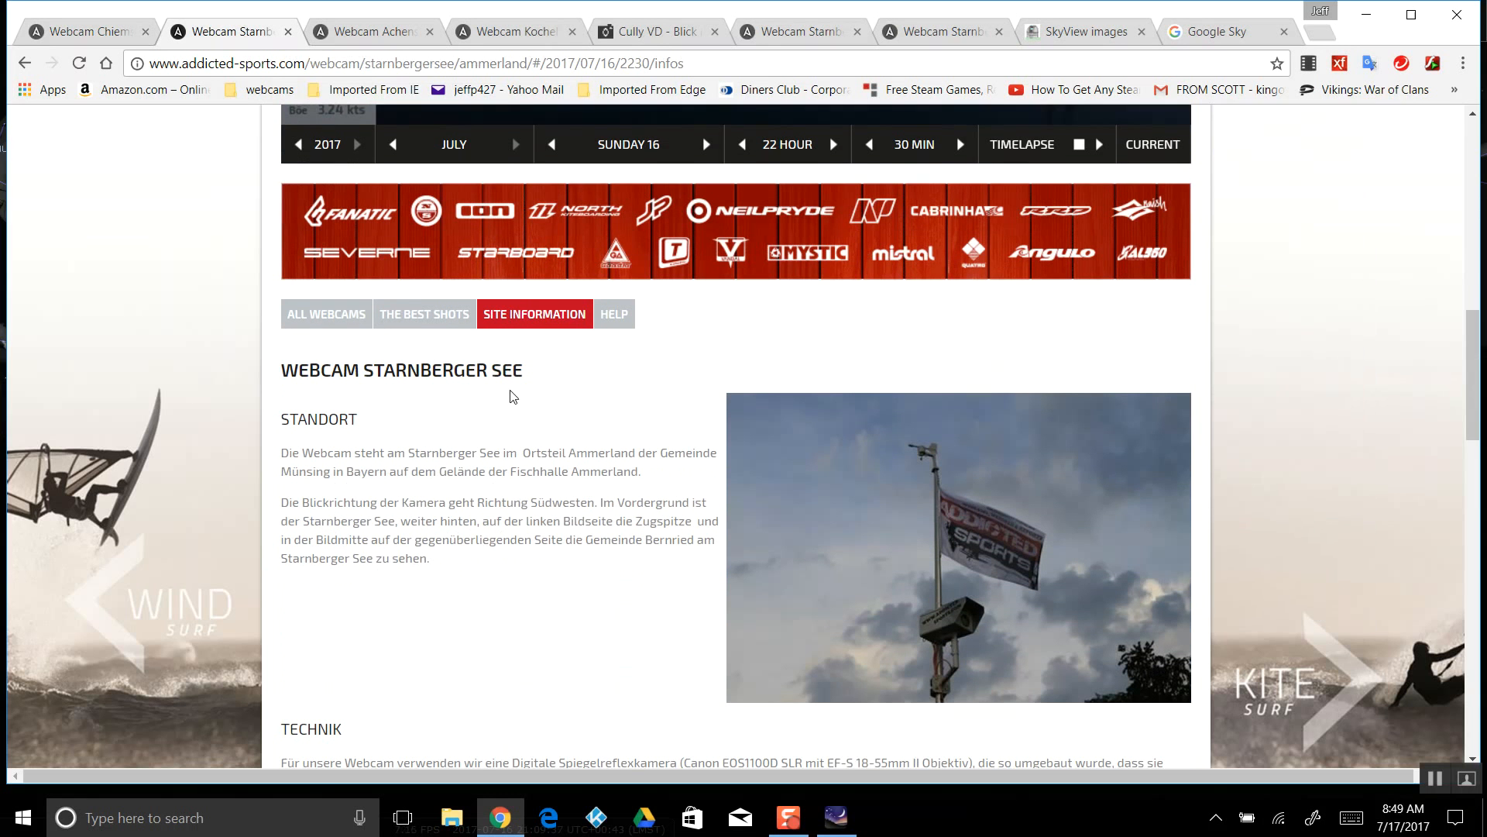
right_click(510, 483)
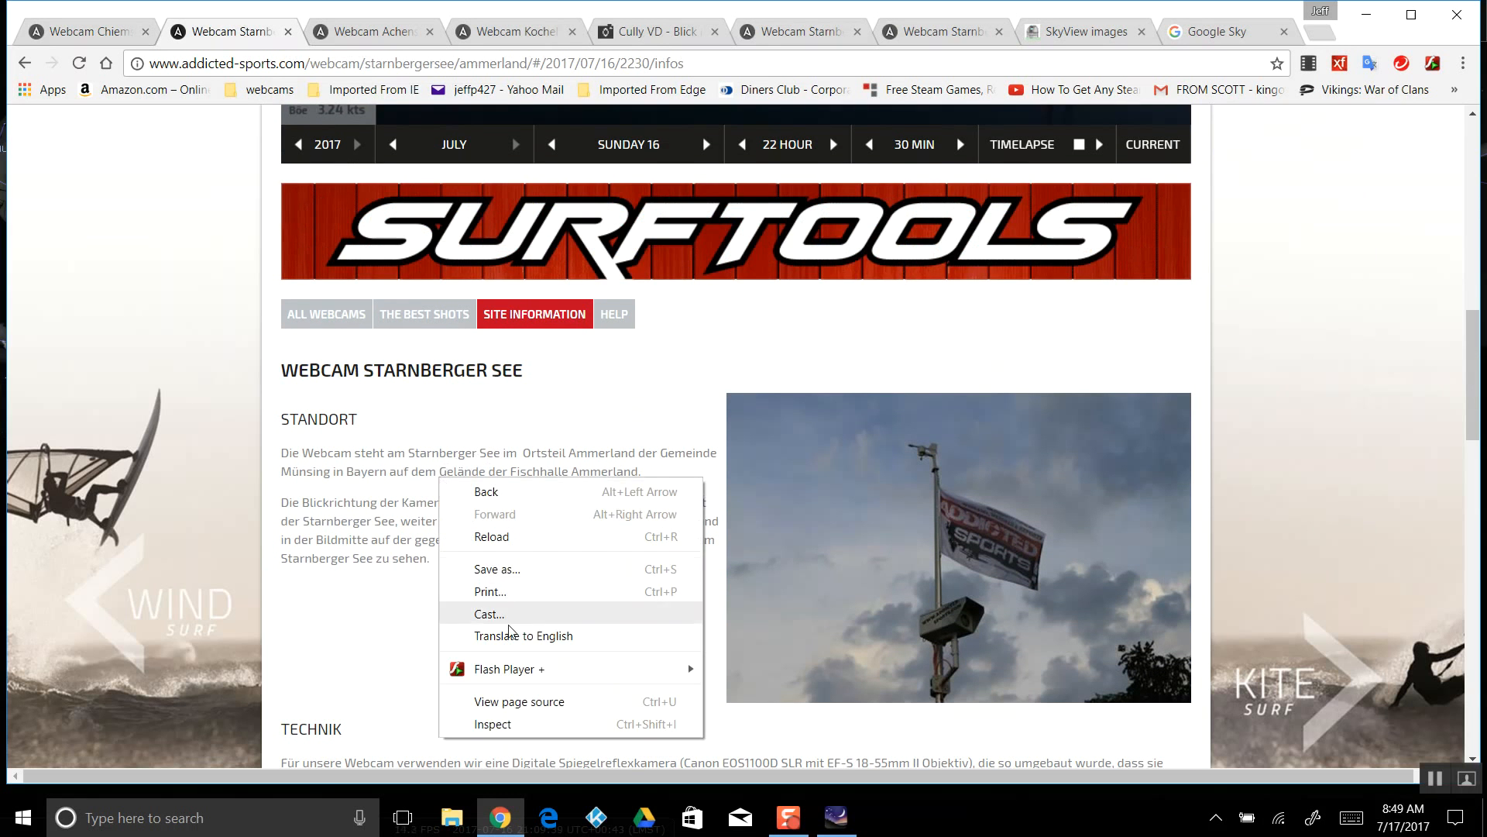
click(522, 635)
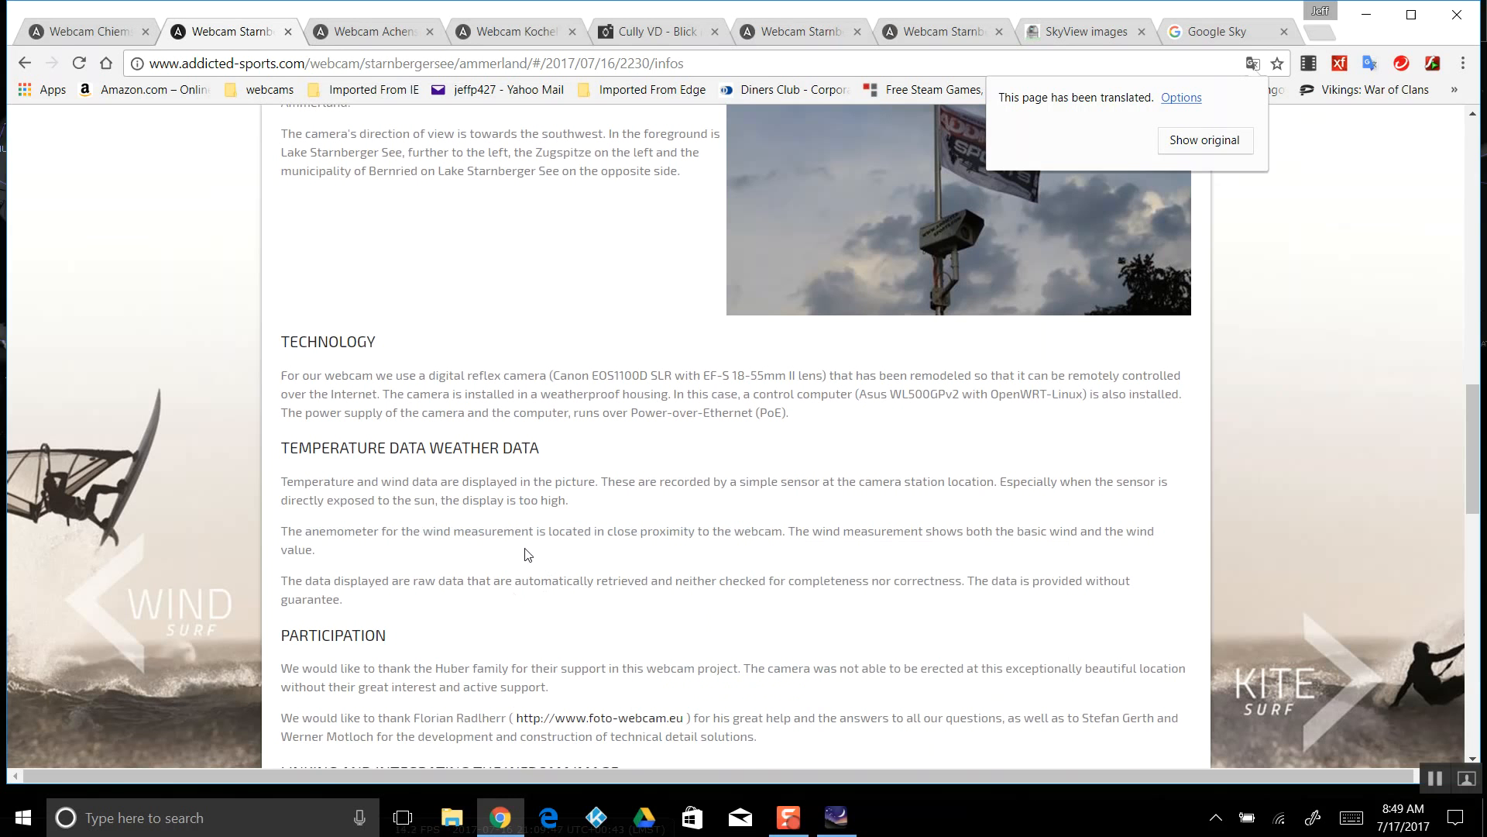
scroll(down, 3)
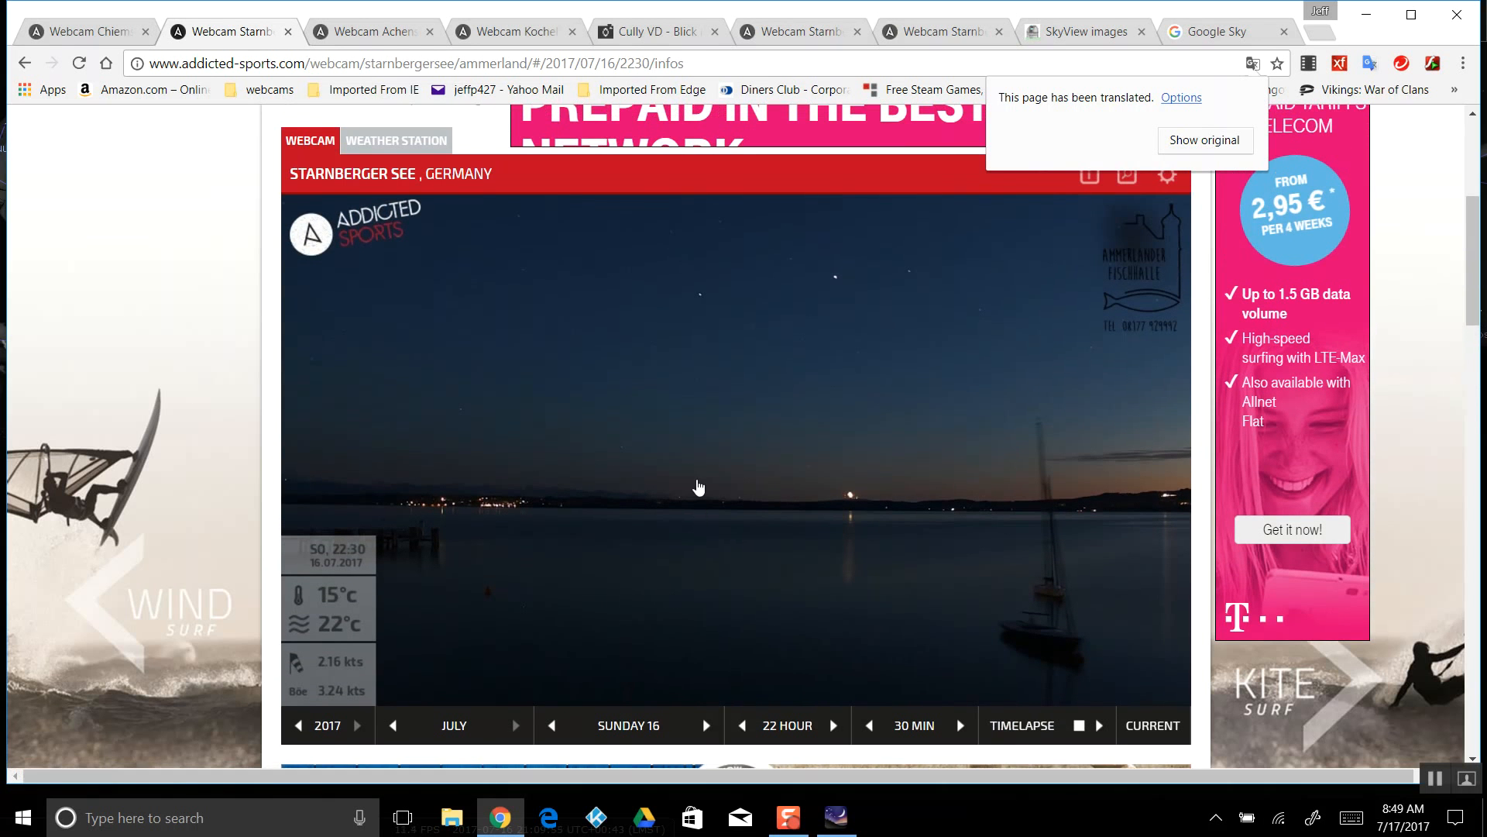
click(699, 486)
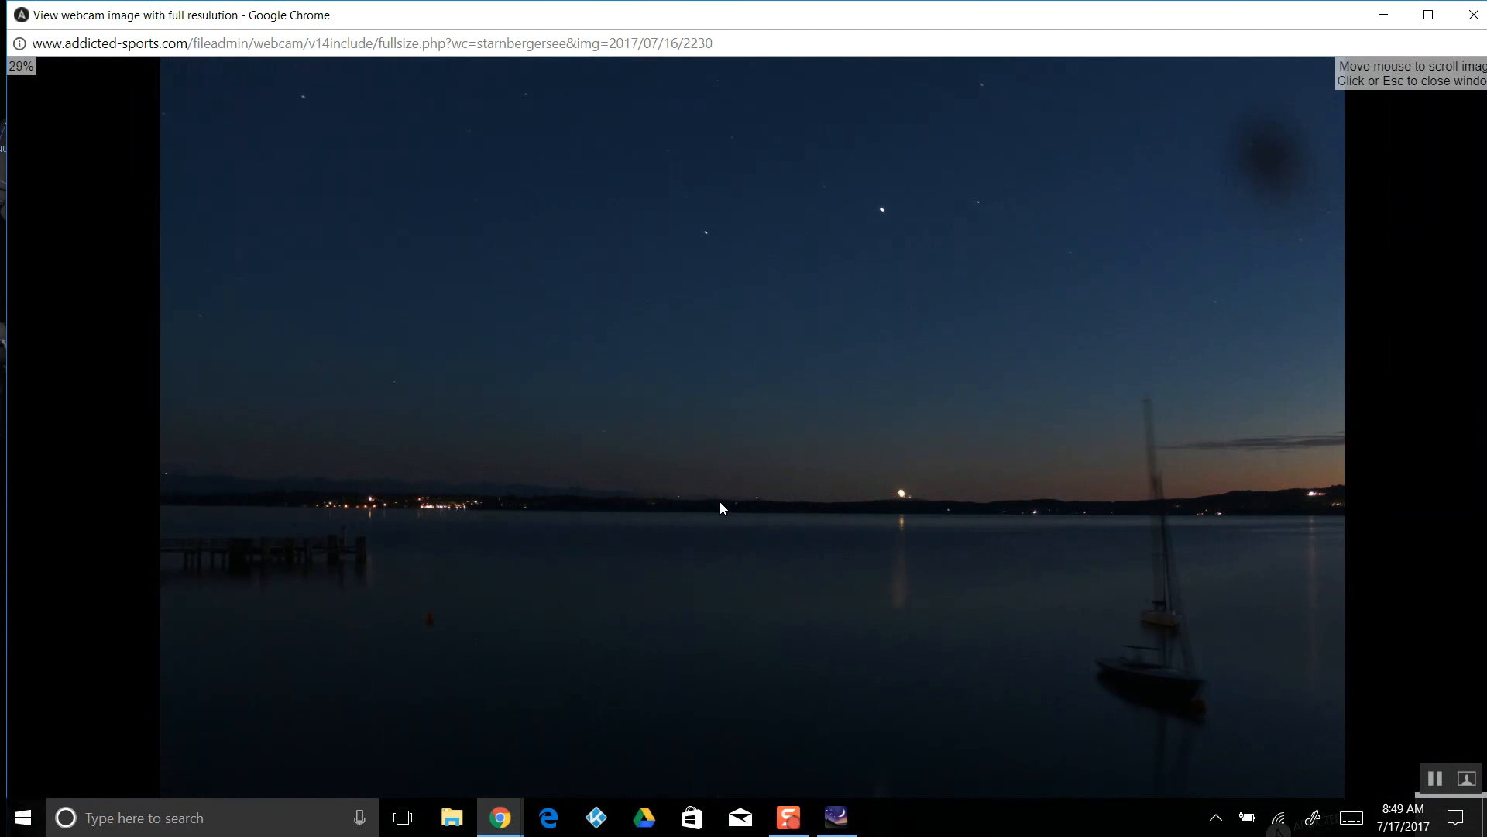
mouse_move(1217, 348)
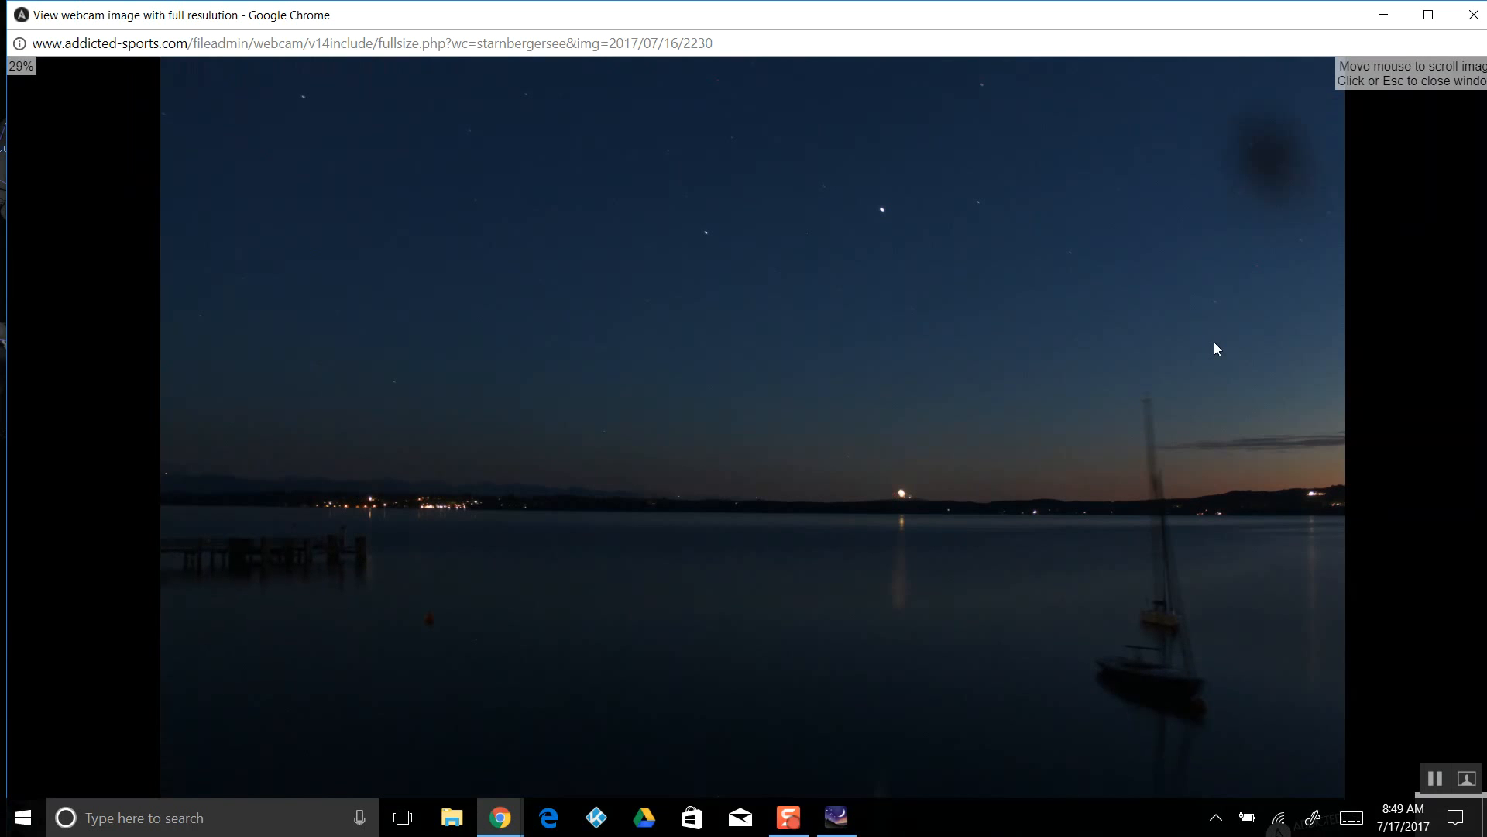
mouse_move(1180, 420)
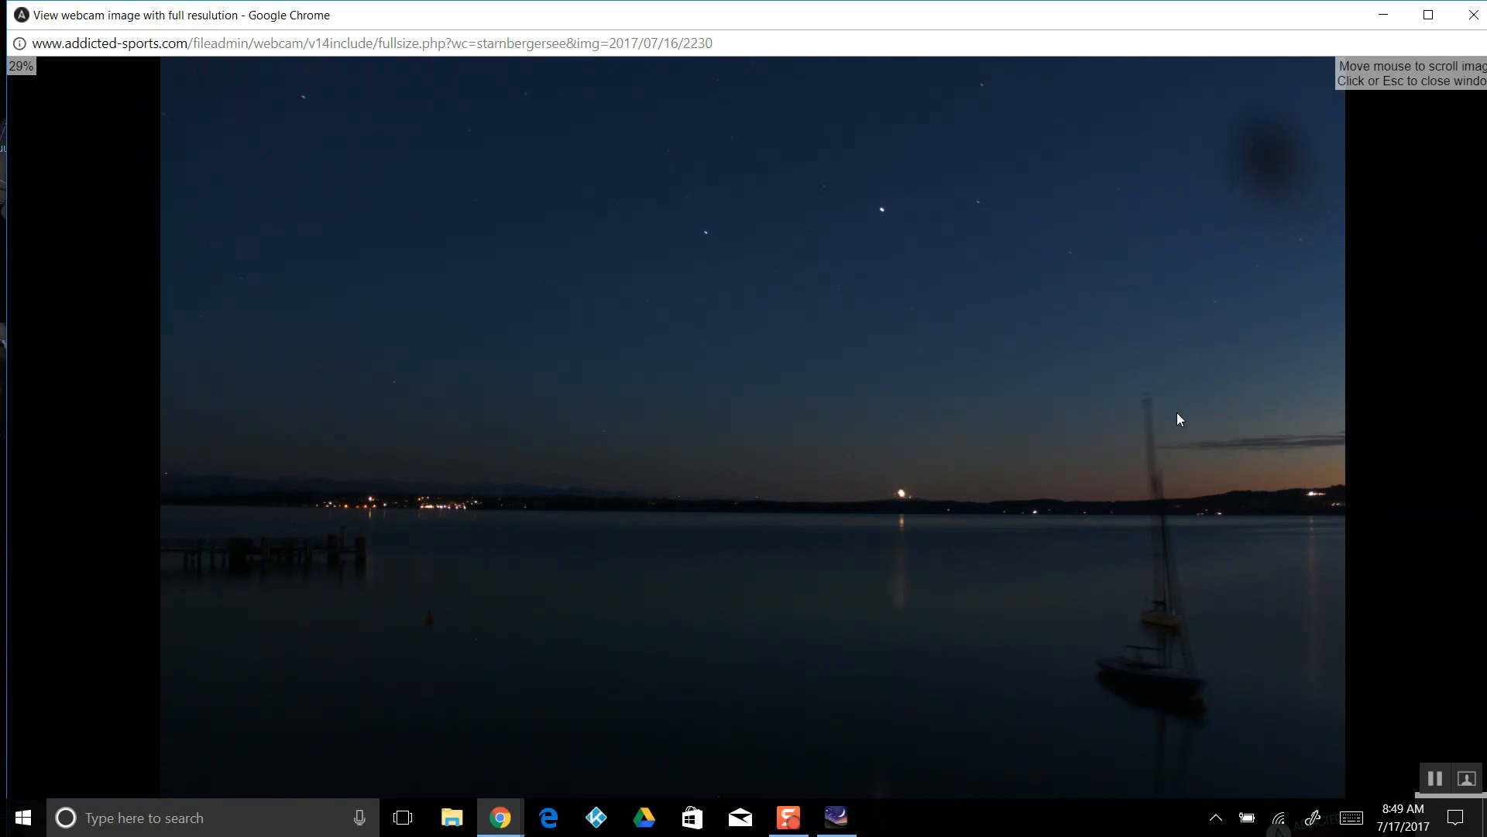
mouse_move(1470, 16)
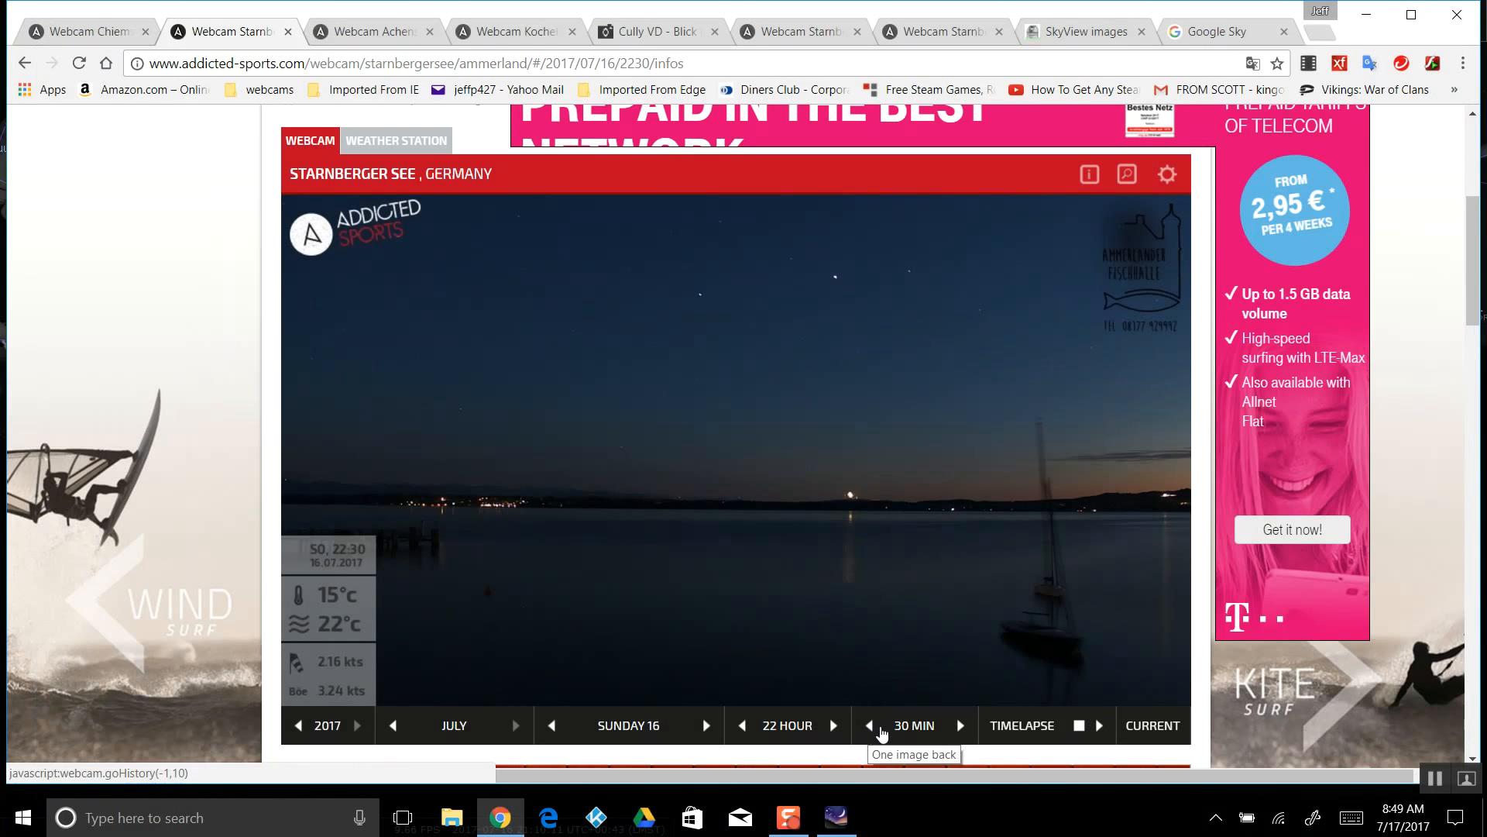
Step the Starnberger See images between 21:55 and 23:30, back to 23:00, then switch to the Achensee webcam
click(869, 725)
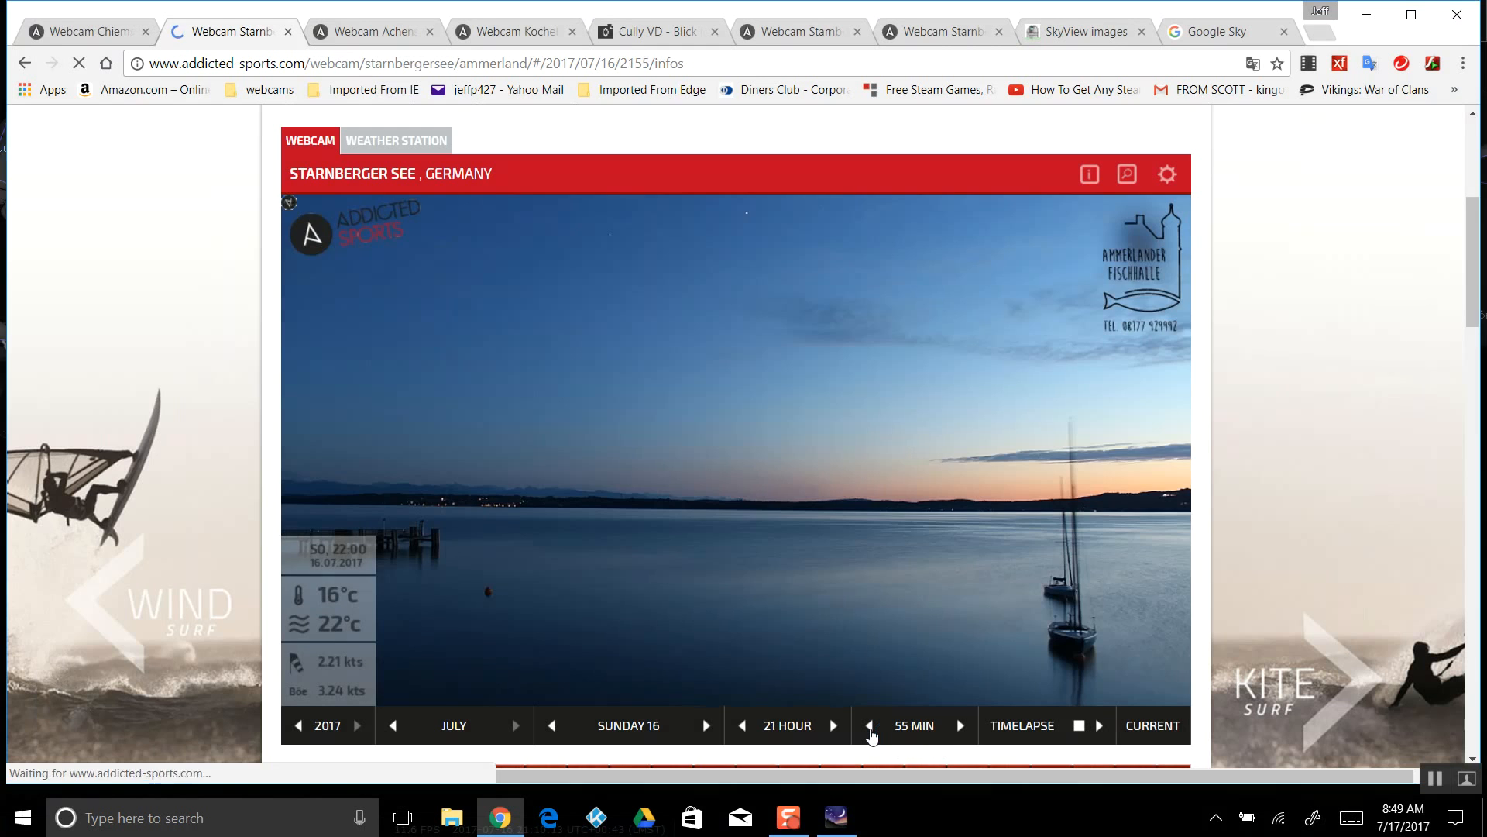
click(869, 725)
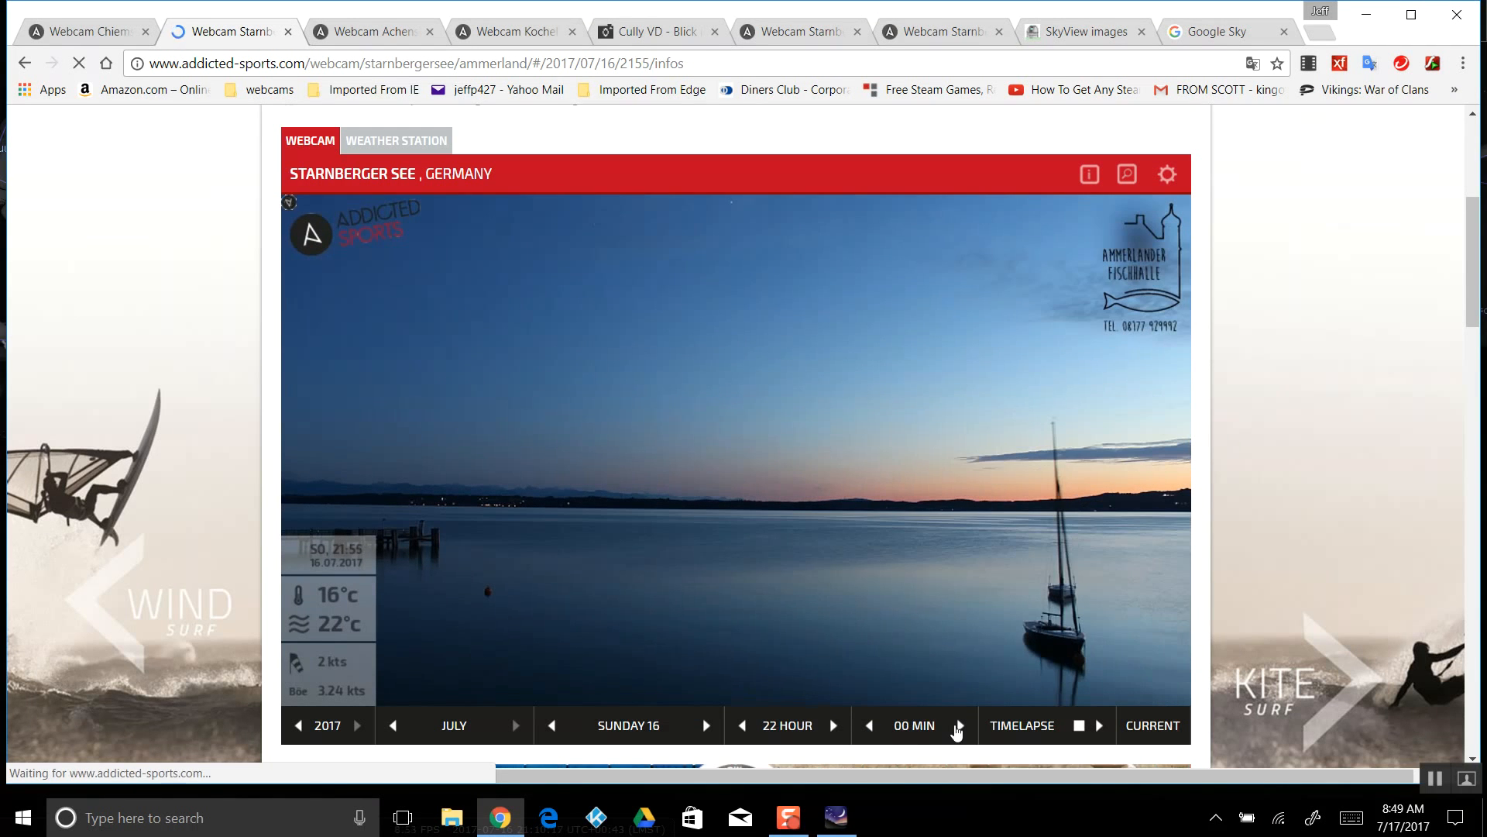
click(834, 725)
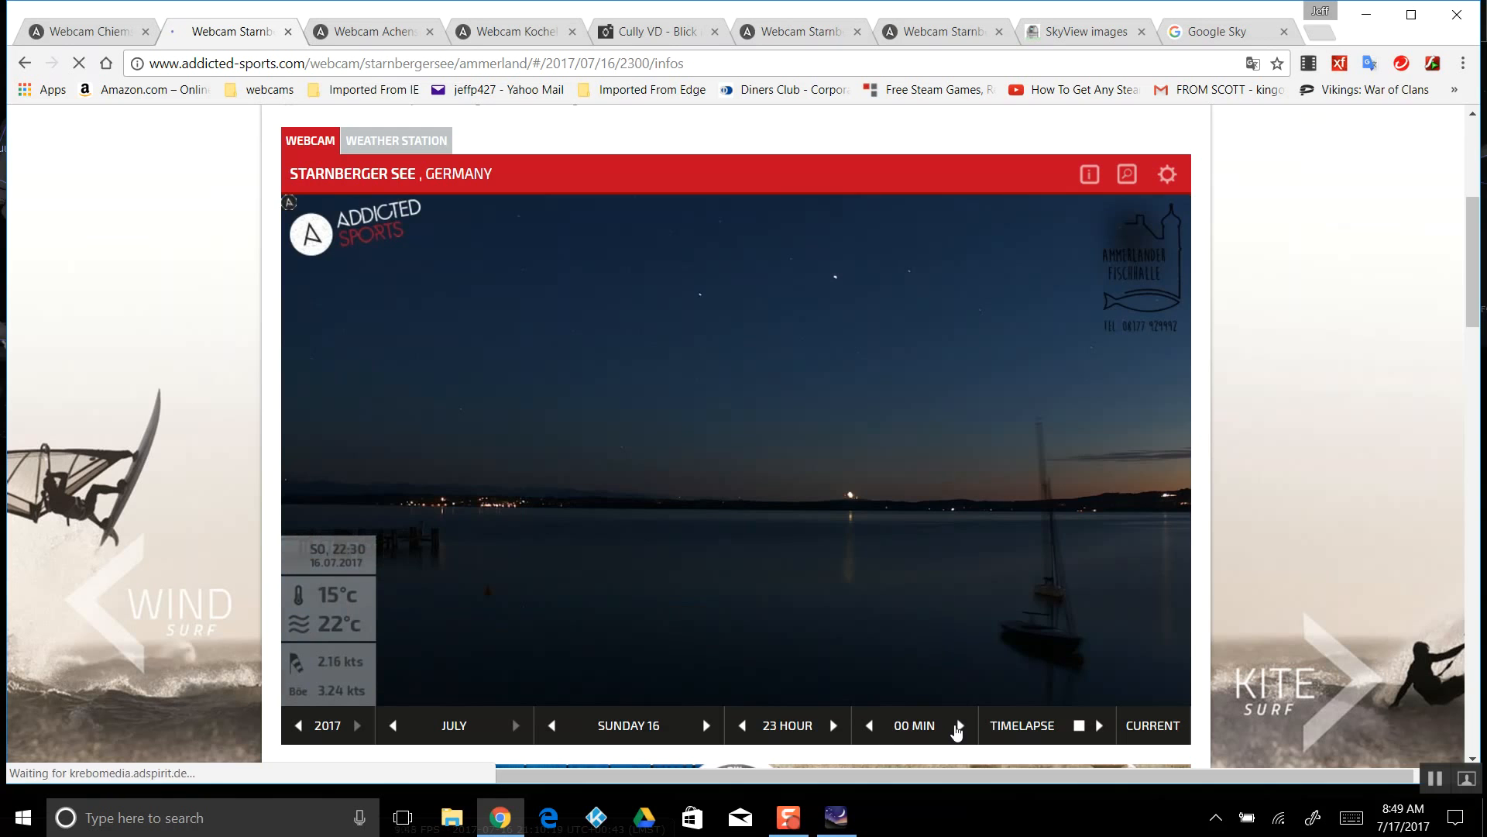
click(956, 725)
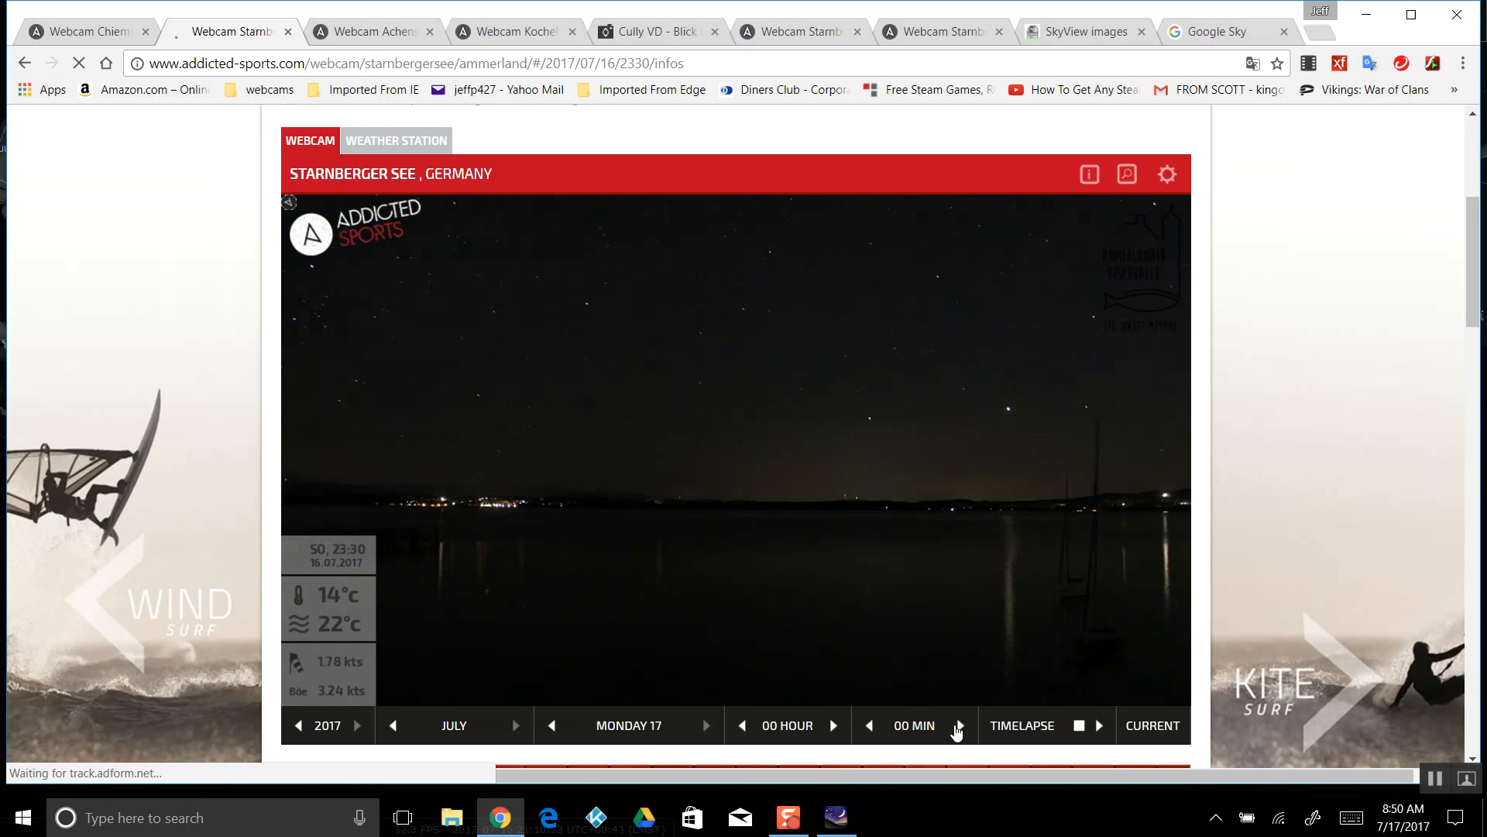
click(868, 725)
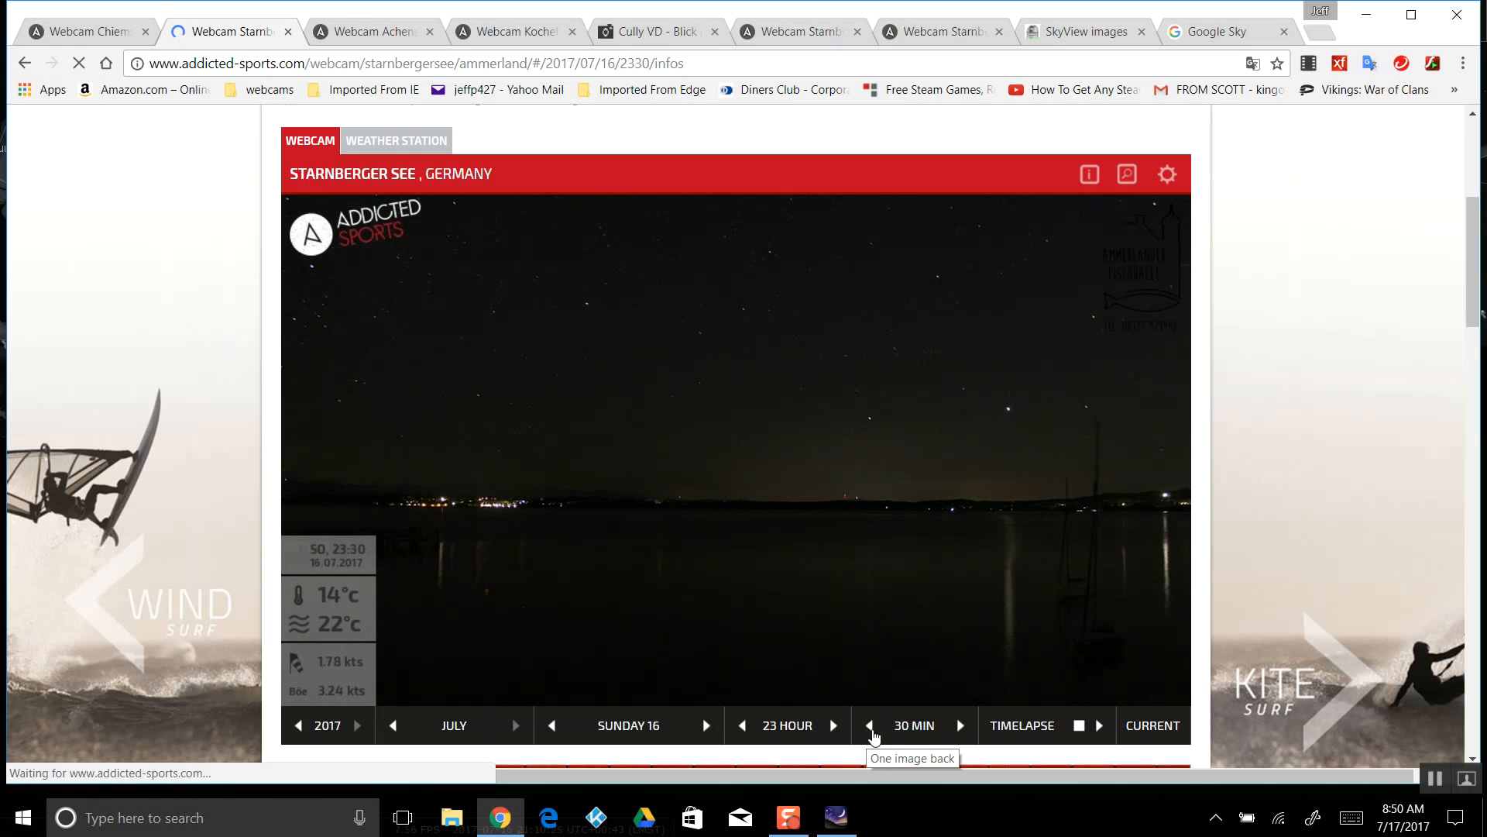
click(869, 725)
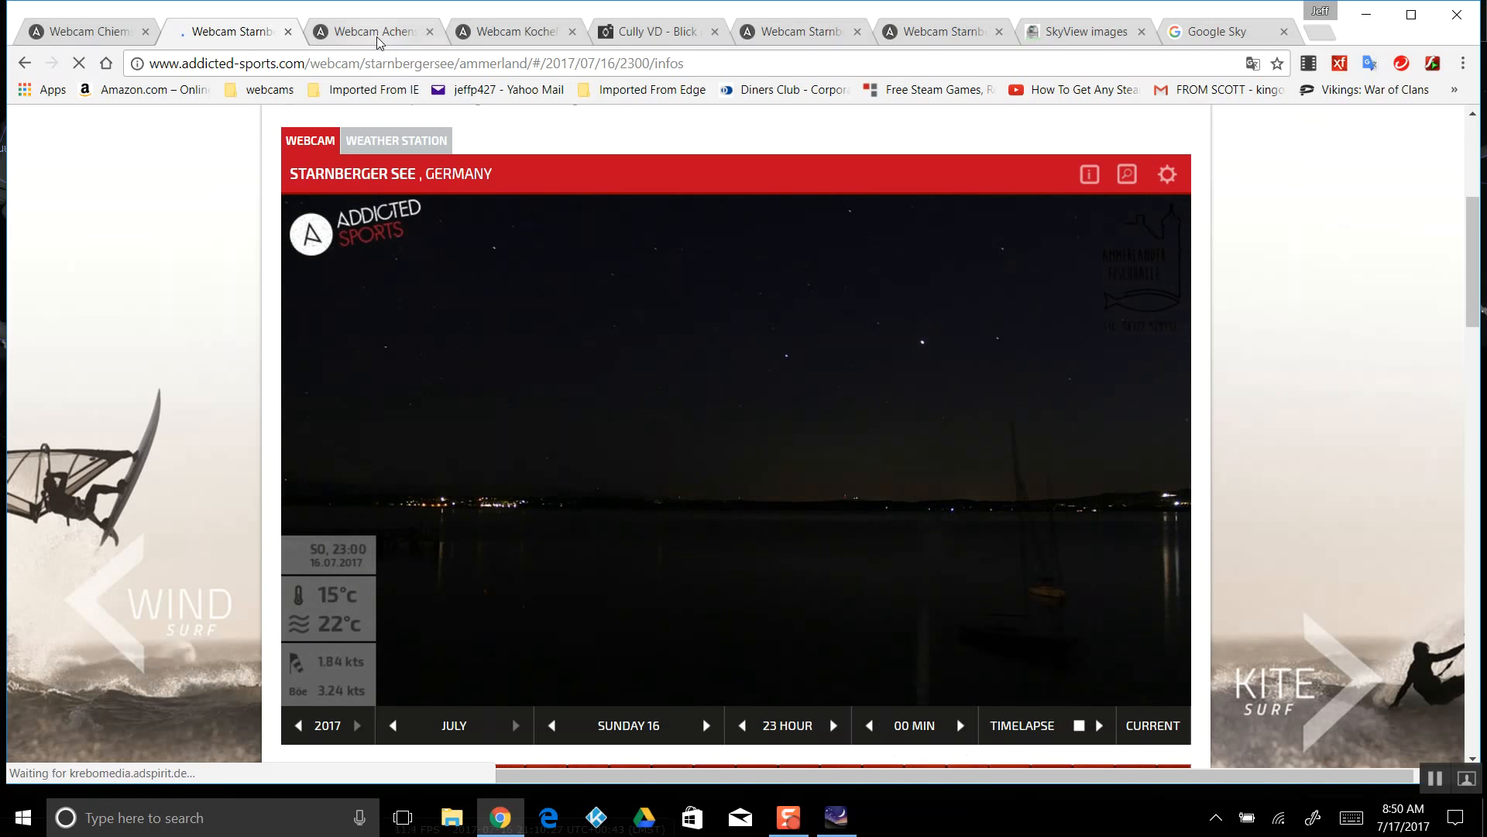
click(370, 31)
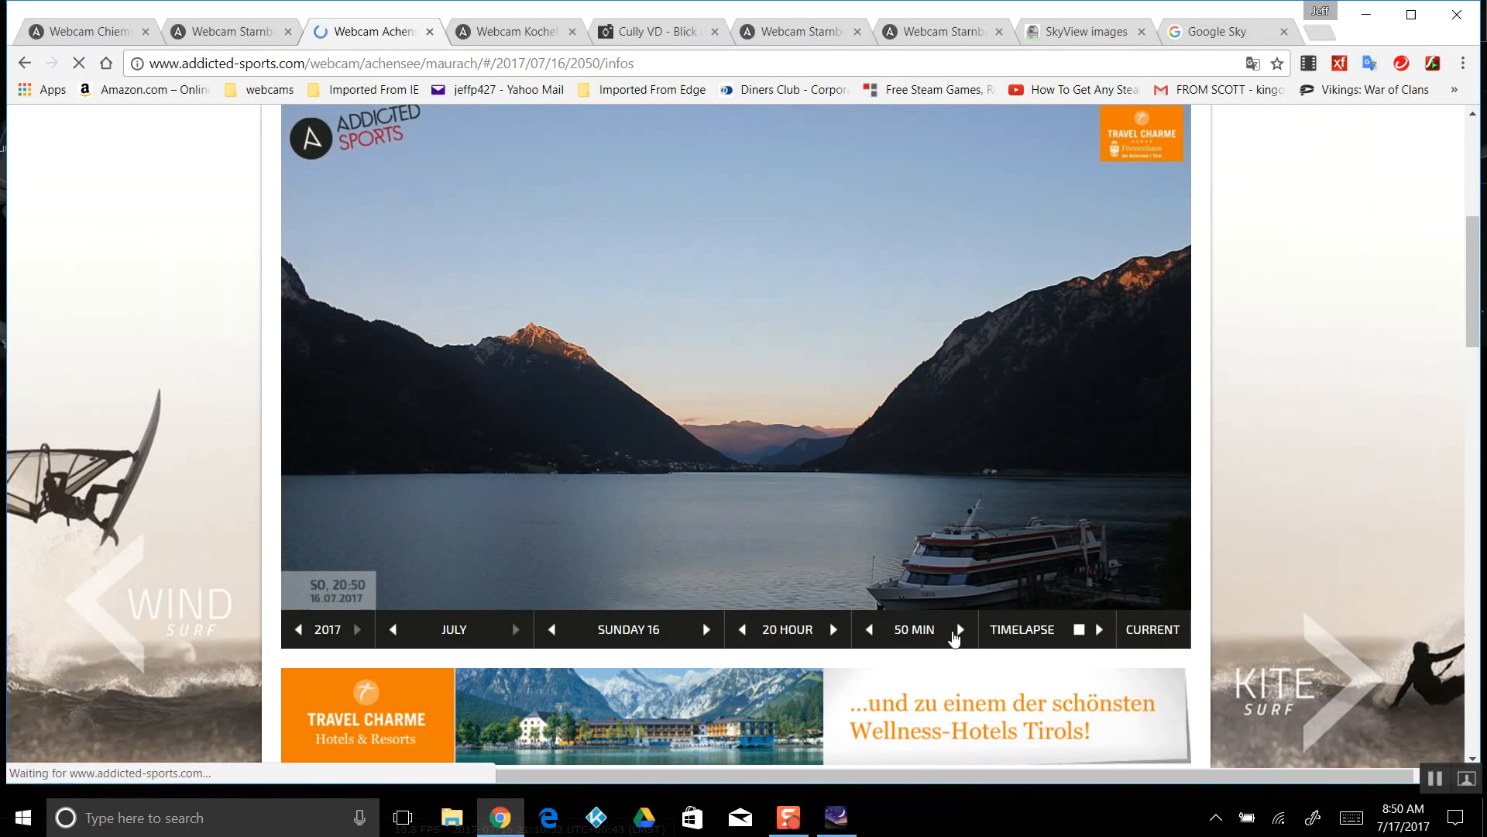
Step the Achensee image forward through 21:10, 21:20, 22:00 up to the 22:30 frame
click(958, 629)
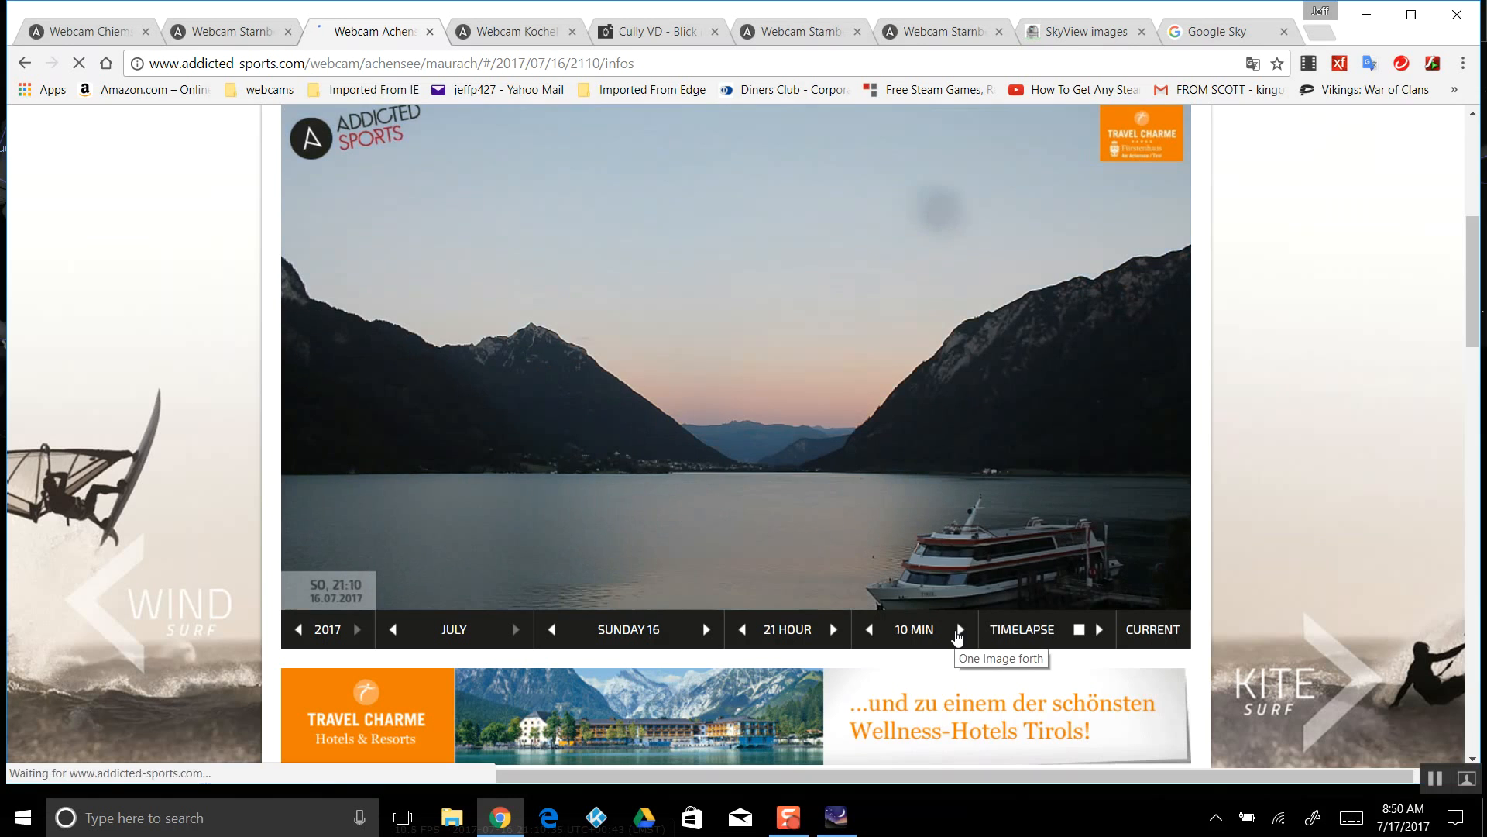
click(958, 629)
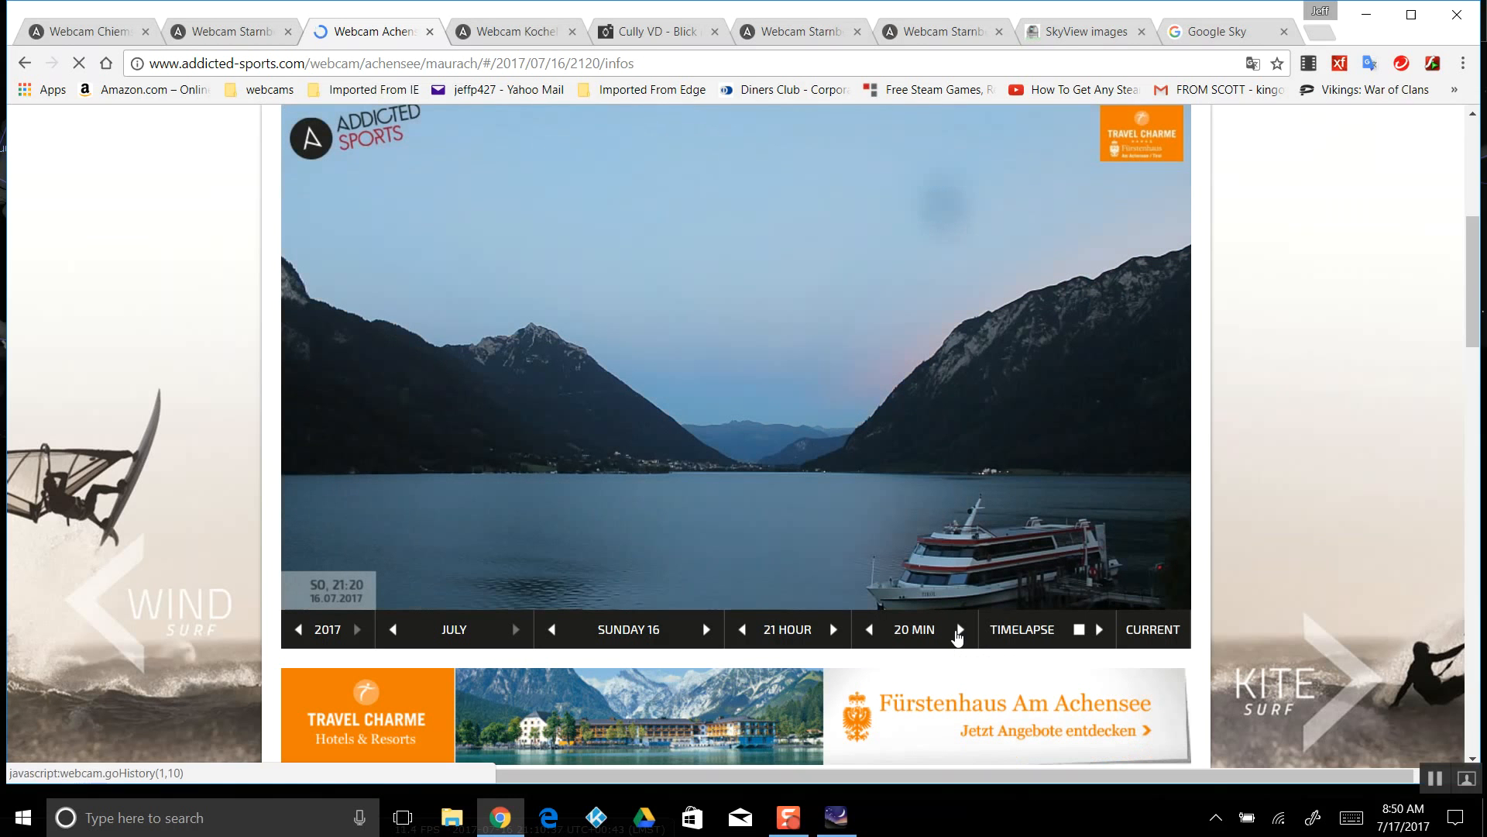
click(958, 629)
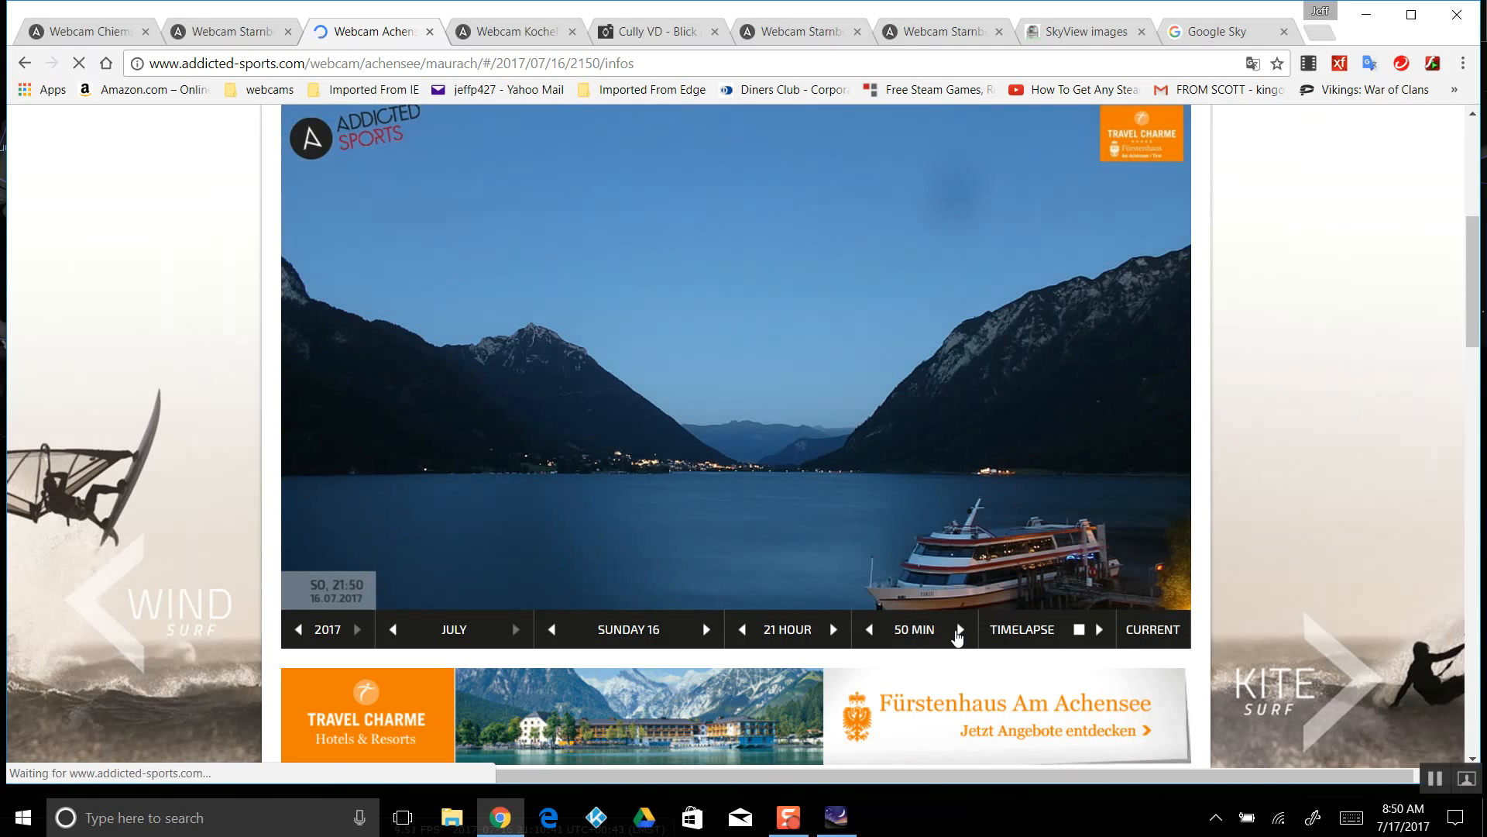
click(833, 629)
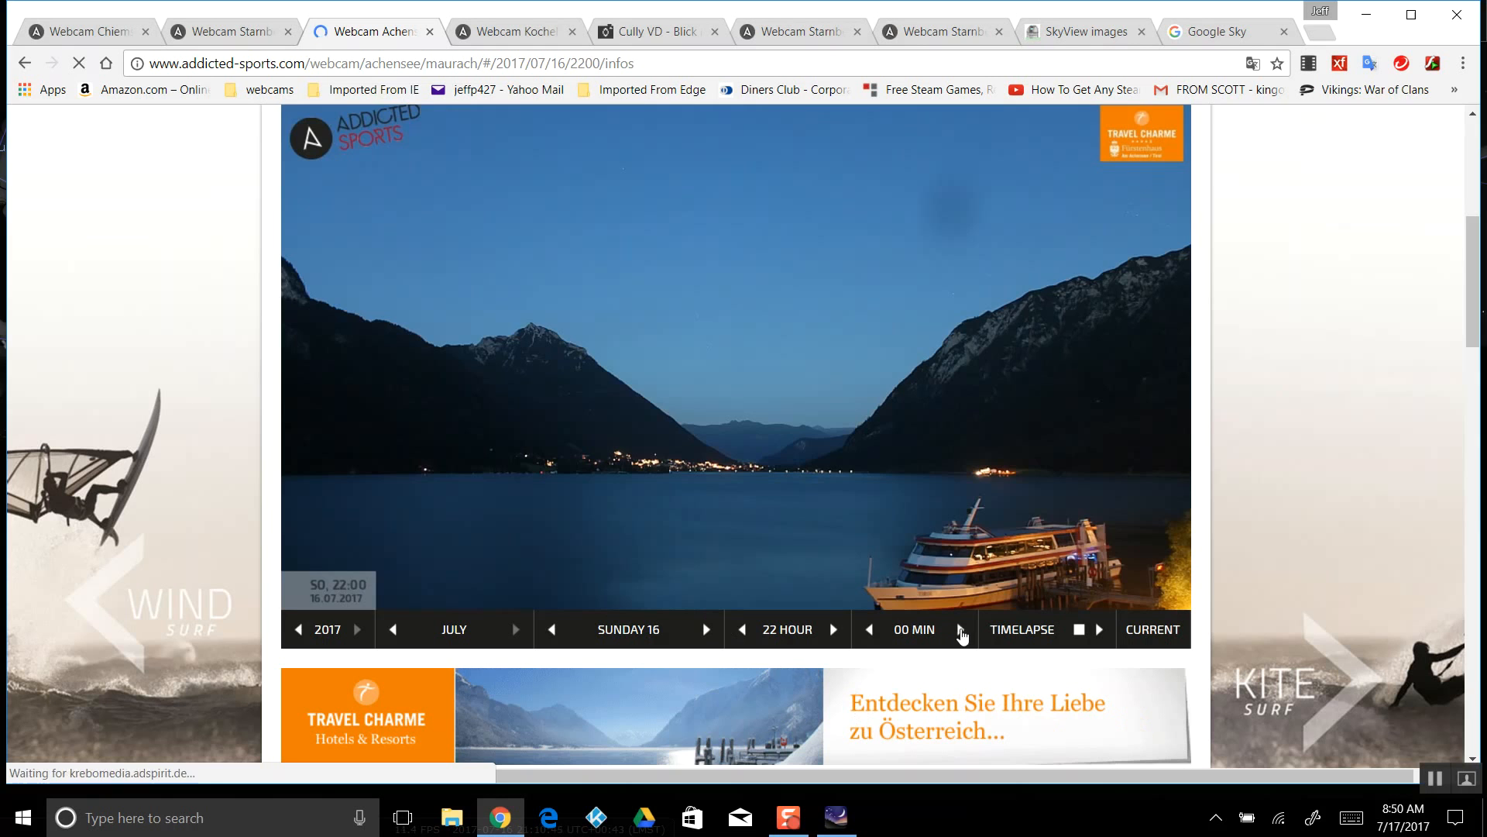
click(958, 629)
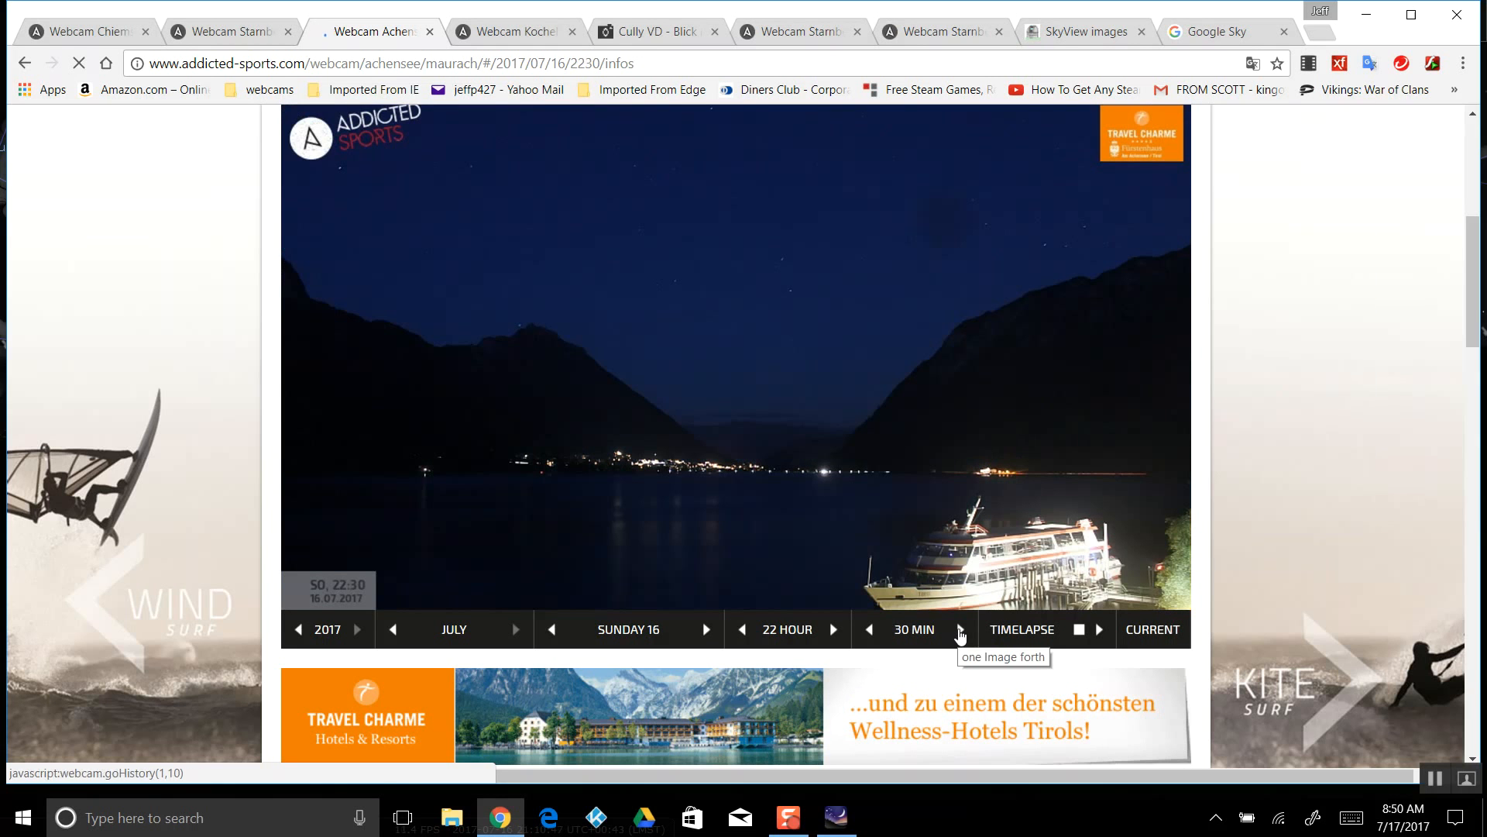
click(958, 629)
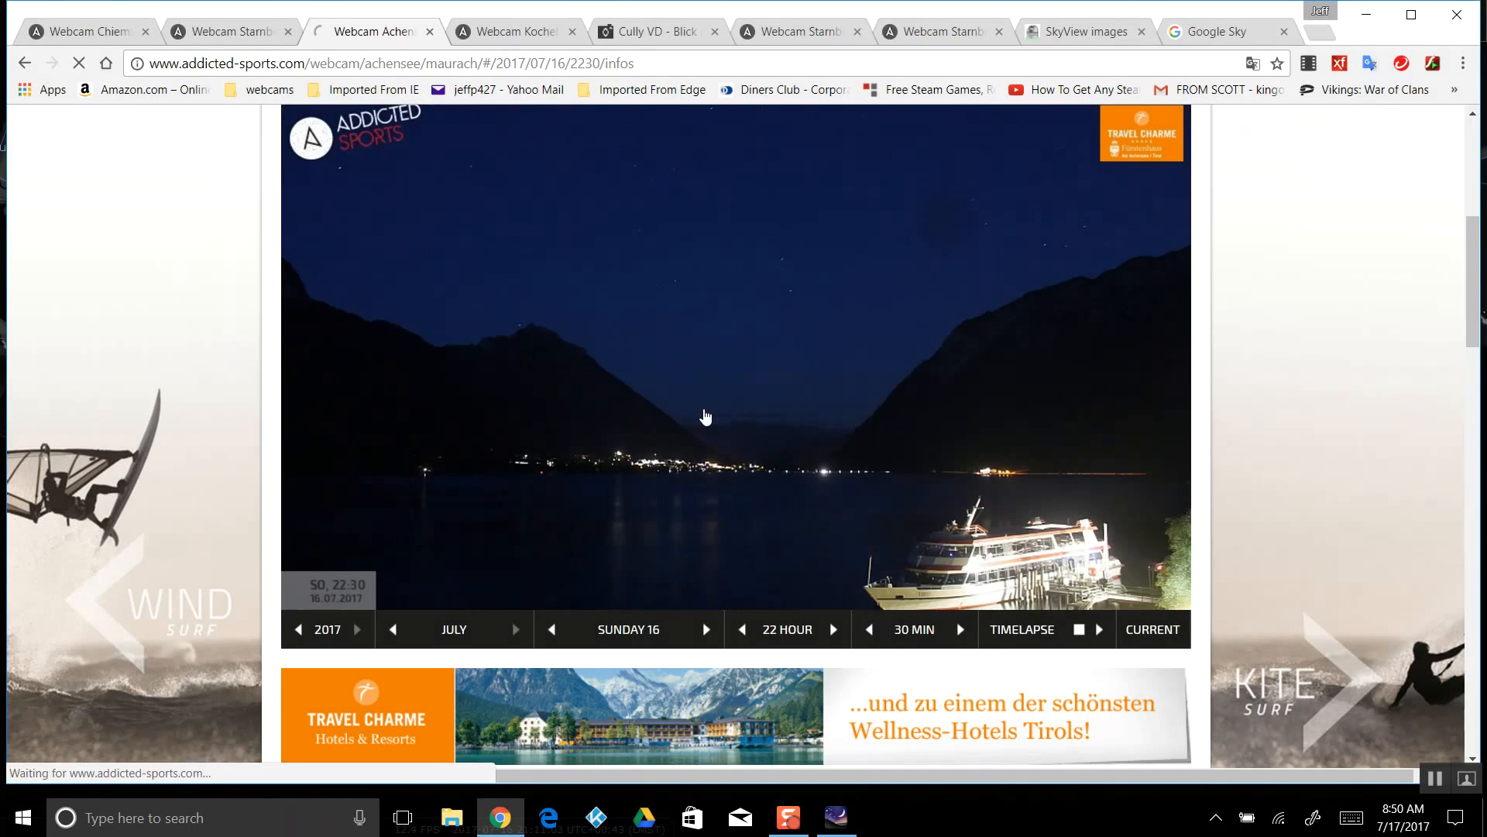
click(706, 415)
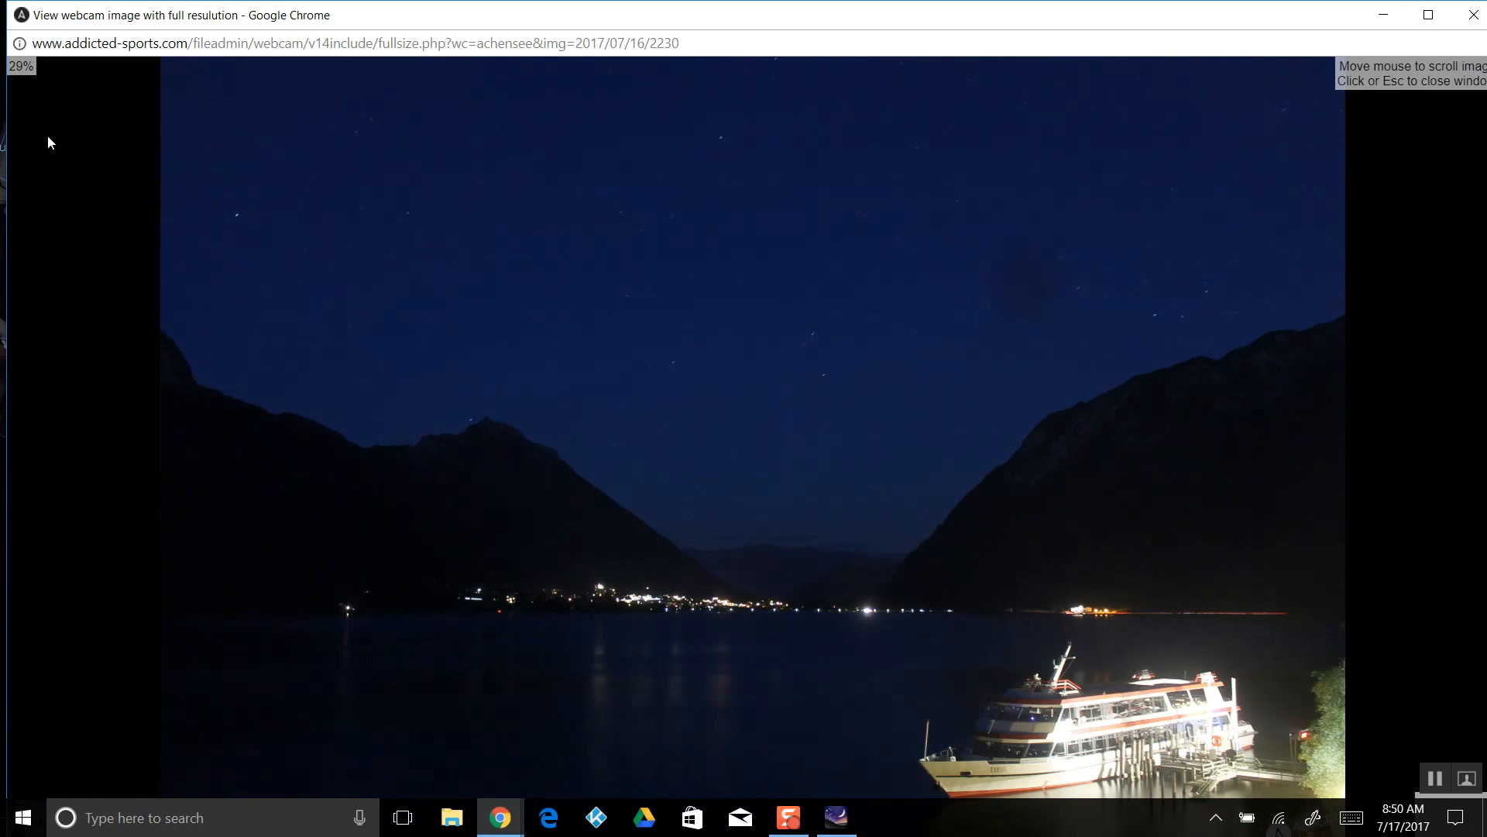
mouse_move(1454, 108)
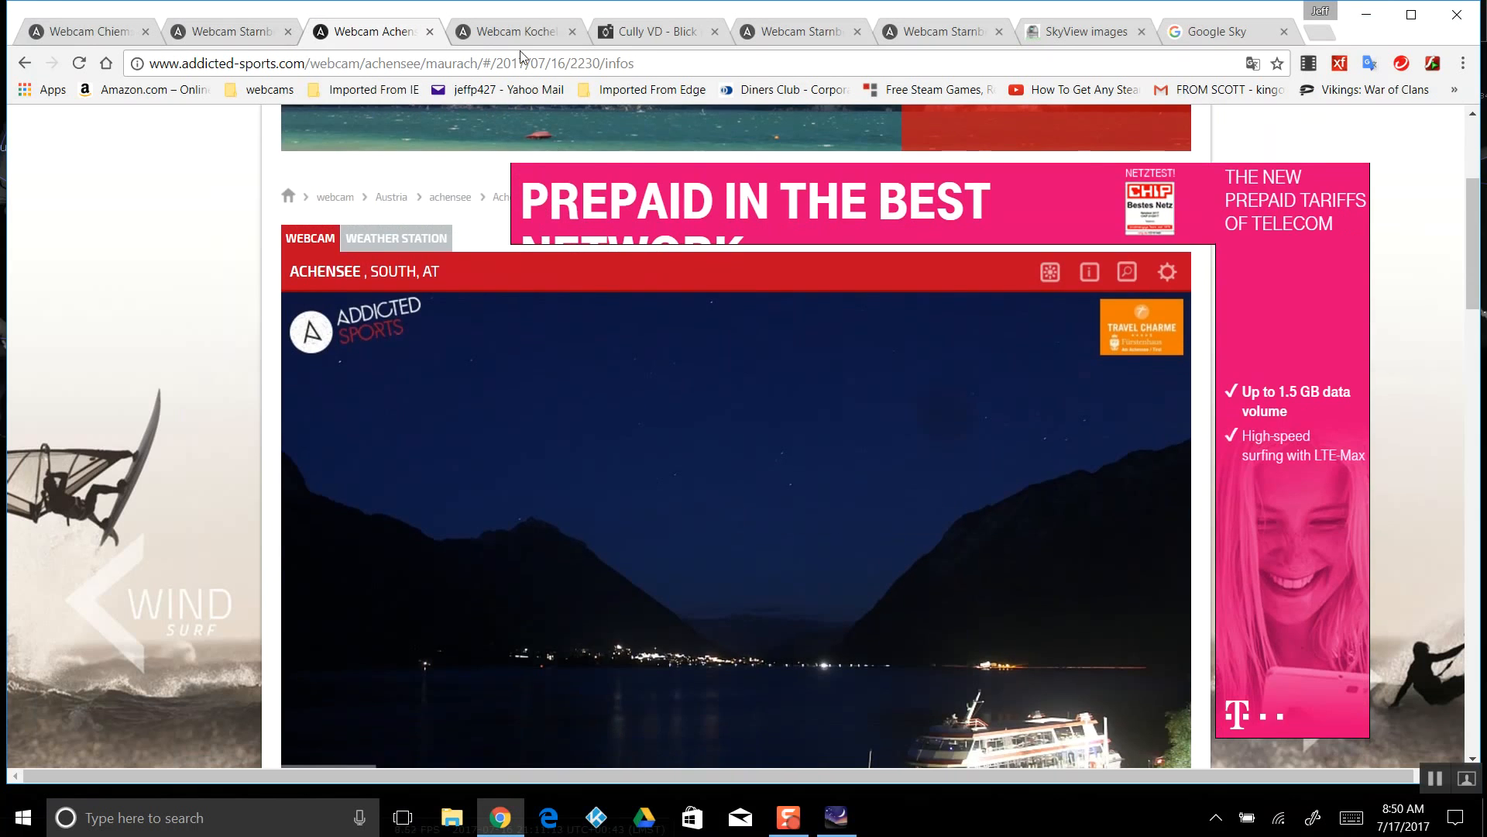
Enlarge the Kochelsee 23:00 image, then switch to the Cully VD webcam tab
click(510, 31)
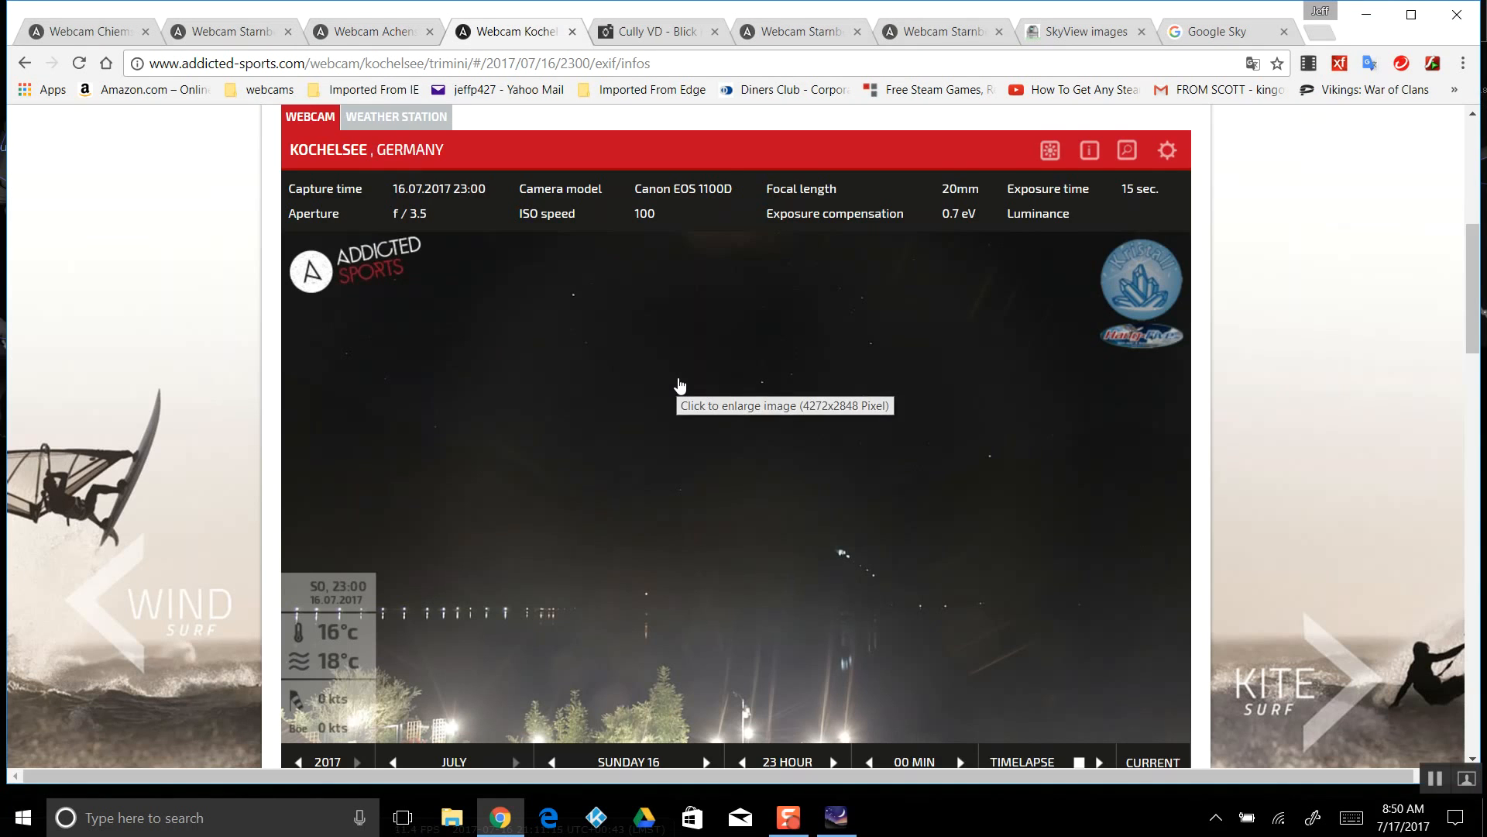
scroll(down, 3)
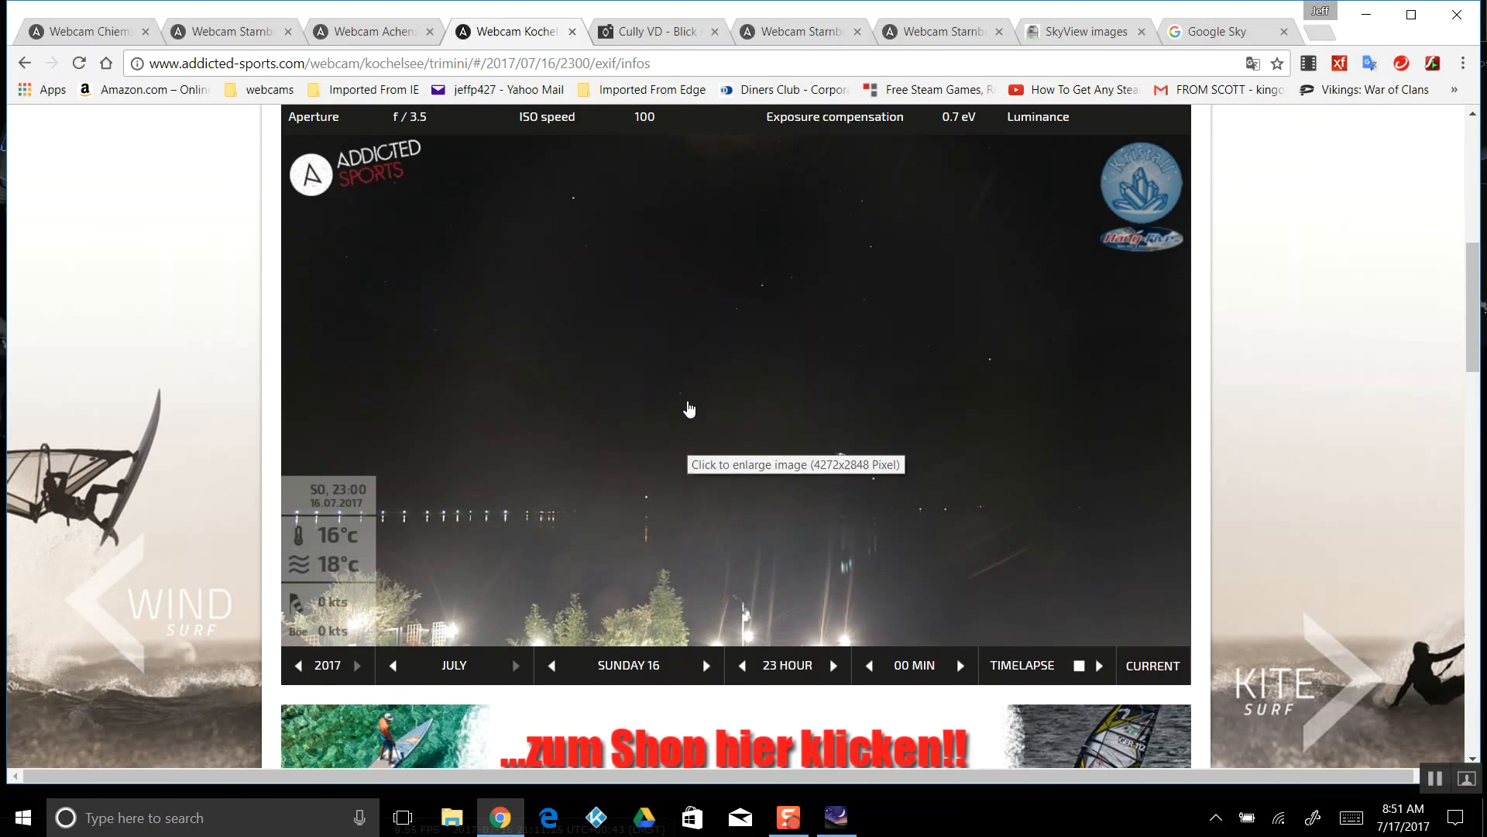
click(689, 409)
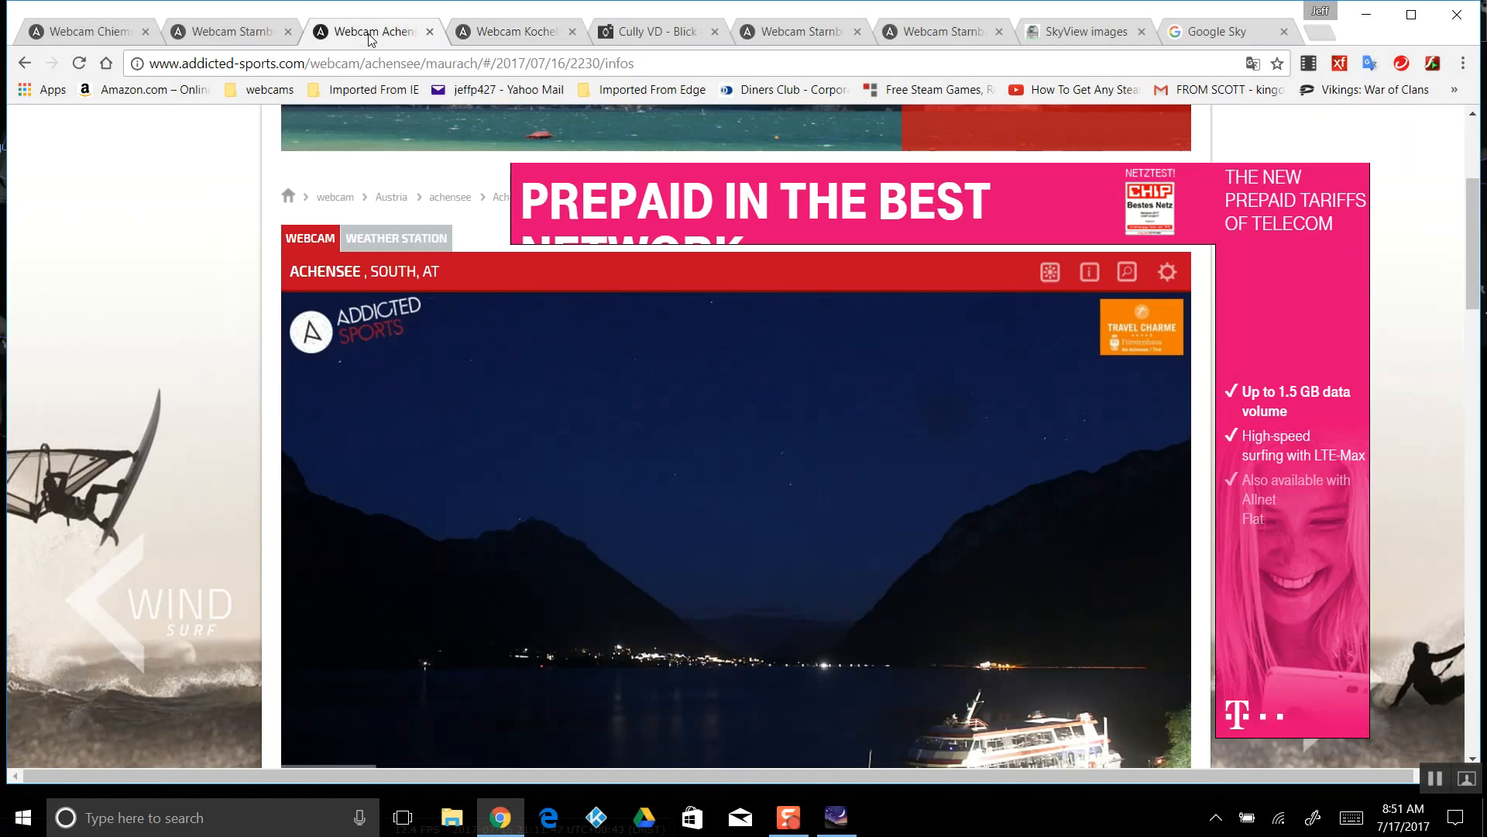
click(510, 31)
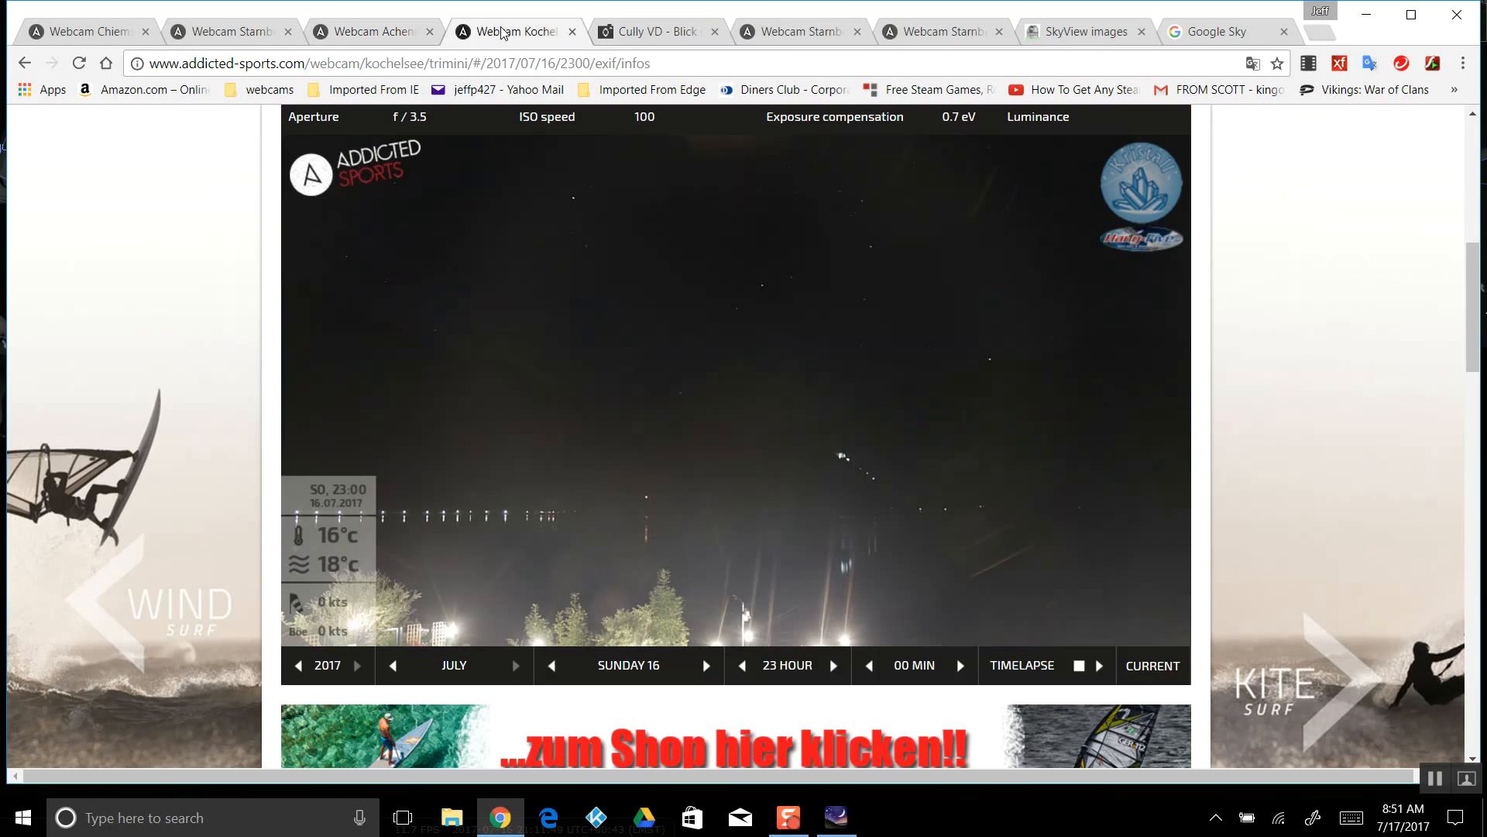
click(649, 31)
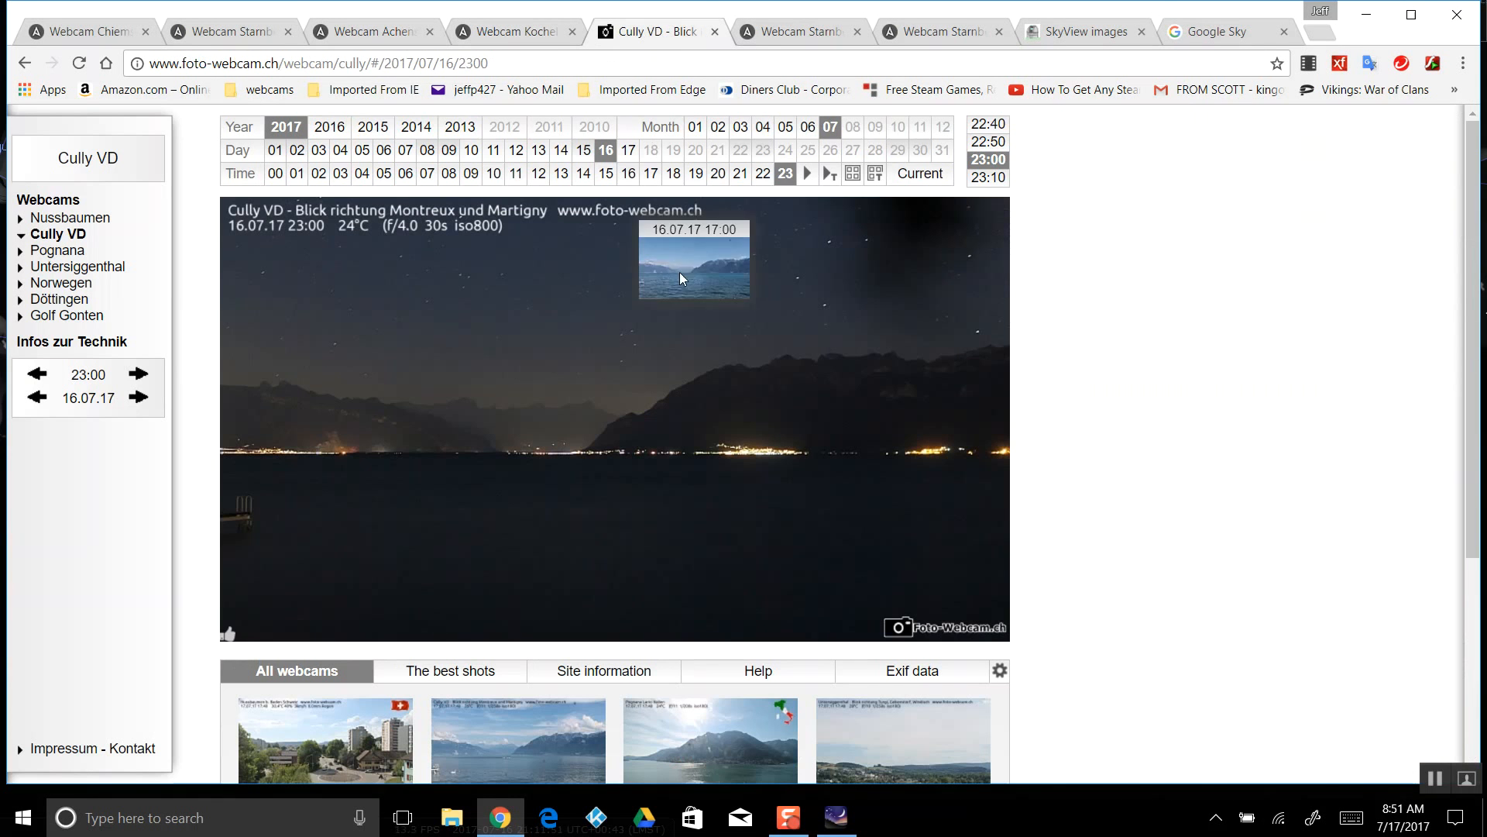
mouse_move(410, 362)
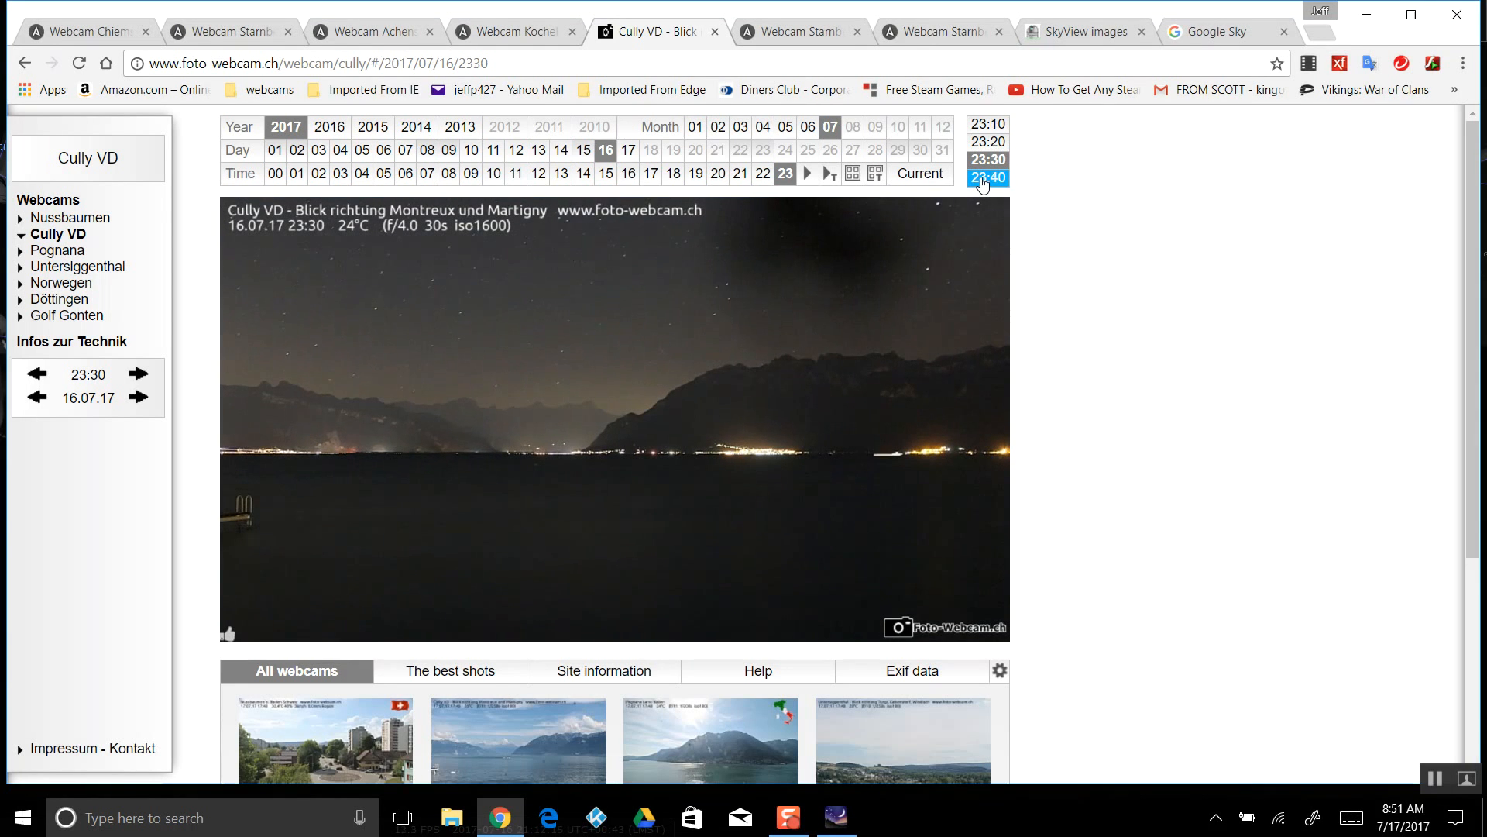
Show the 23:40 Cully VD image from the time list
click(987, 160)
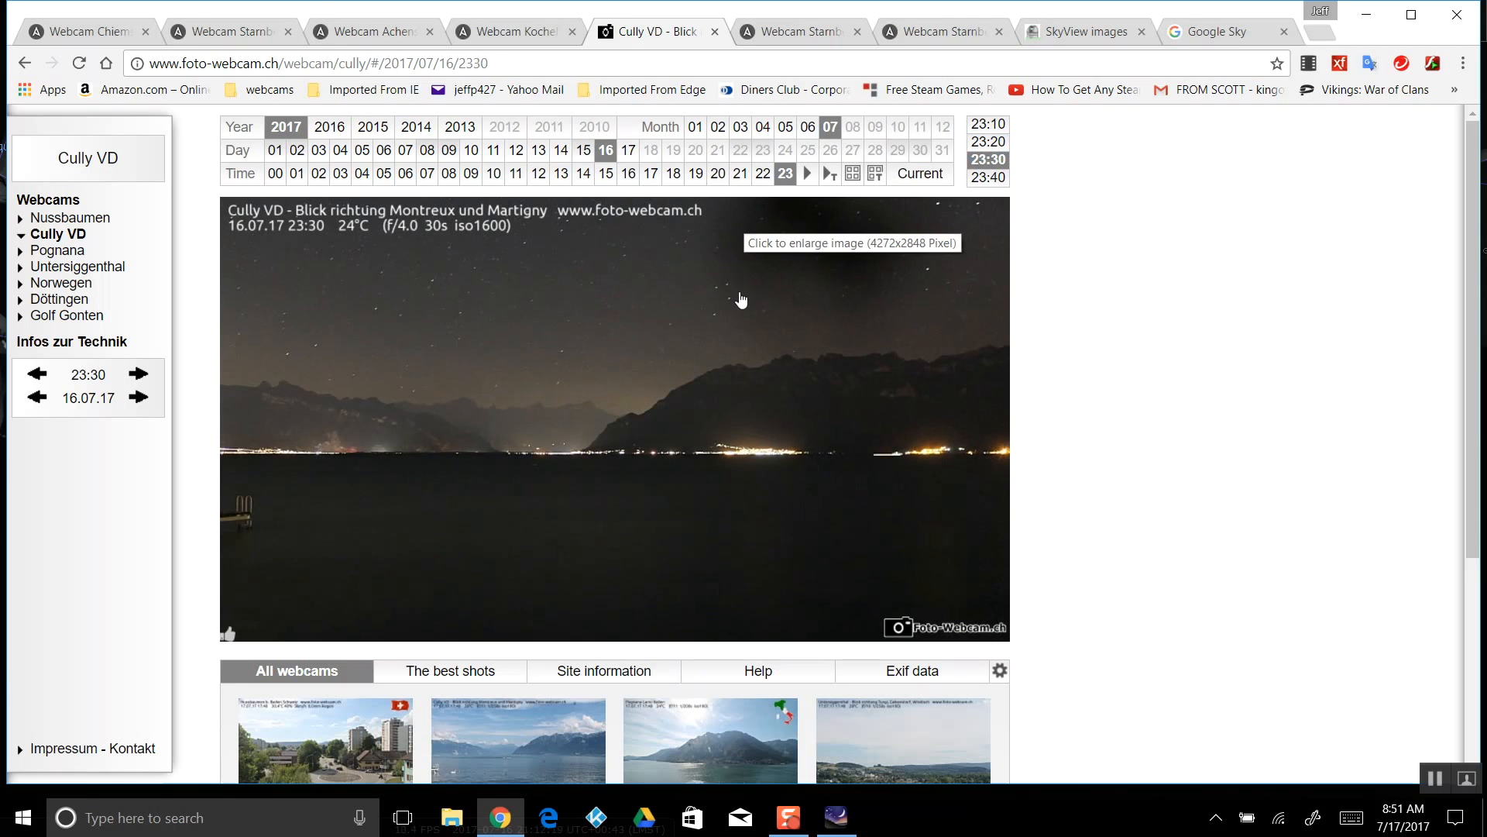
mouse_move(980, 217)
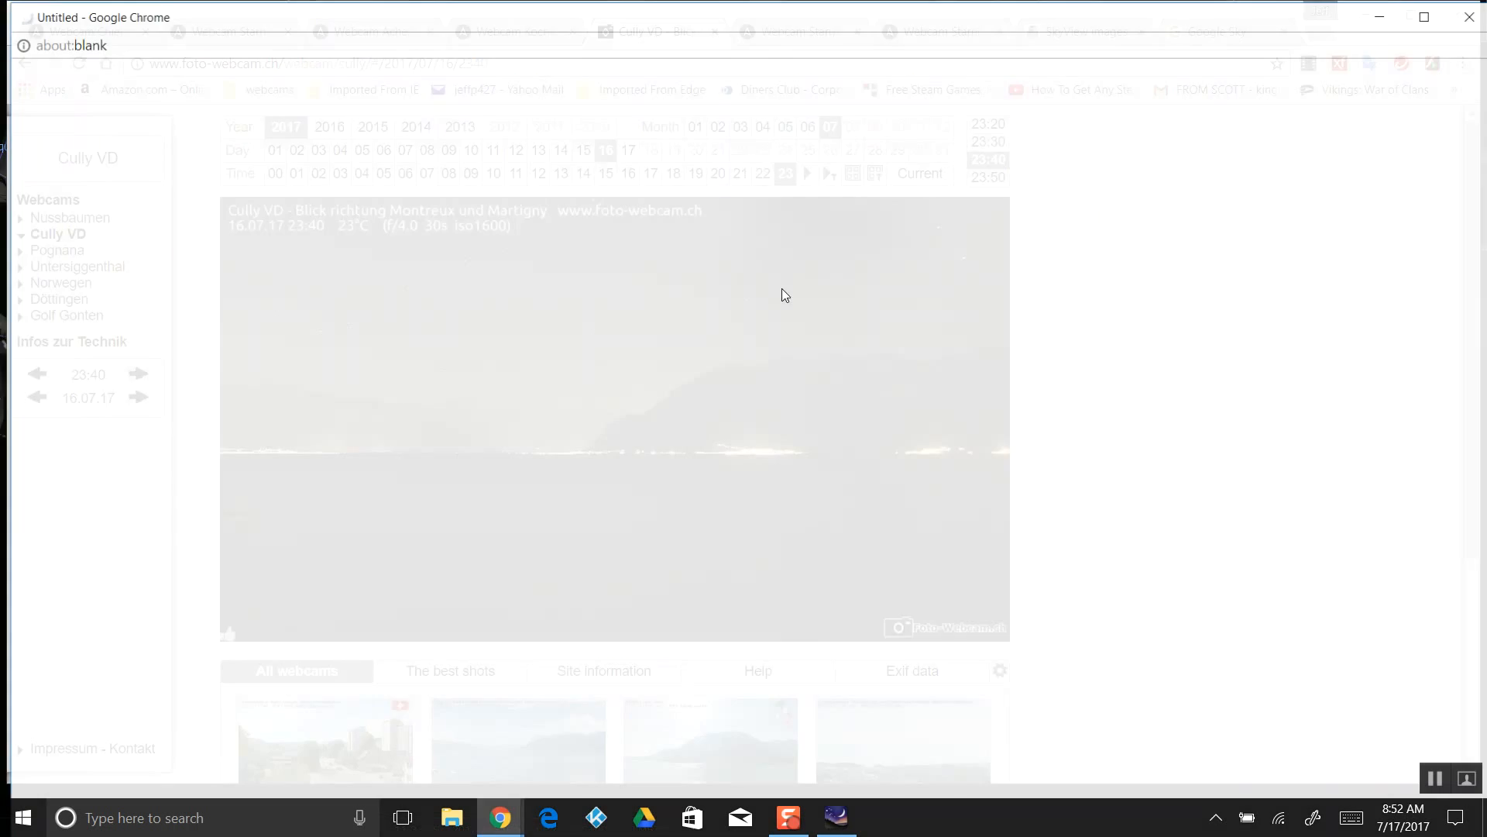
click(615, 417)
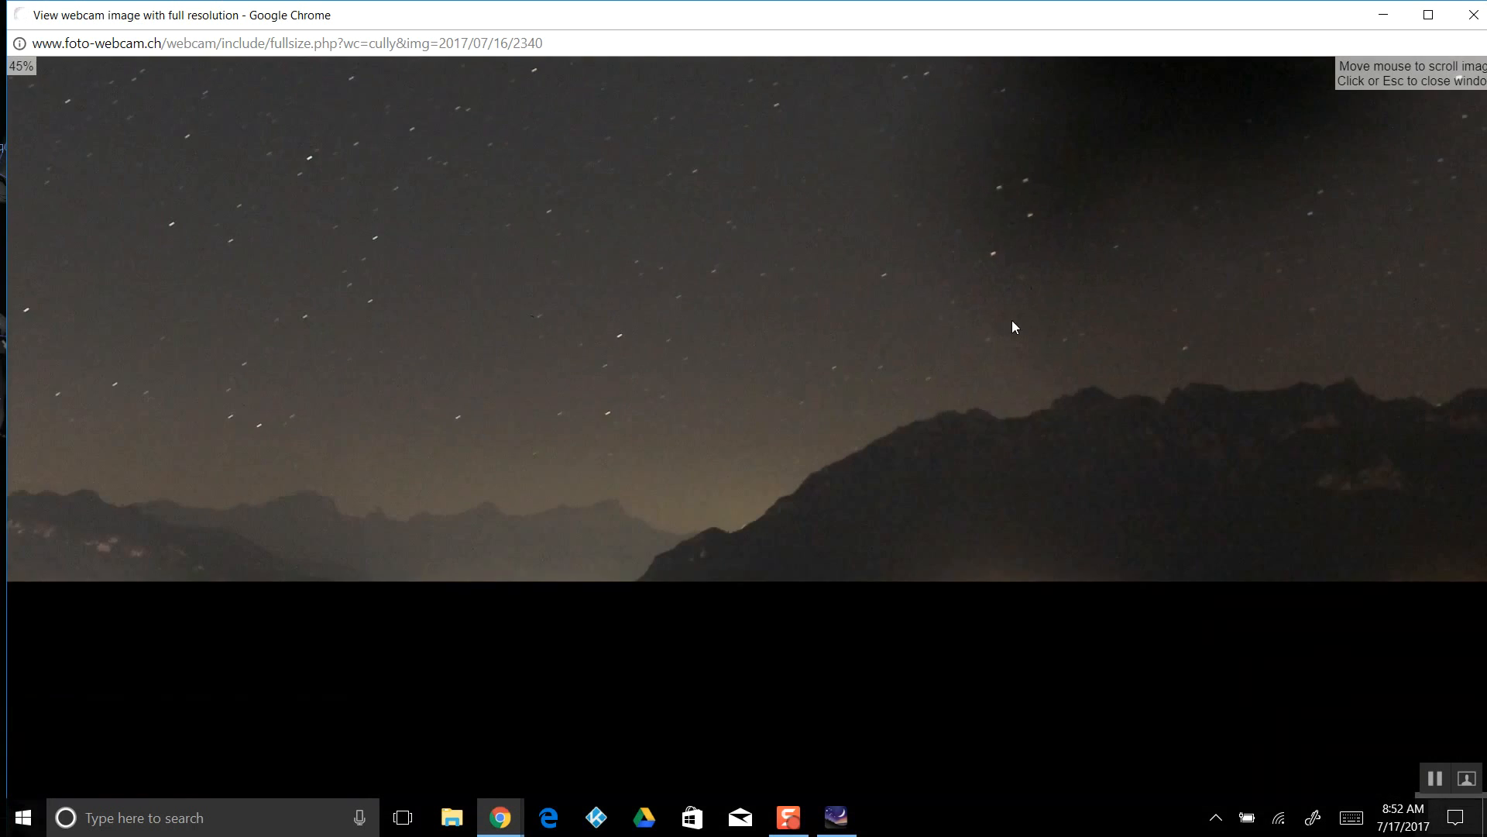
scroll(down, 3)
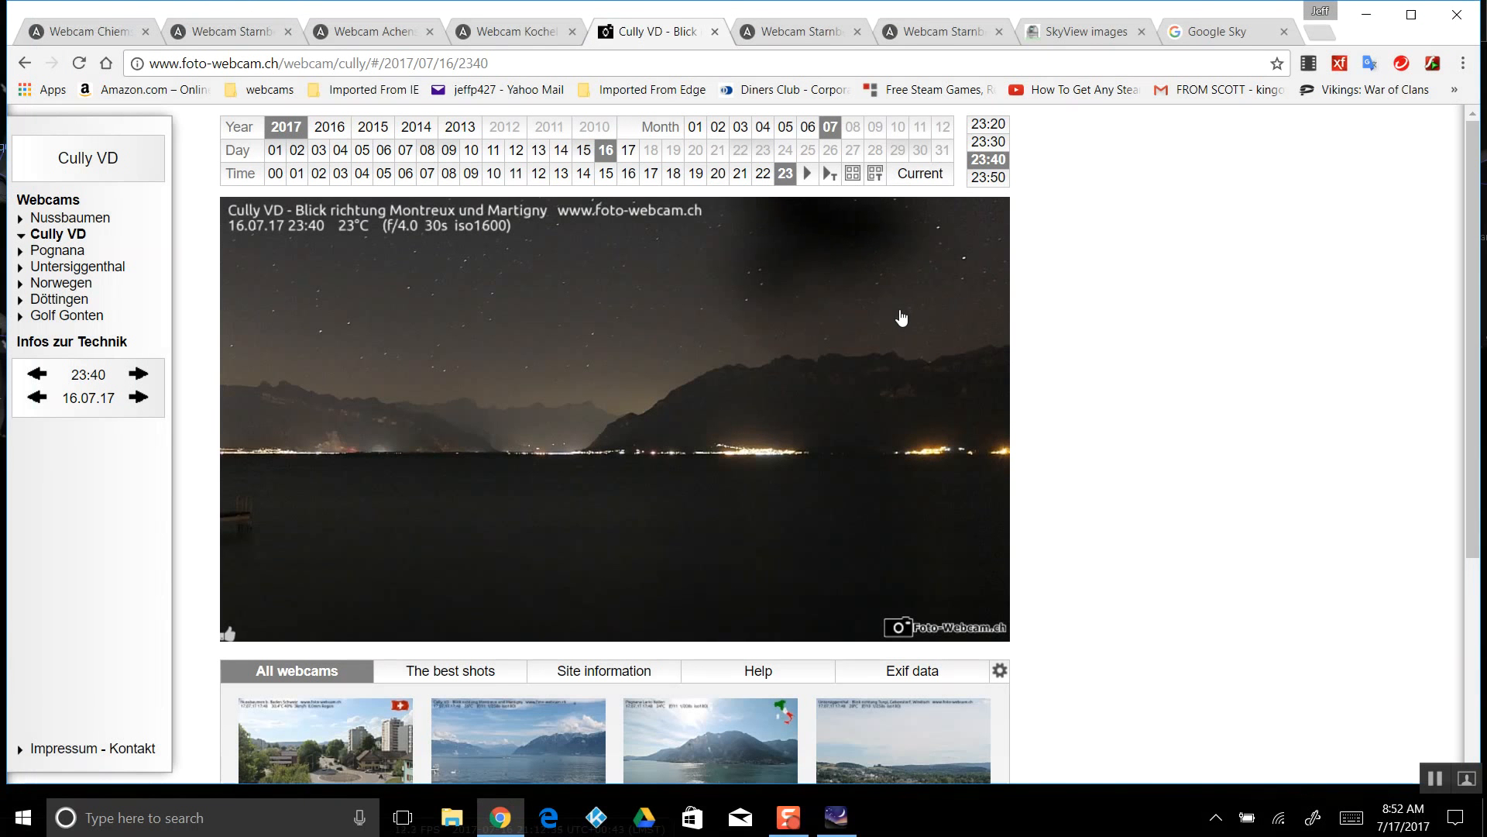
mouse_move(873, 321)
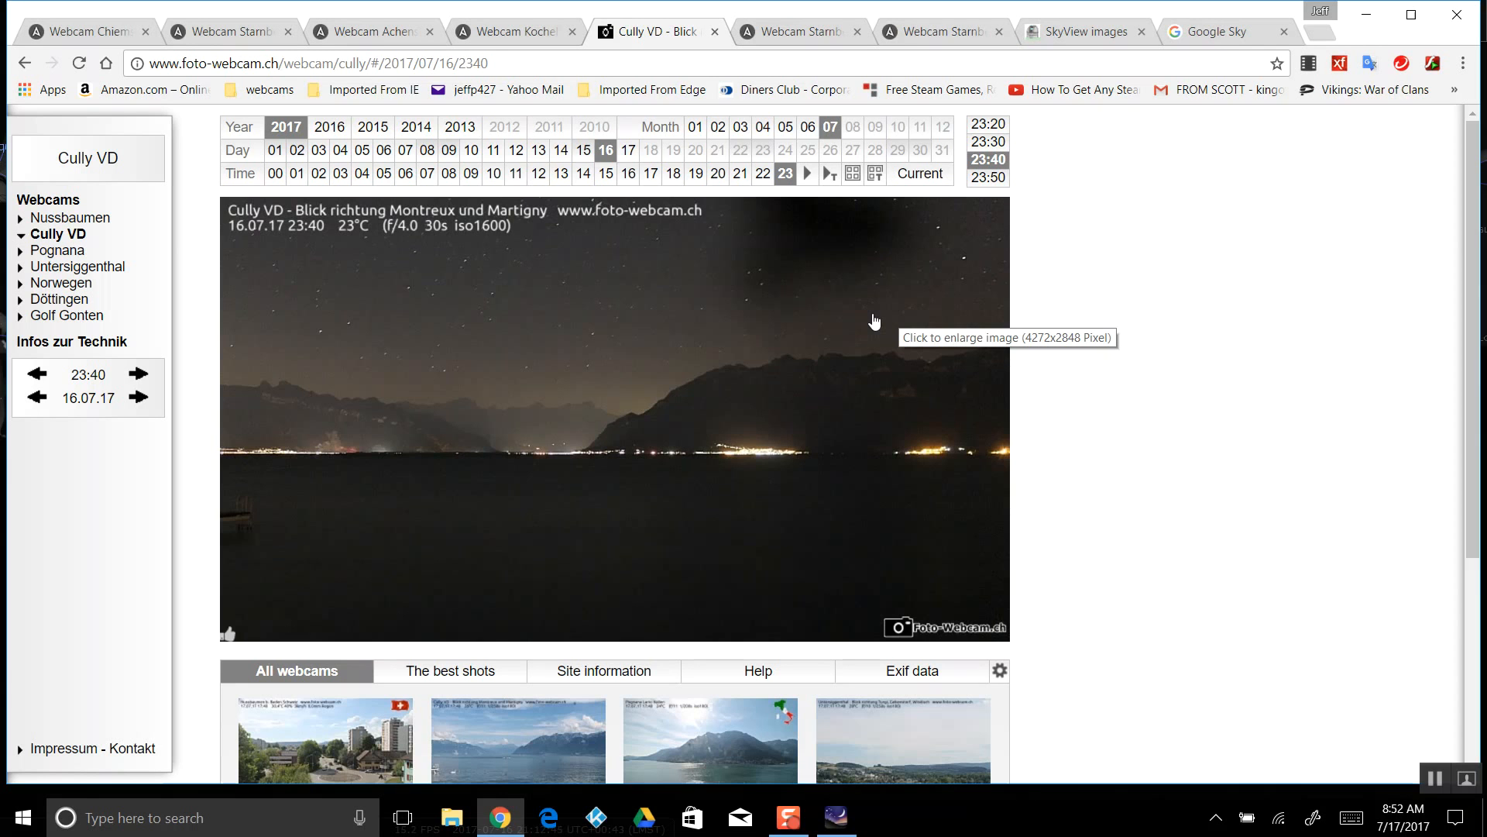
mouse_move(987, 141)
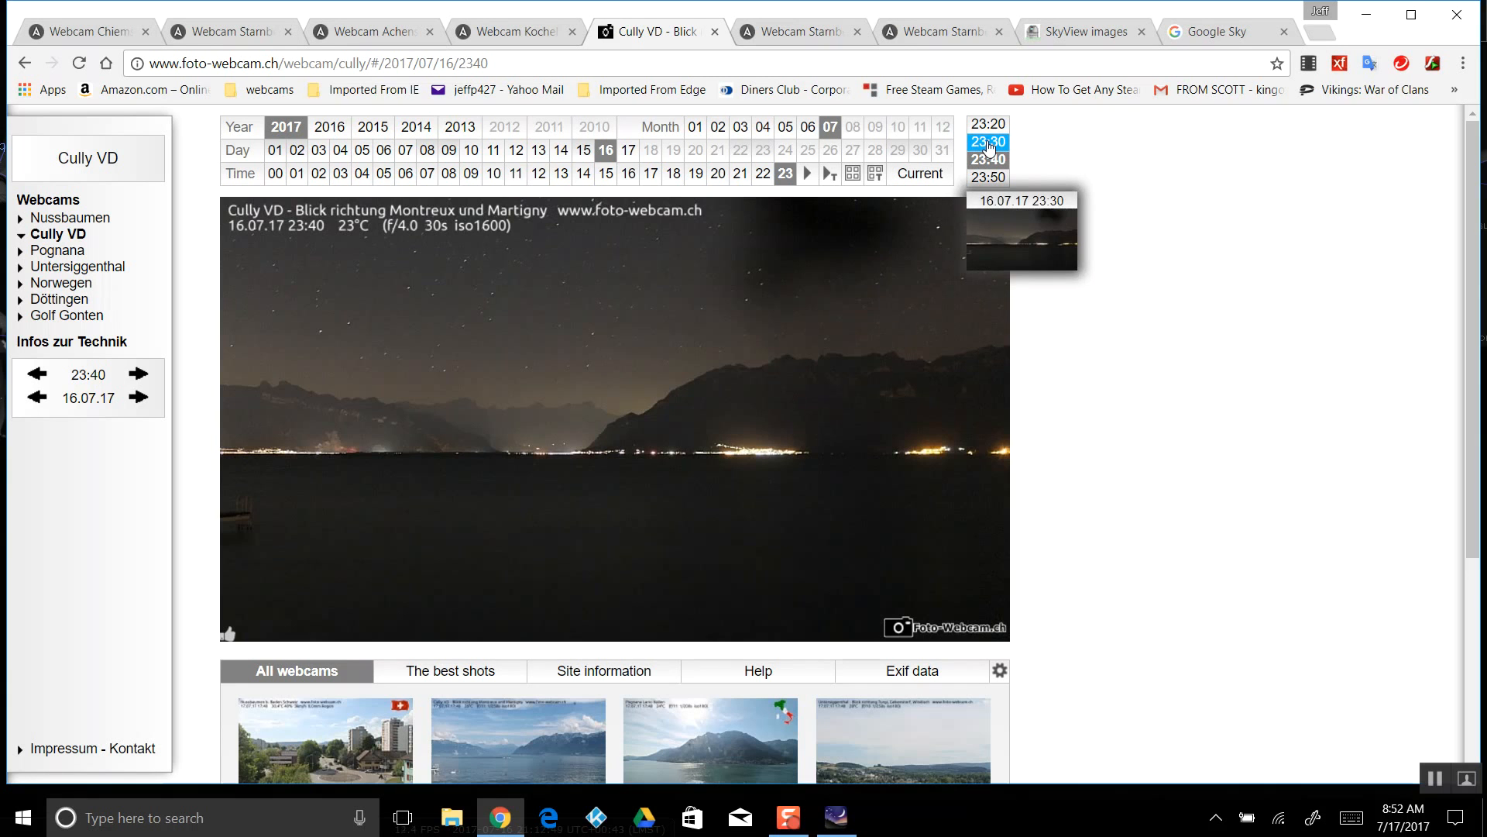
Show the 23:30, 22:50, 22:40 and 23:10 Cully VD images, then switch to the Starnberger See tab
click(987, 141)
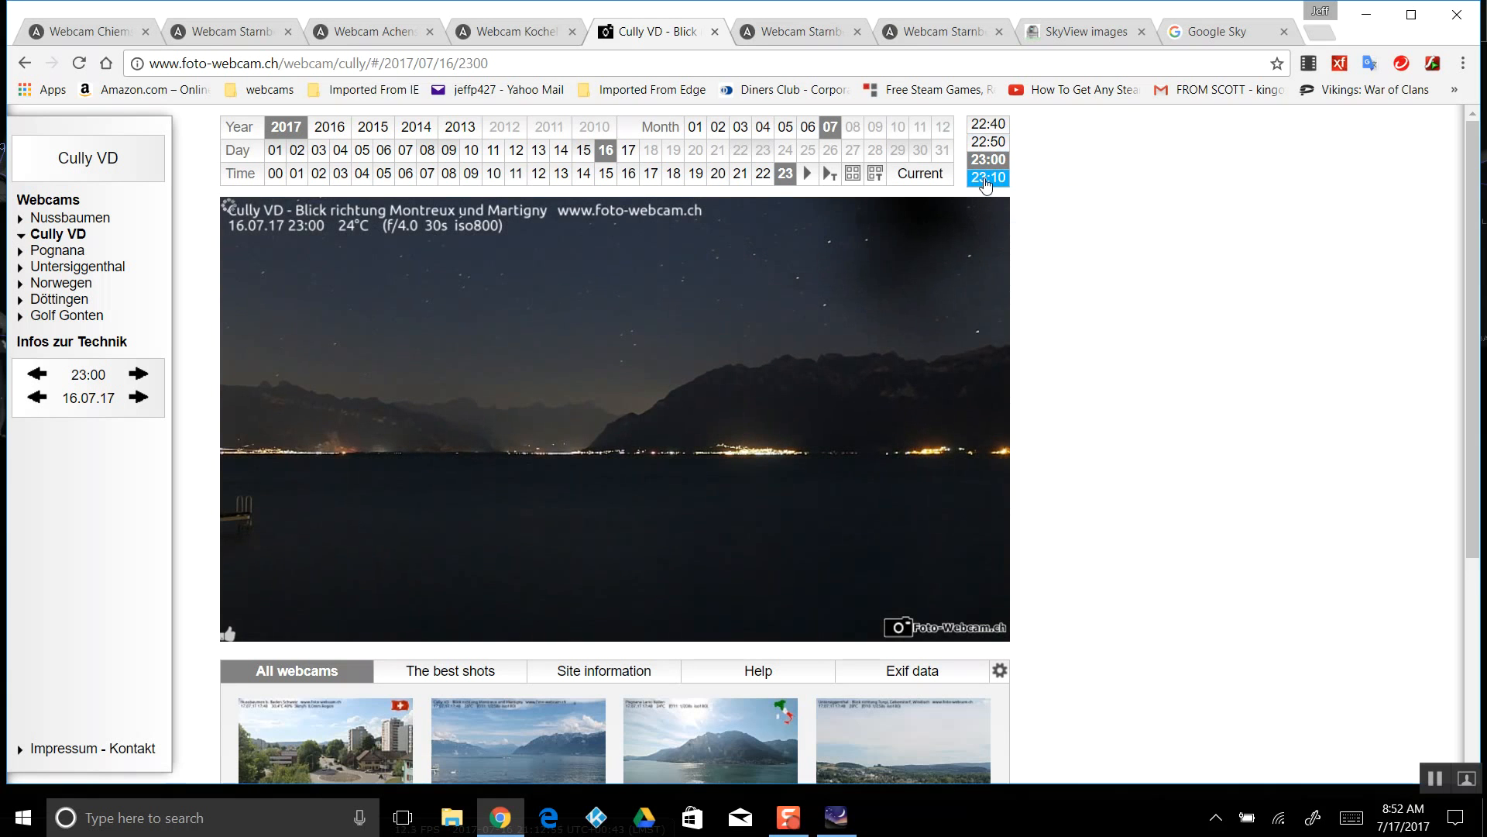
click(987, 141)
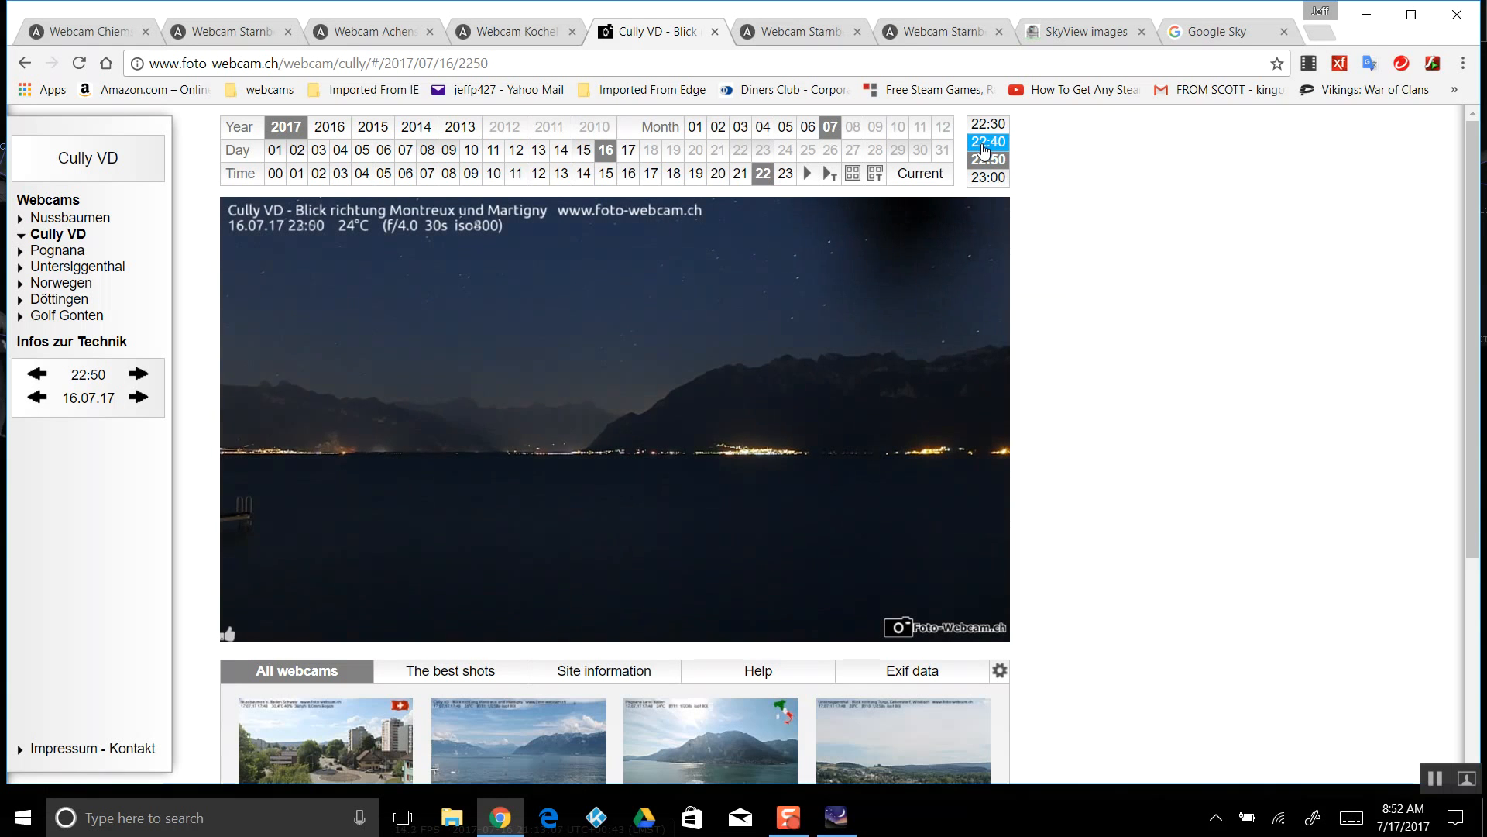
click(988, 141)
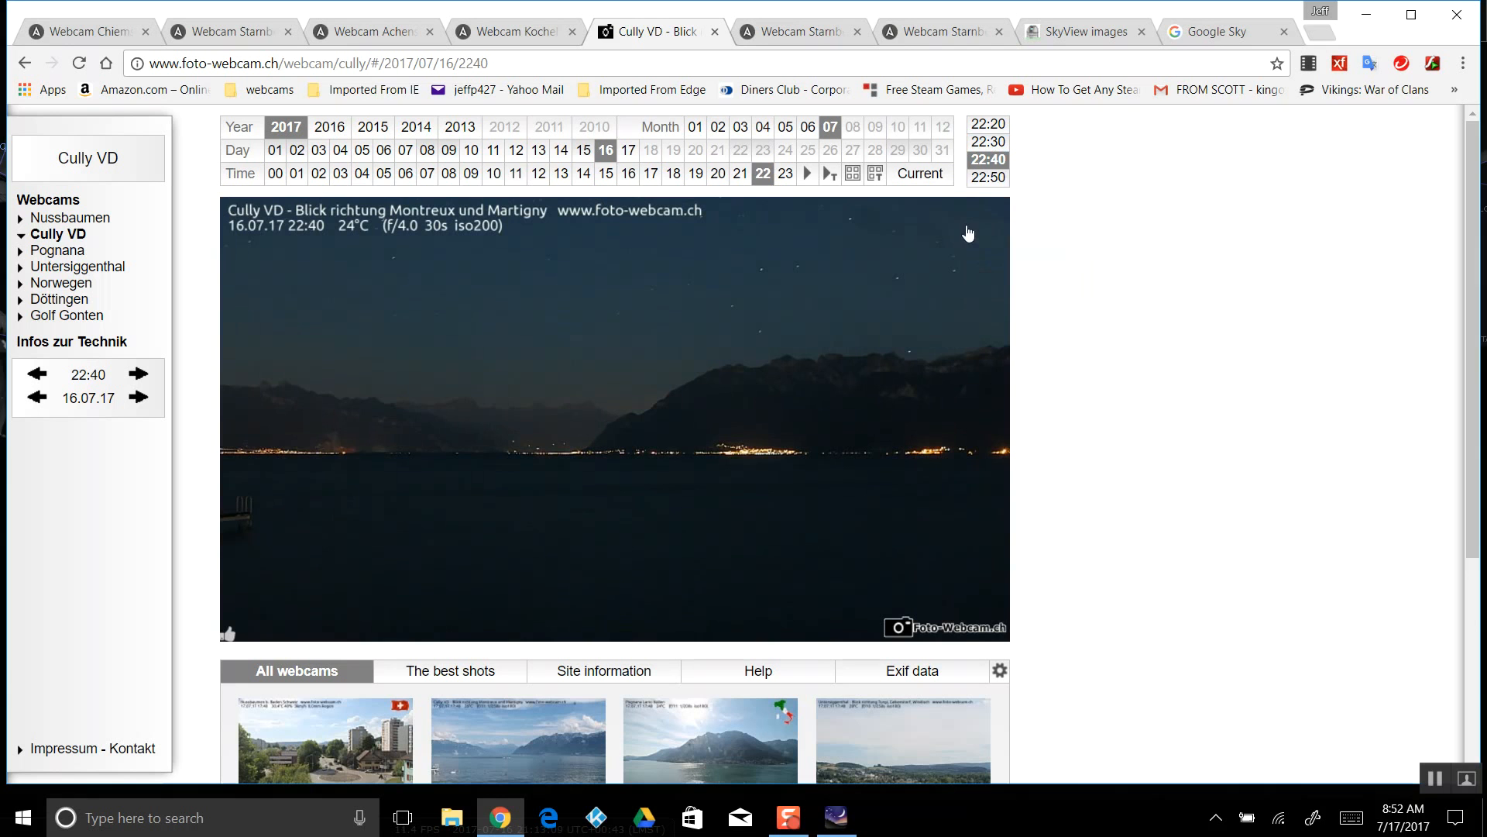
click(986, 177)
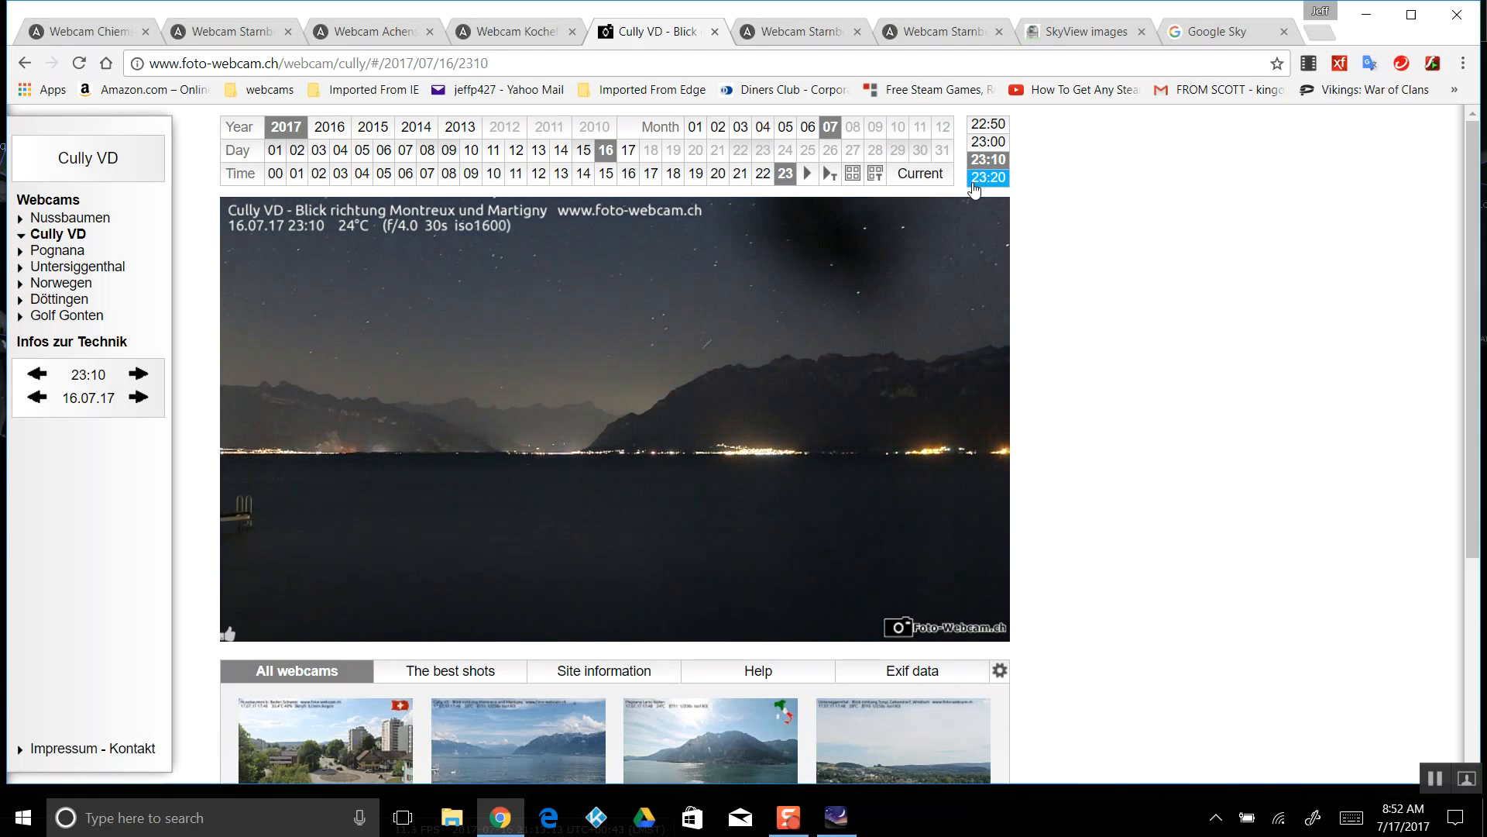
click(794, 31)
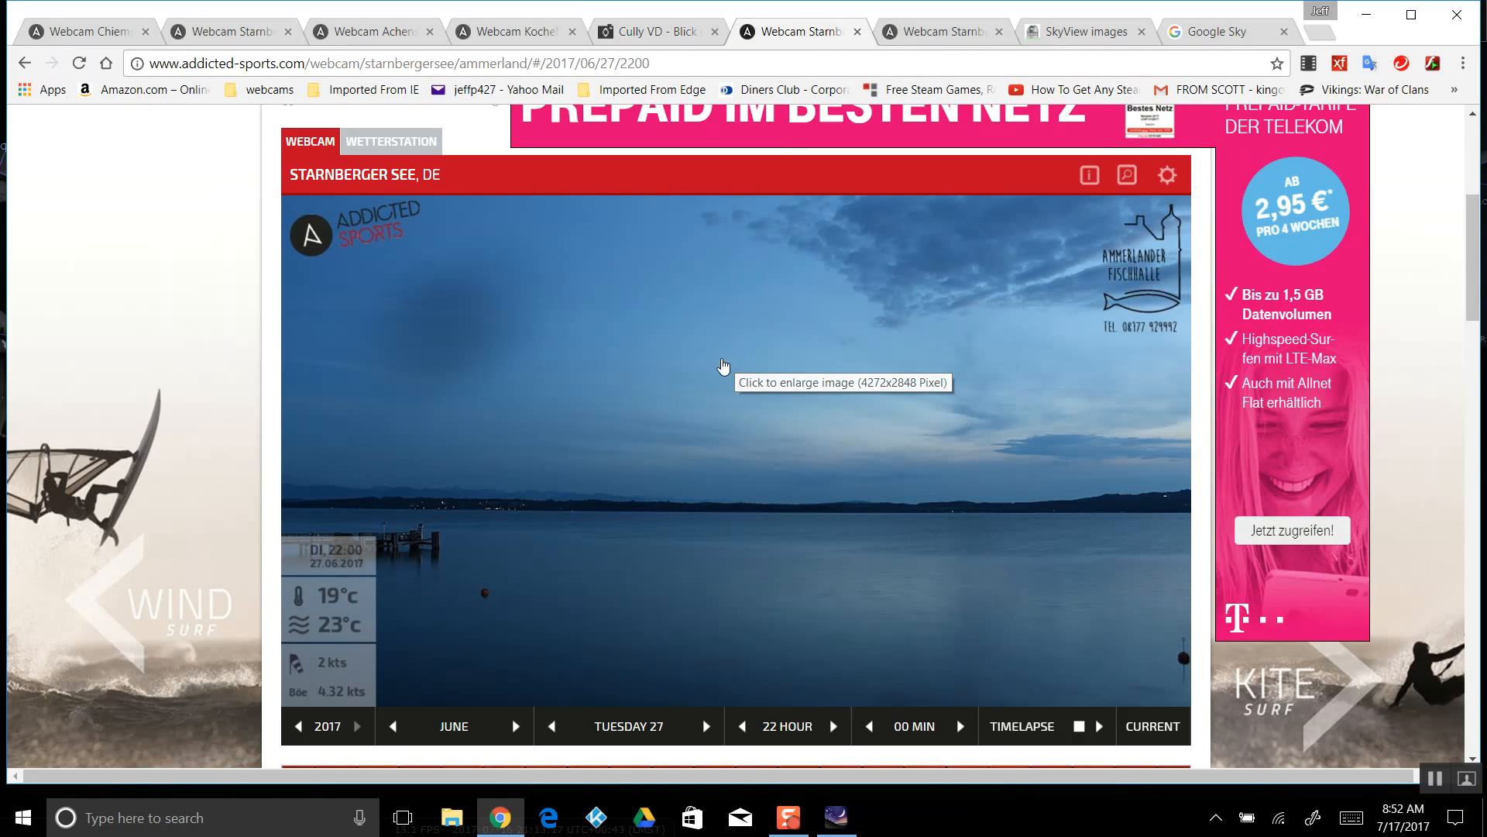
Step the 27 June Starnberger See images between 21:50 and 22:05, then switch to the 13 July view
scroll(down, 3)
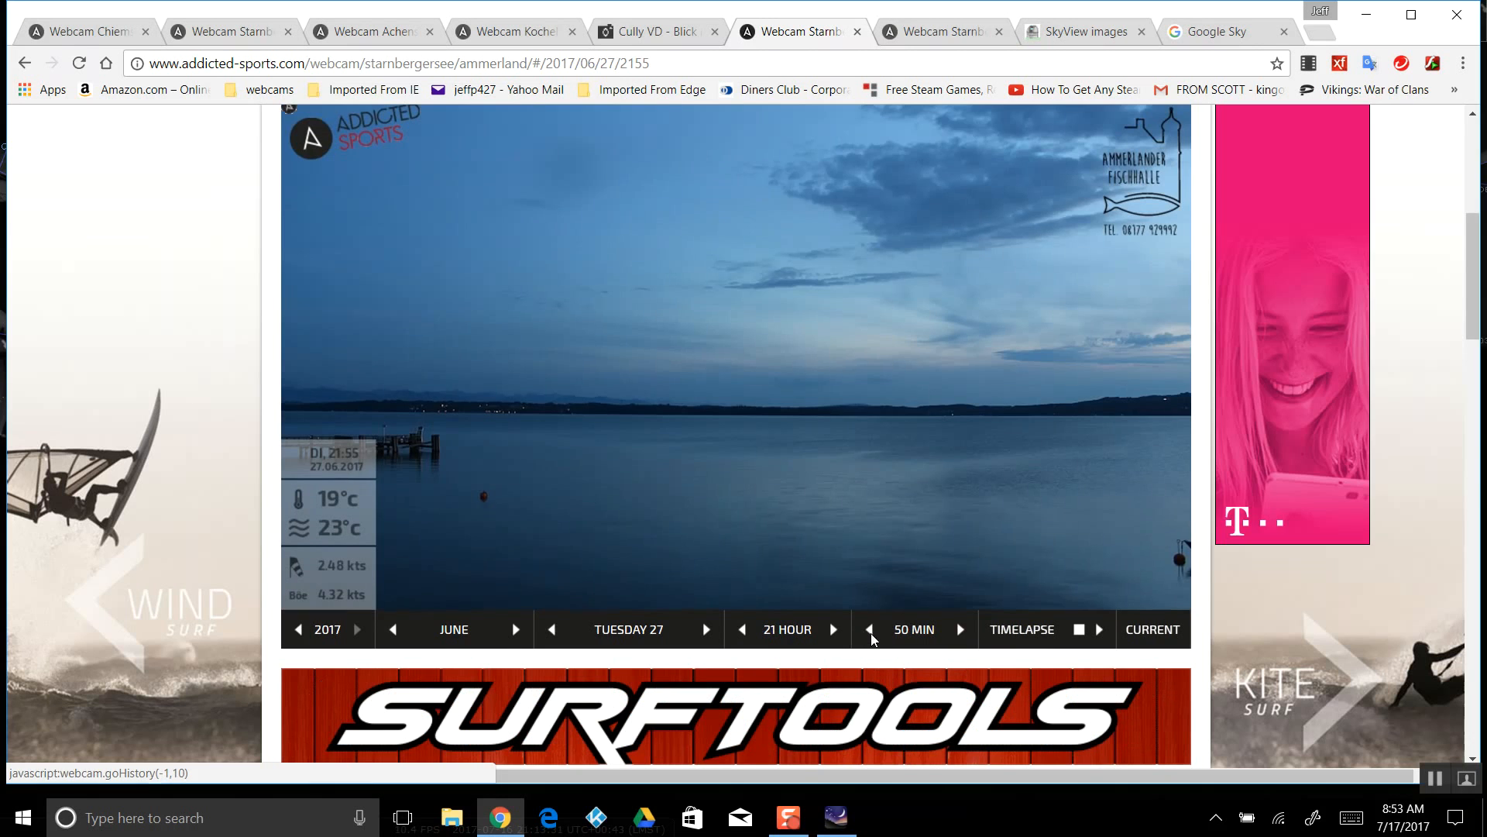
click(957, 629)
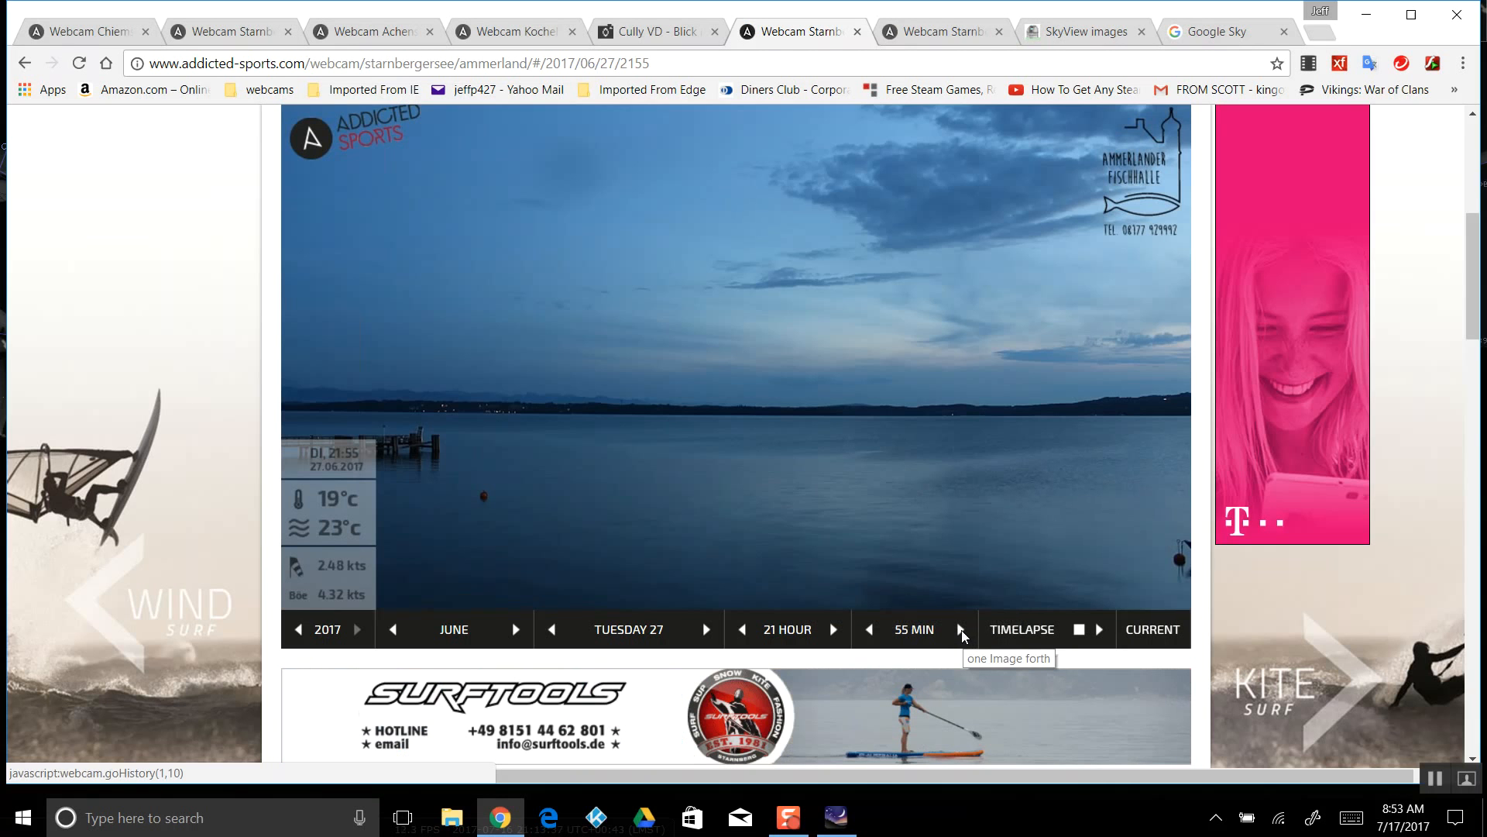
click(961, 629)
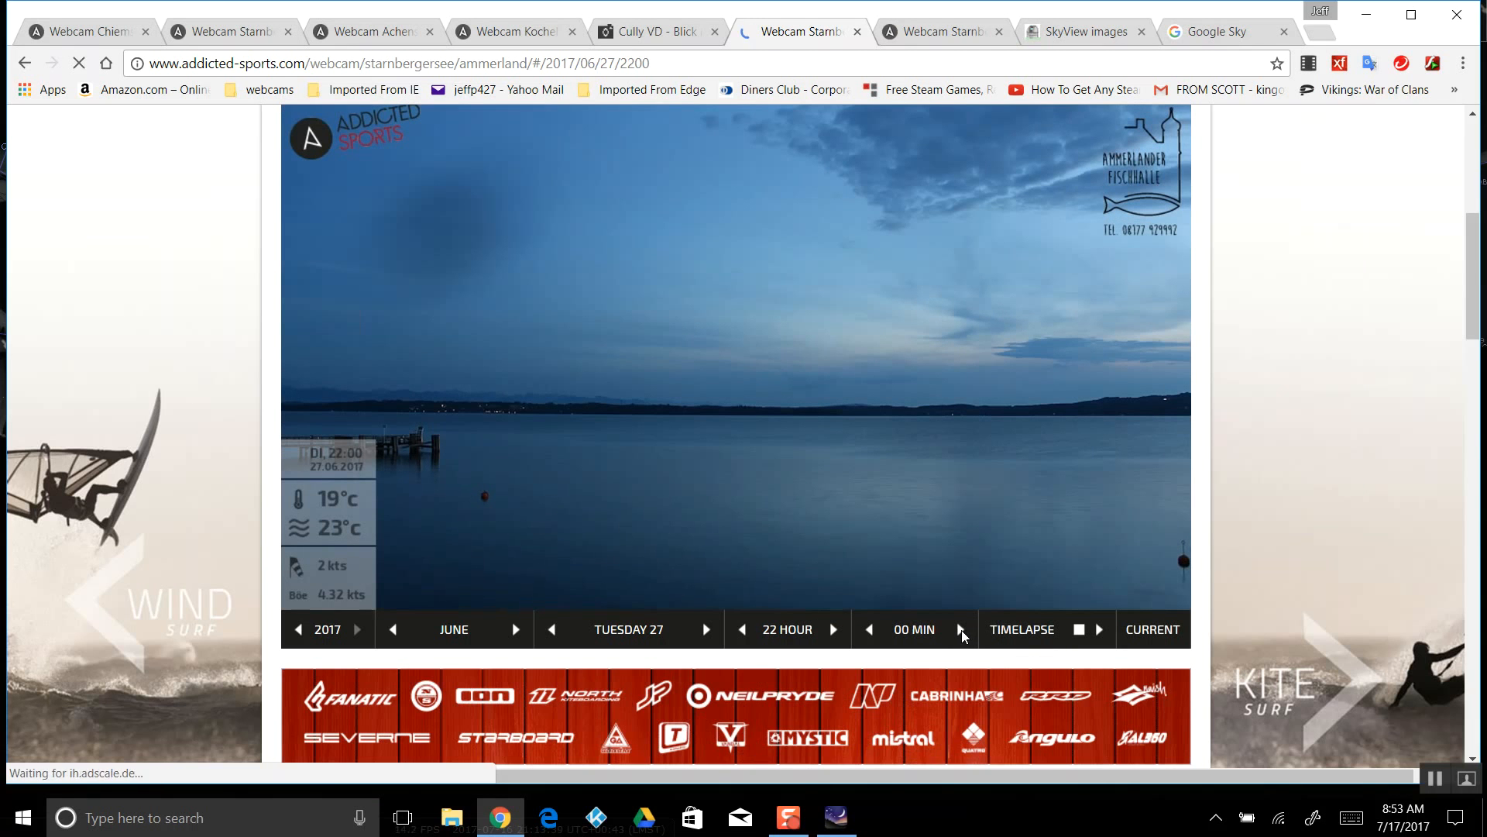
click(961, 629)
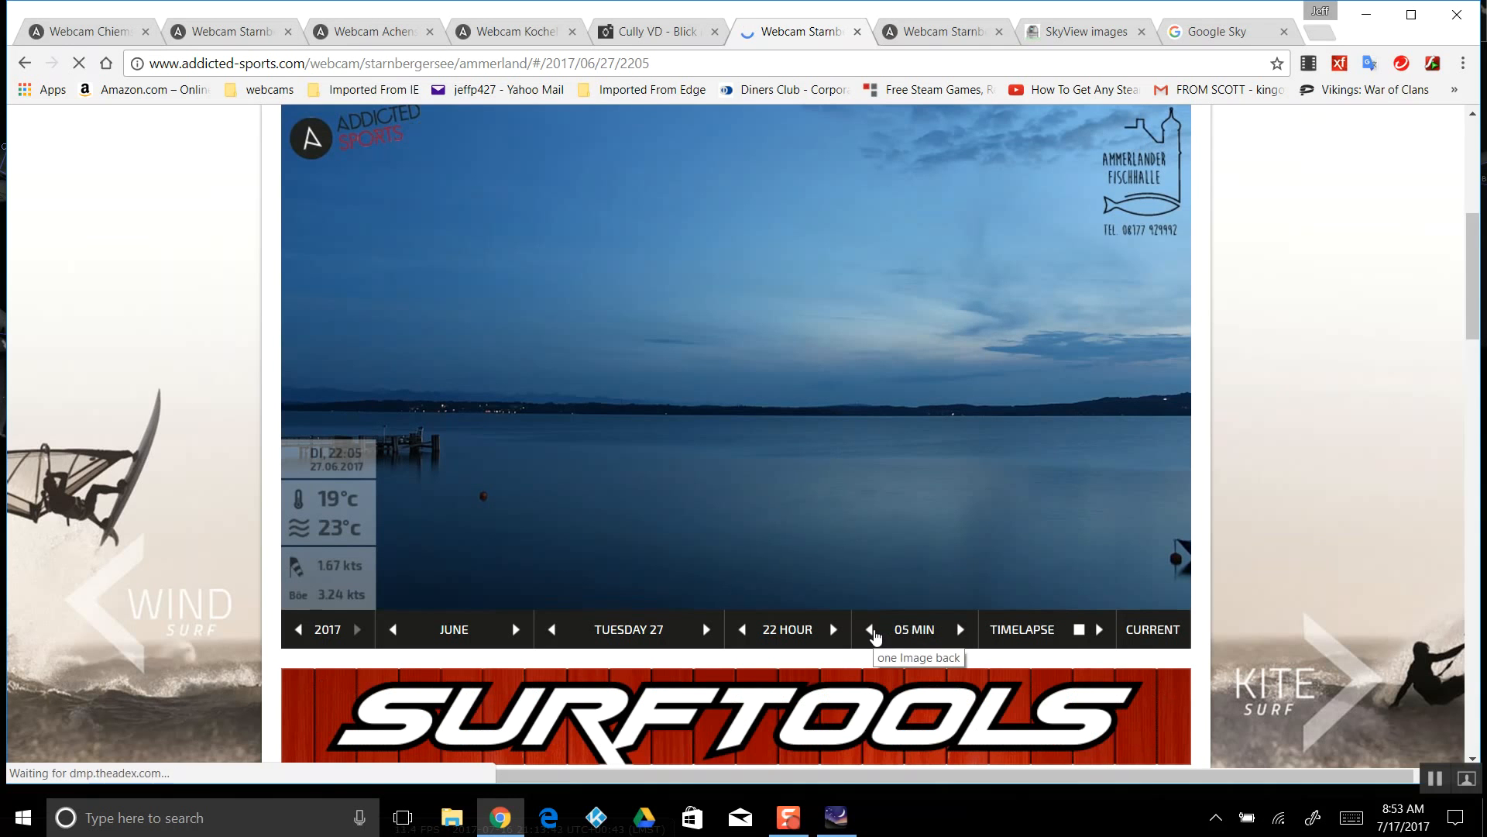
click(869, 629)
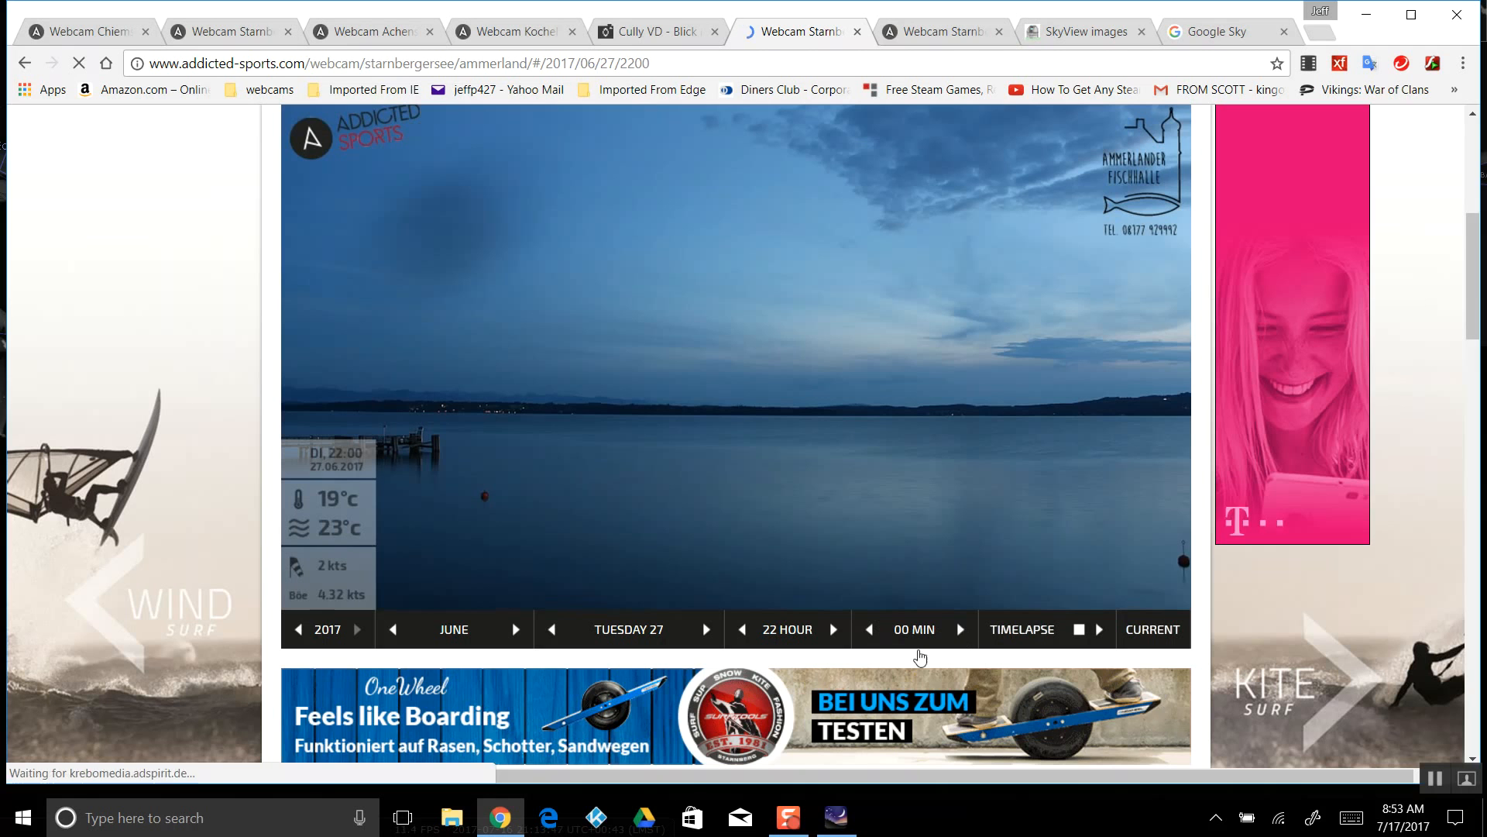
click(958, 629)
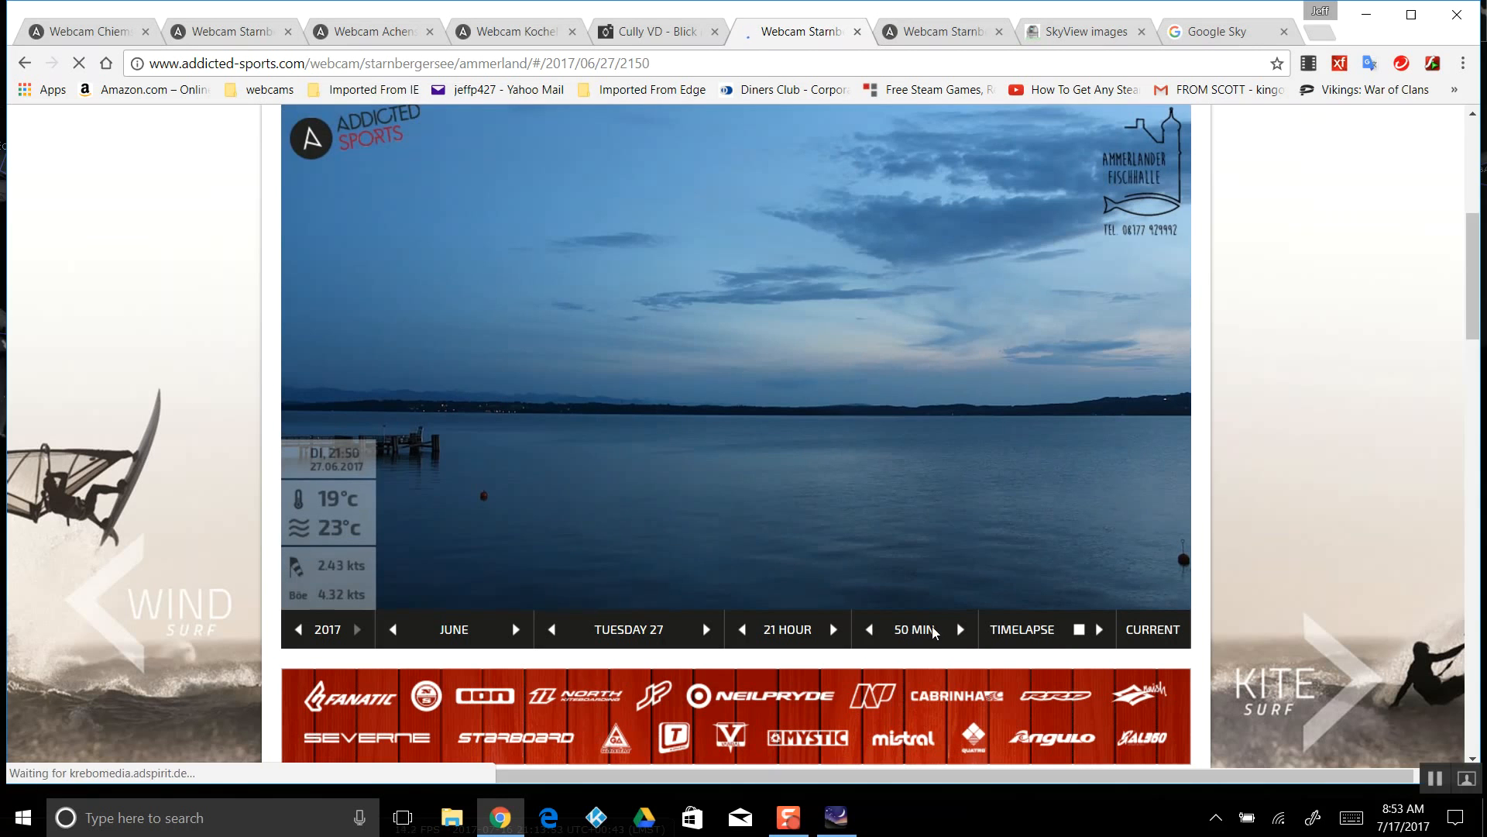
click(832, 629)
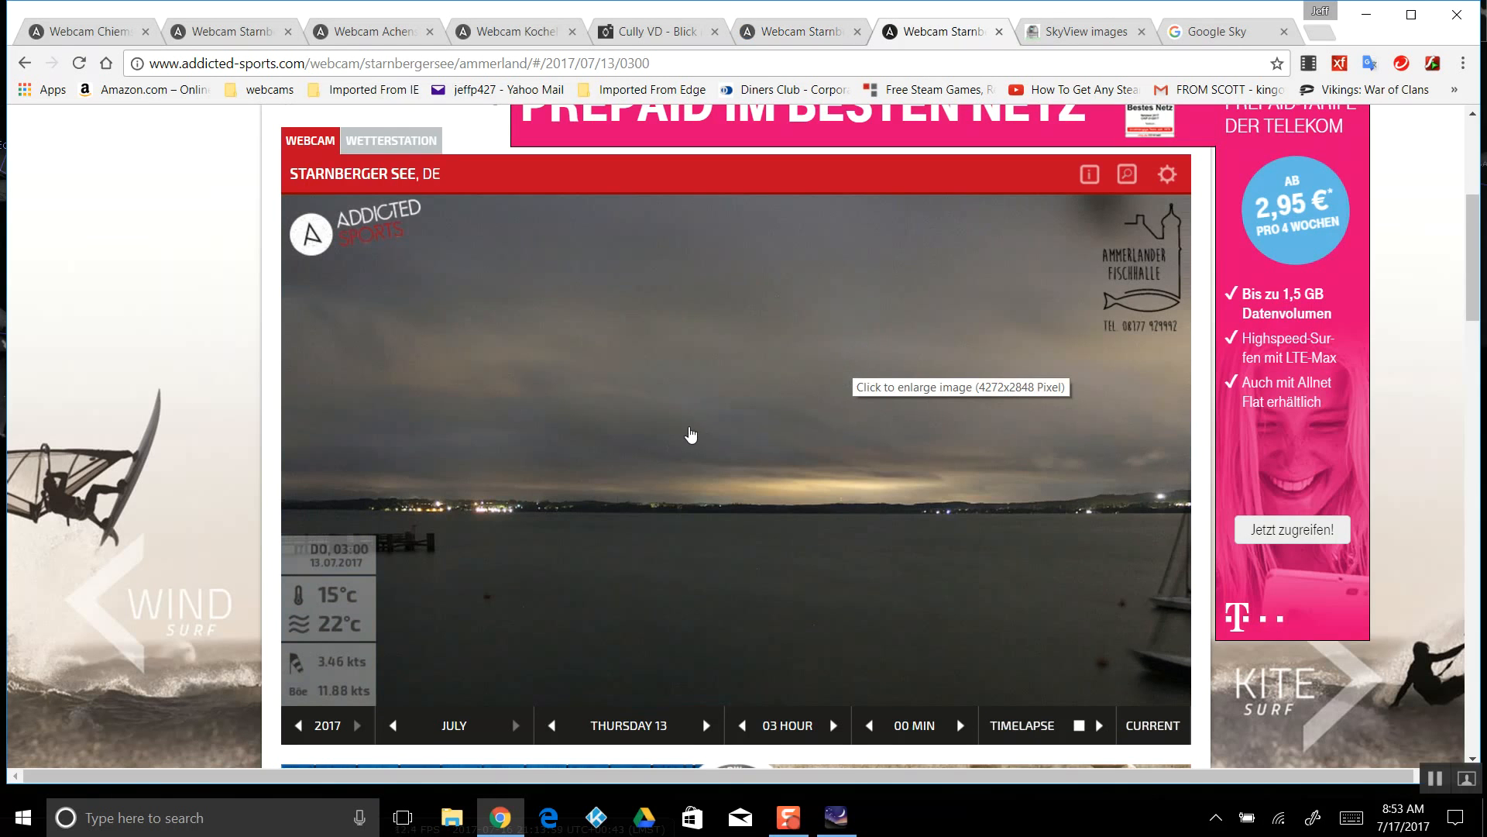
mouse_move(724, 404)
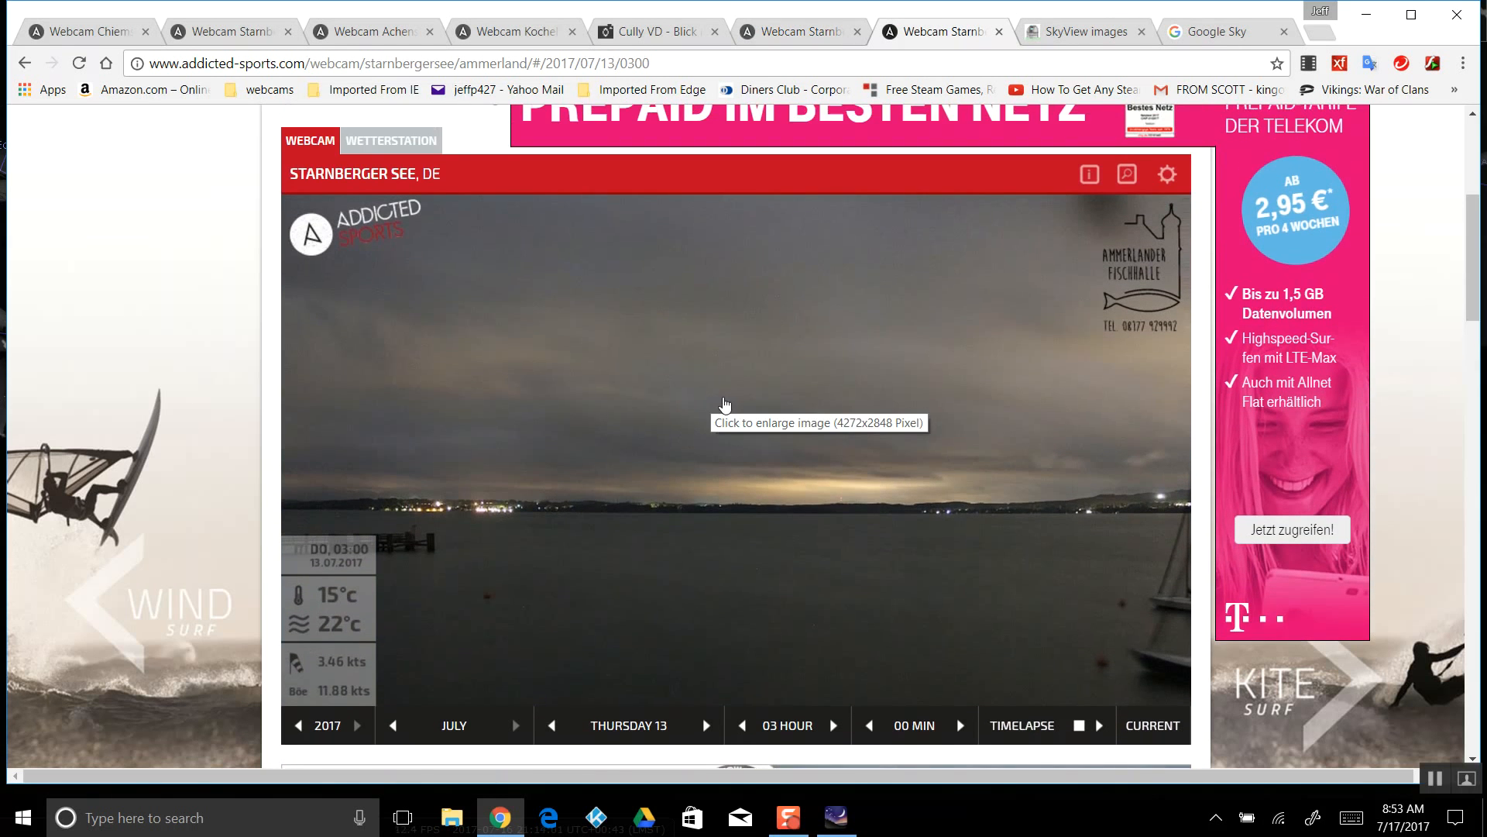
Show the 13 July images at 04:00, 02:00 and midnight, then return to the Cully VD tab
click(833, 725)
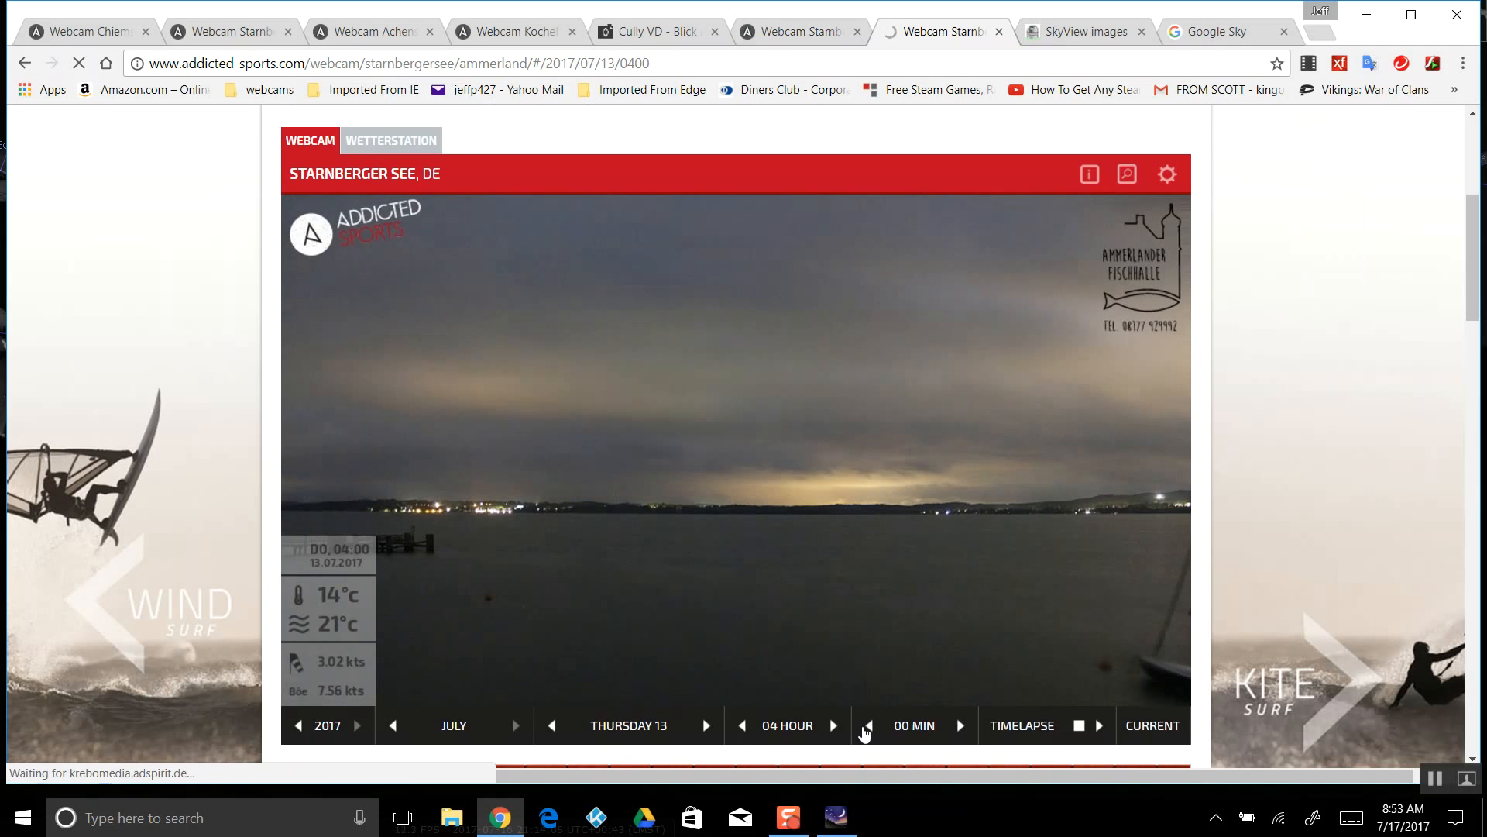
click(742, 725)
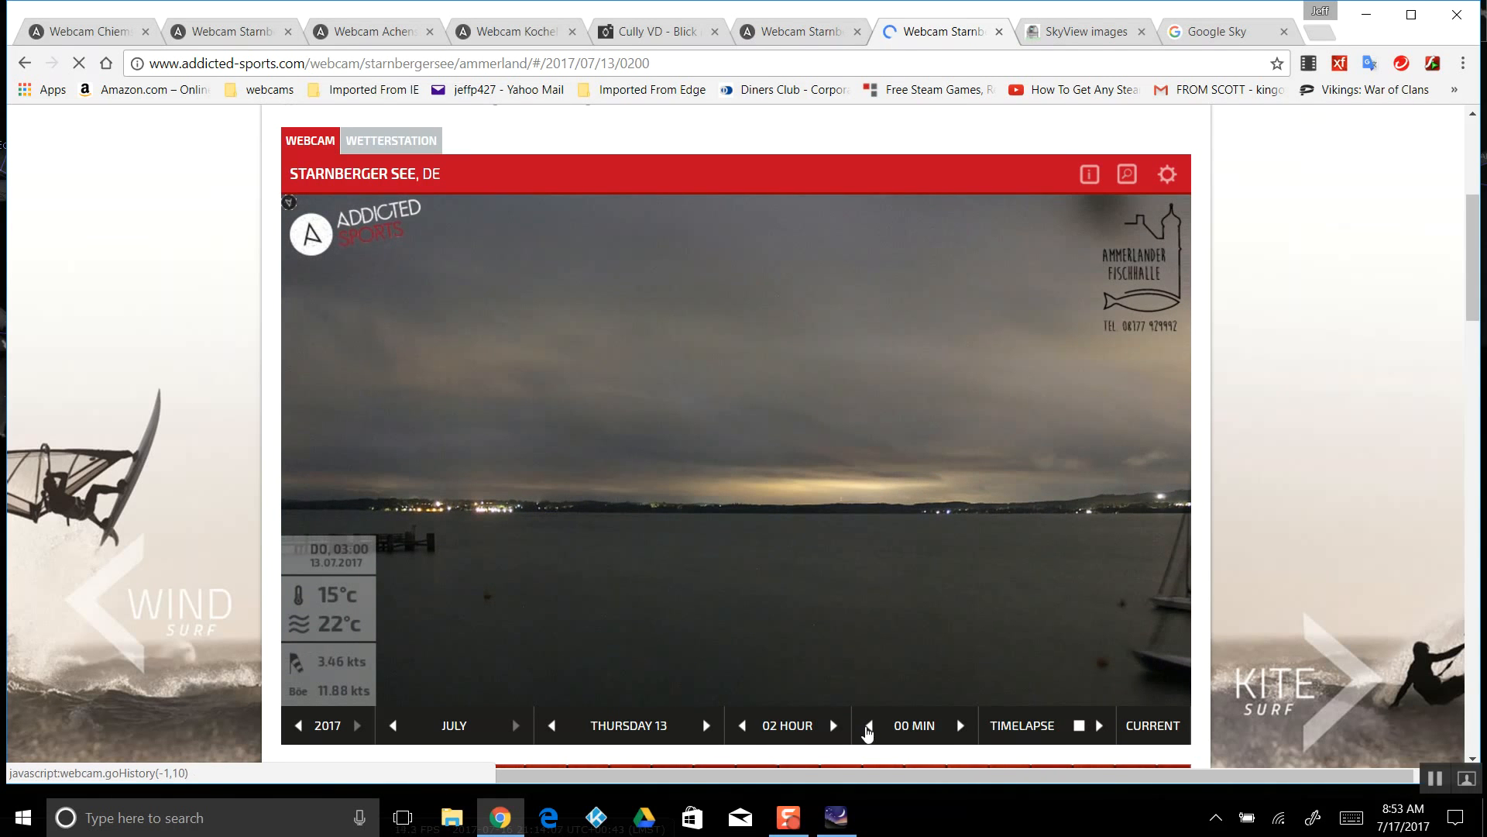
click(742, 725)
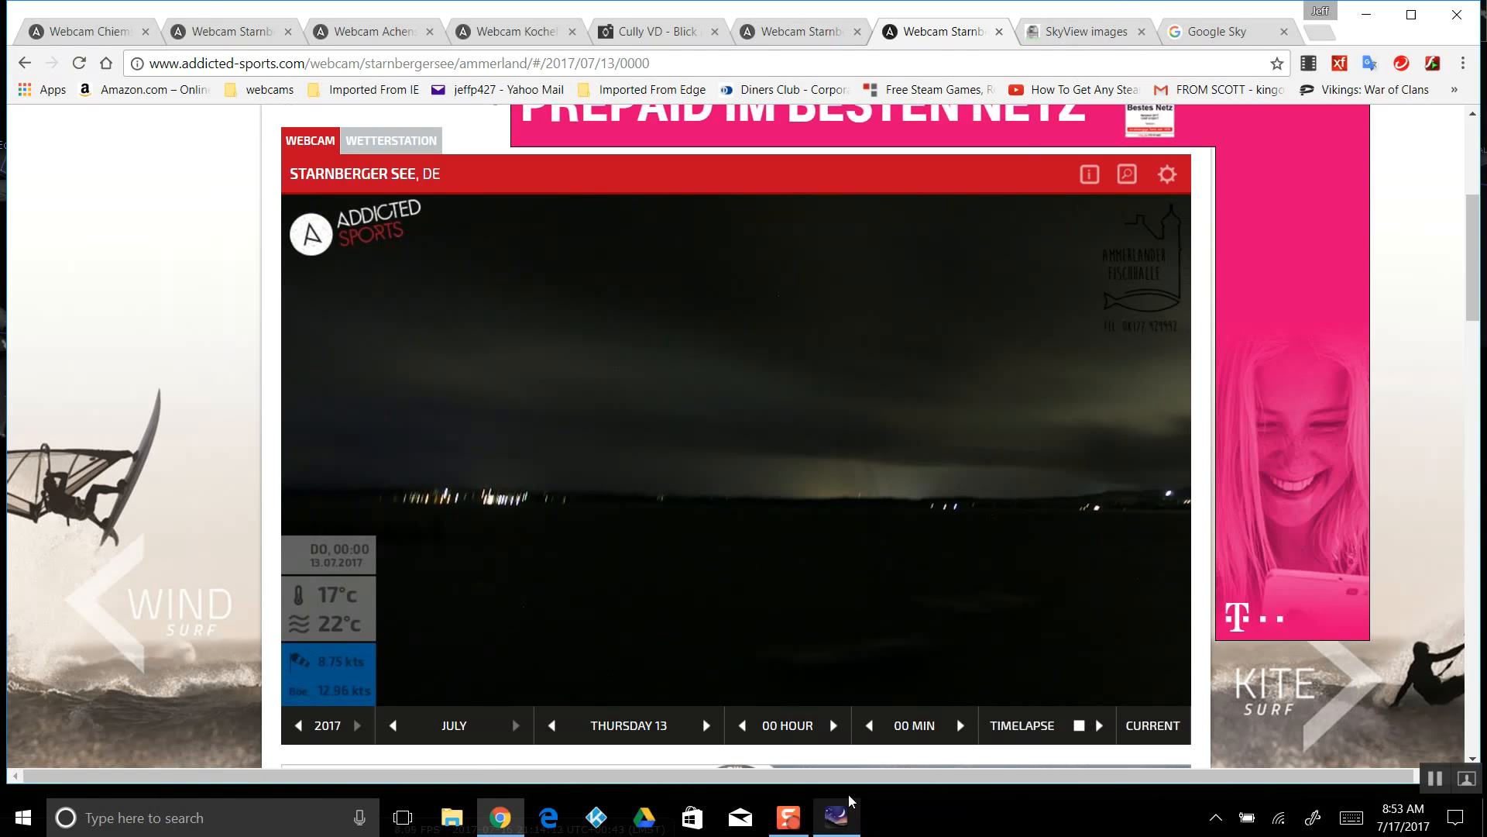
click(645, 31)
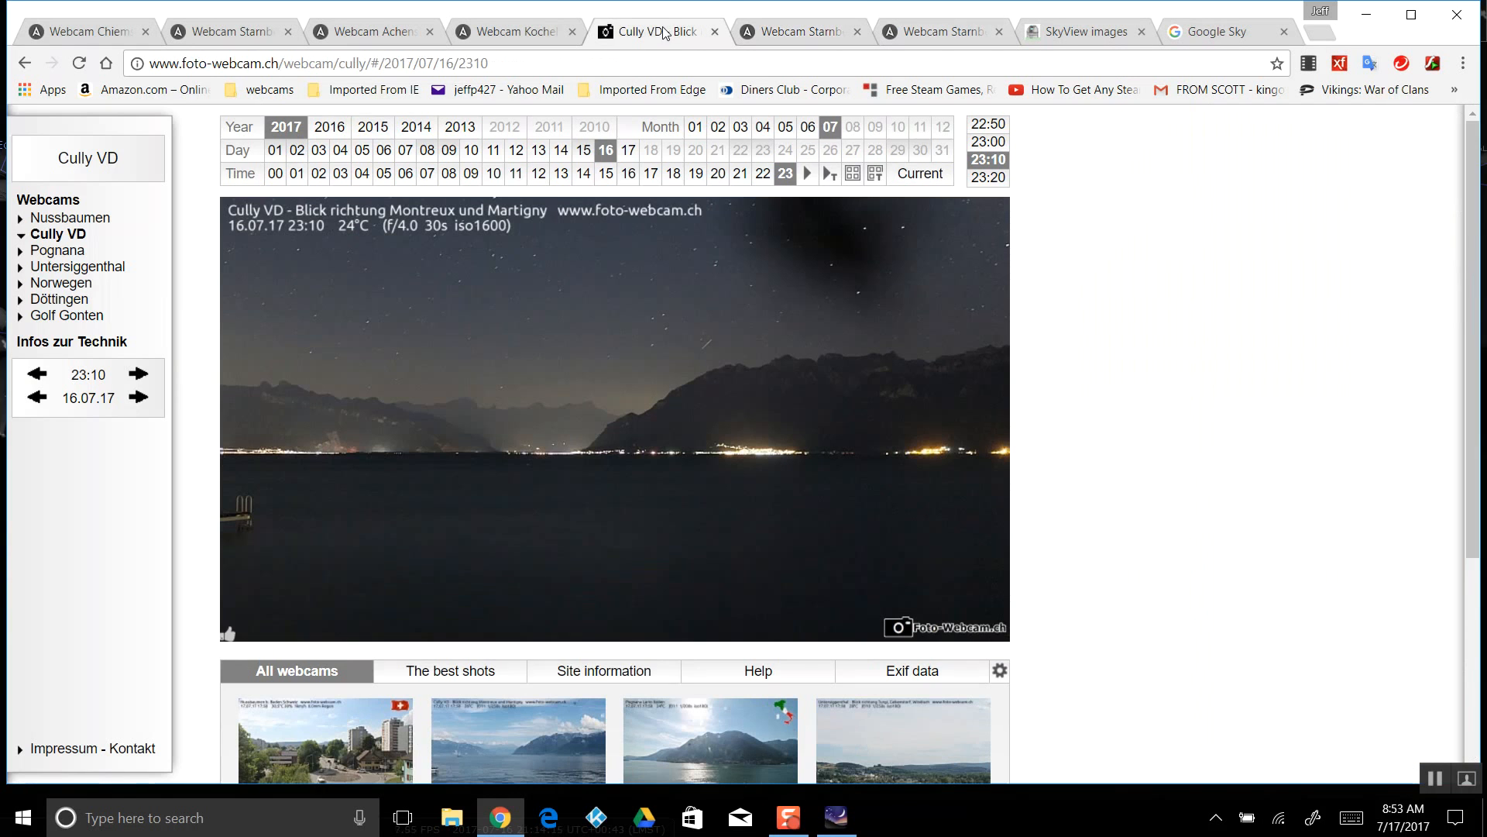
Switch to the Achensee webcam at its 22:30 image and scroll to its site information
click(370, 31)
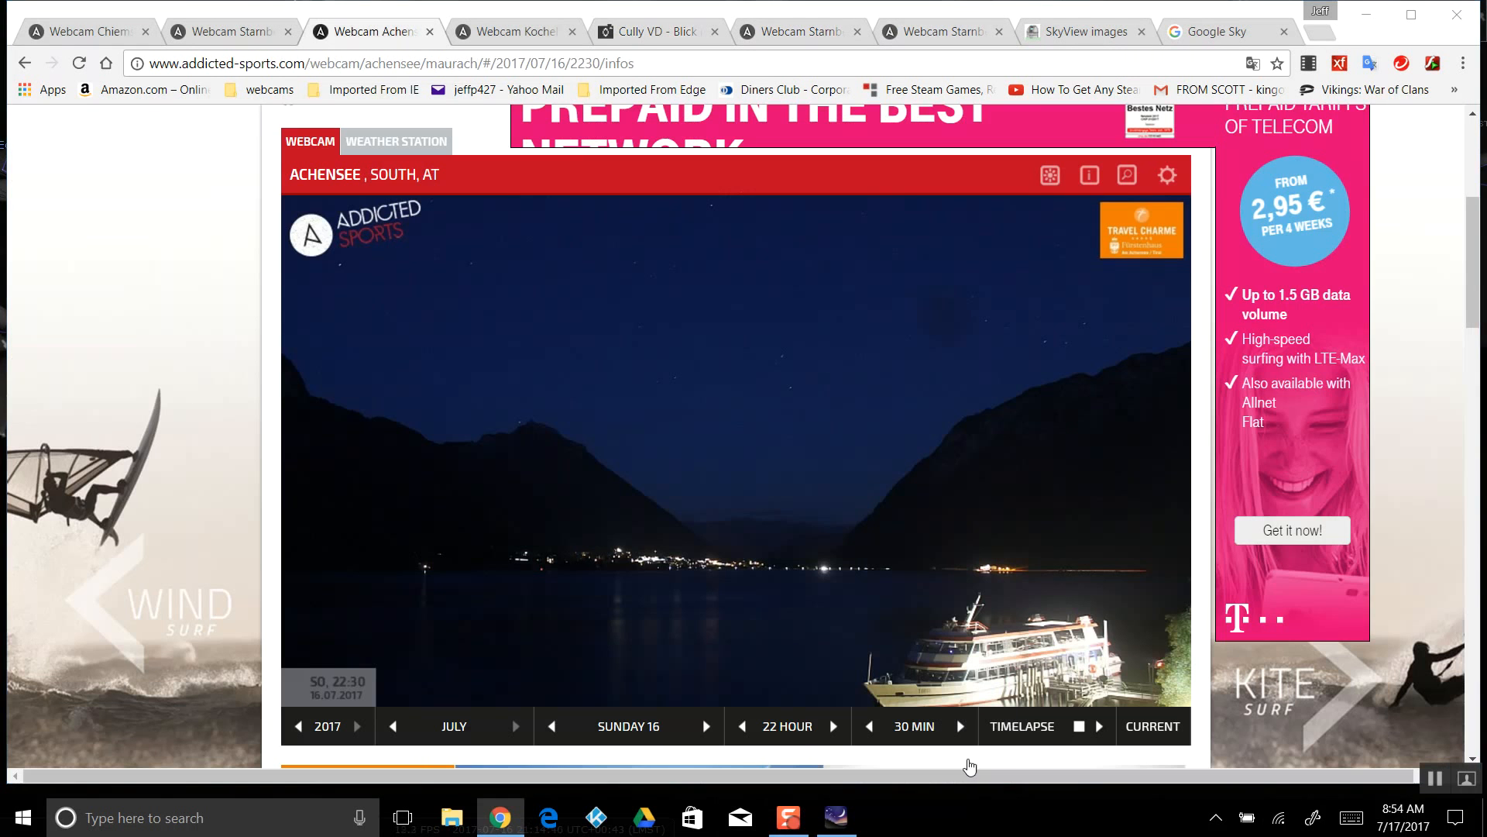
mouse_move(774, 510)
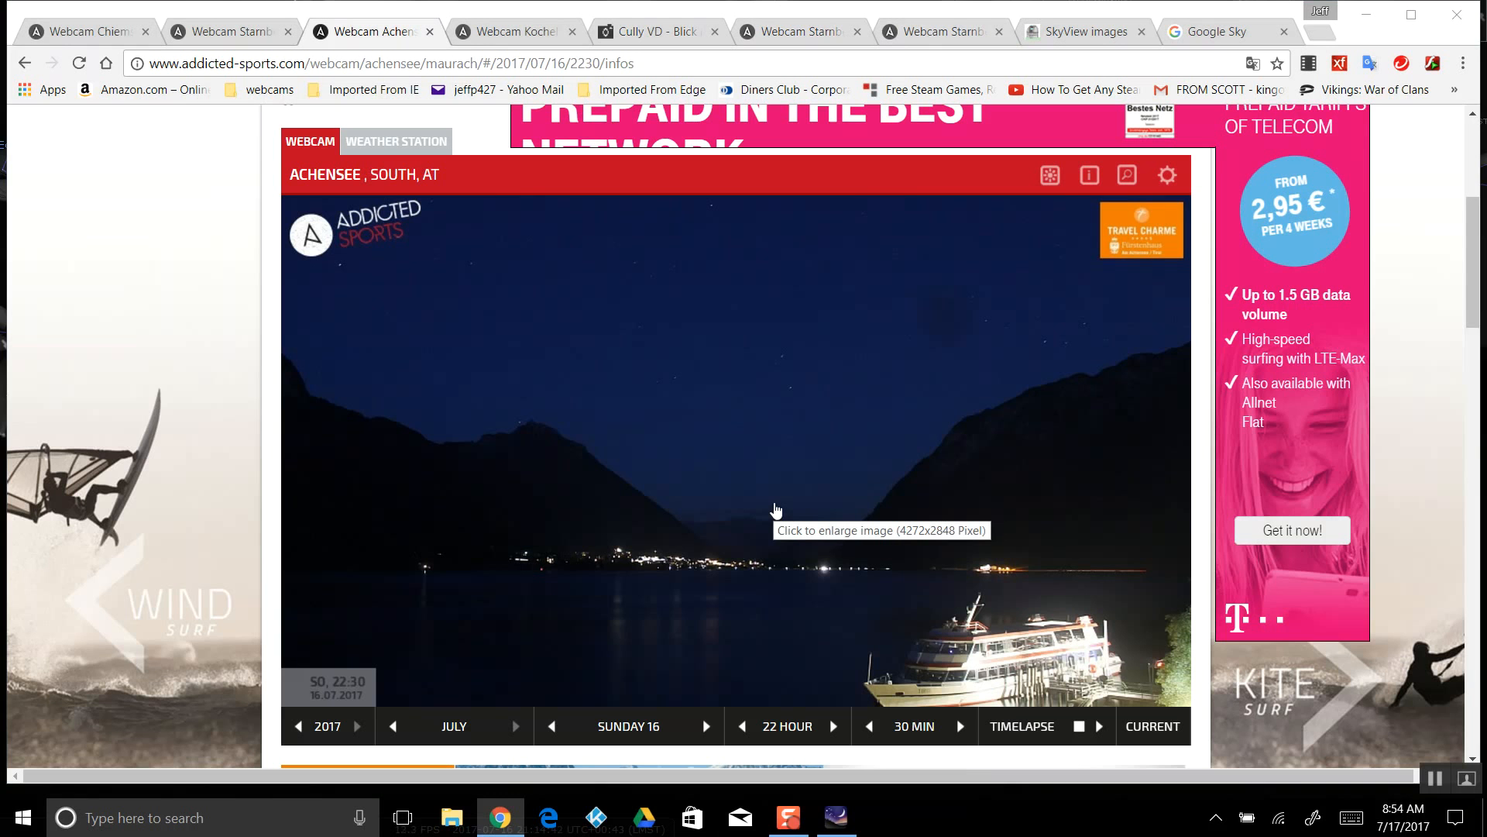
mouse_move(610, 359)
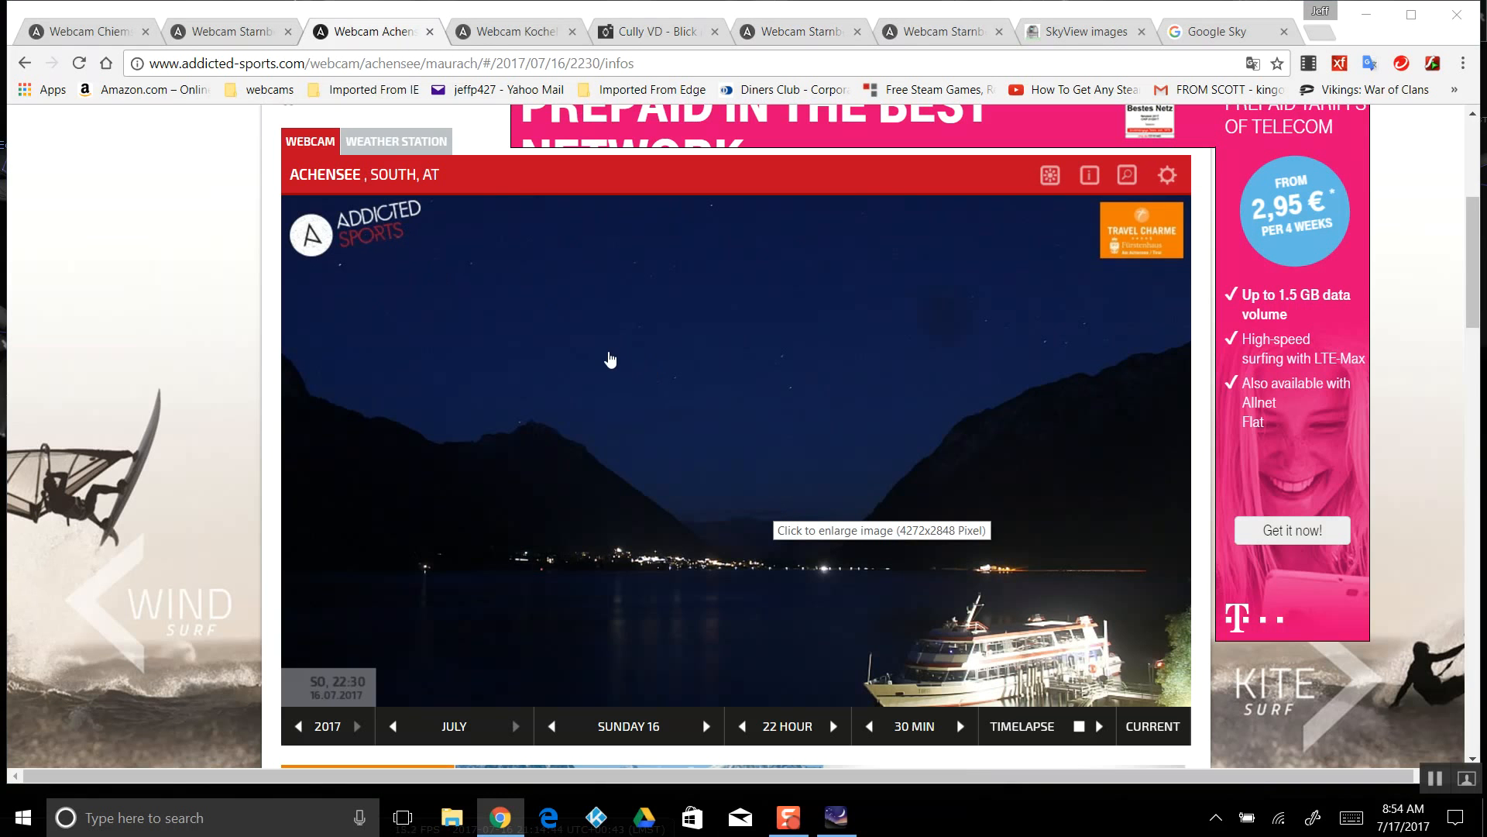
scroll(down, 3)
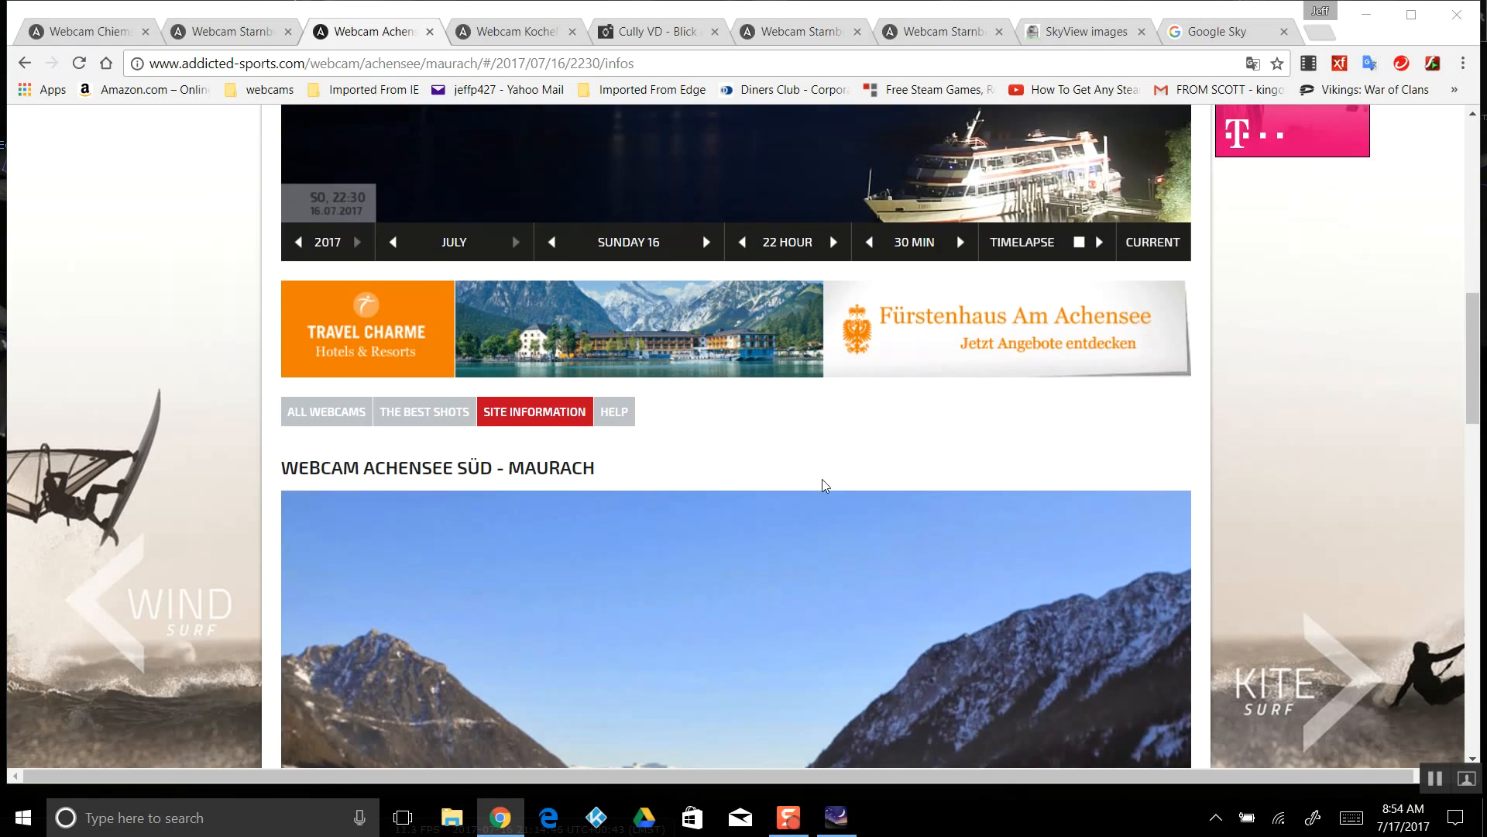
Scroll to the Site Information section noting the Pertisau, south-facing placement over Achensee
scroll(down, 3)
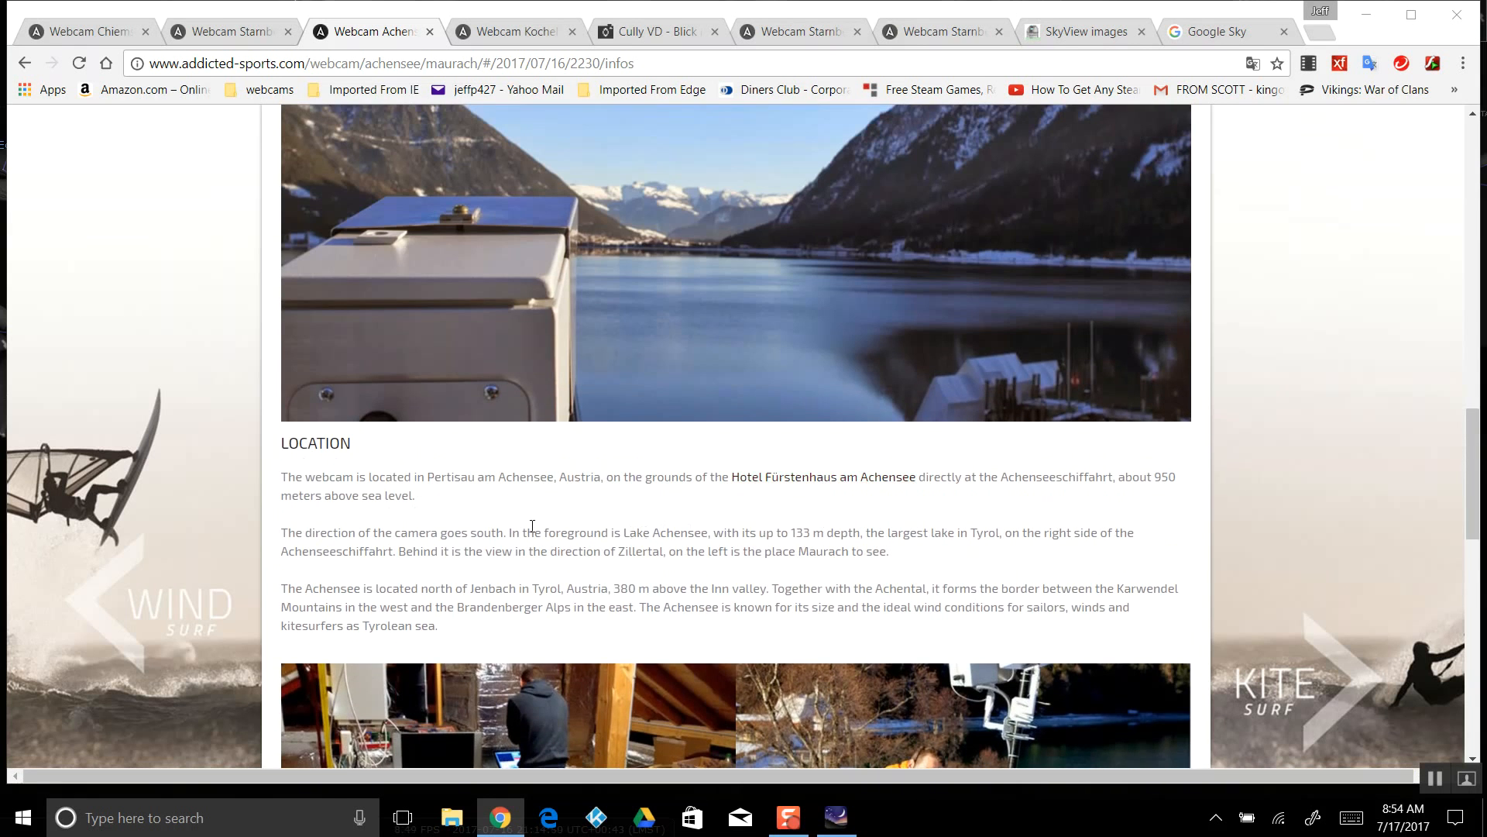
mouse_move(586, 474)
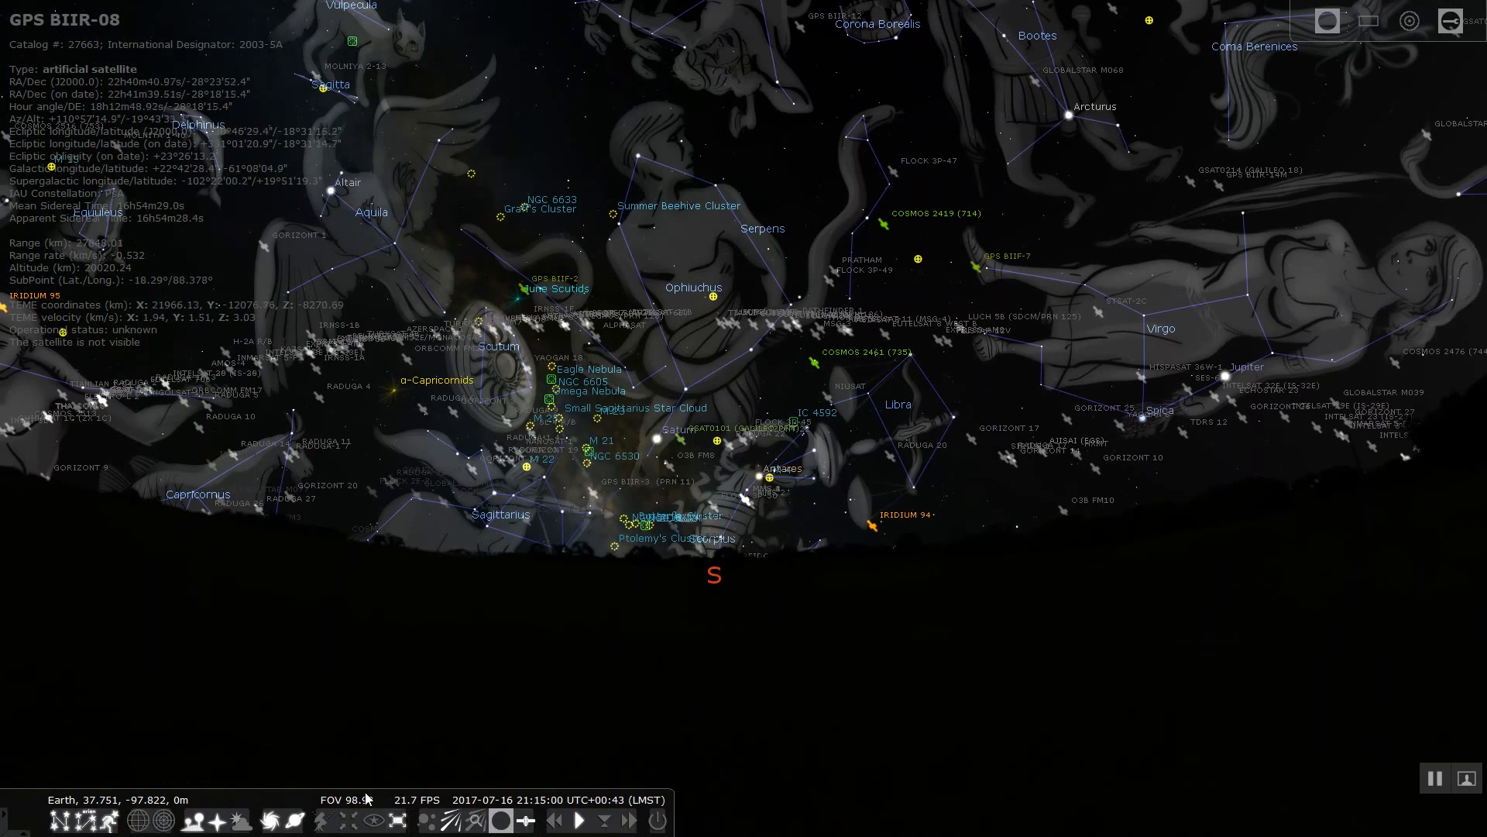
Bring up Stellarium's Date/Time window for the 16 July 2017 southern sky view
click(25, 460)
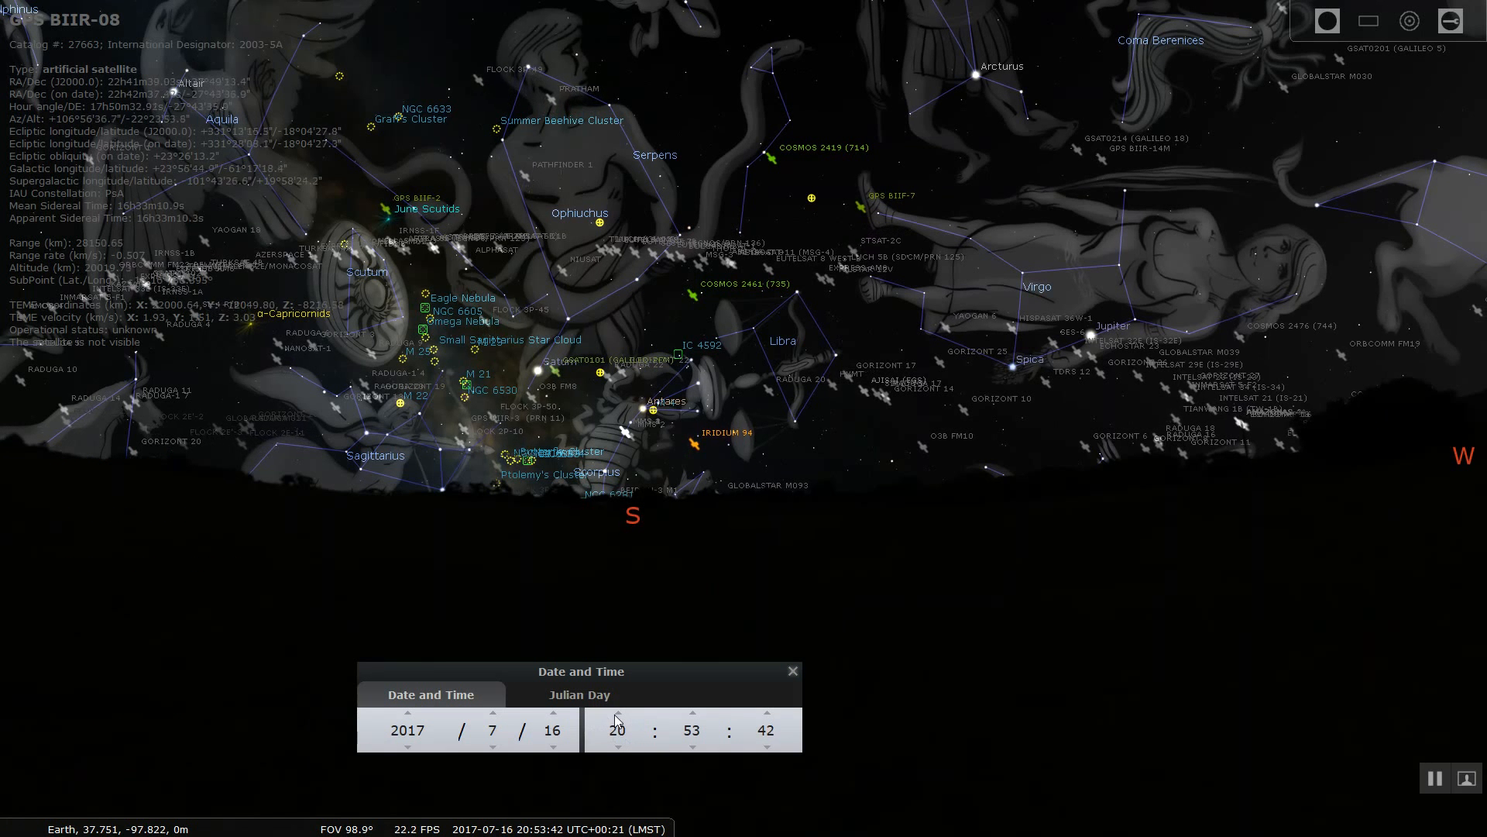
Set the simulated time to about 22:36 on 16 July 2017 using the hour and minute spinners
click(615, 711)
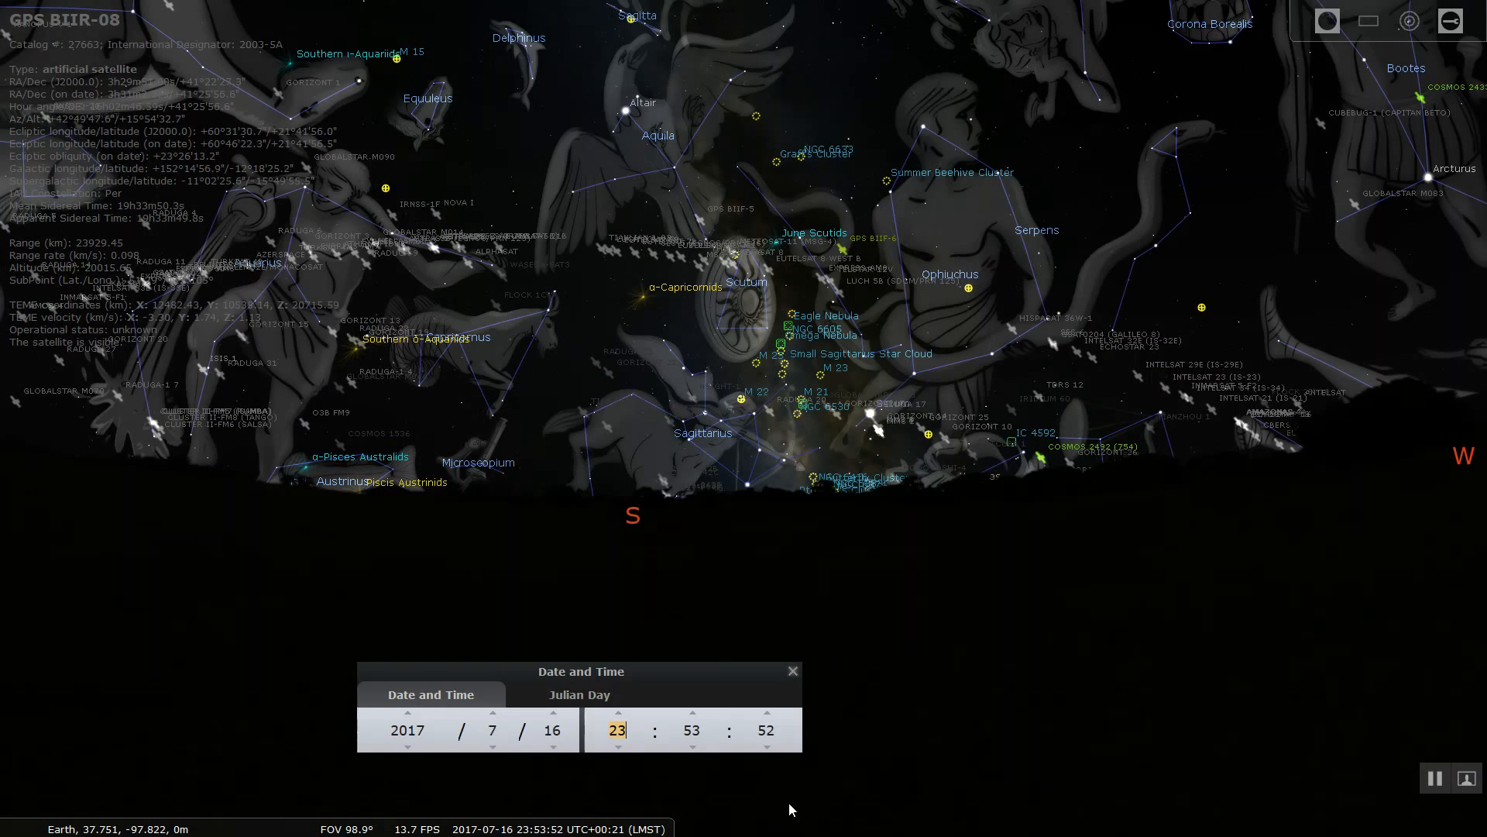
click(615, 749)
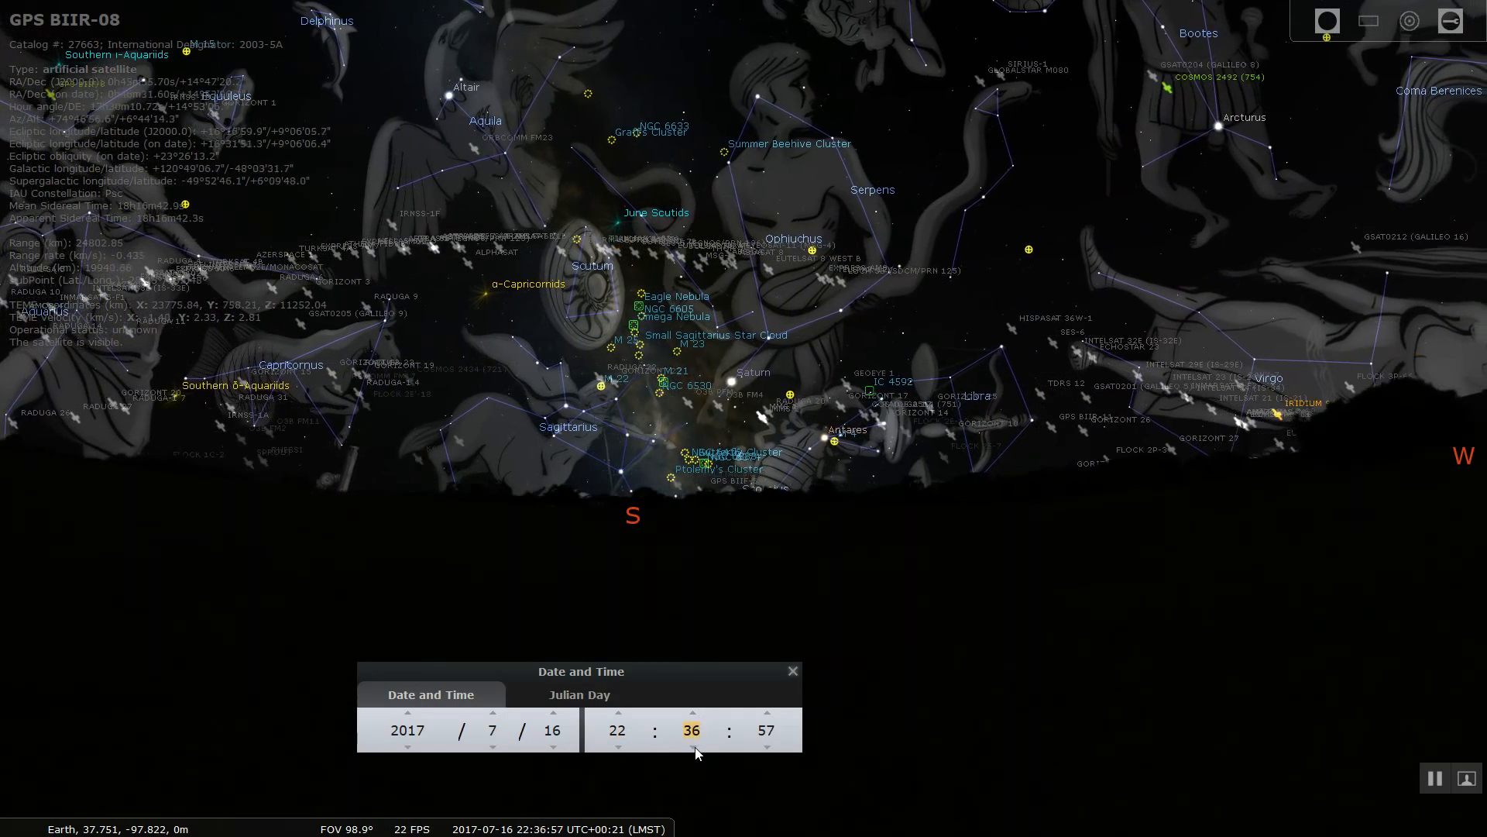
click(691, 747)
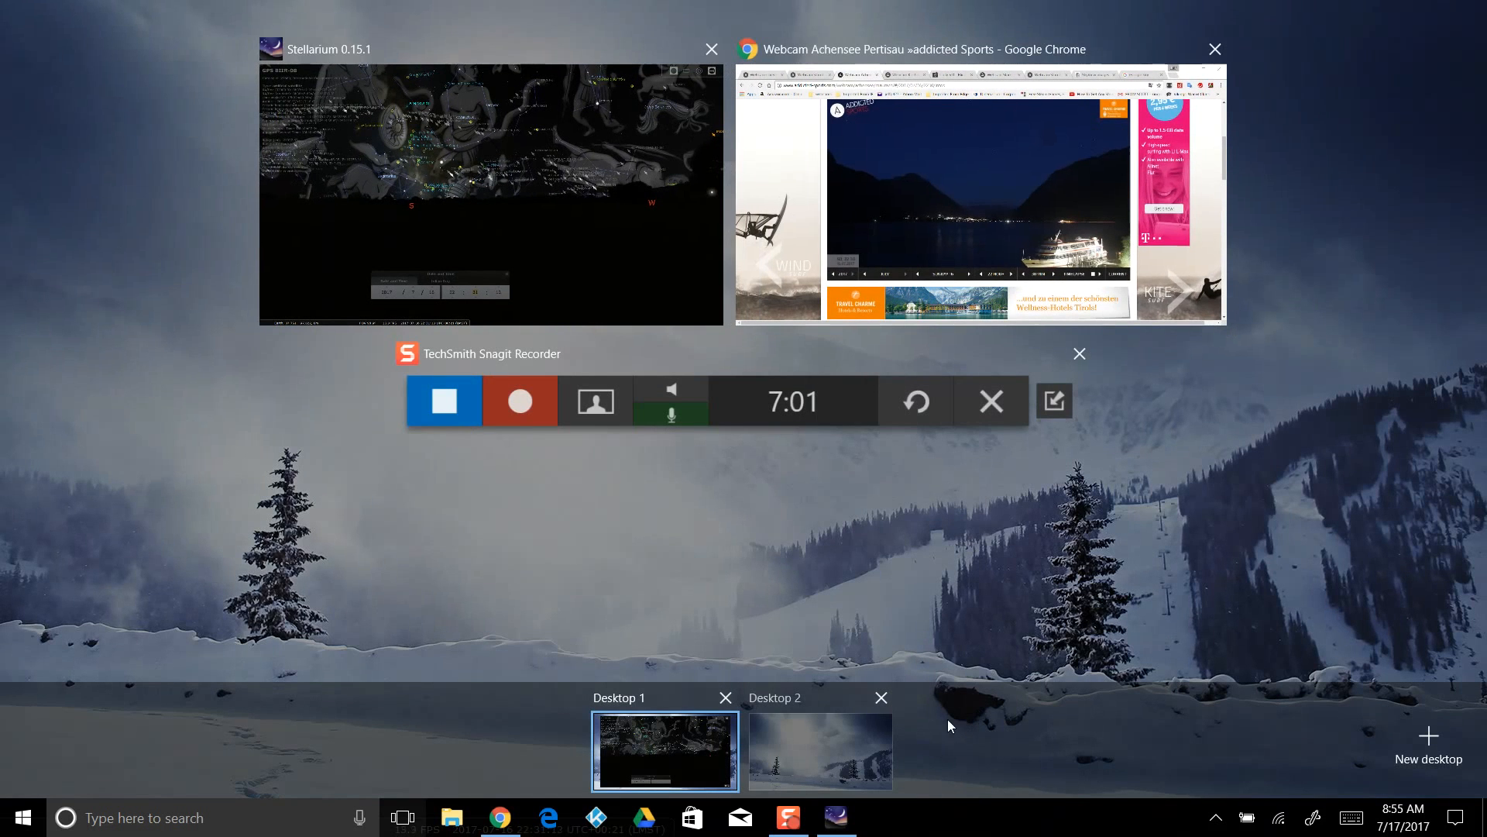
Check Desktop 2, then return to Desktop 1 with the Achensee webcam's 22:30 image in Chrome
click(817, 749)
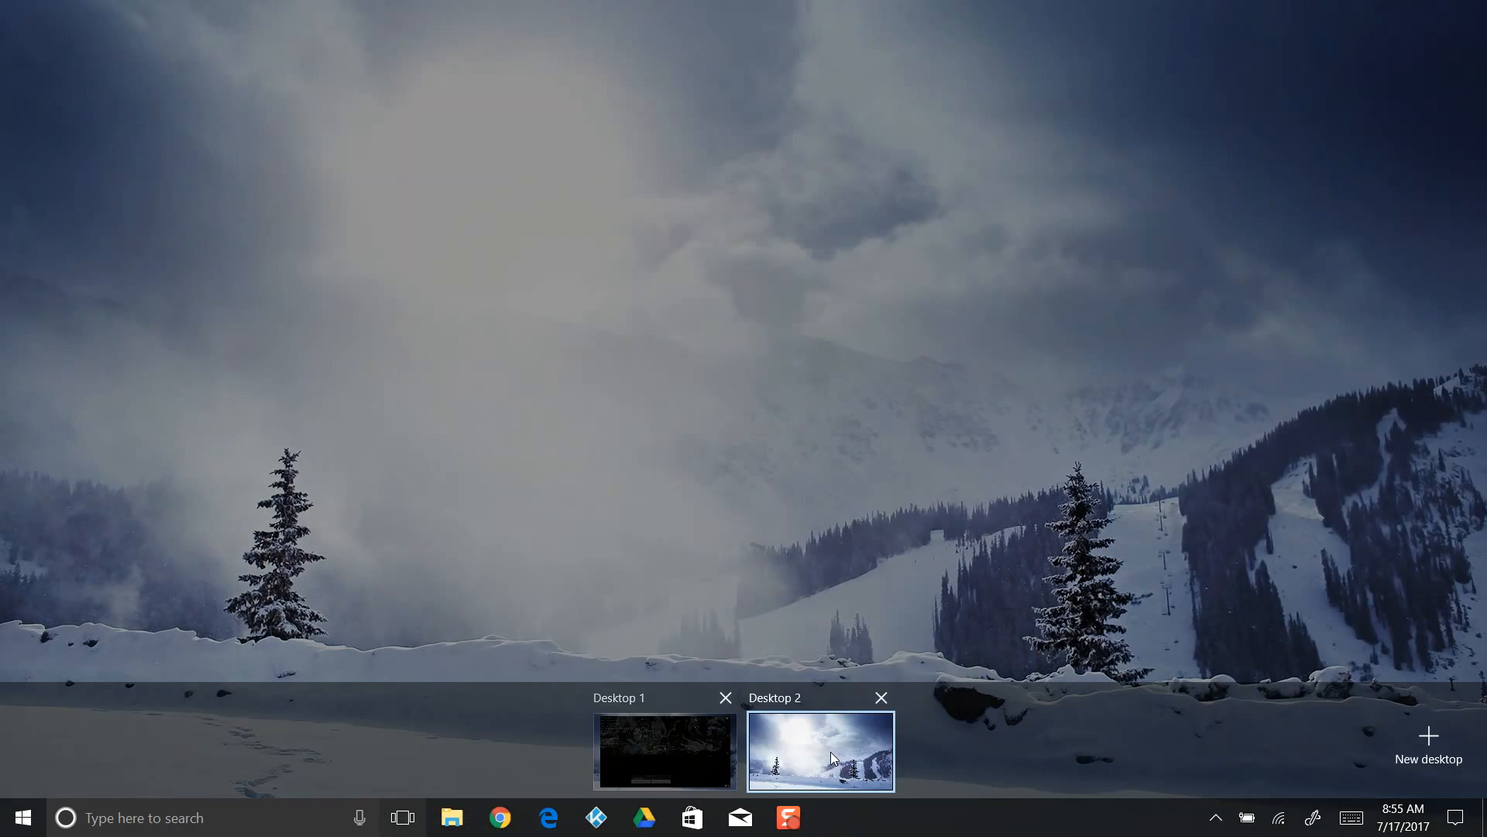
click(664, 753)
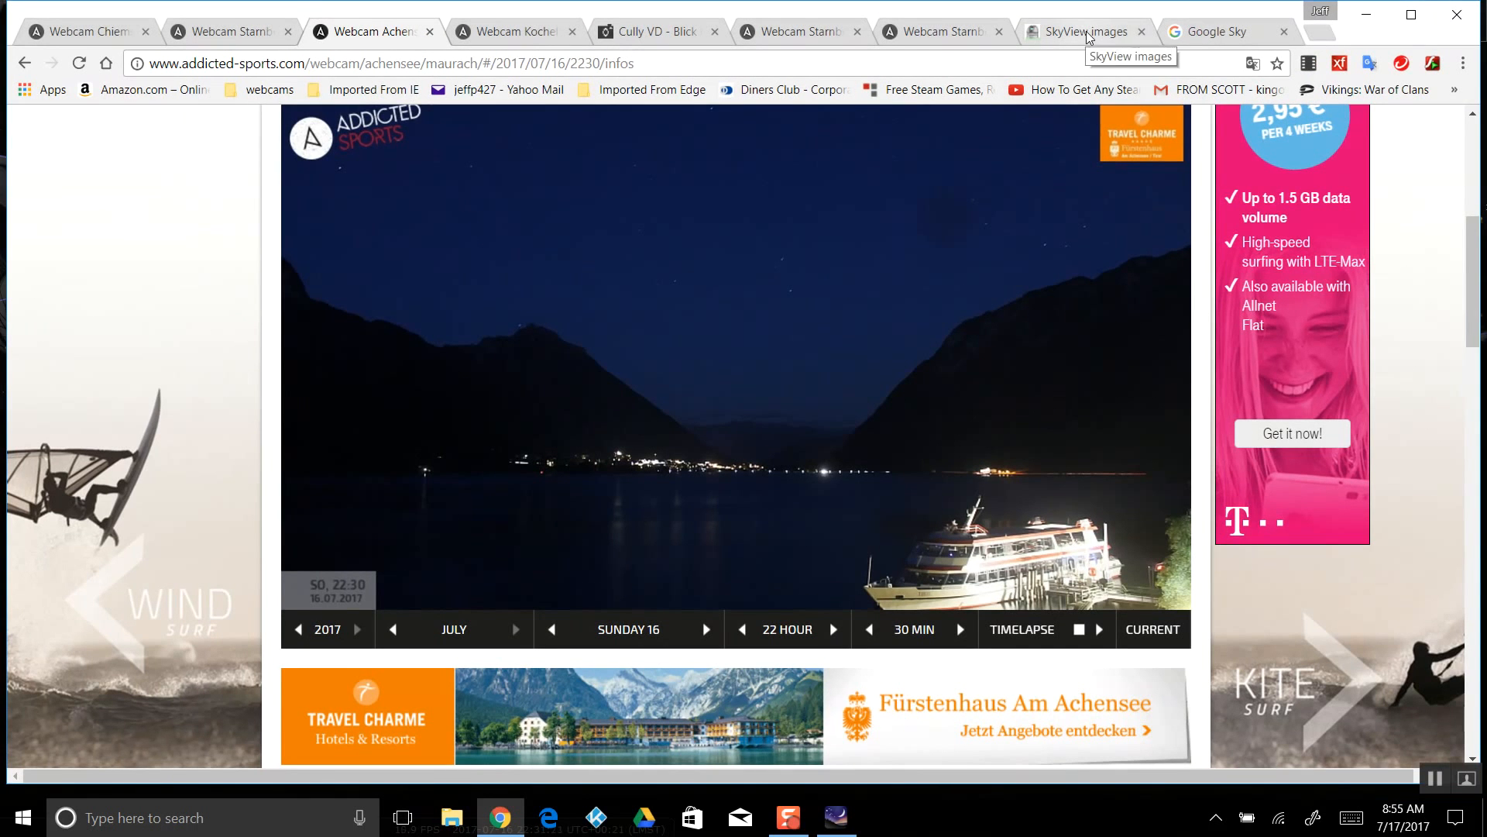
Pan Google Sky's infrared map around 13 47 50.89 −08 59 42.00, then switch to SkyView's IRAS 100 micron image
click(1214, 31)
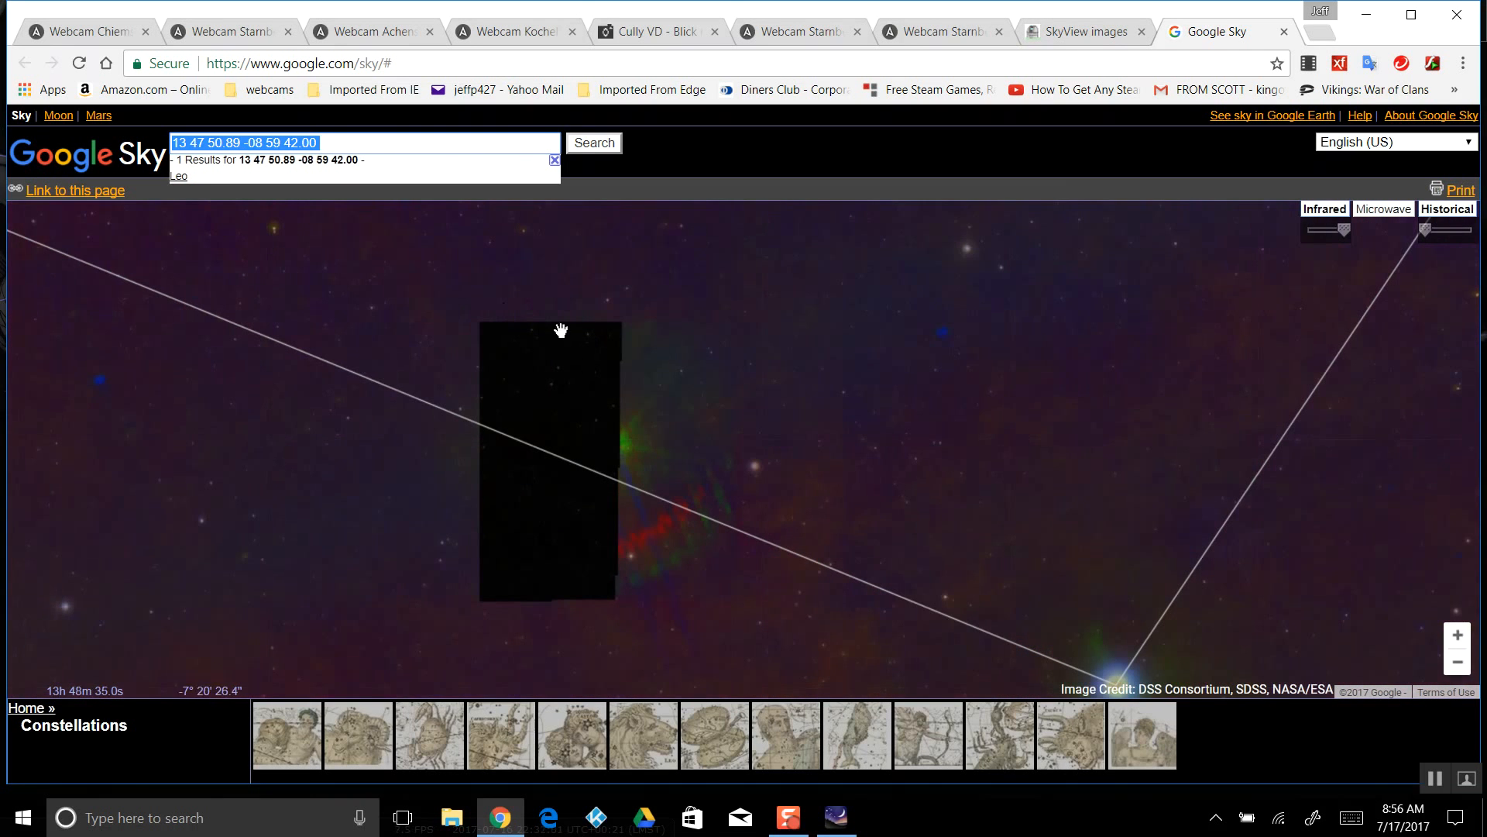
drag(561, 330, 725, 458)
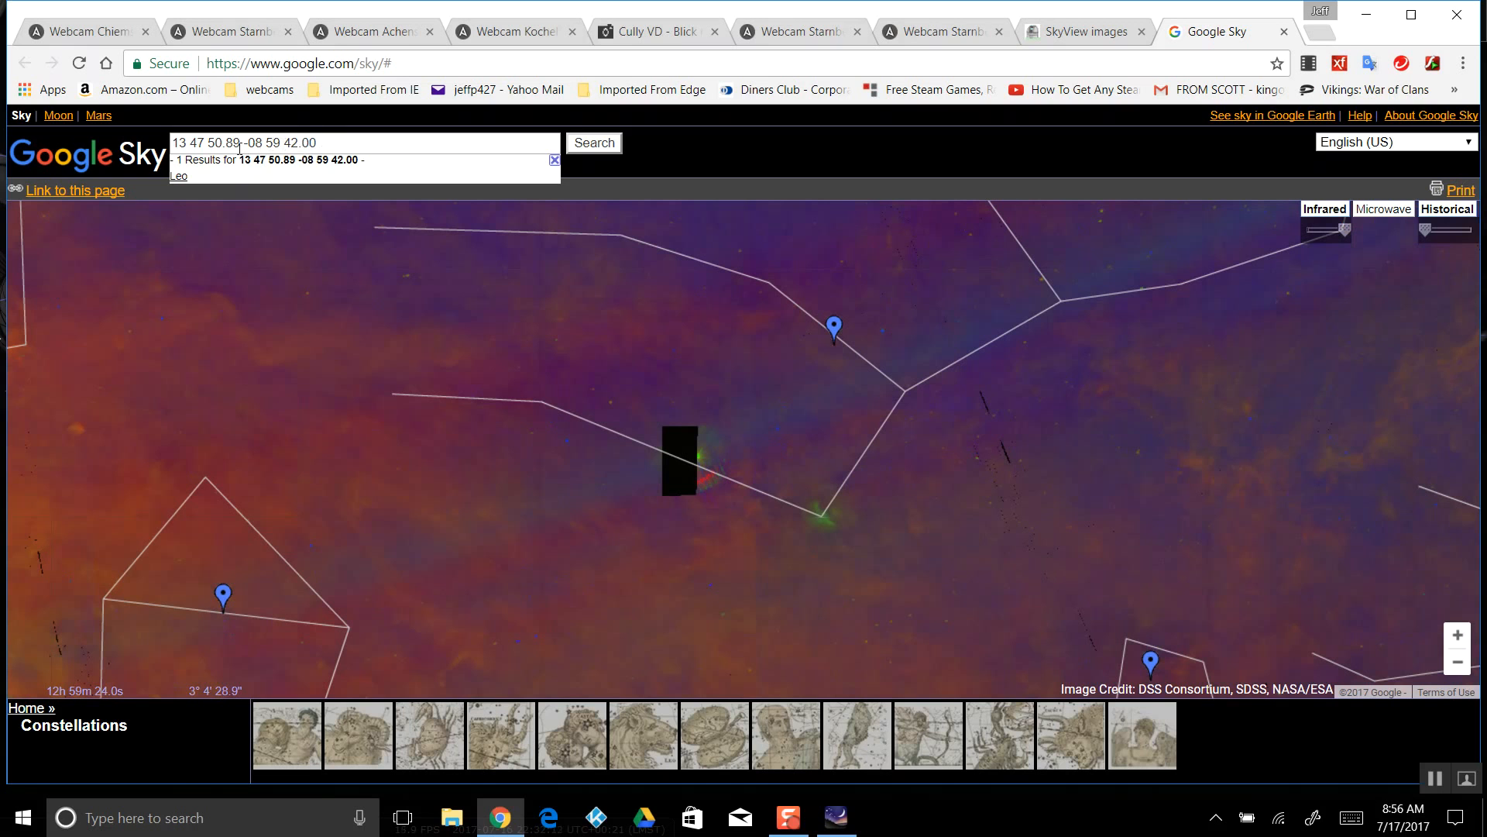
click(1081, 31)
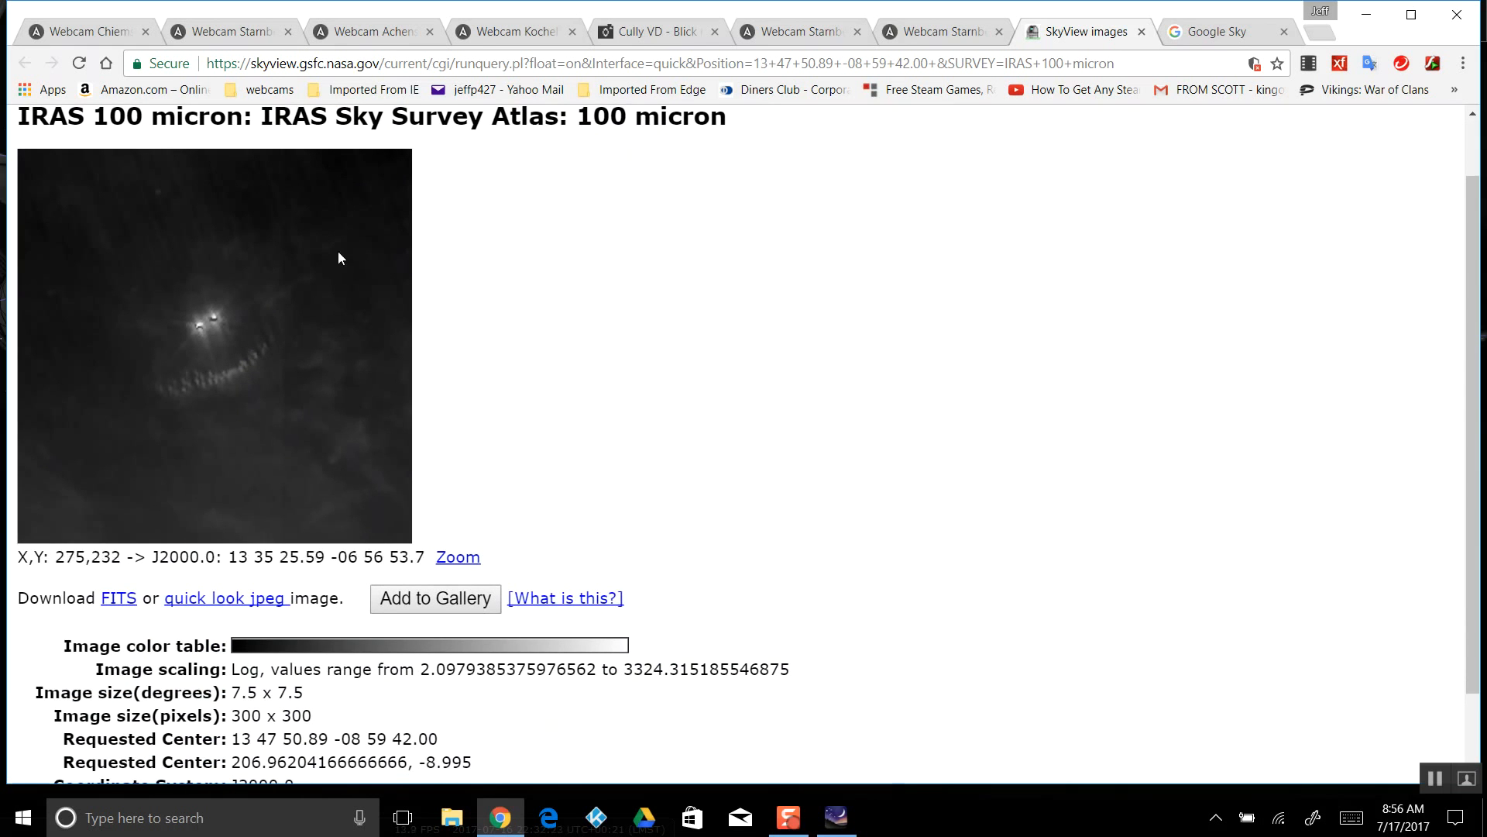
Read the IRAS 100 micron image details (Tan projection, JPL provenance), then return to the Google Sky map
scroll(down, 3)
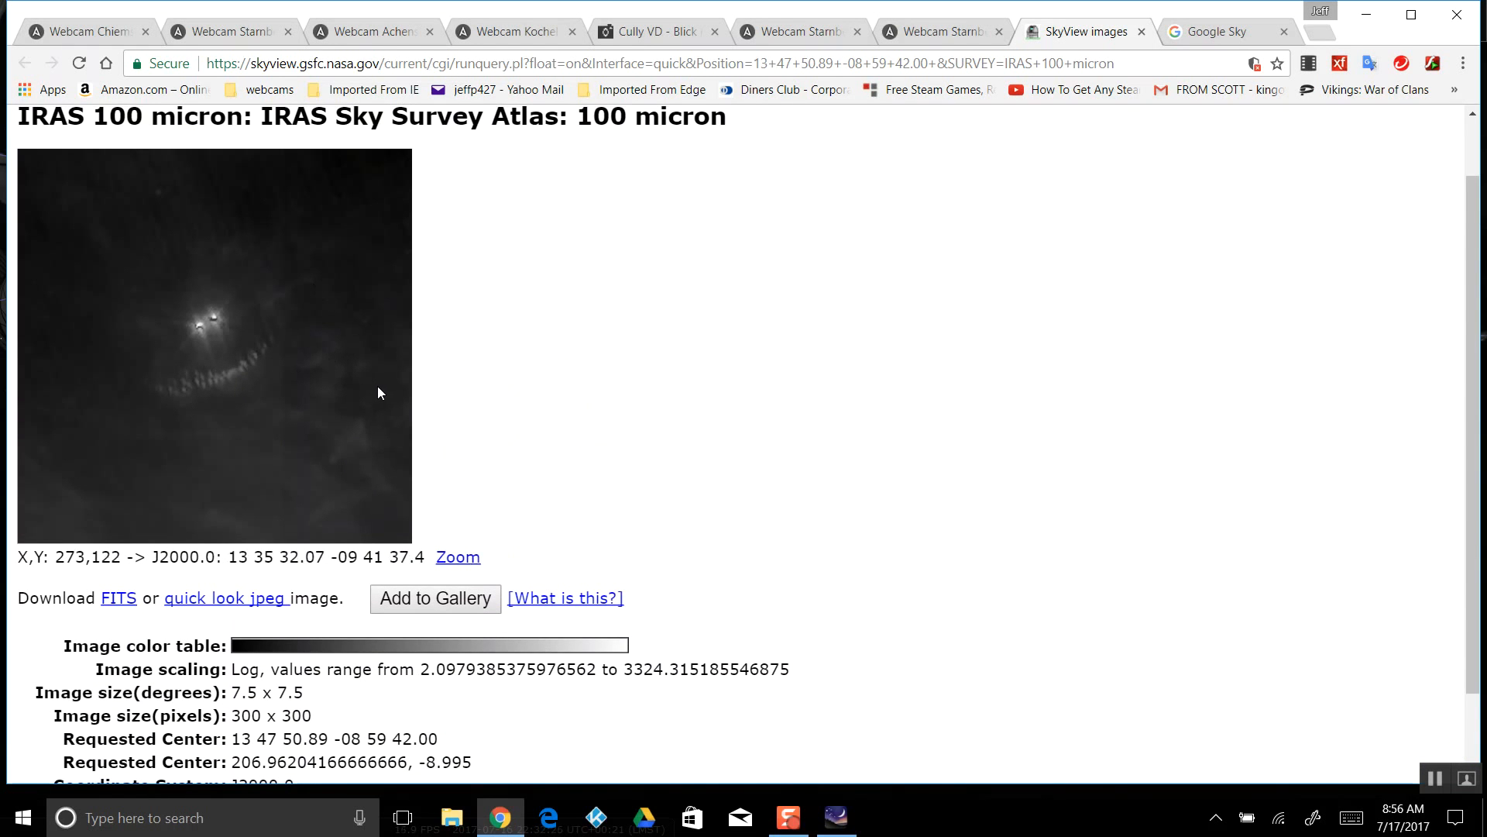
mouse_move(315, 357)
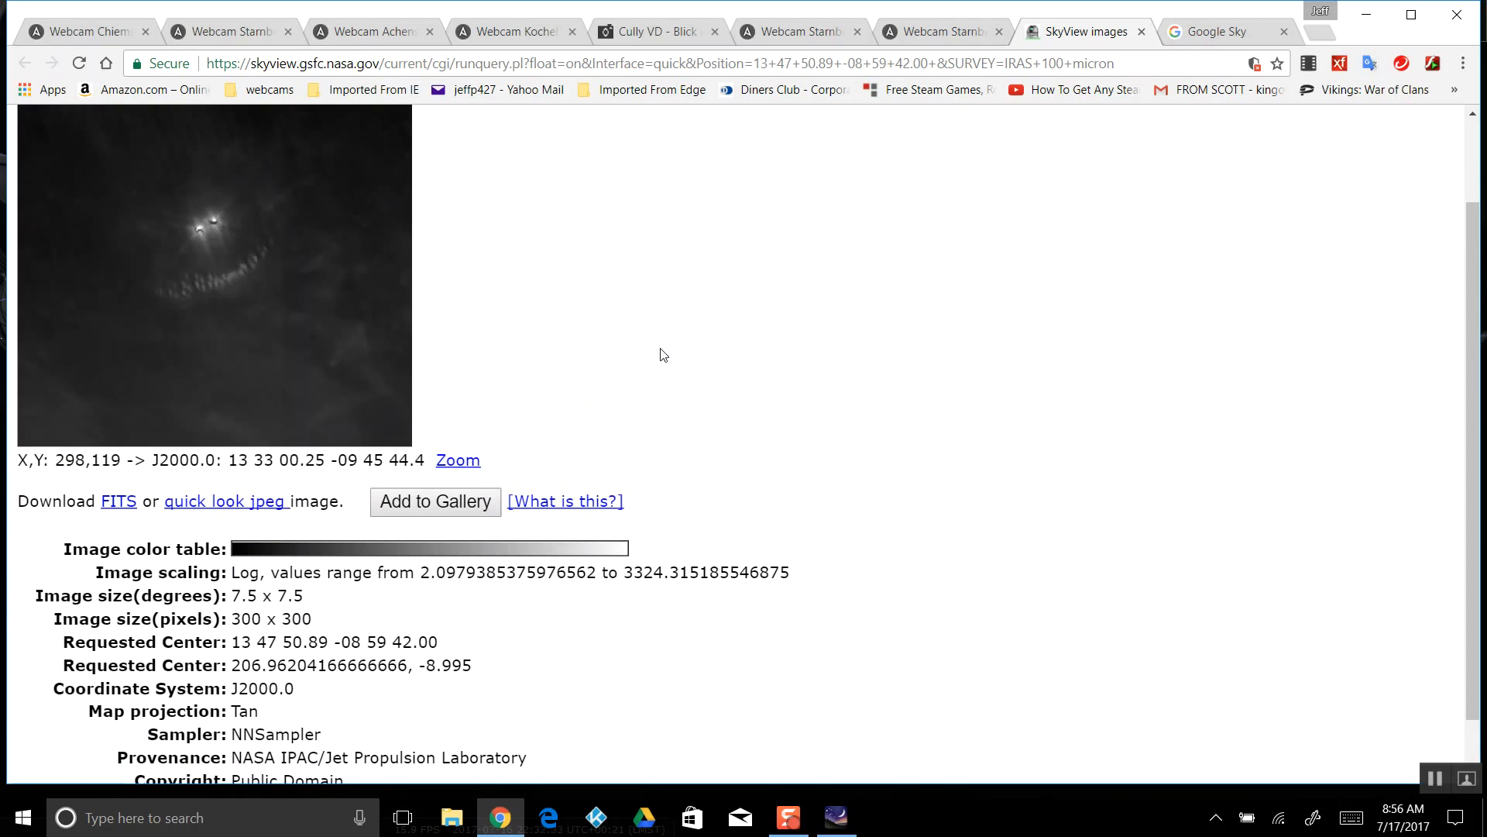
scroll(down, 3)
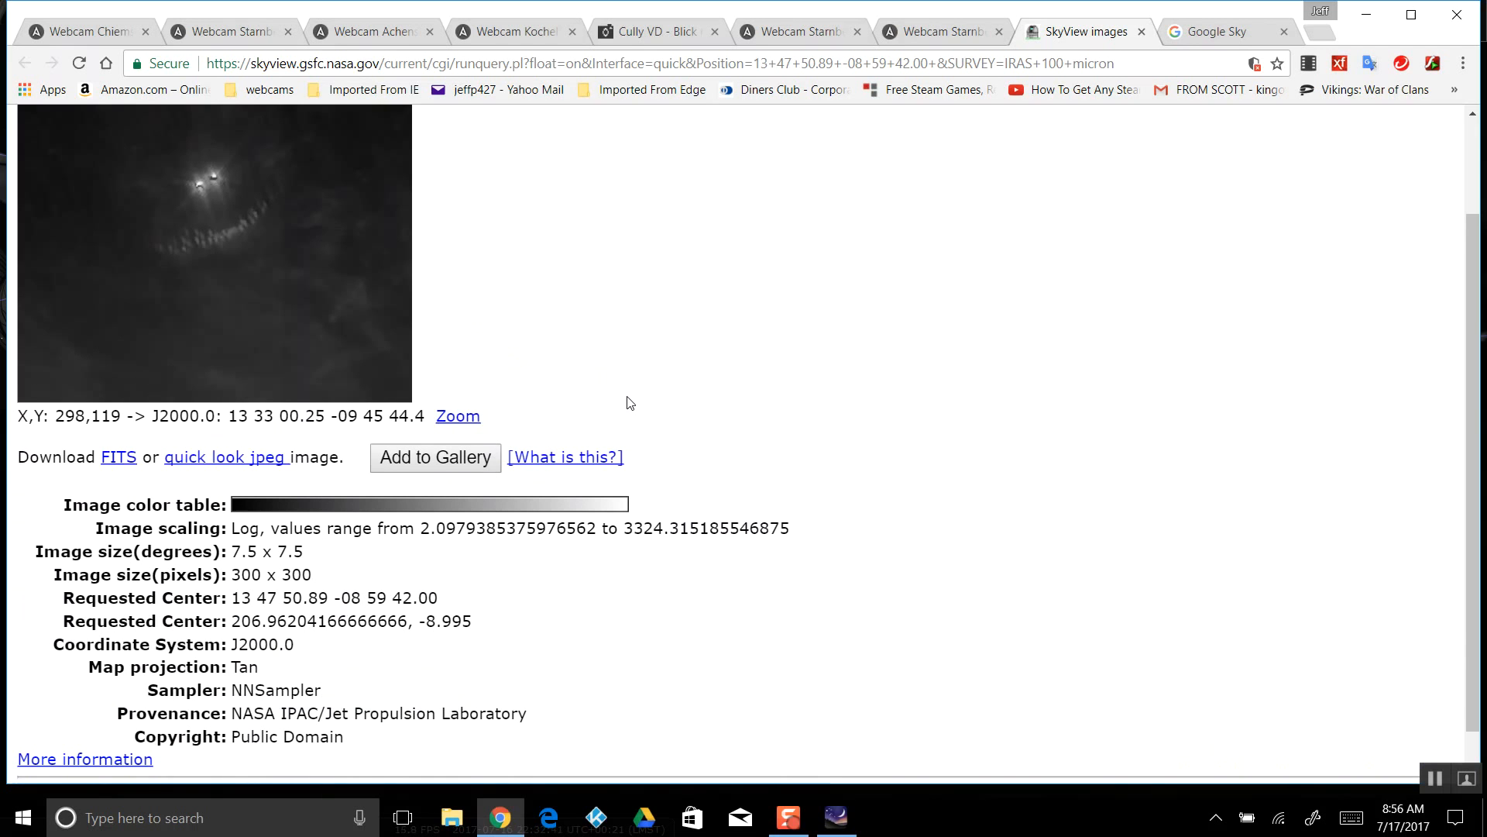
mouse_move(527, 339)
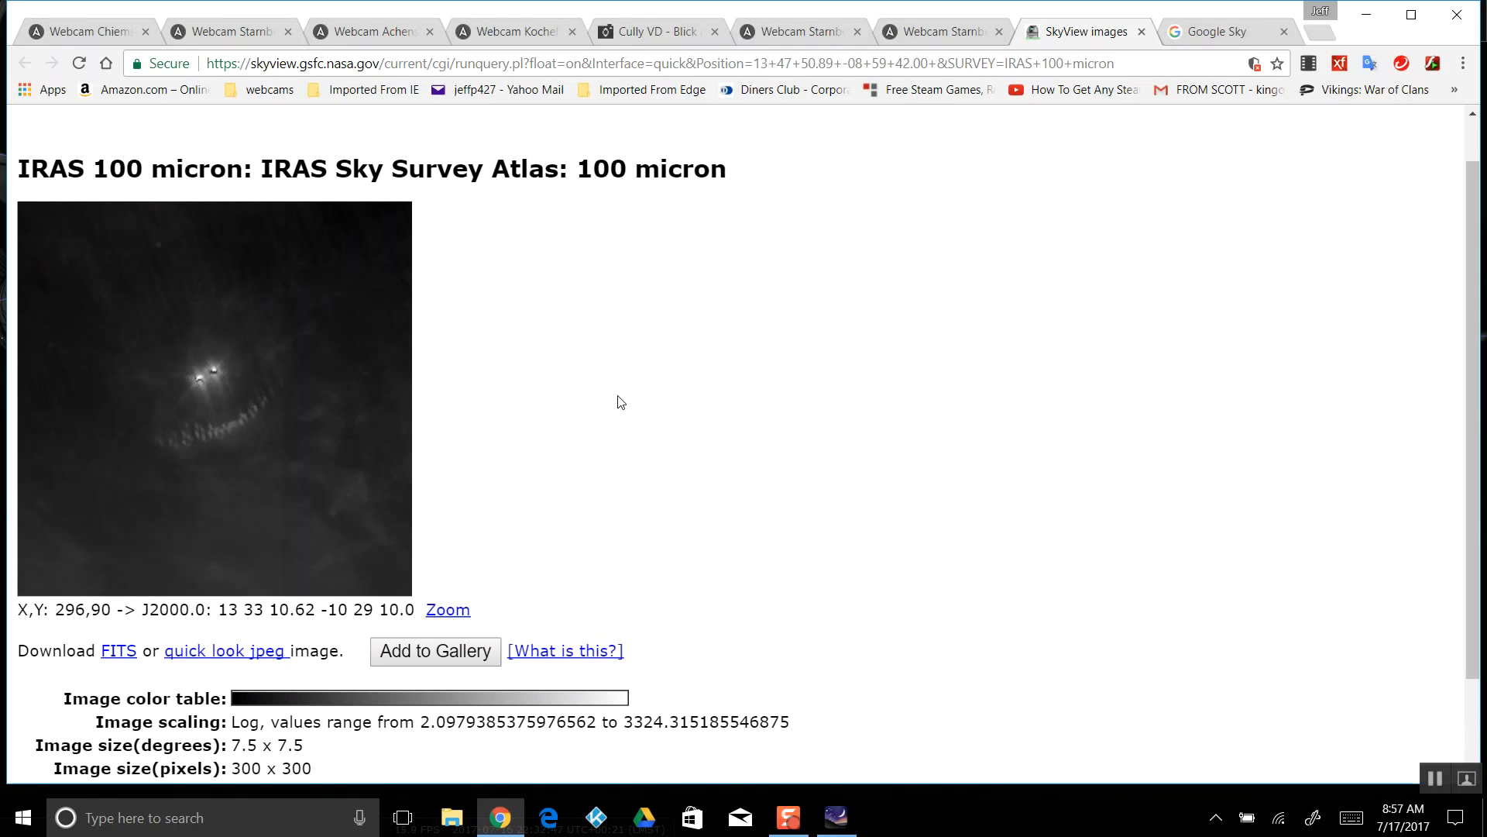
click(1217, 31)
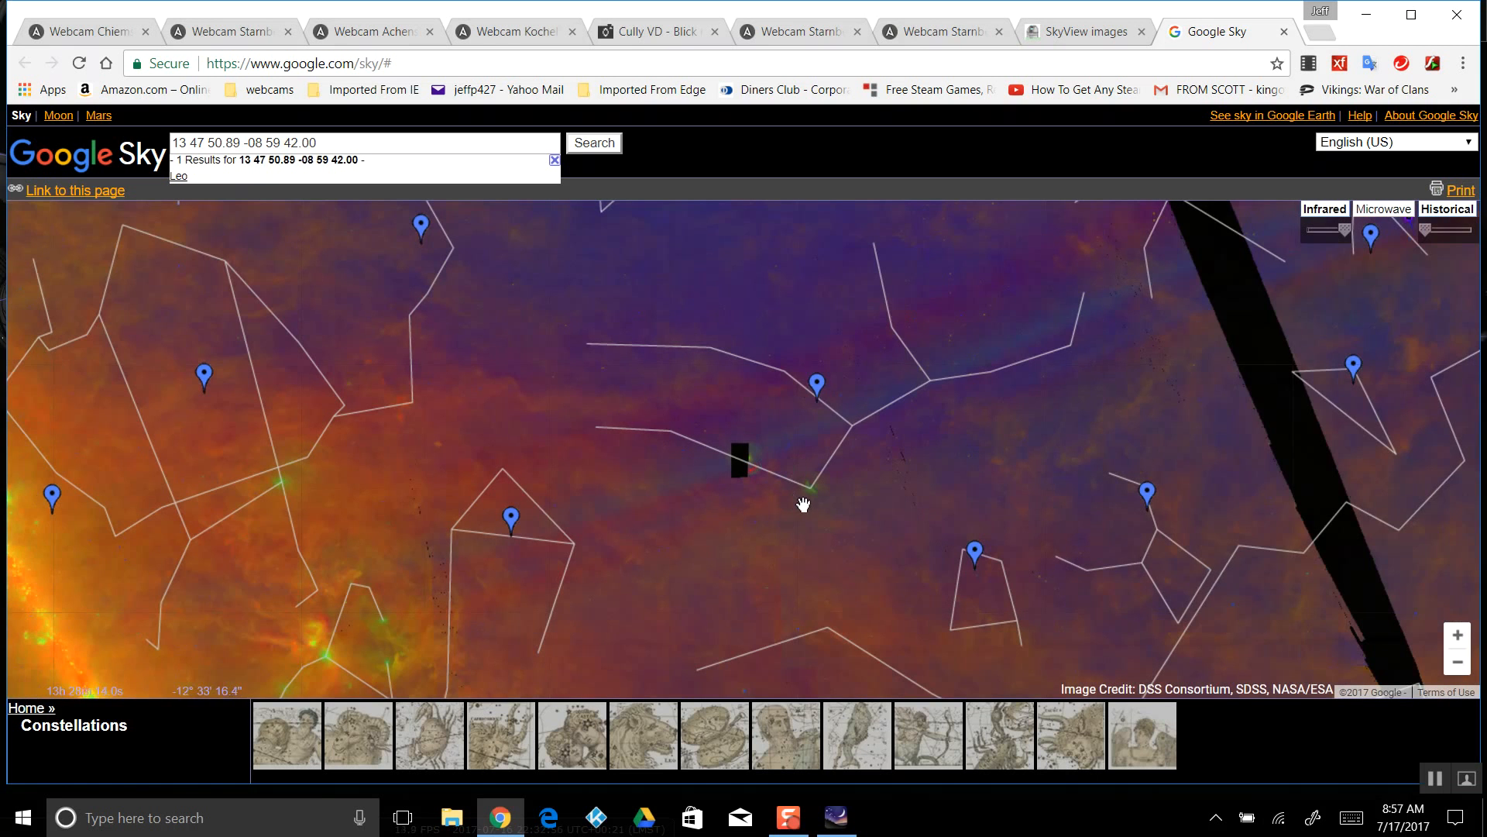
Pan the Google Sky infrared map around the target, then return to the SkyView 100 micron image
drag(804, 503, 765, 409)
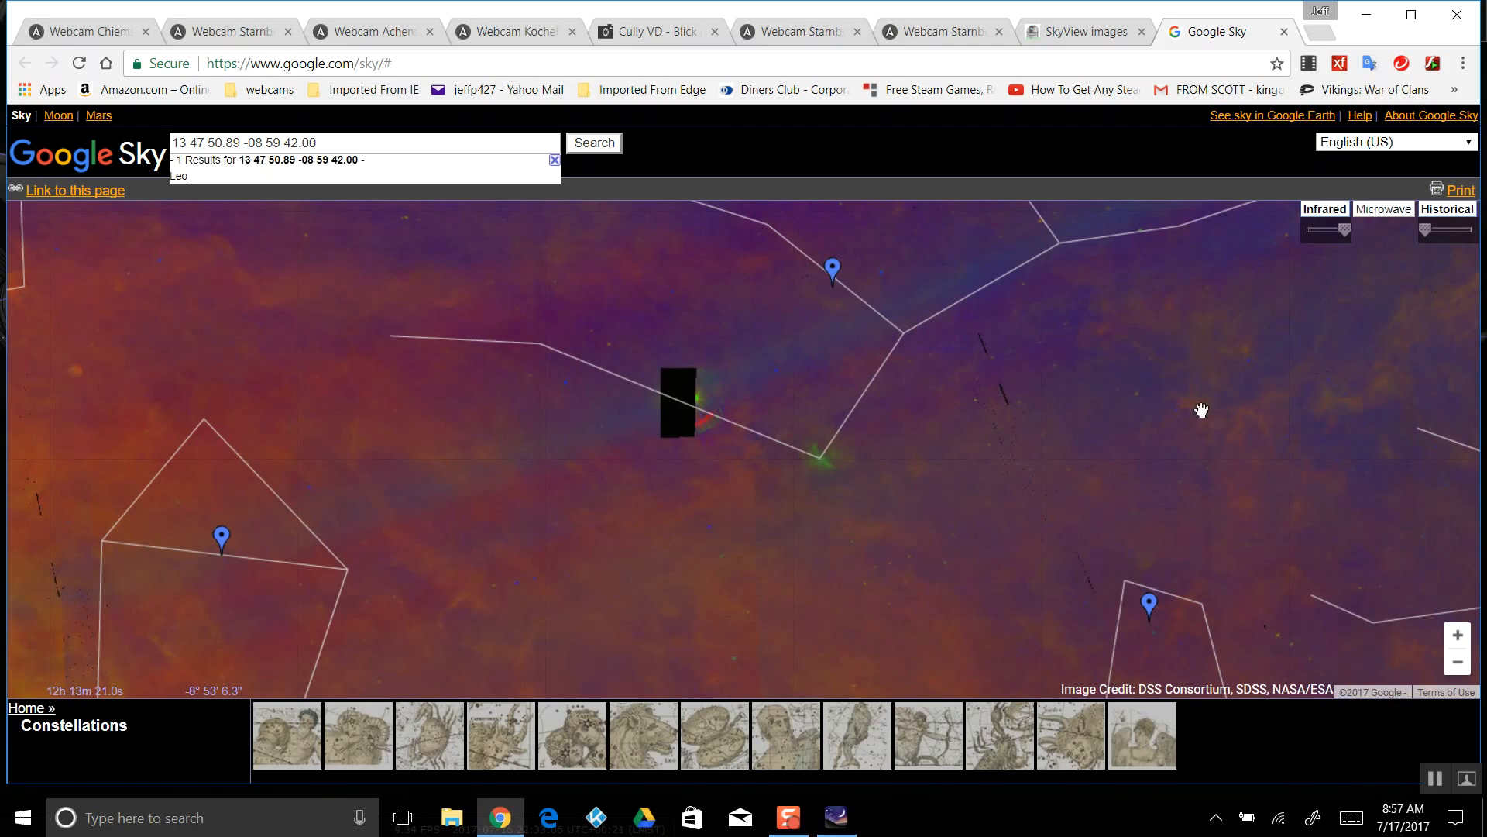
drag(1201, 409, 640, 403)
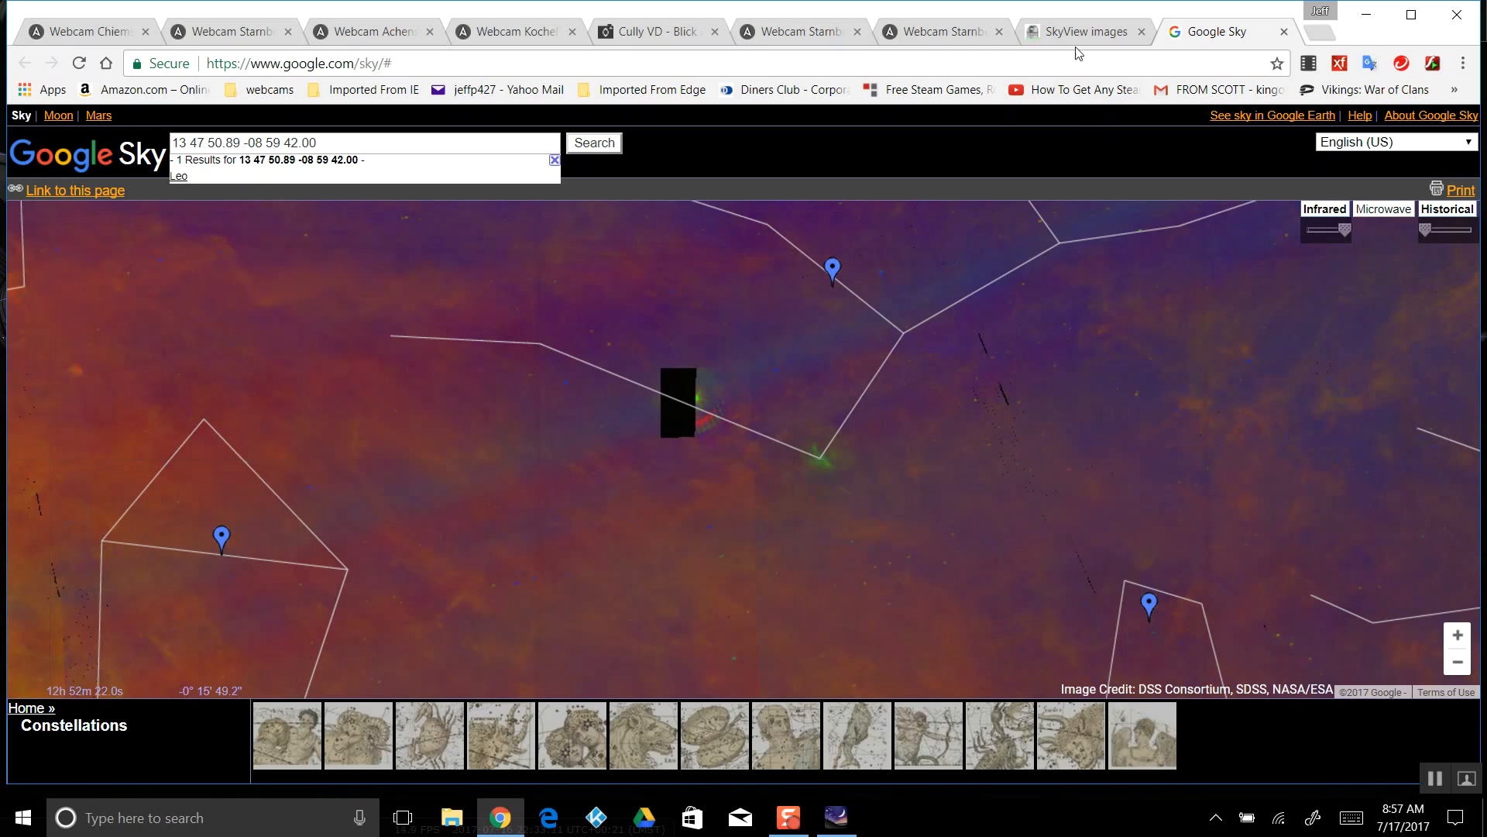
click(1083, 31)
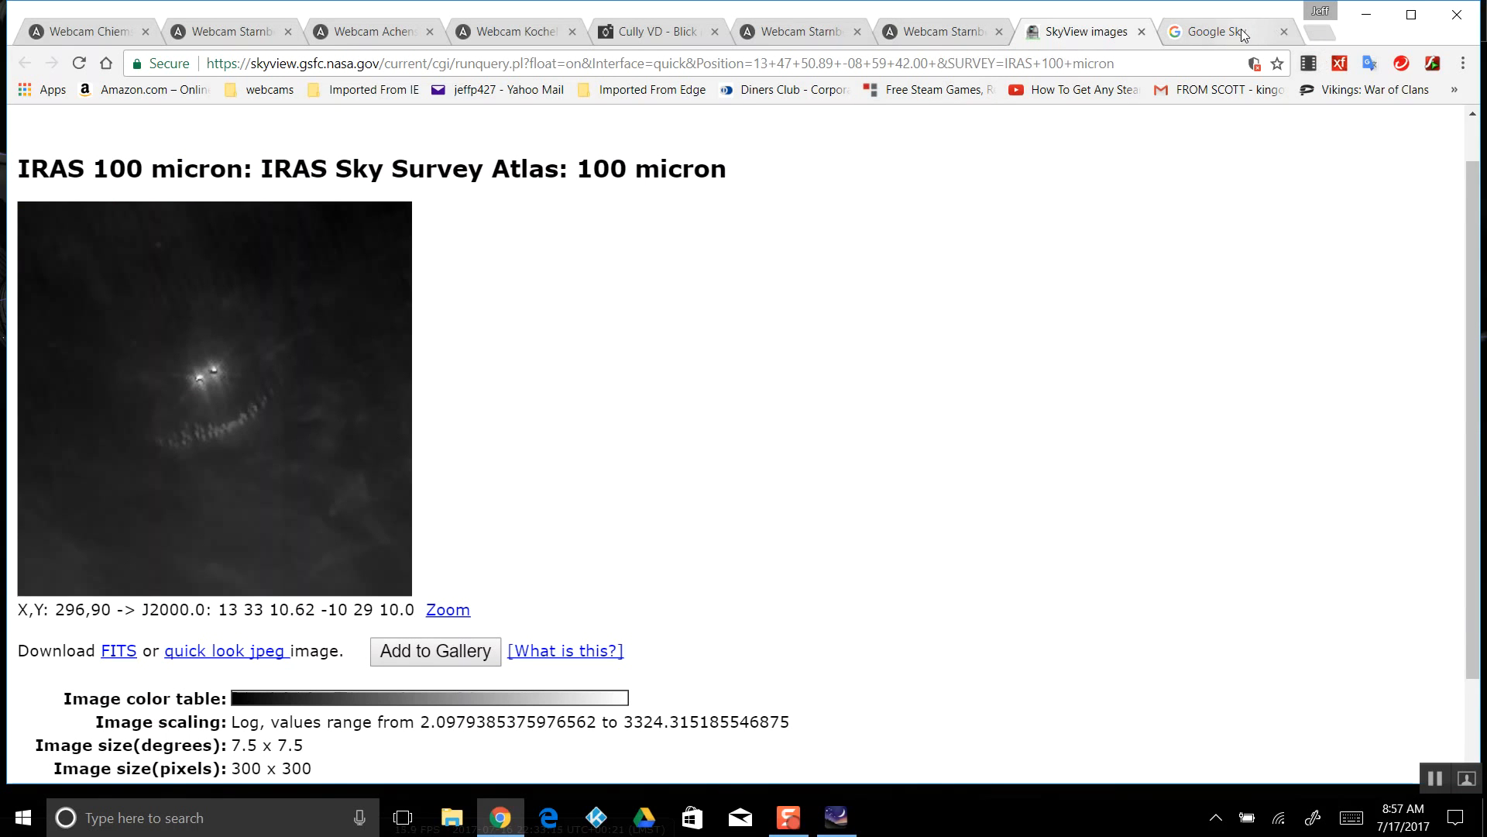
Flip through the Starnberger See, Google Sky and Kochelsee tabs, landing on the Achensee webcam
click(938, 31)
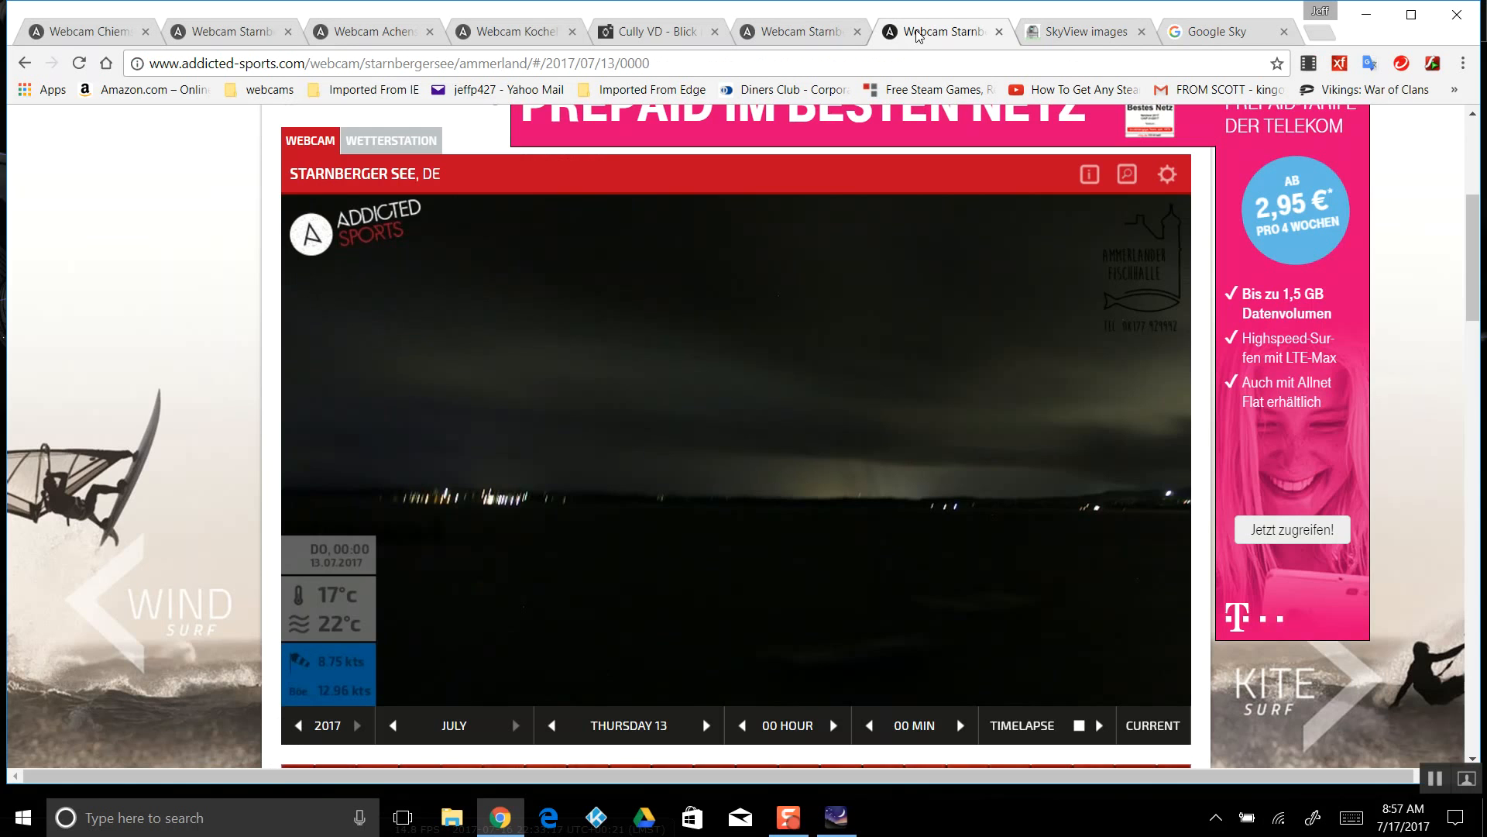
click(1224, 31)
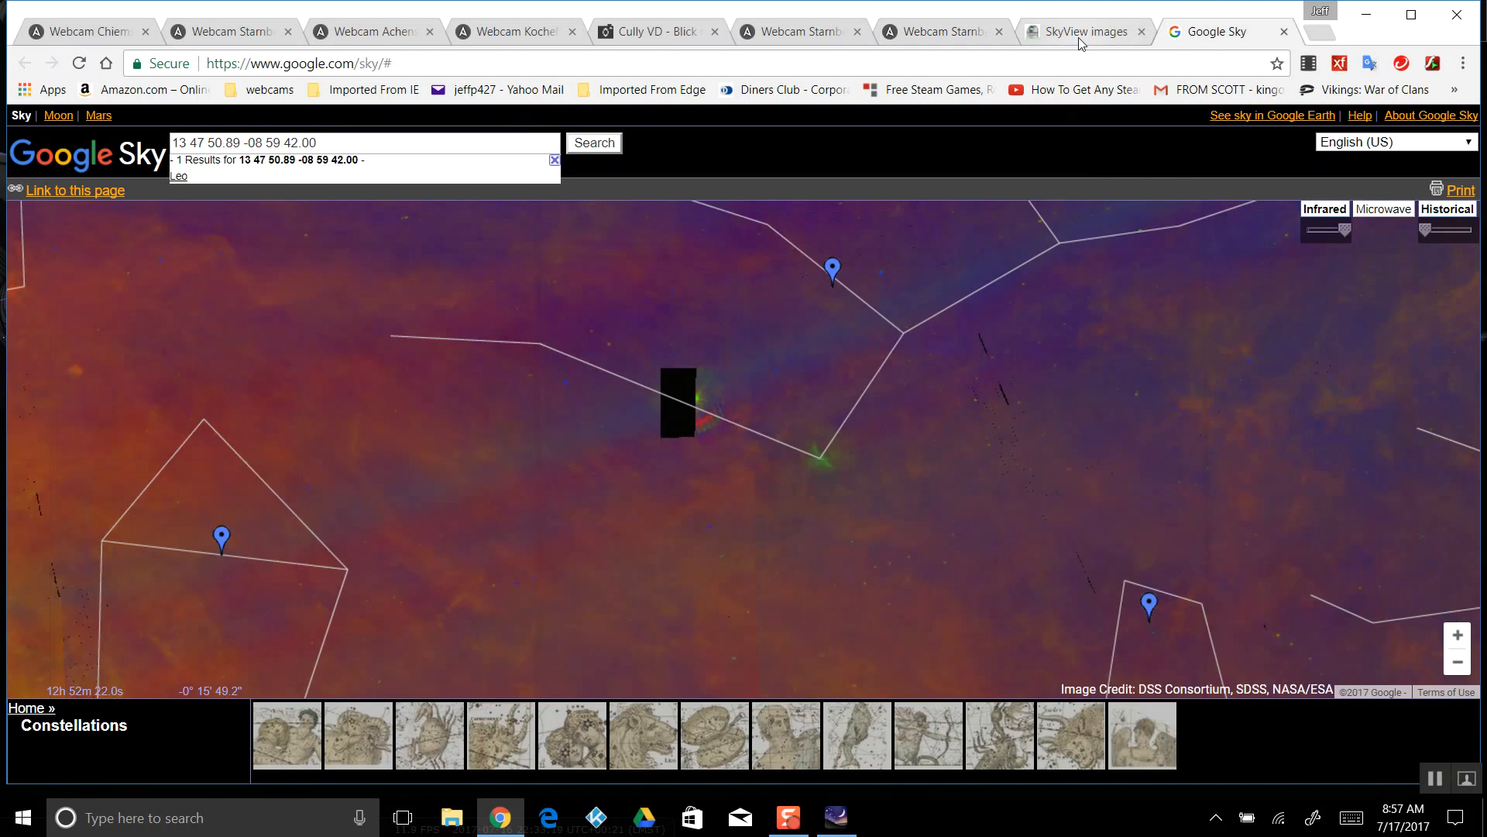
click(649, 31)
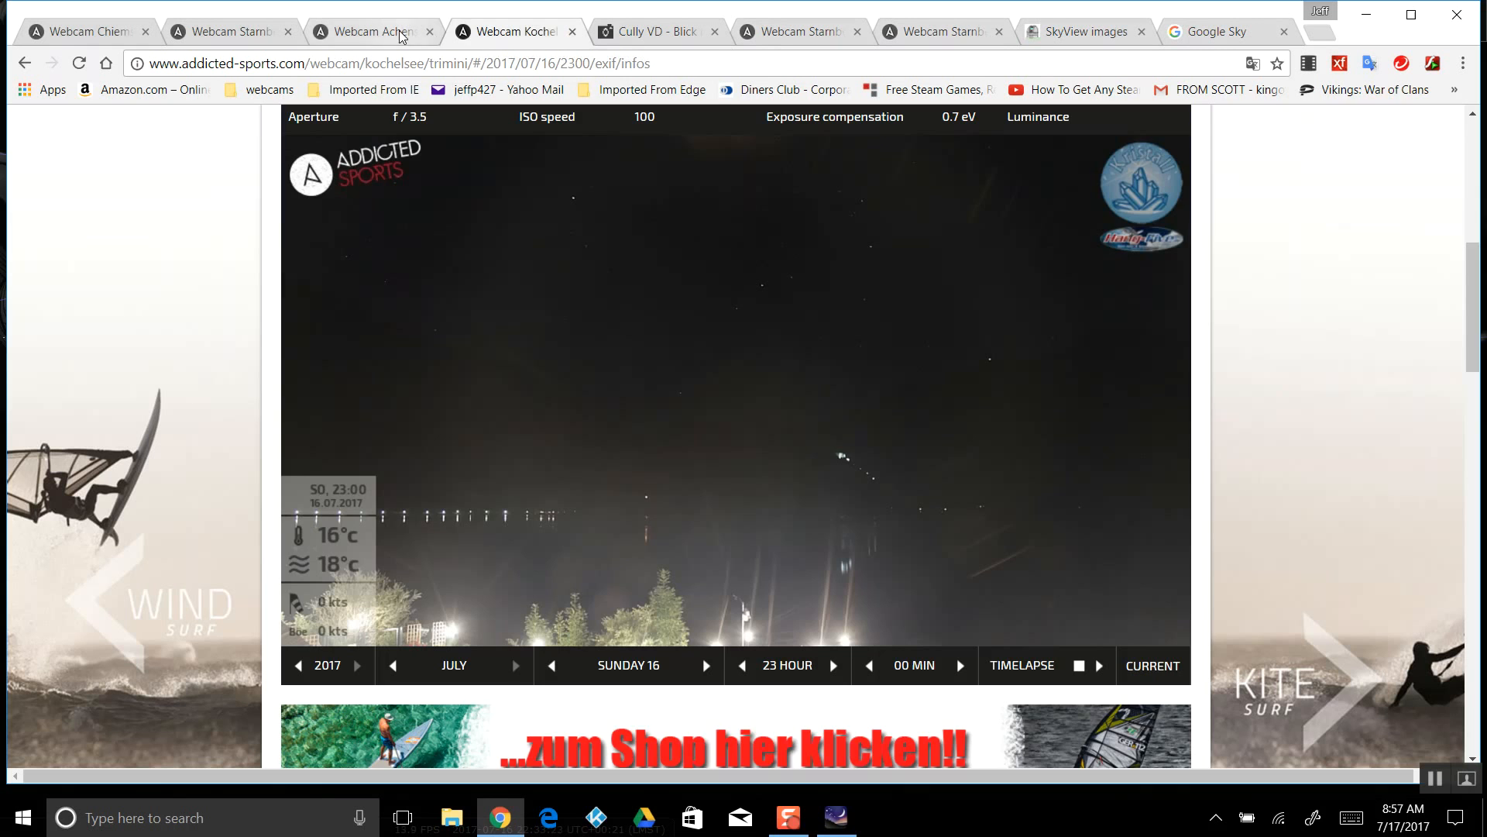
click(369, 31)
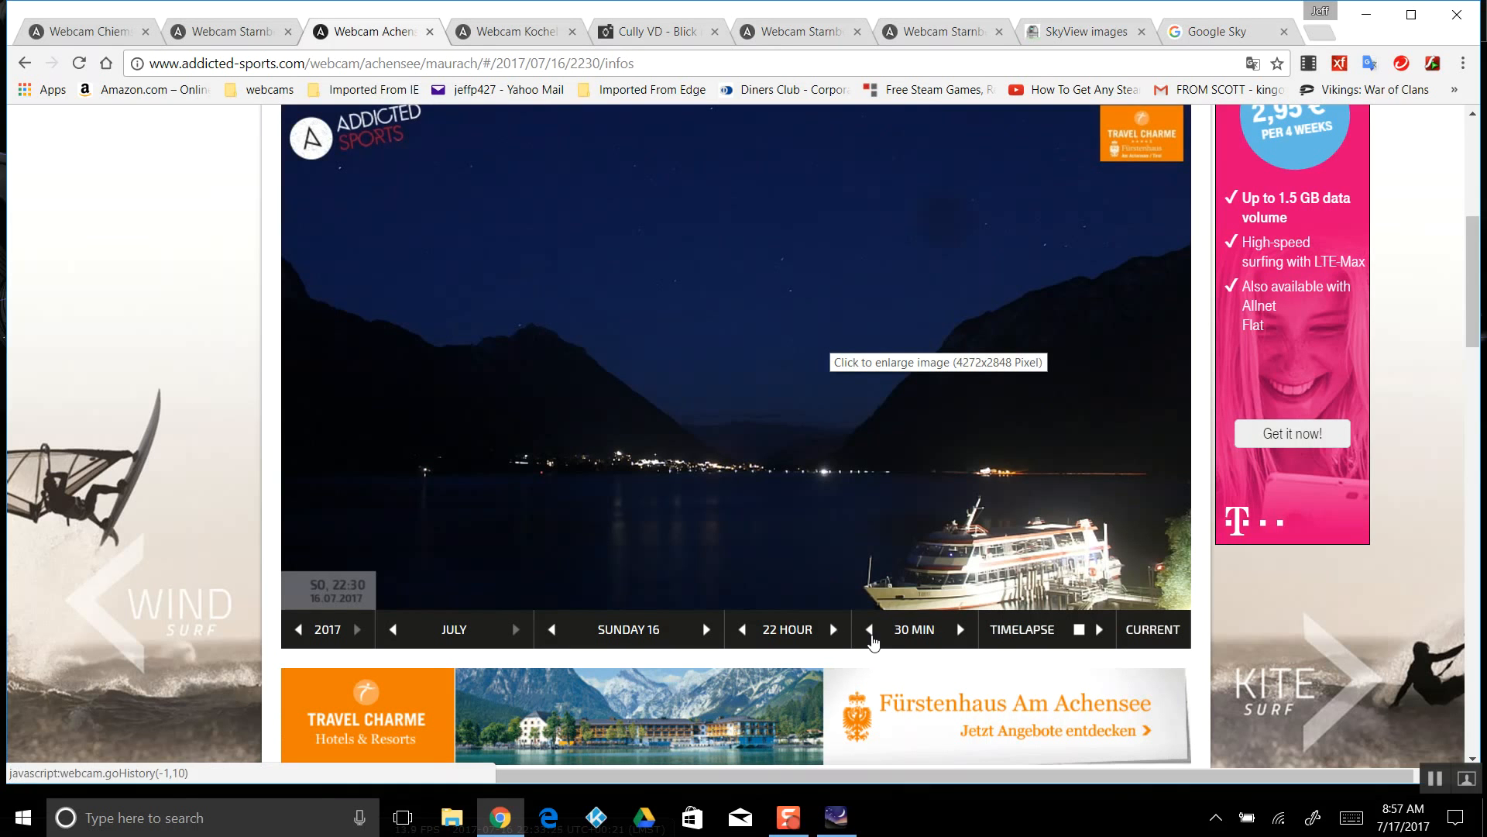
Step the Achensee image back to 21:10 and forward to 21:40, glance at Starnberger See 23:00, then show Chiemsee
click(869, 629)
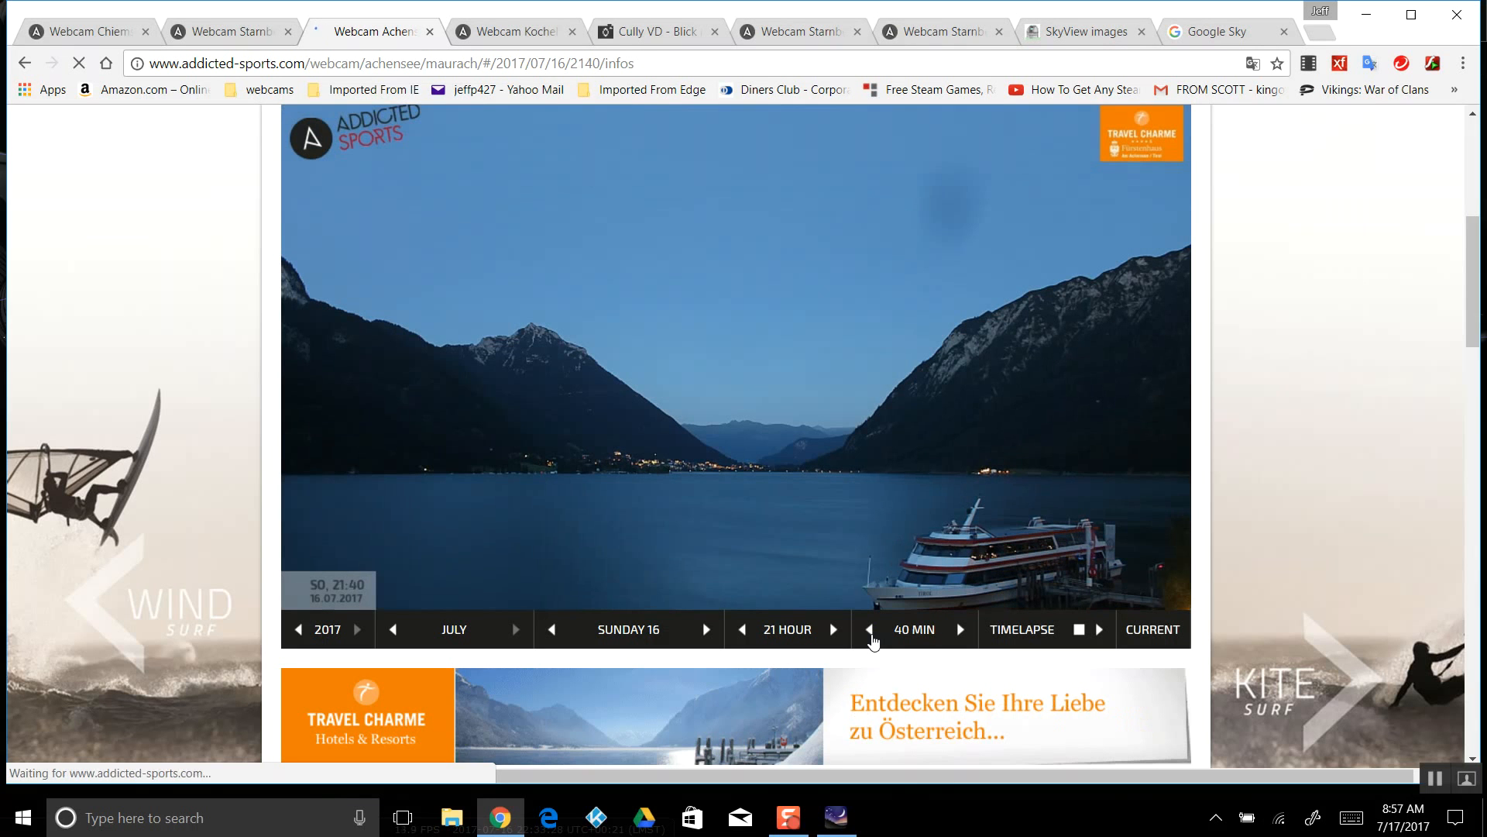
click(869, 629)
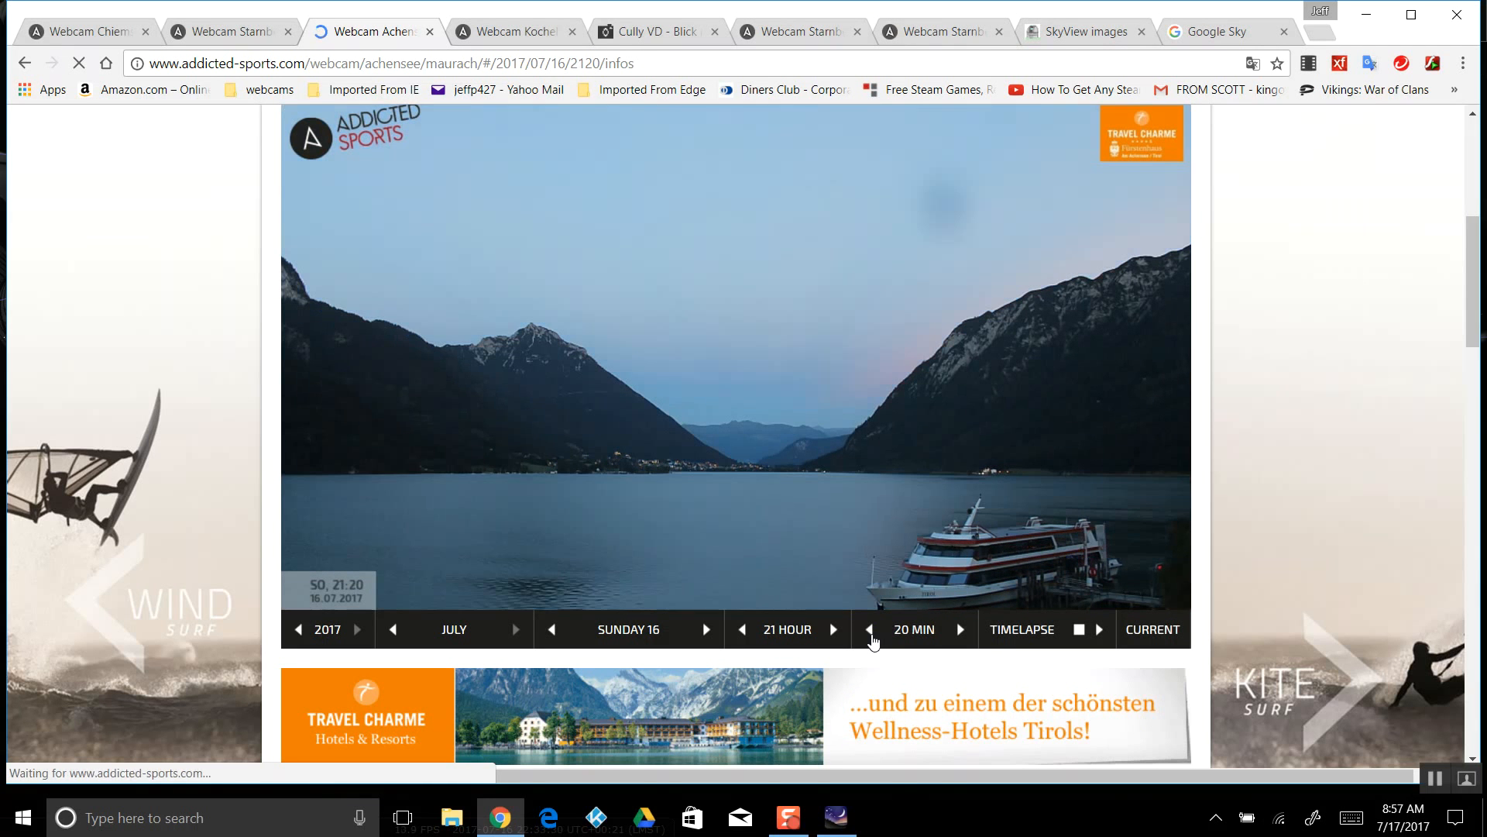
click(869, 629)
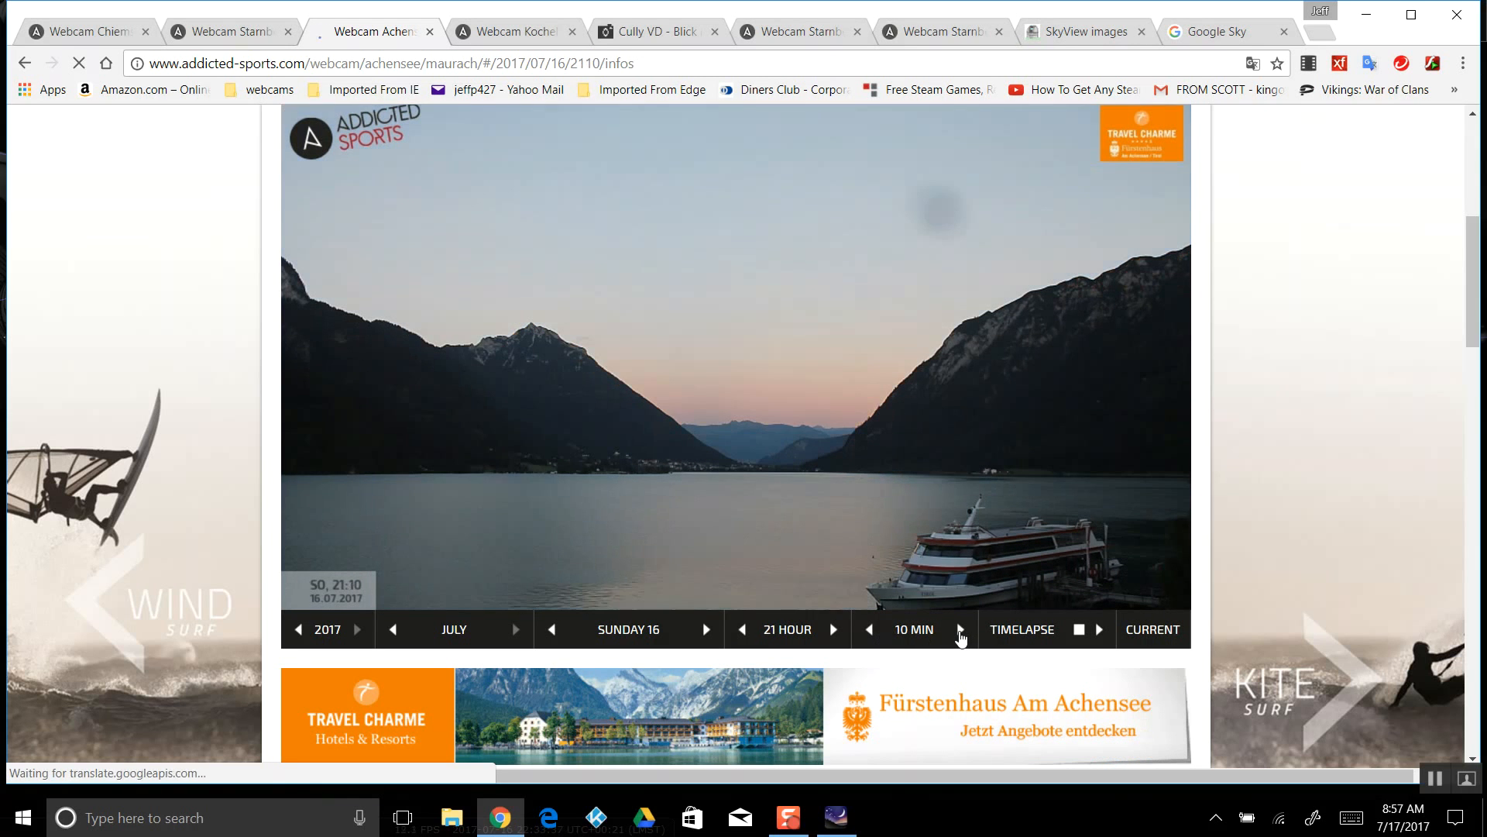
click(959, 629)
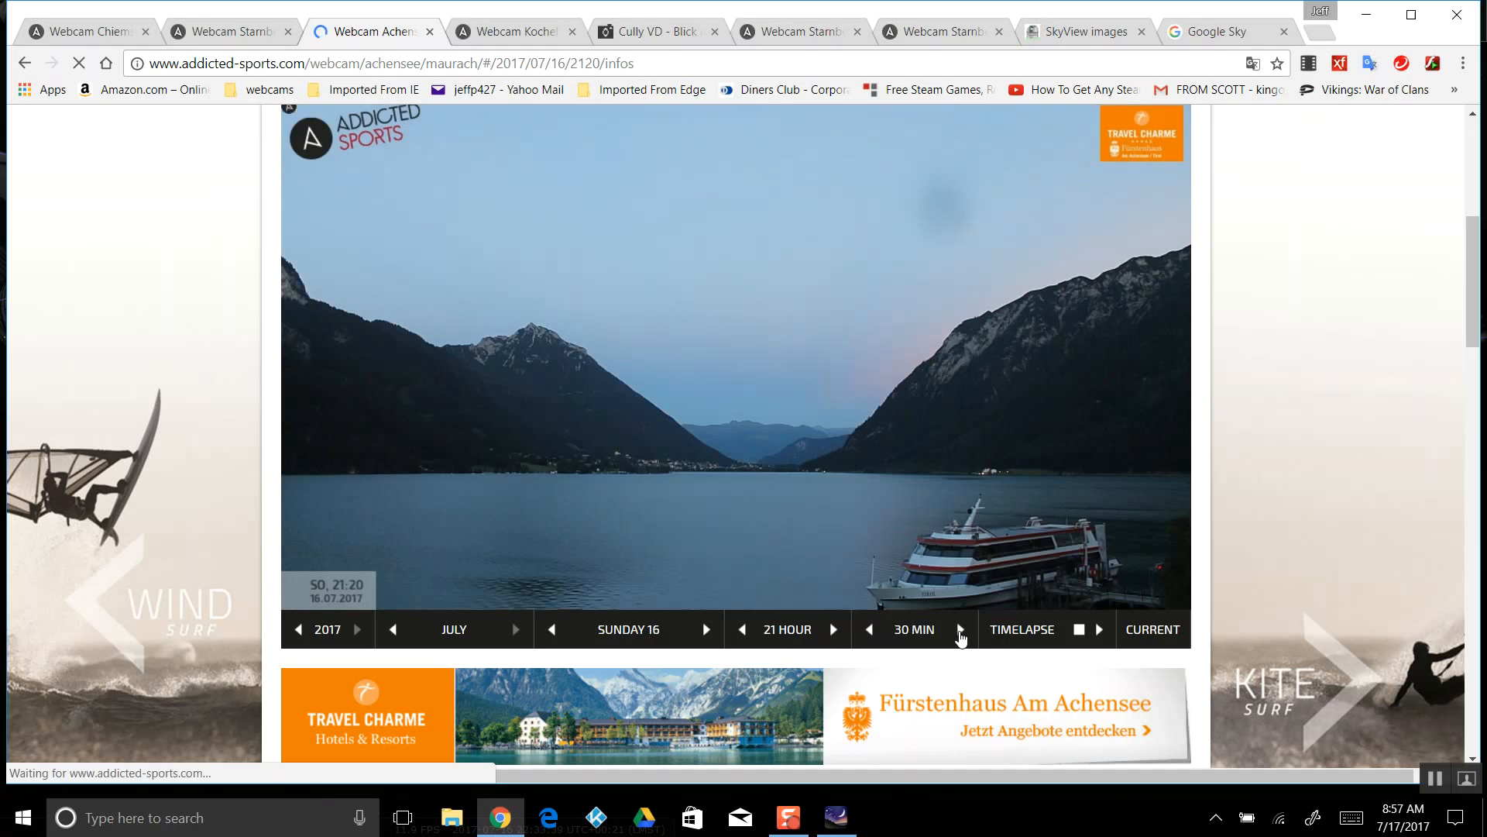
click(959, 629)
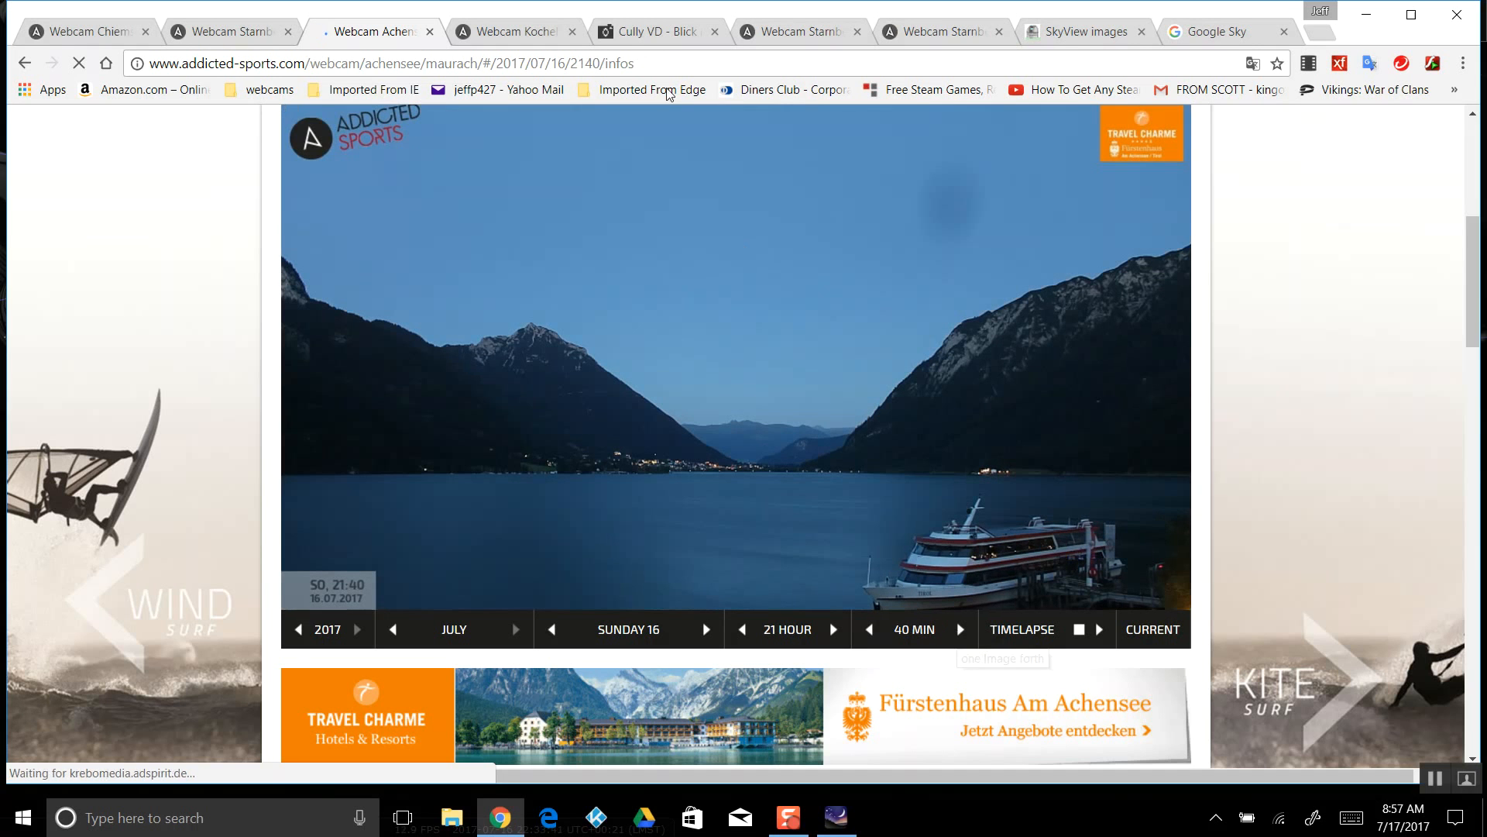
click(228, 31)
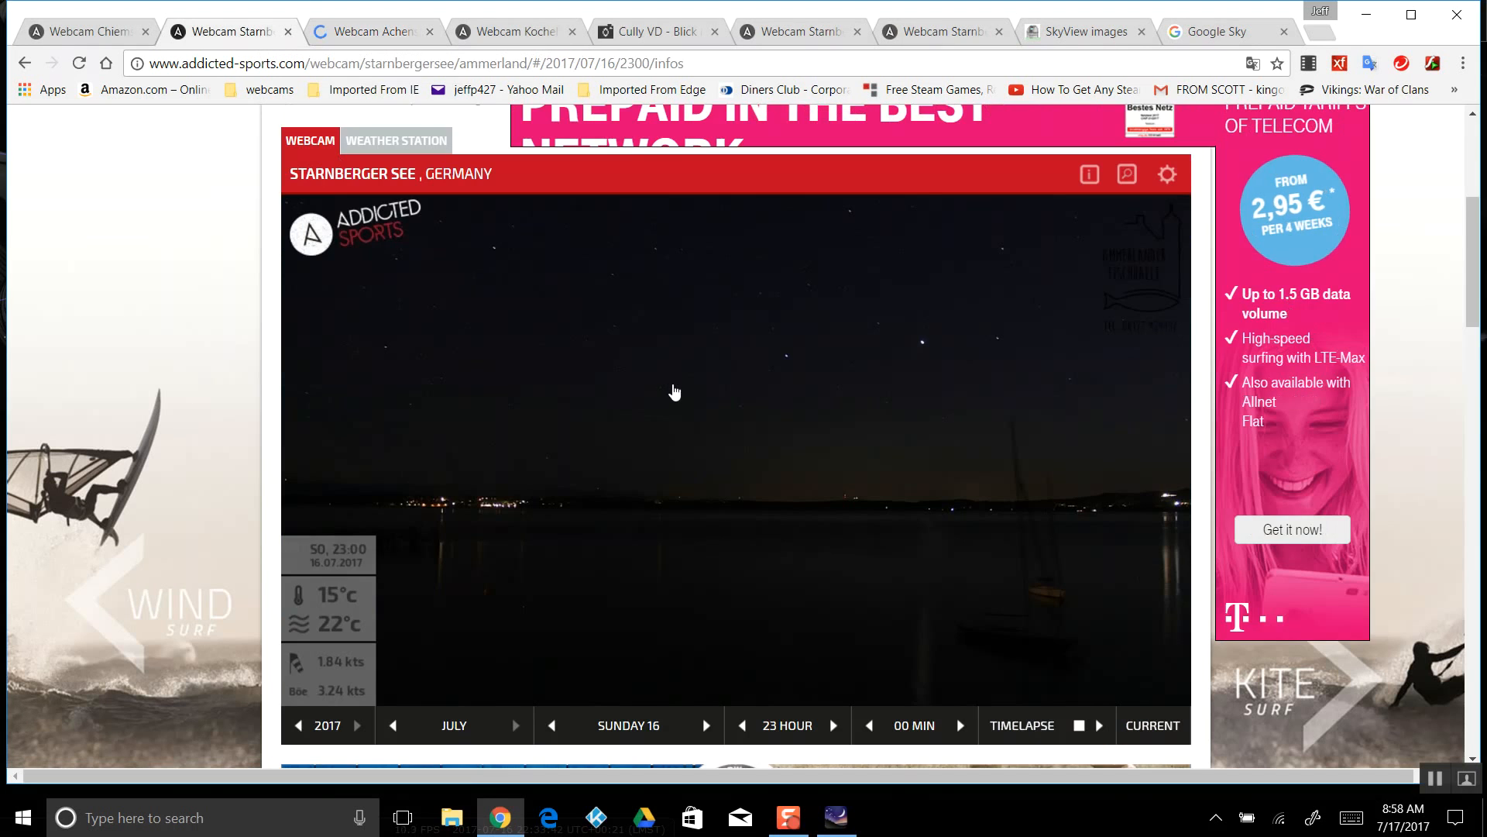
mouse_move(687, 381)
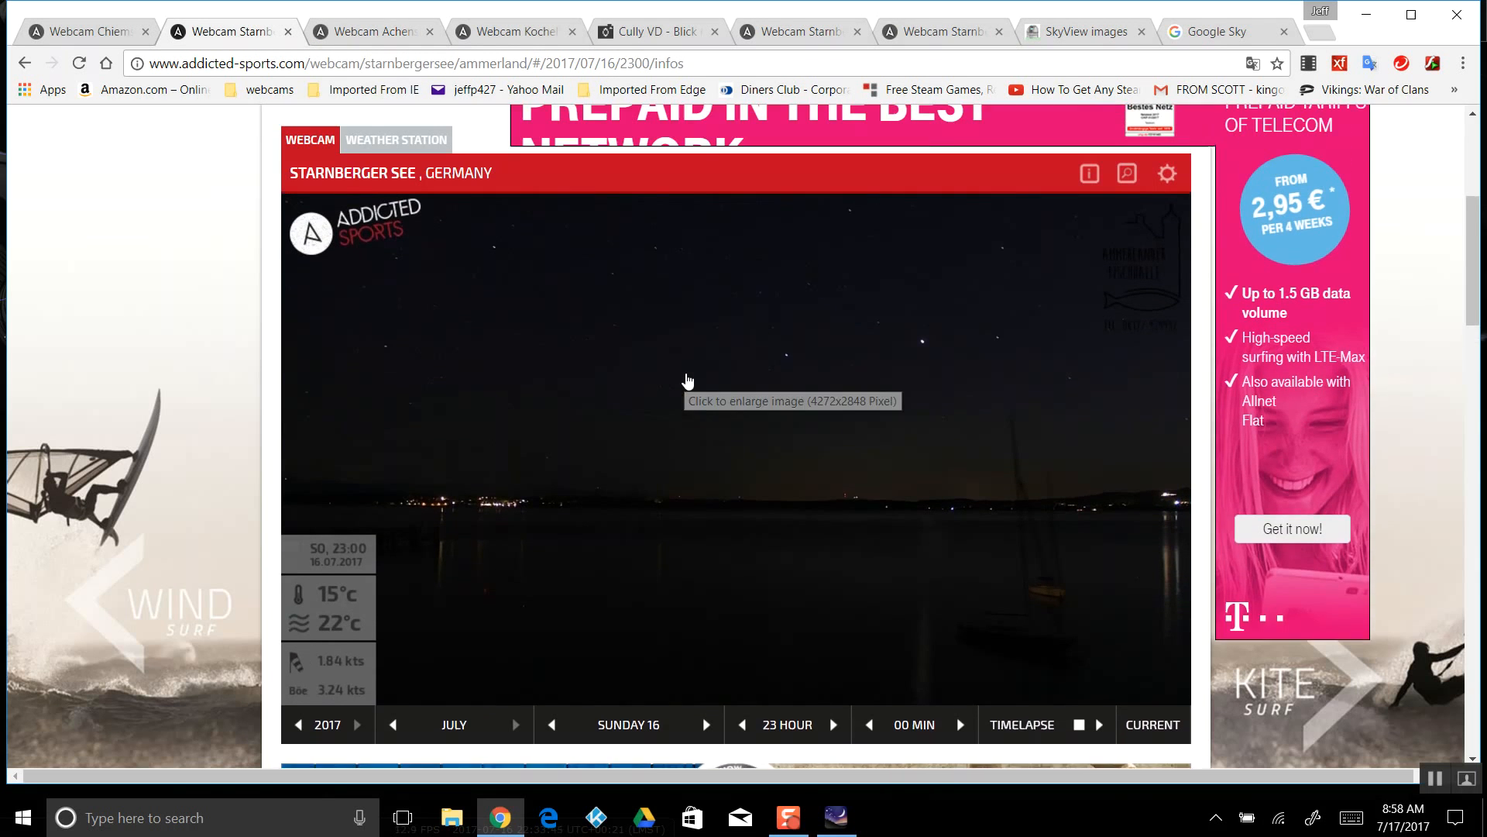
click(85, 31)
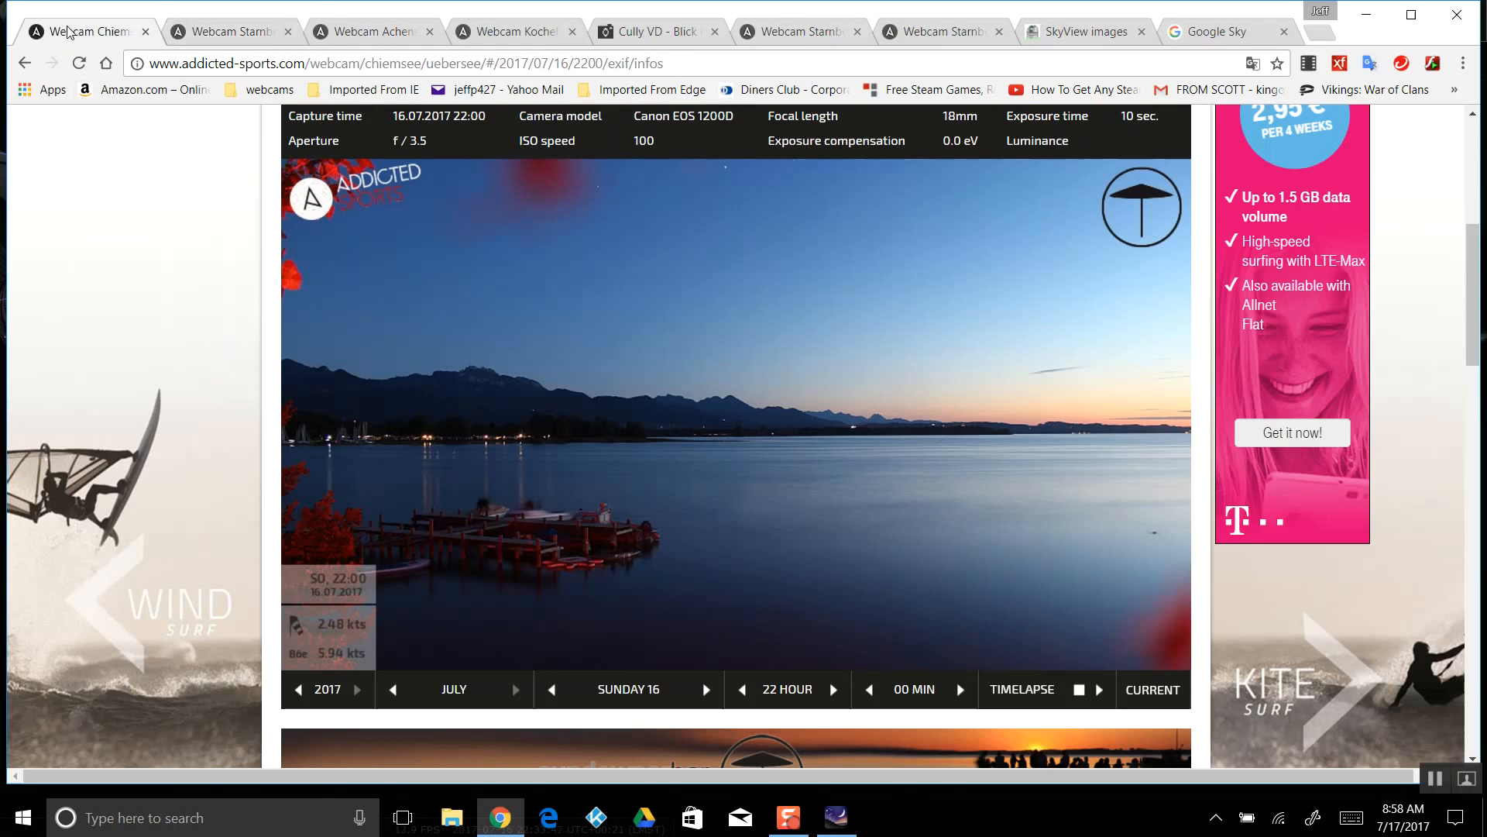
Advance the Chiemsee 16 July image to 23:30, then step back through 23:00 toward 22:00
scroll(down, 3)
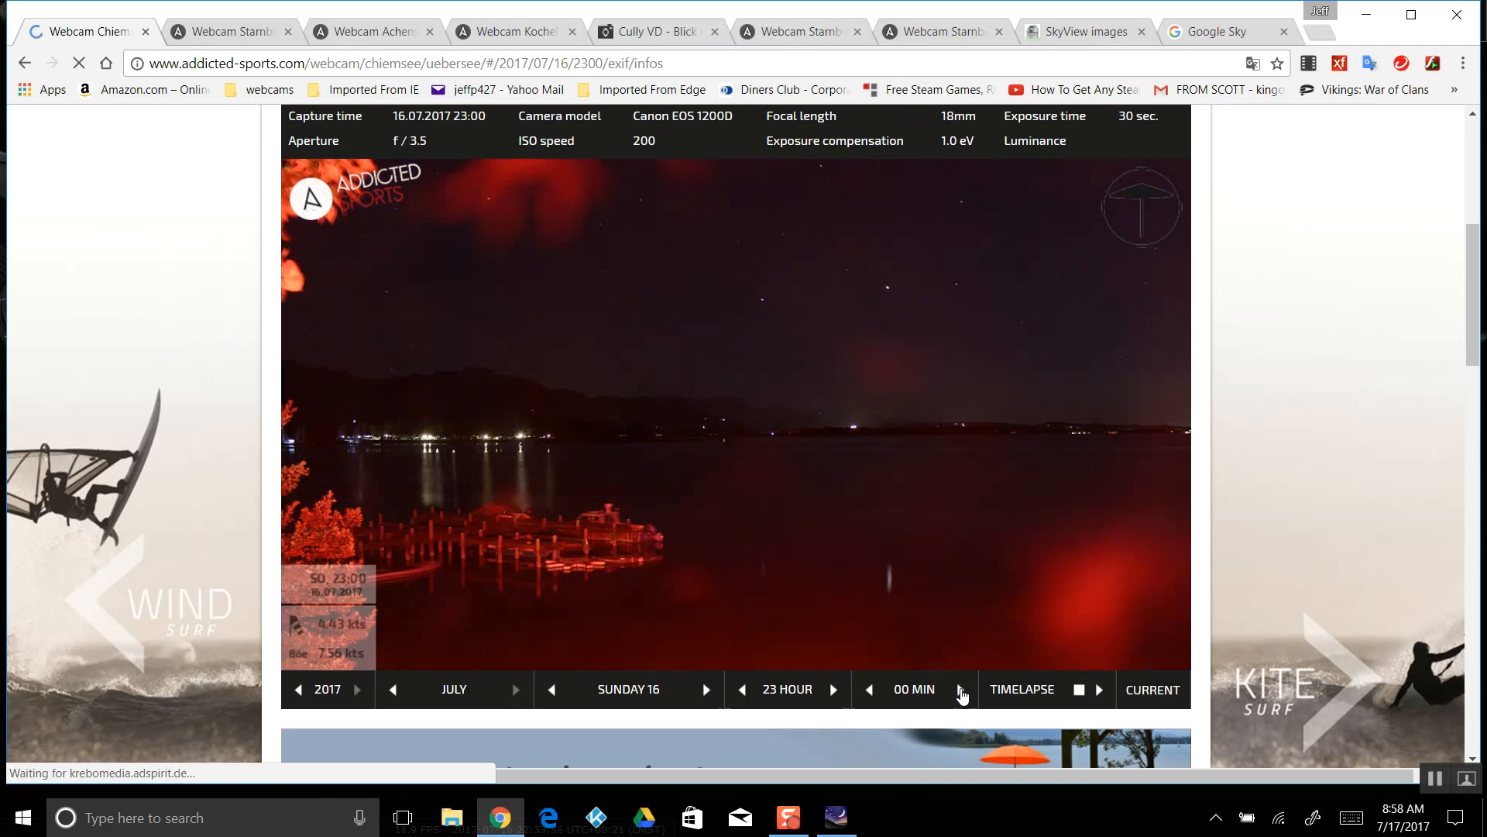
click(958, 690)
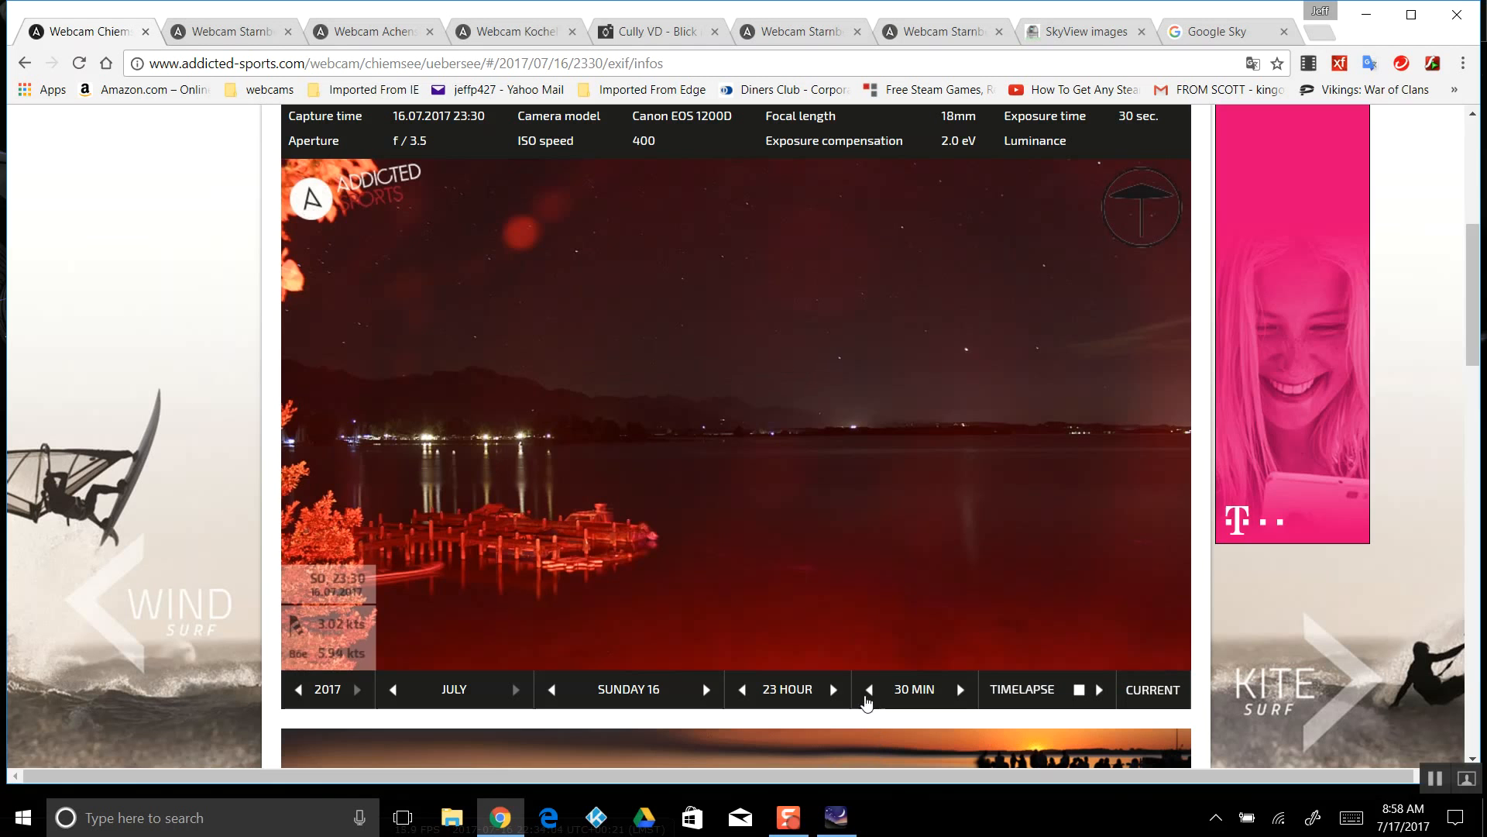
click(741, 690)
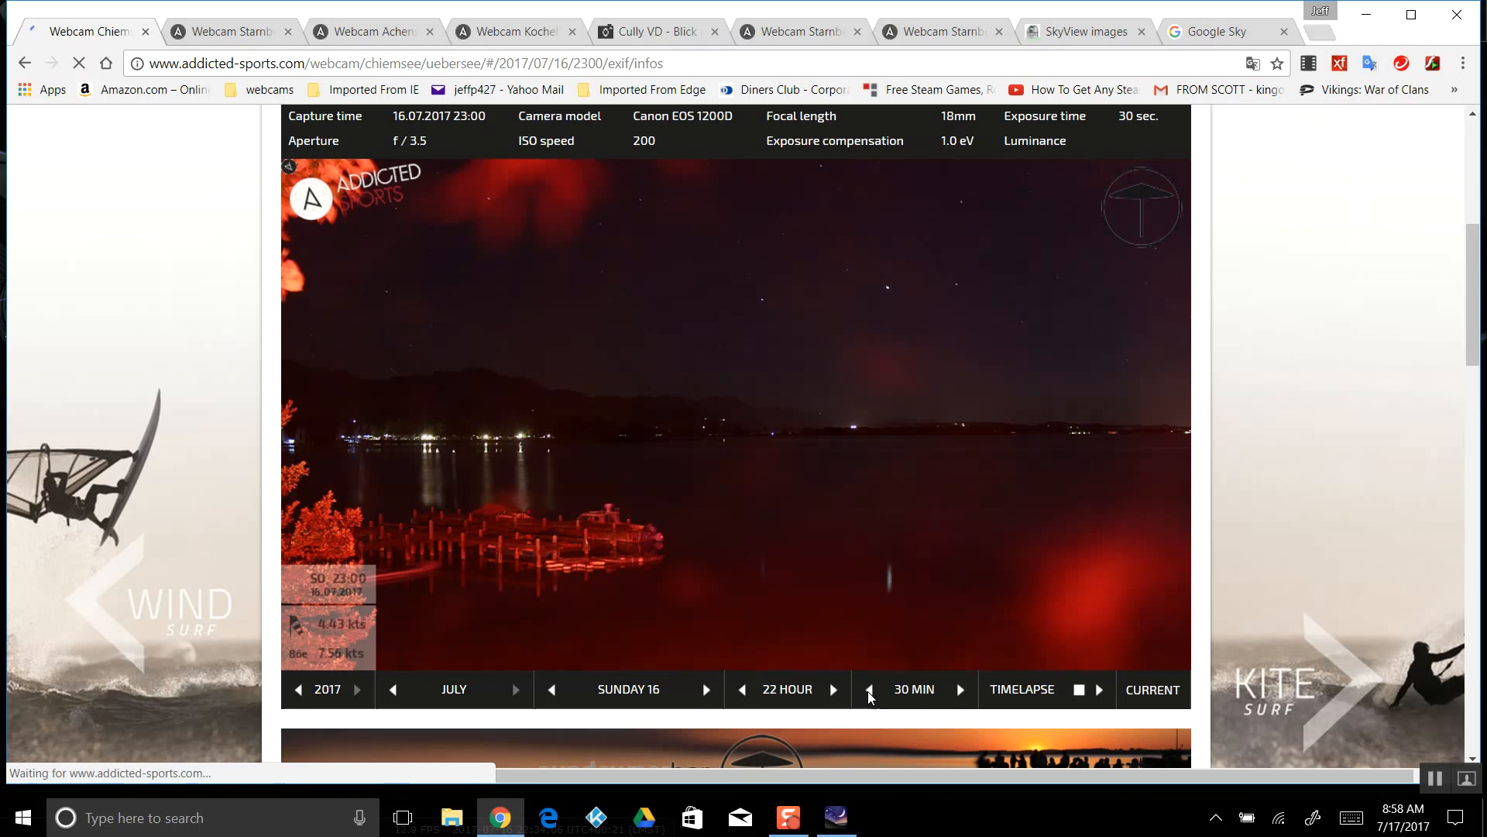
click(869, 689)
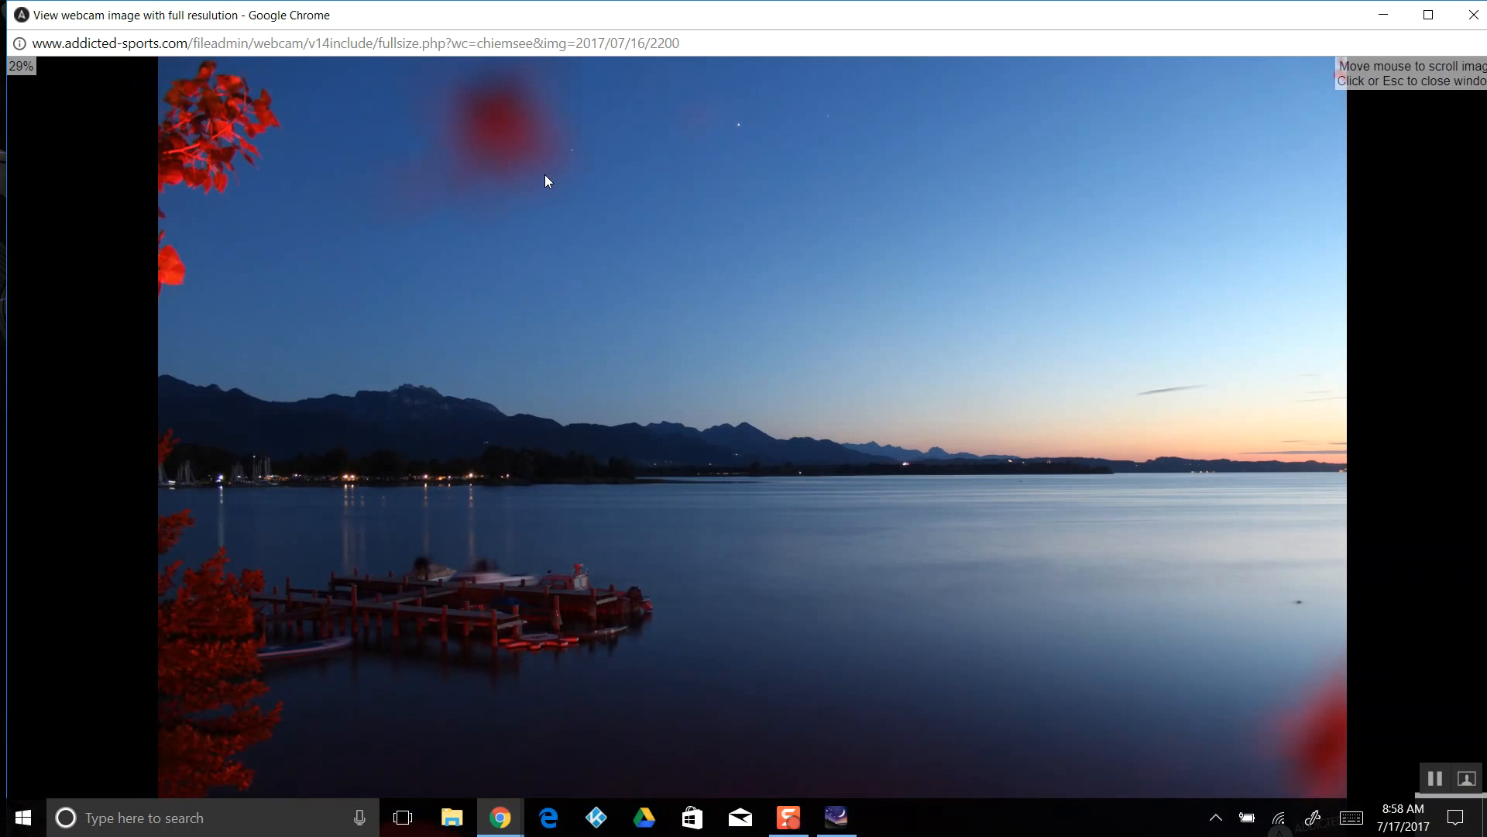
mouse_move(530, 182)
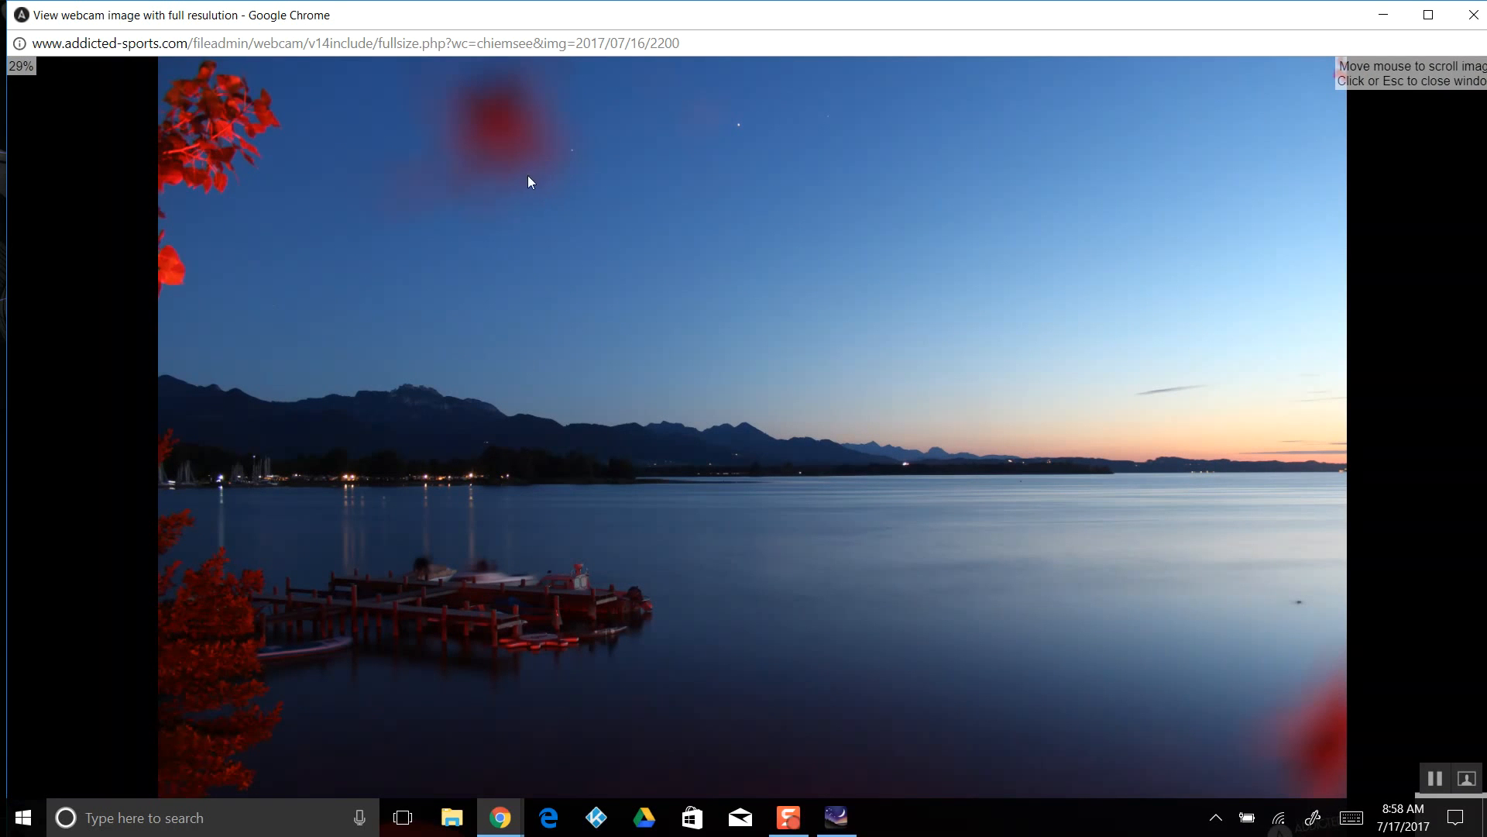
mouse_move(517, 139)
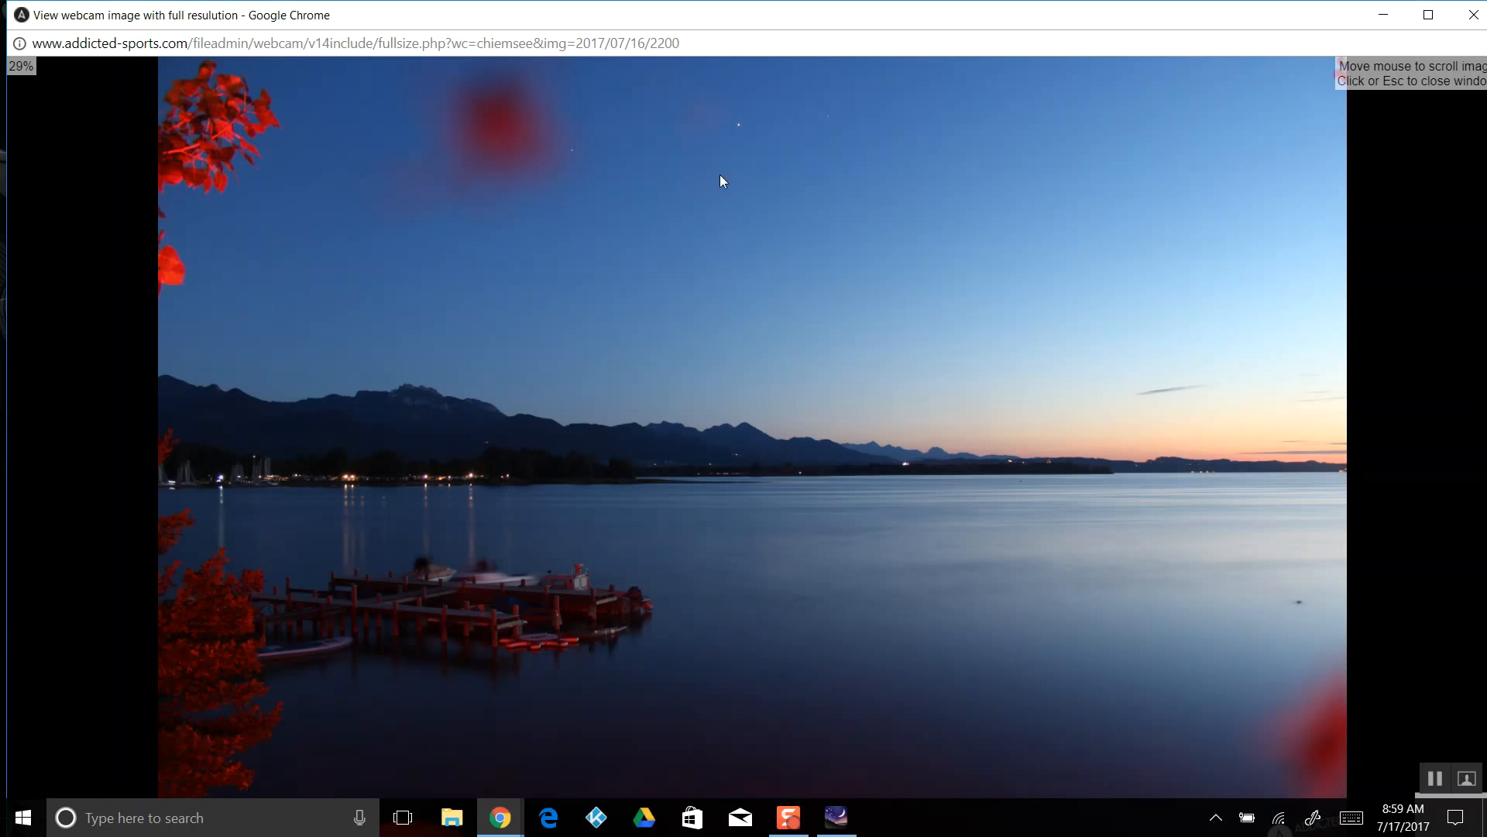
mouse_move(716, 190)
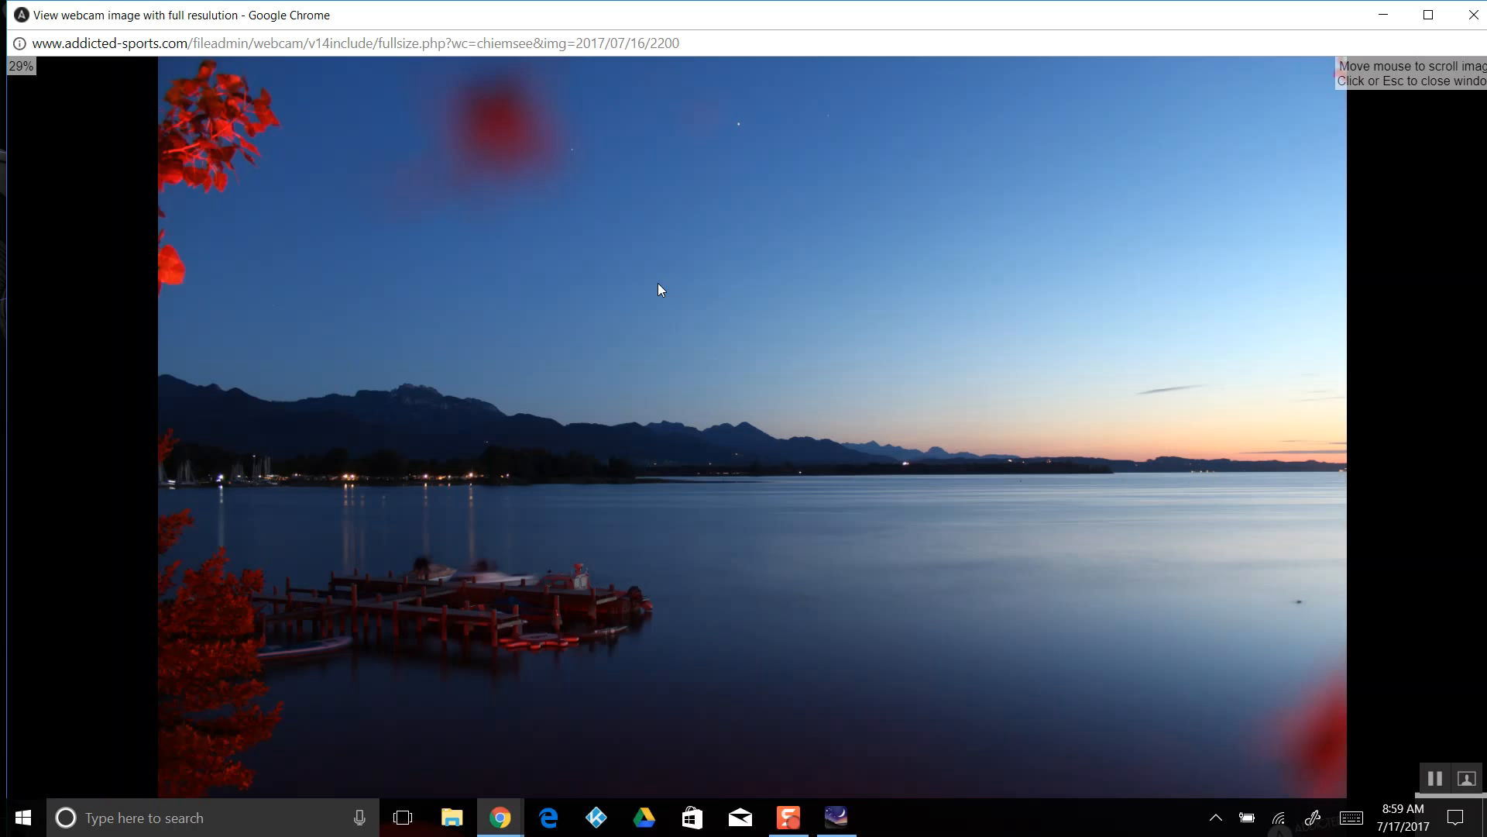
mouse_move(1092, 114)
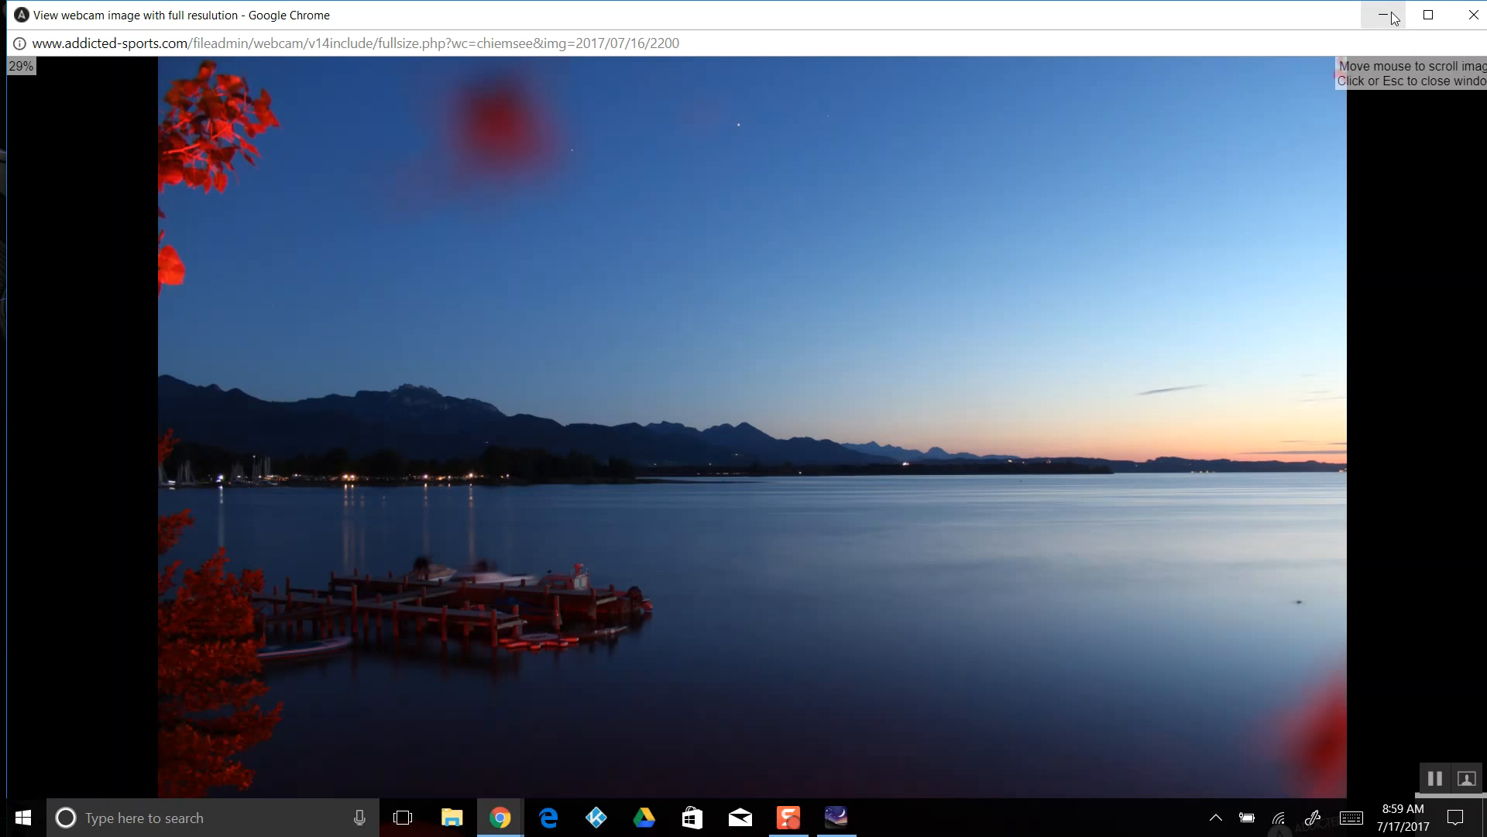
mouse_move(1383, 15)
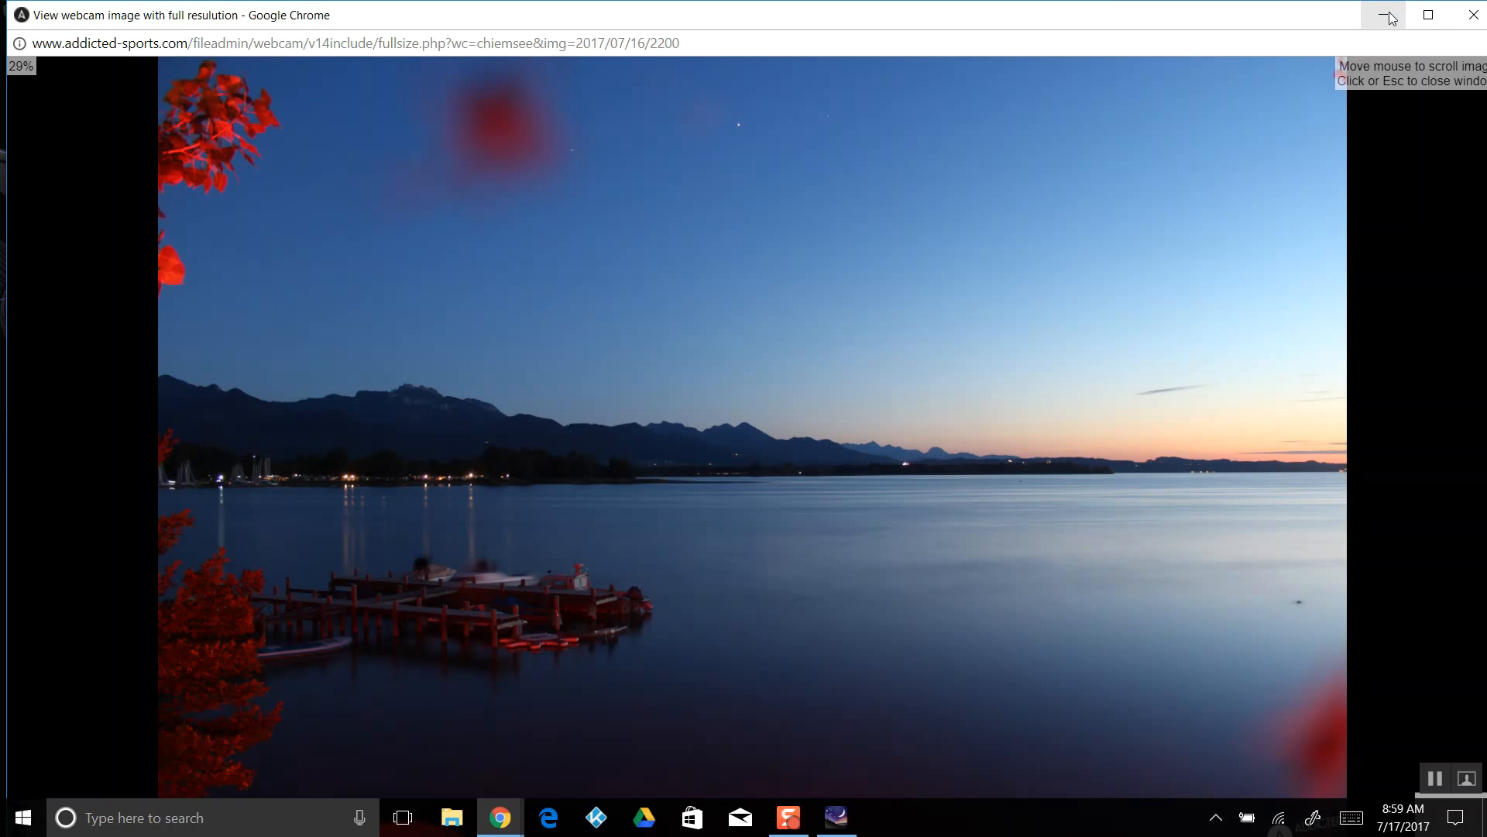
mouse_move(493, 155)
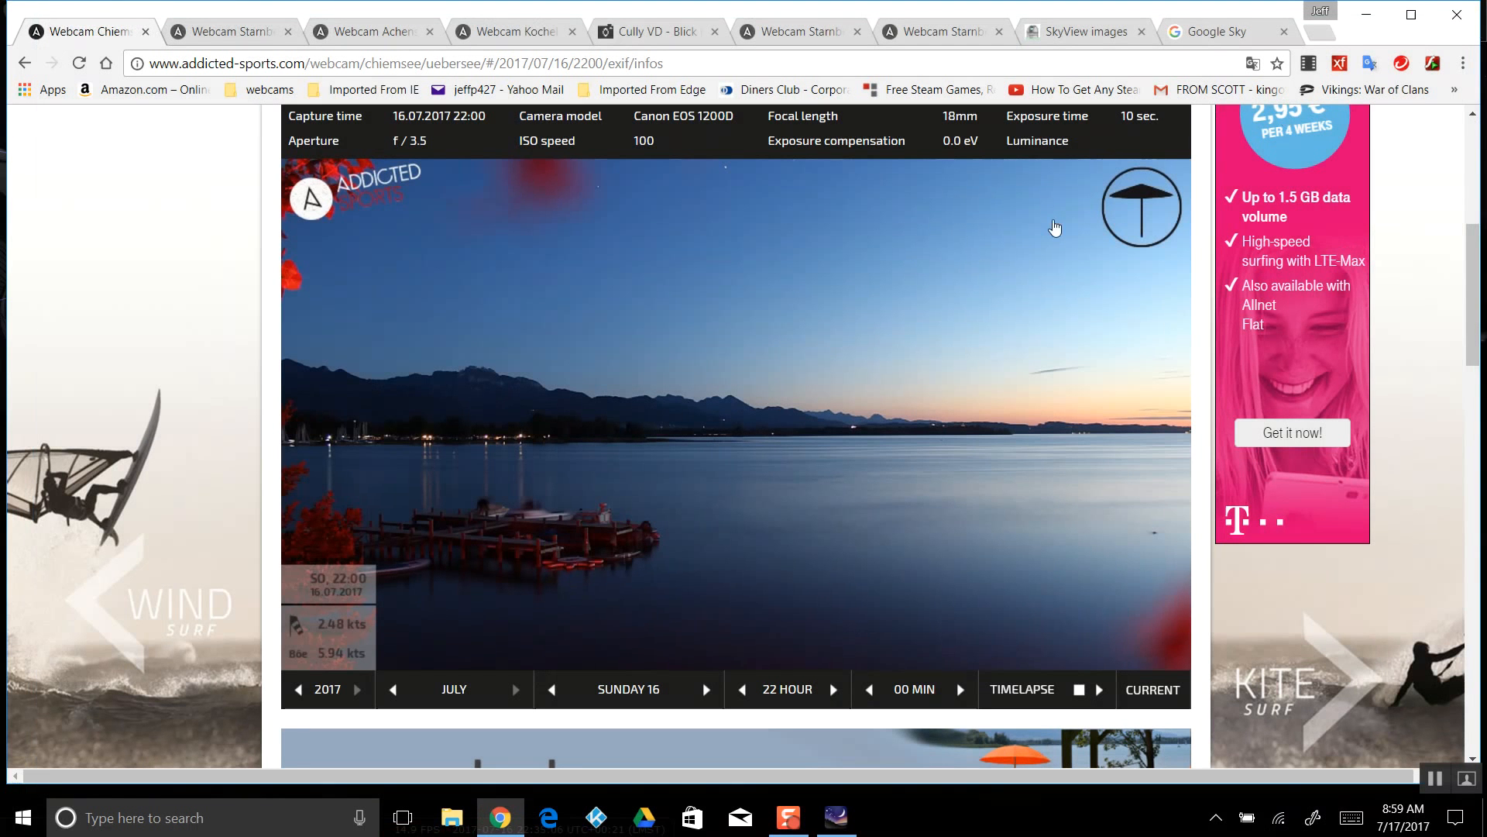
Scroll the Chiemsee page after closing the full-resolution 22:00 image viewer
scroll(down, 3)
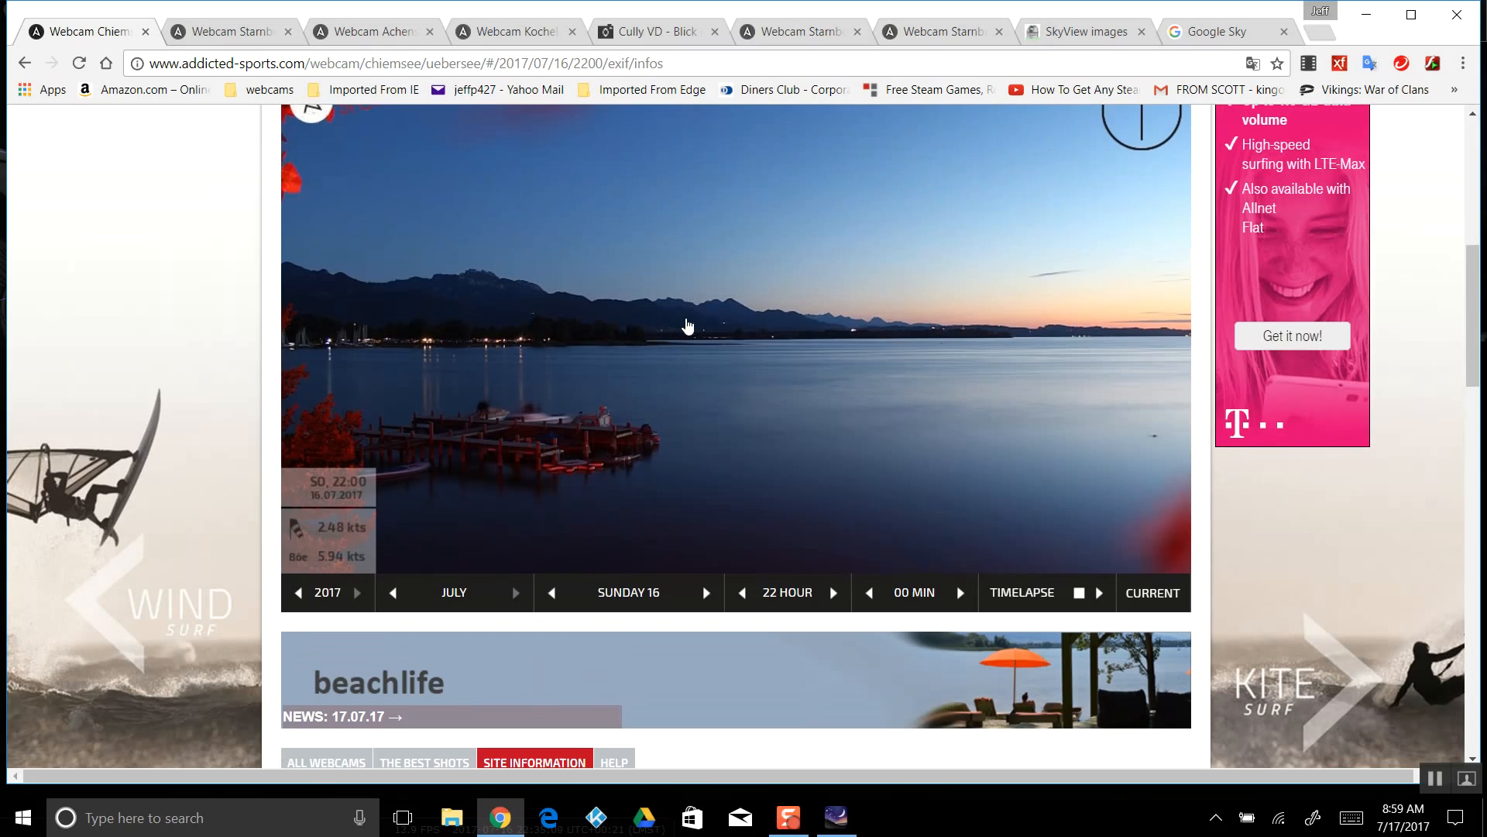